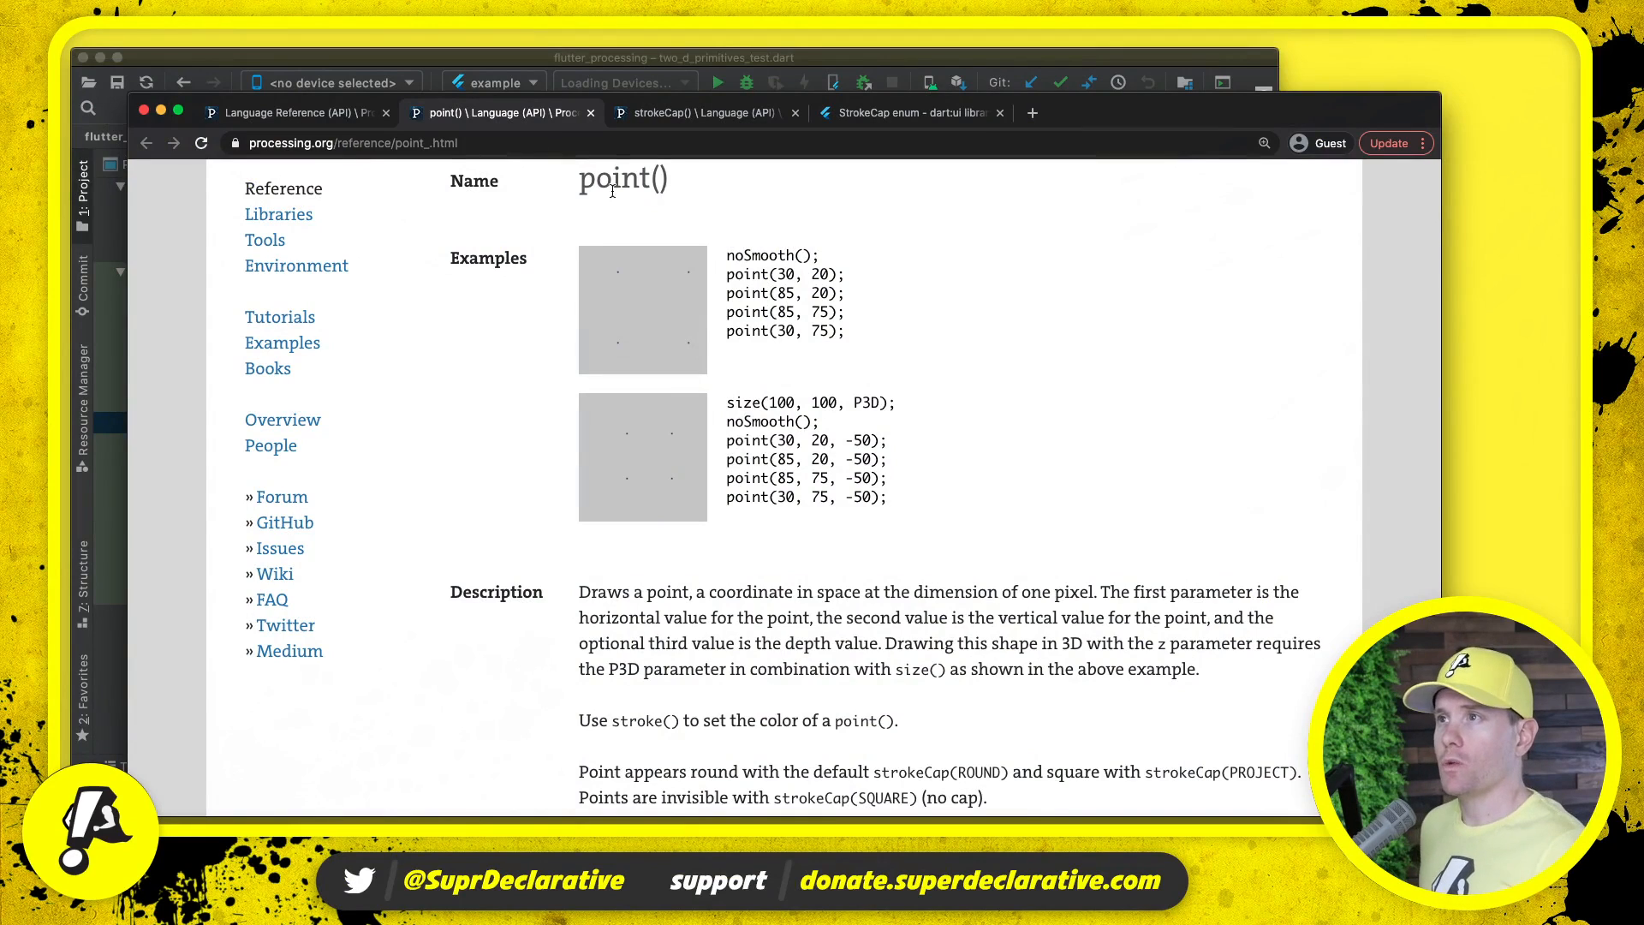
mouse_move(760, 218)
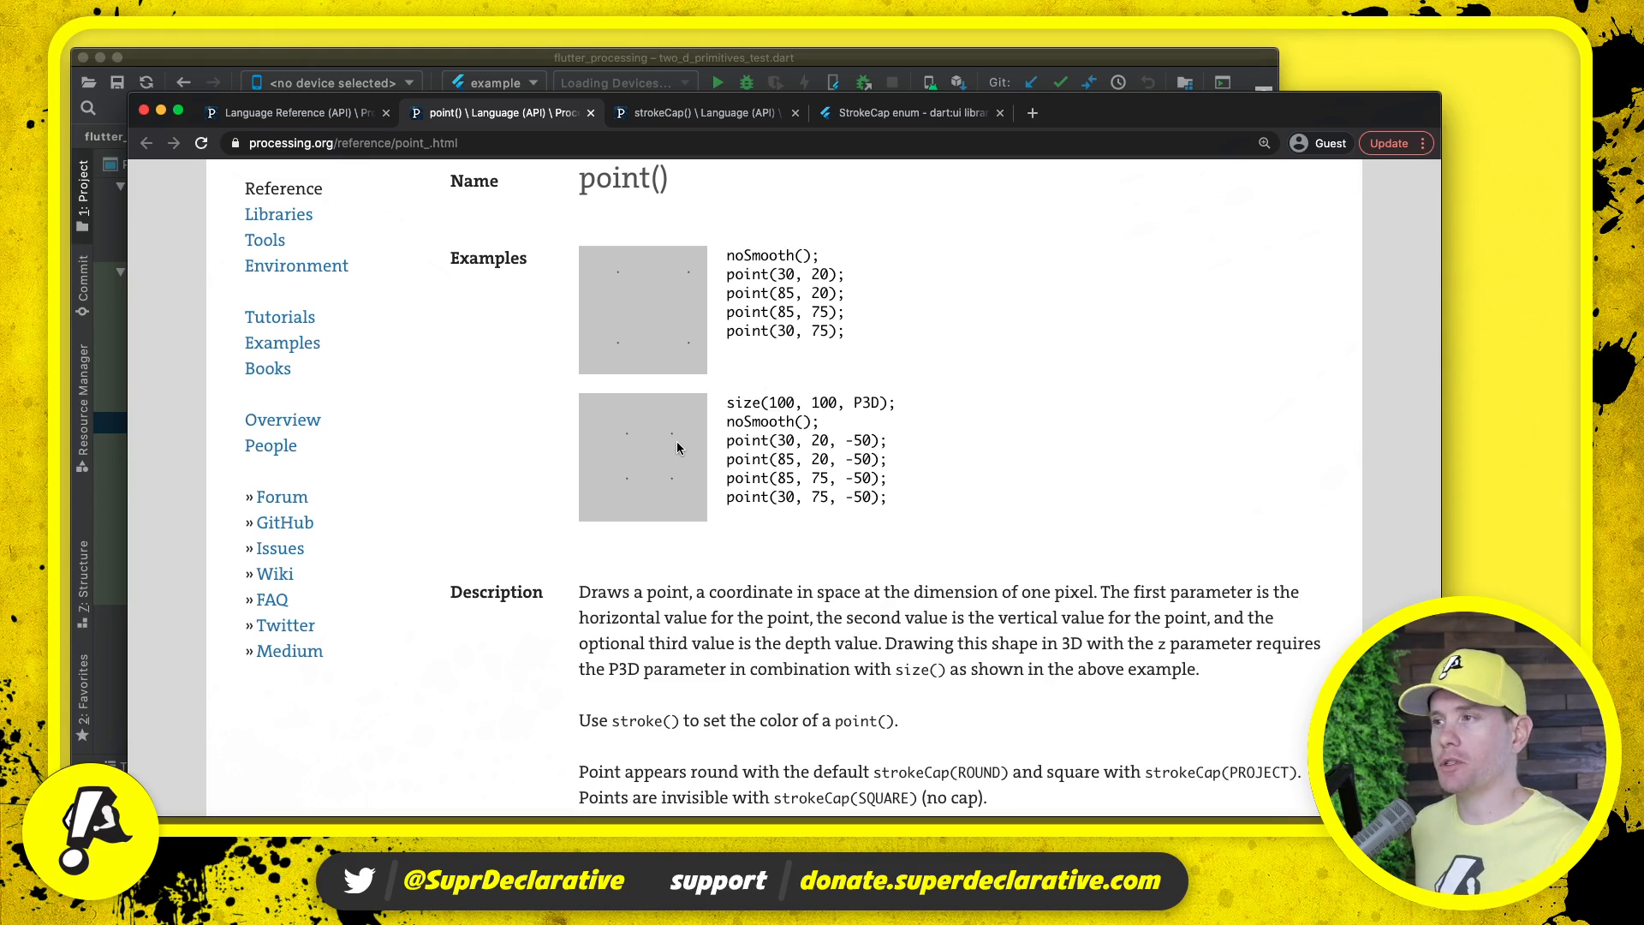
- Read through the point() reference notes, highlighting the sentence on setting a point's colour
scroll("down", 3)
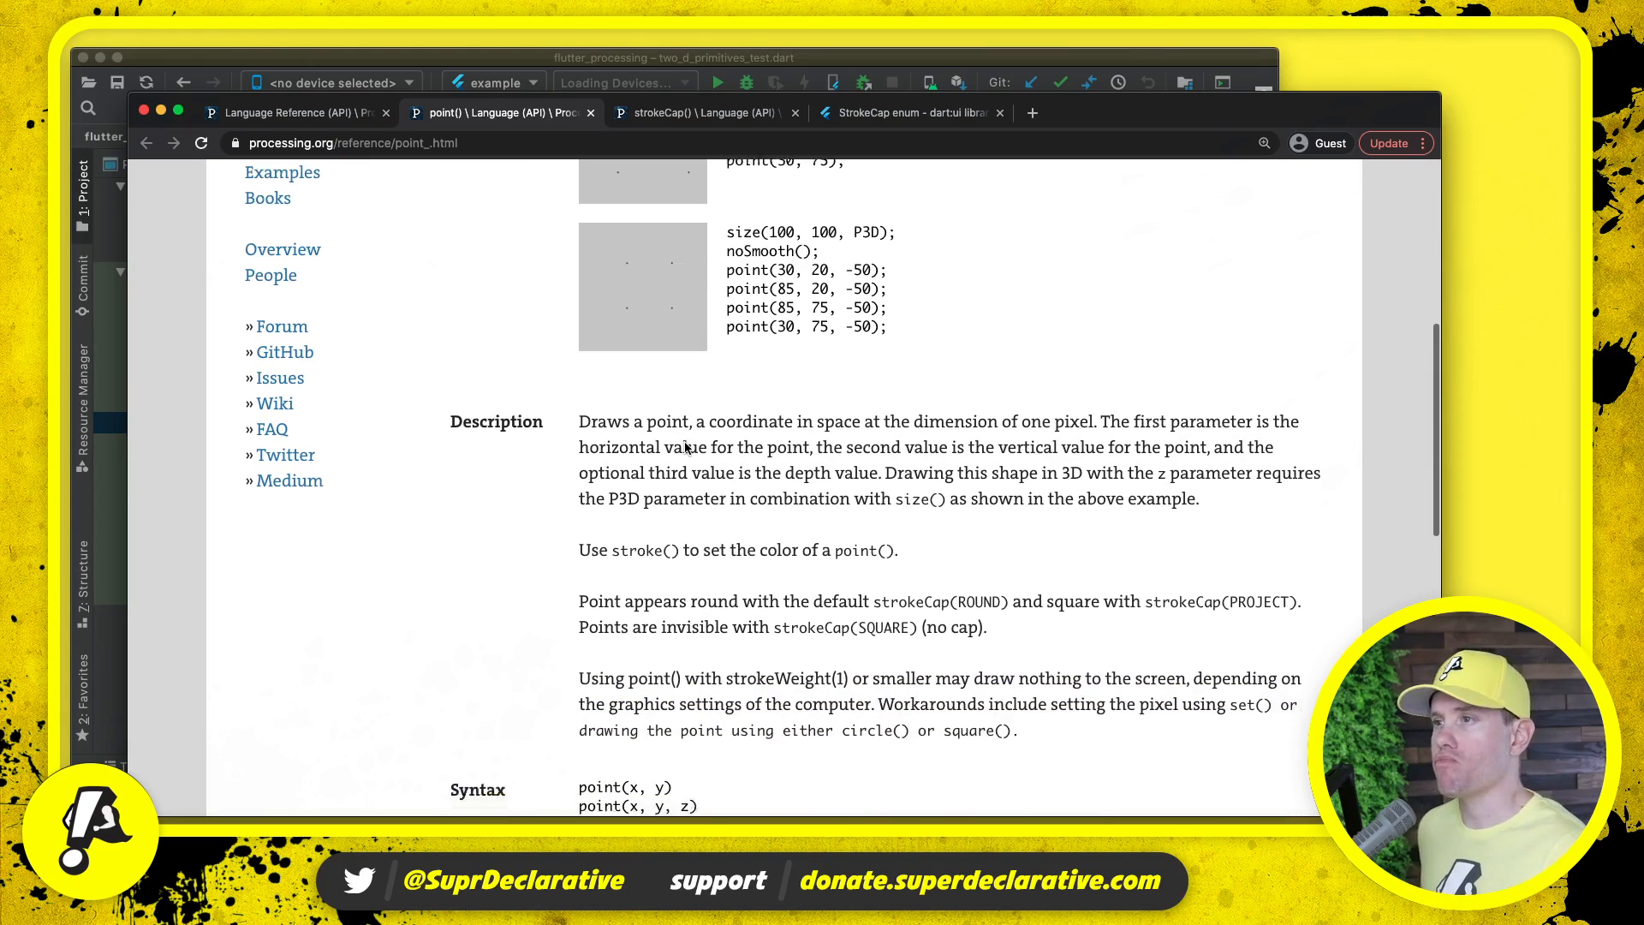
scroll("down", 3)
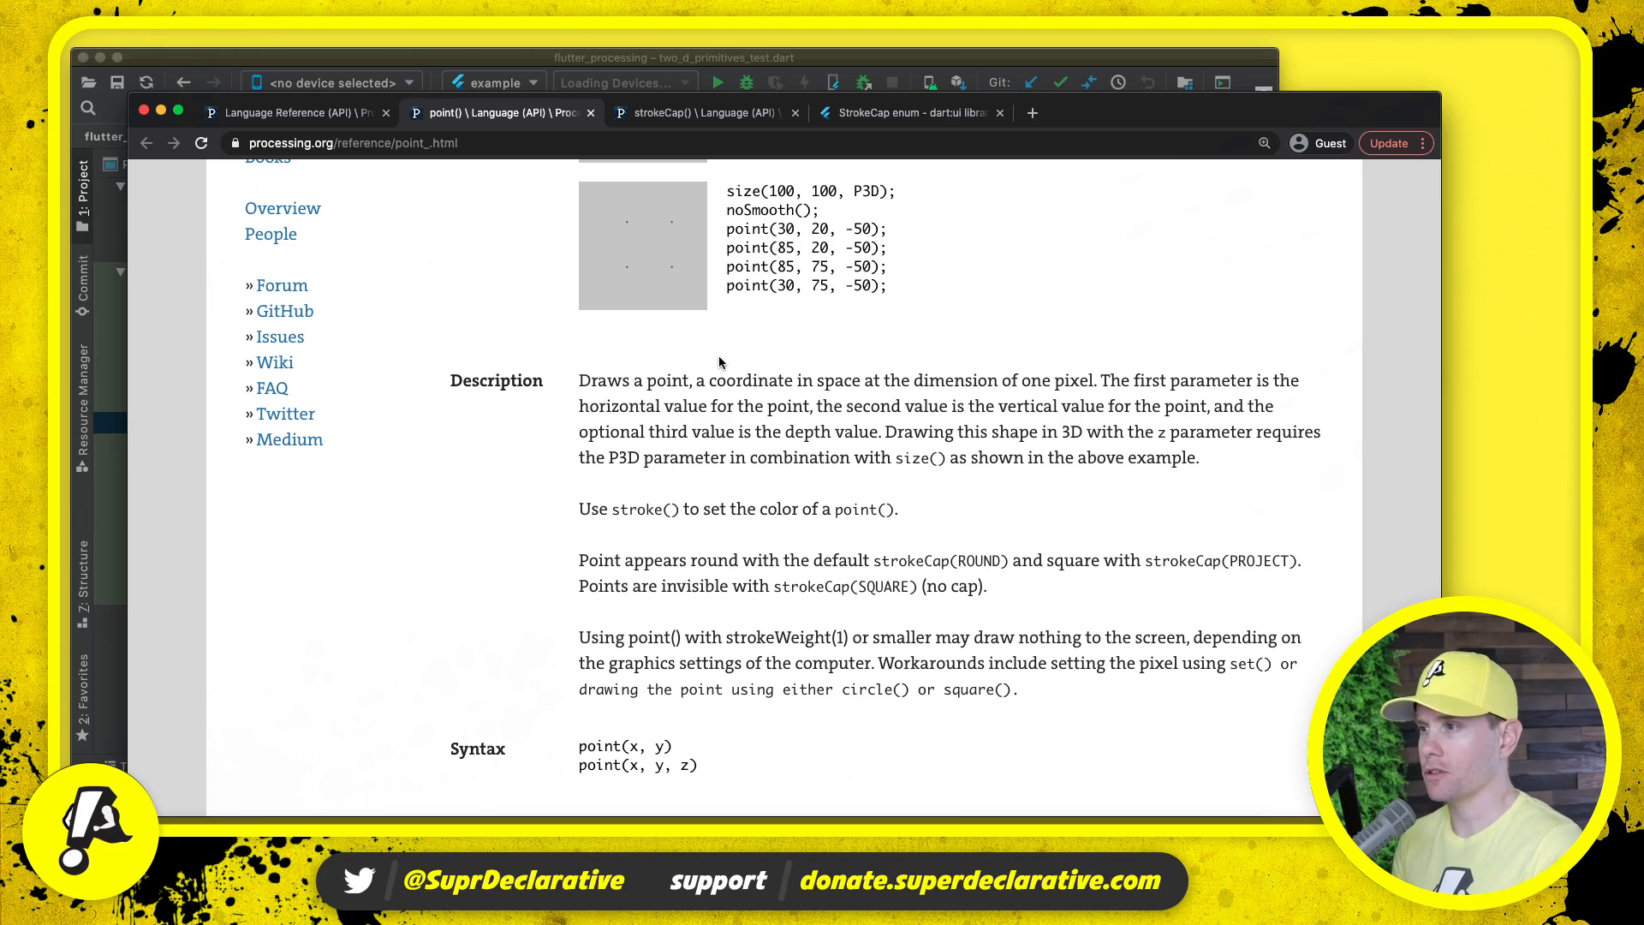
scroll("down", 3)
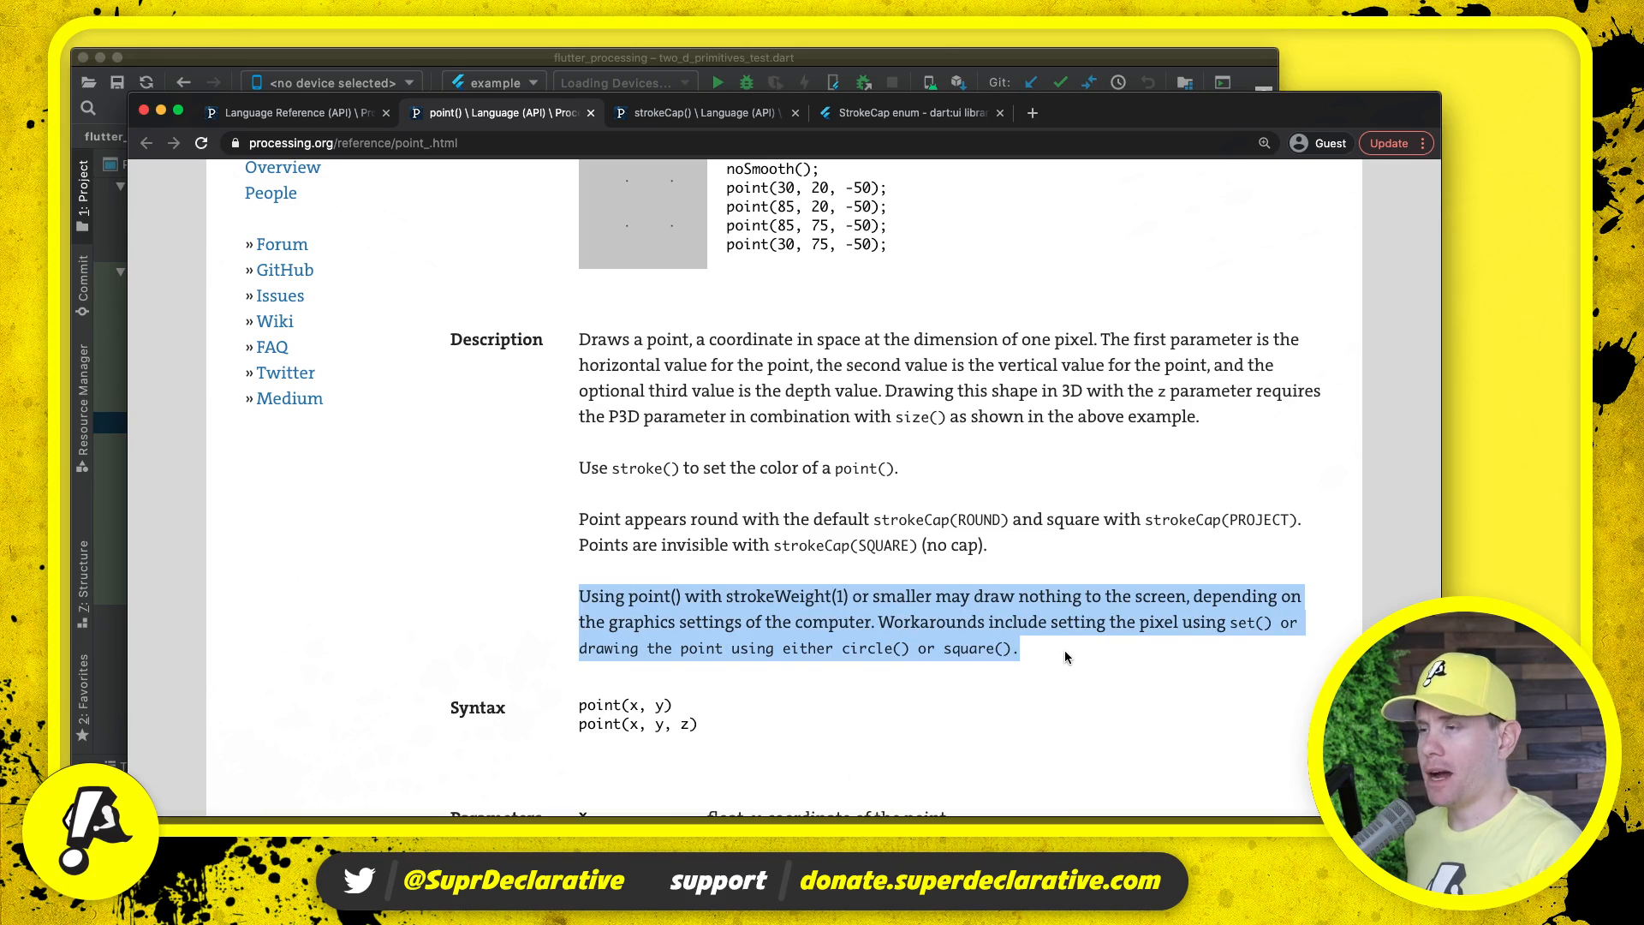
left_click(1065, 657)
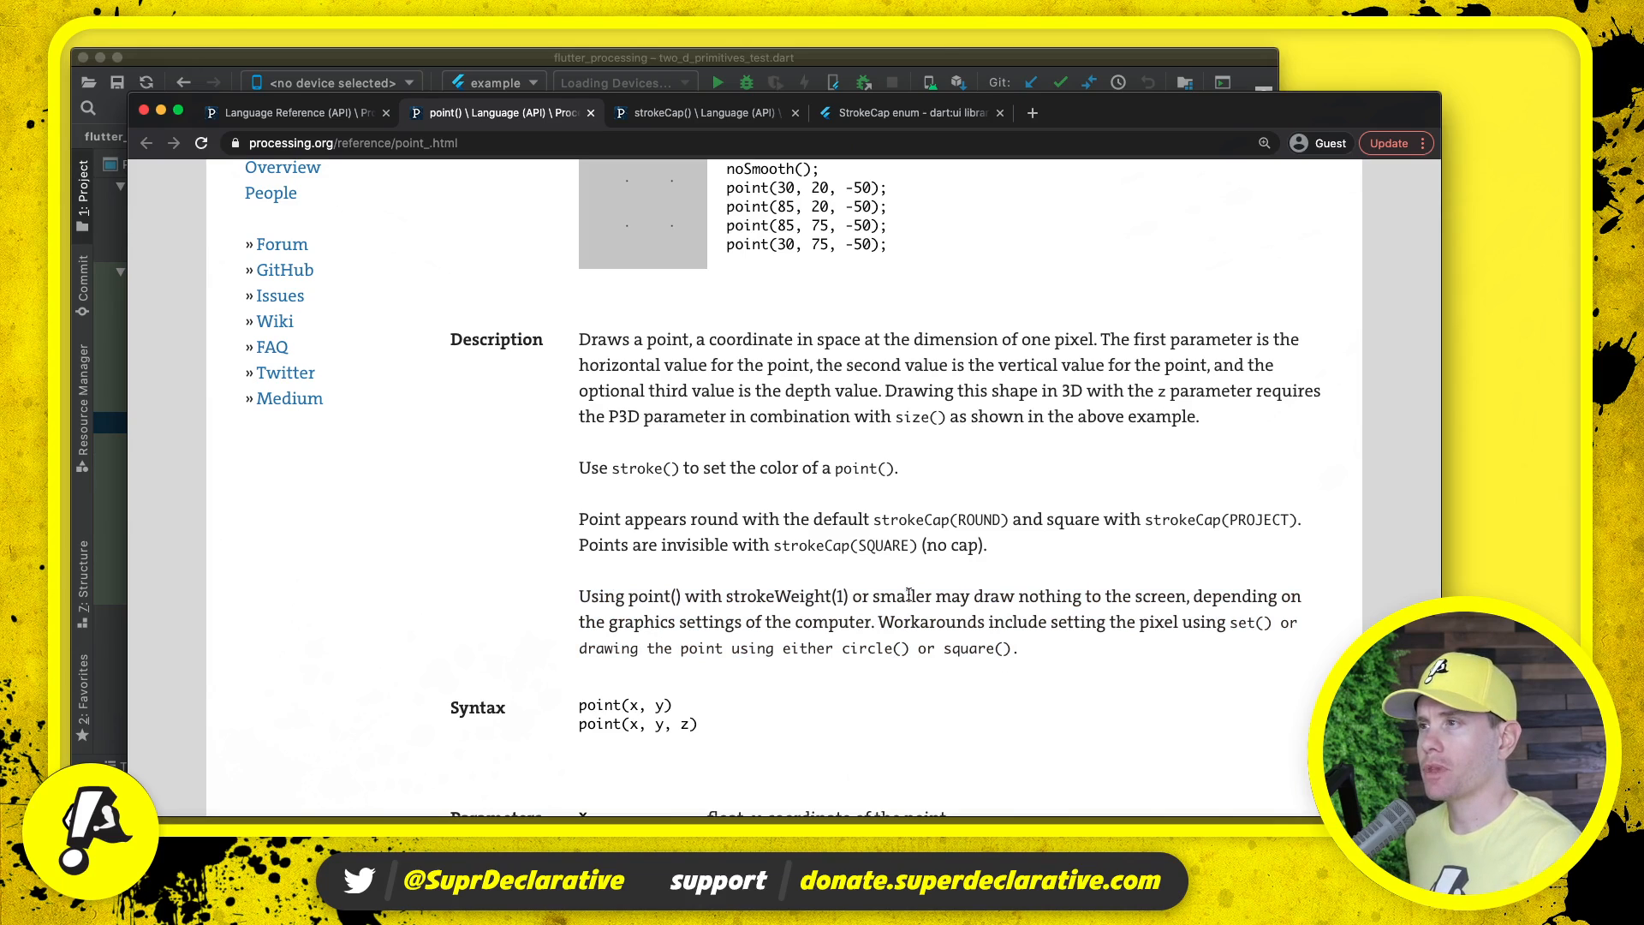
left_click_drag(579, 467, 875, 468)
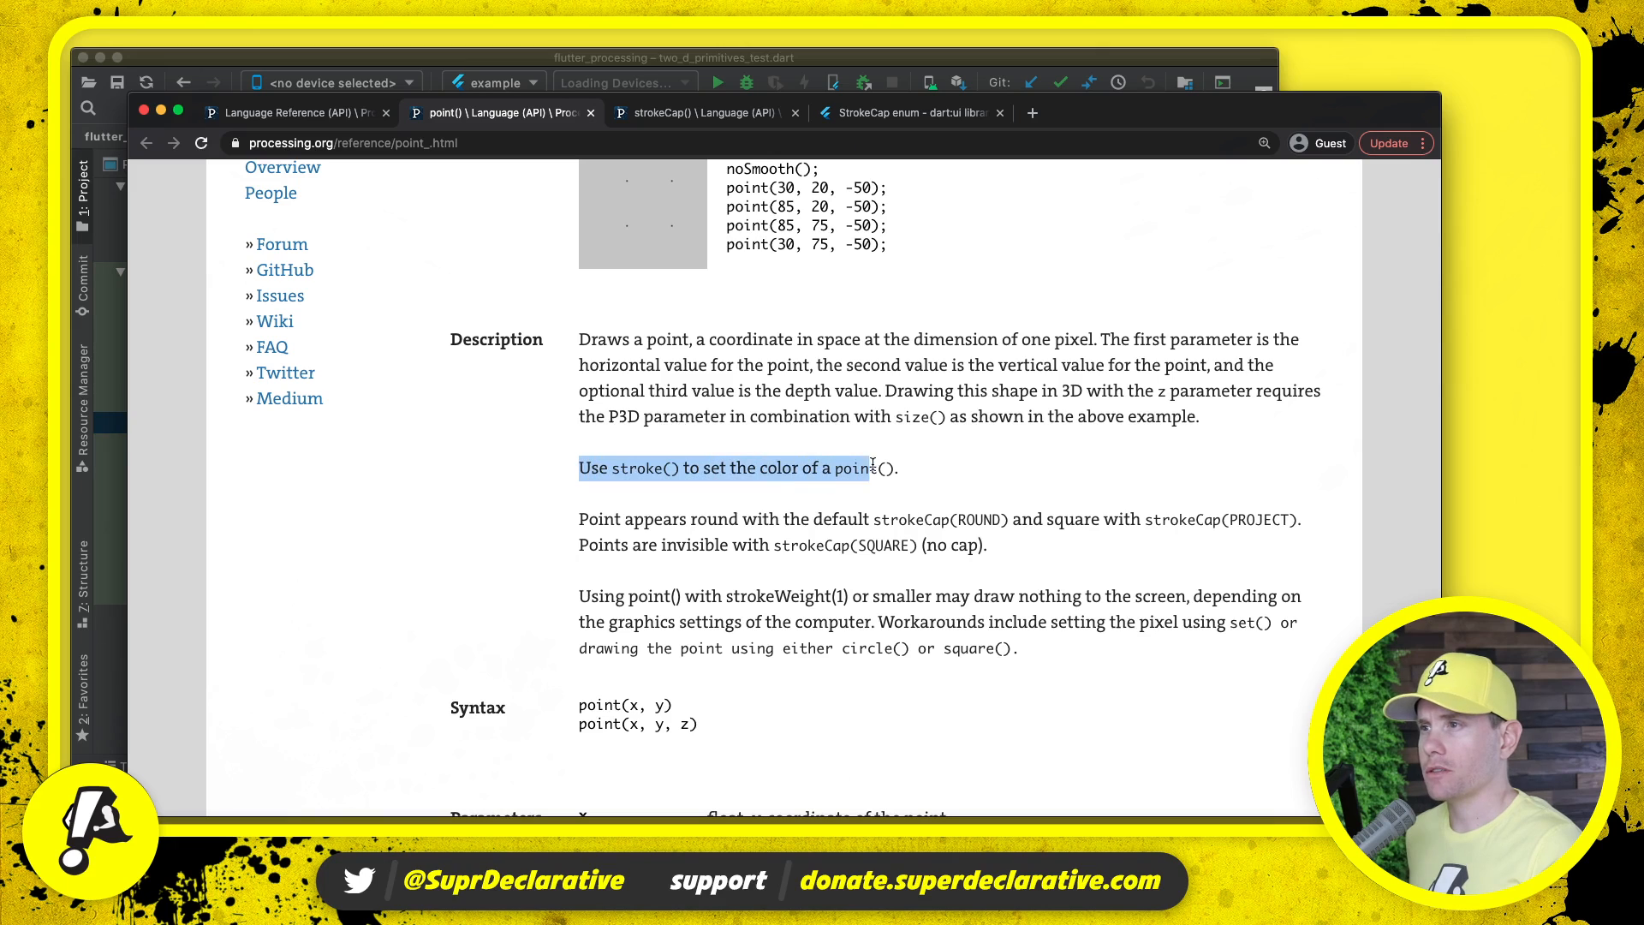
left_click(944, 473)
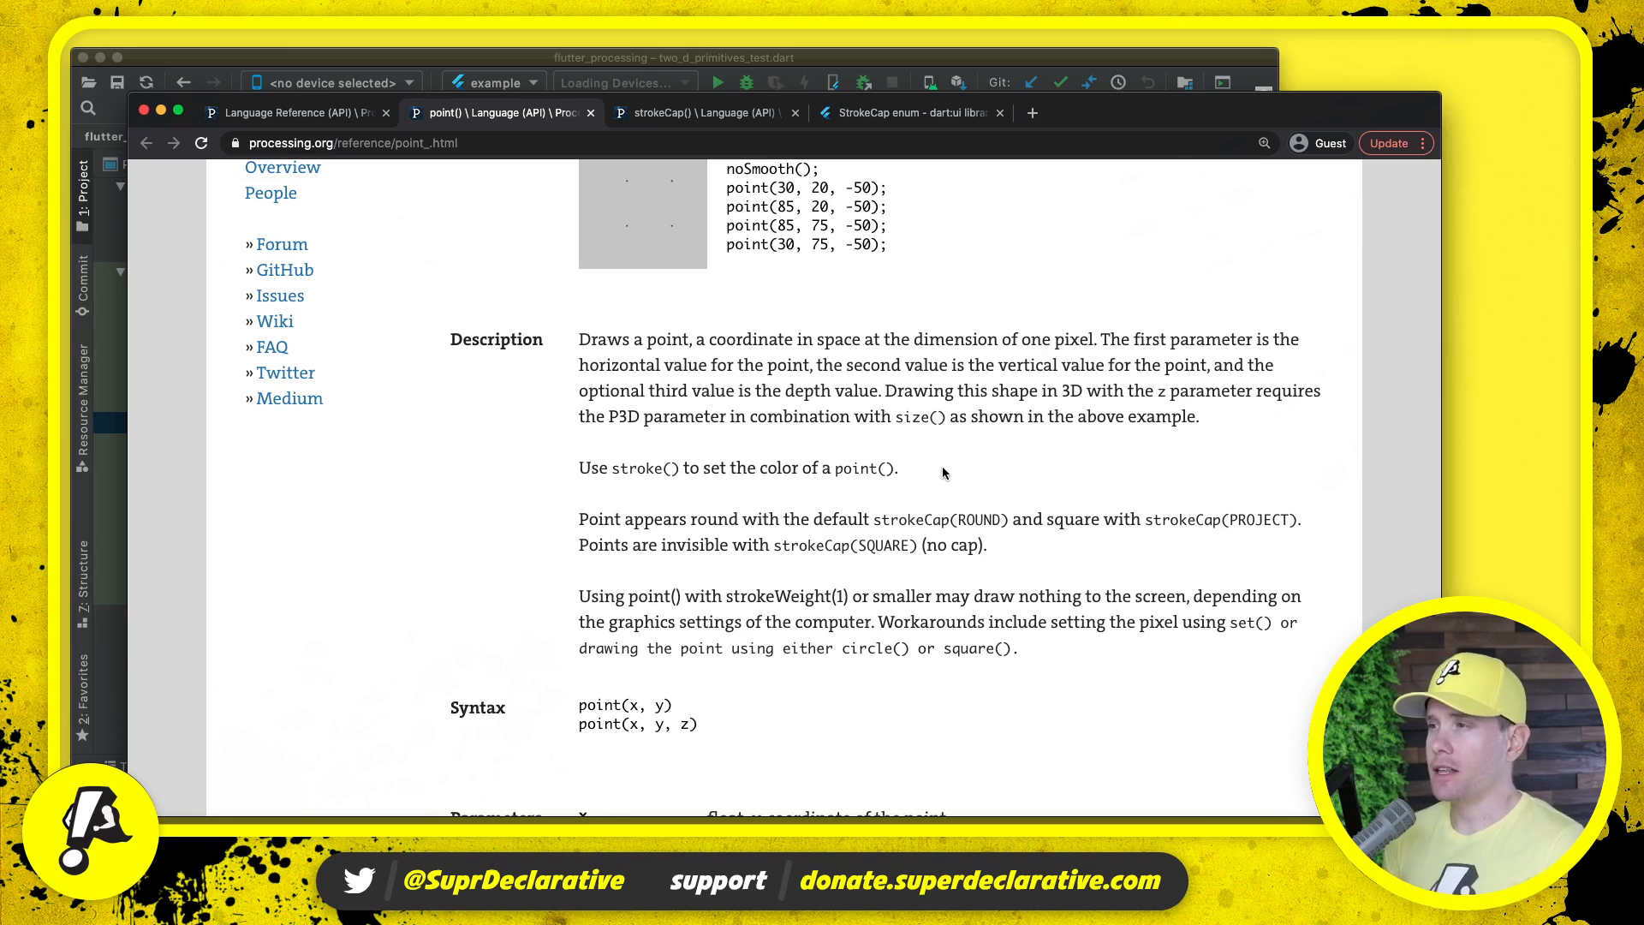
mouse_move(935, 486)
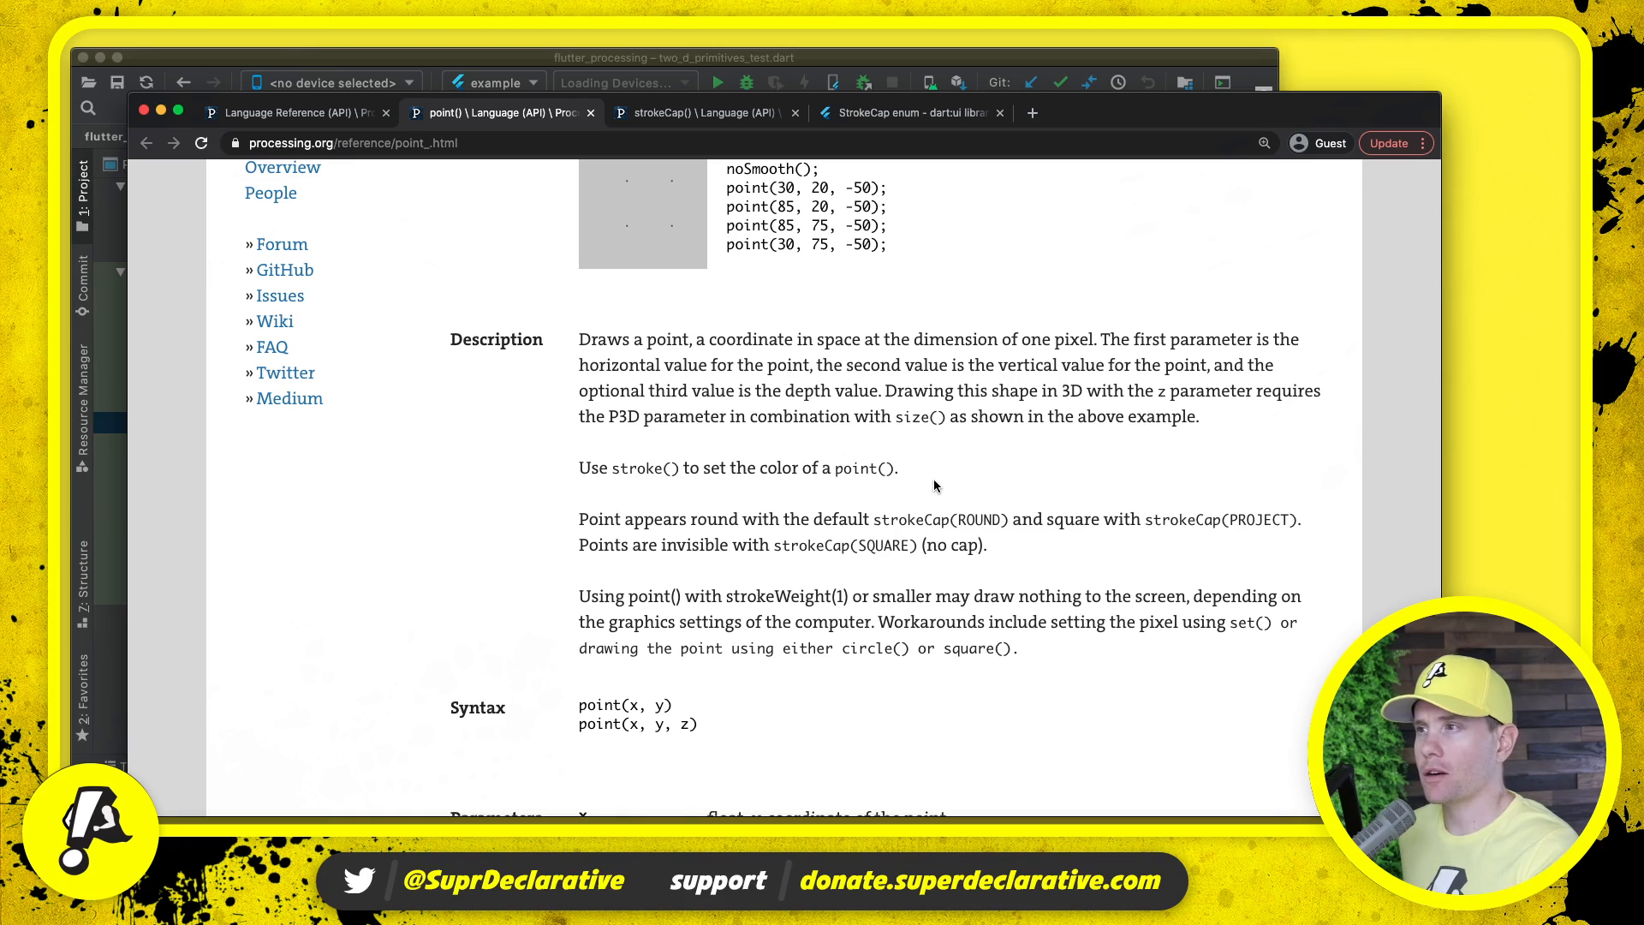
mouse_move(881, 518)
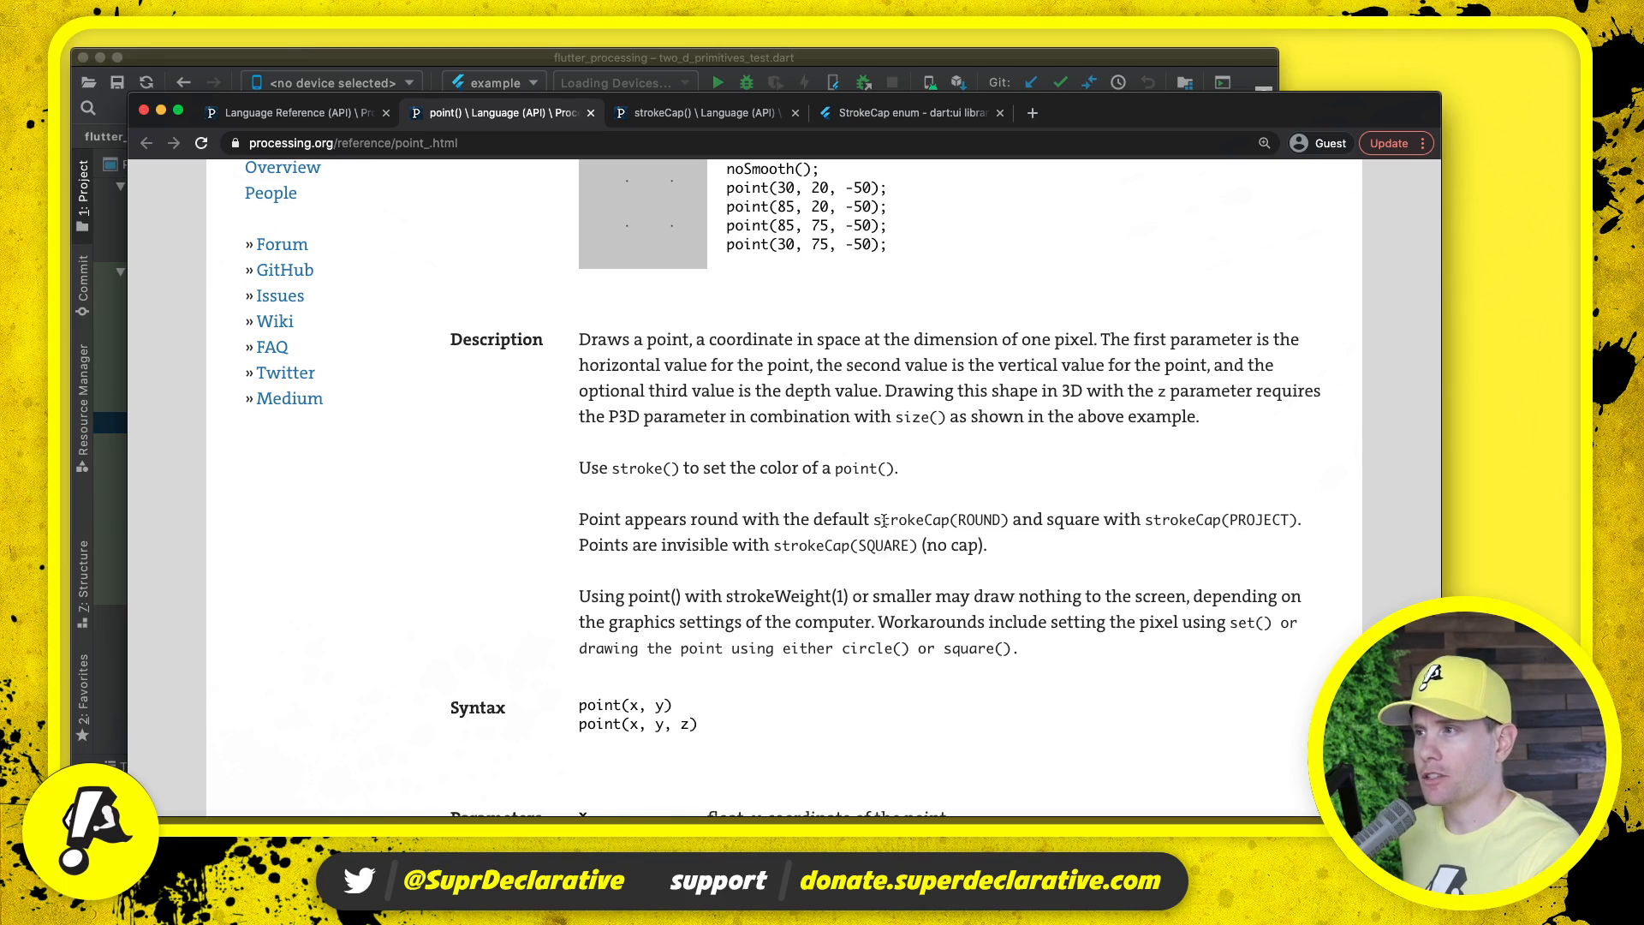
mouse_move(964, 489)
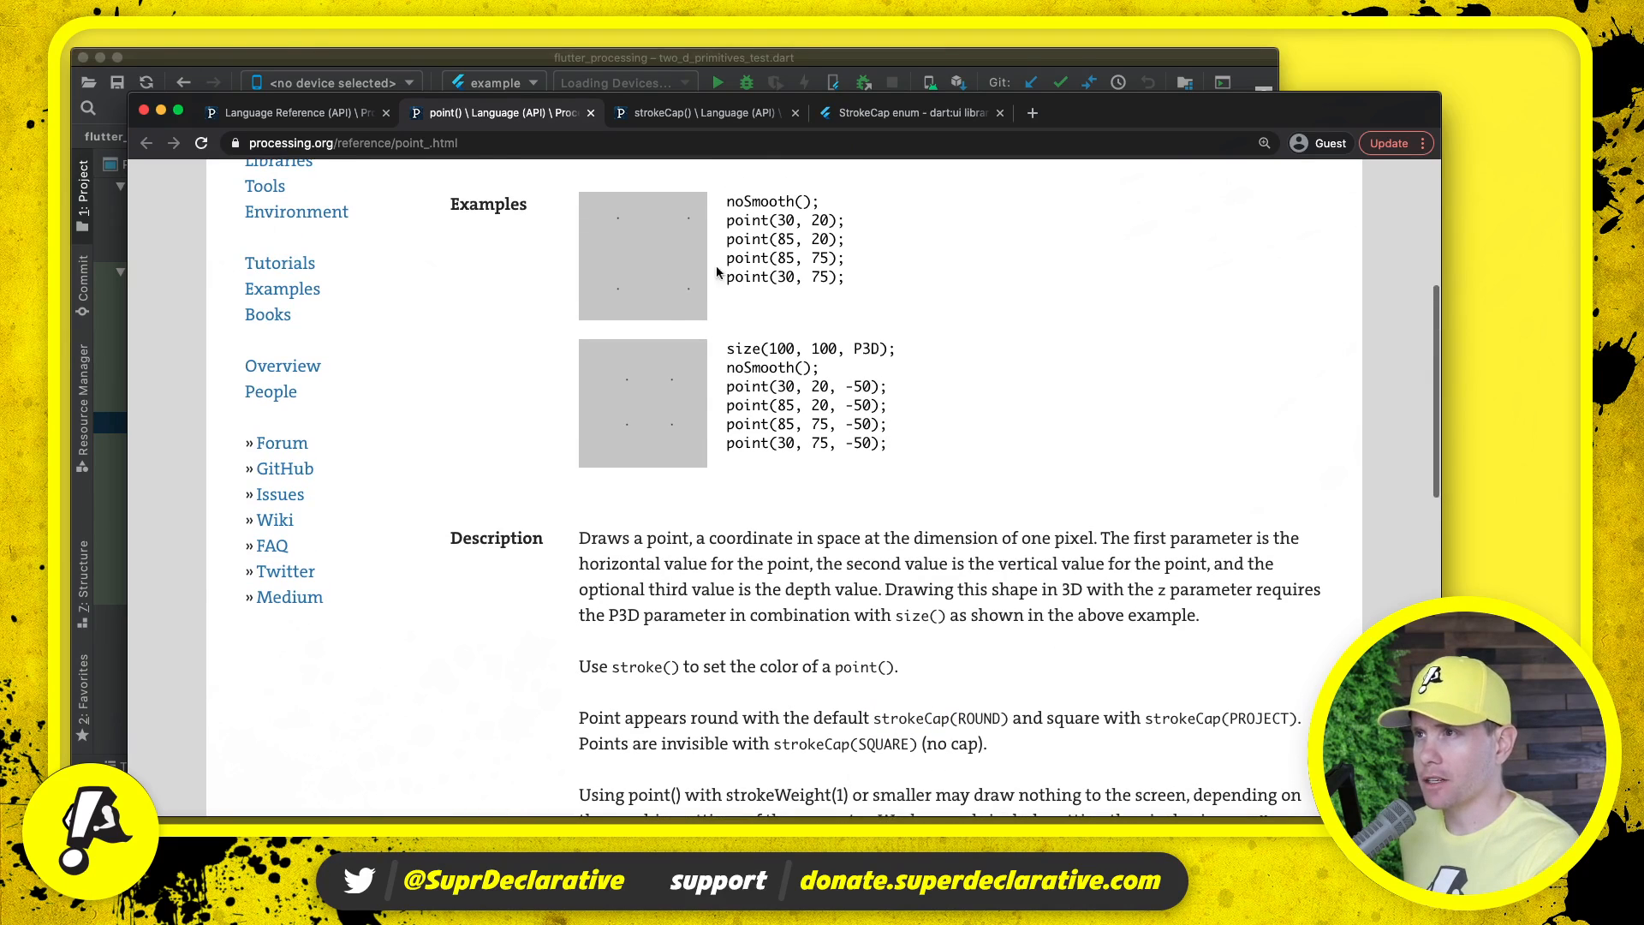
mouse_move(688, 309)
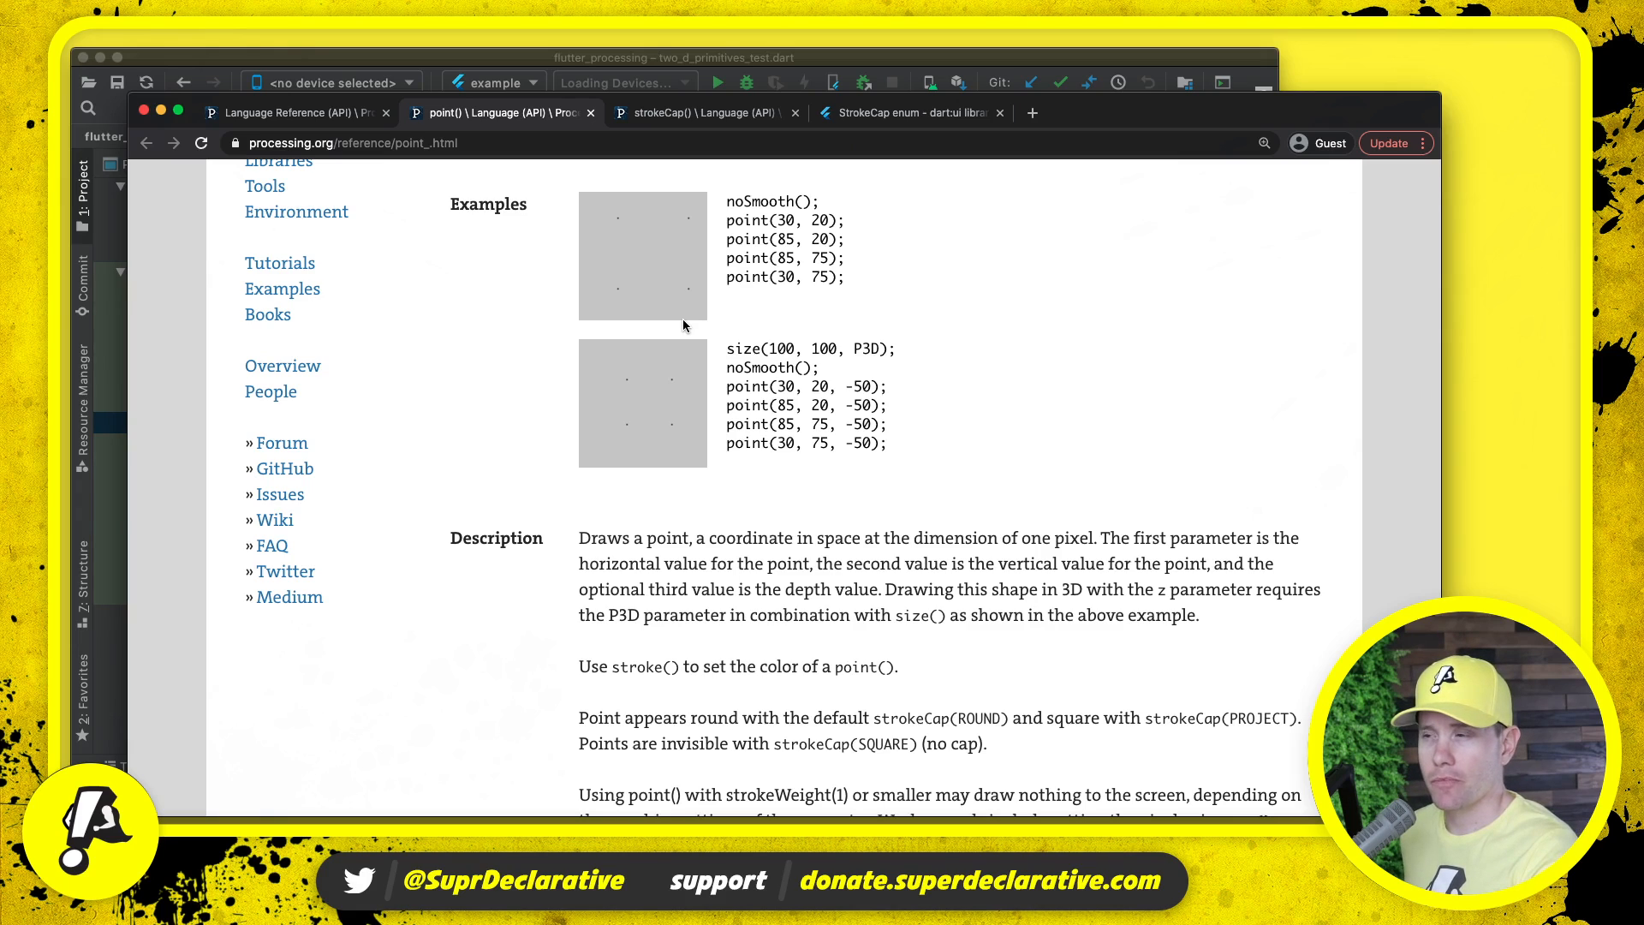
scroll("down", 3)
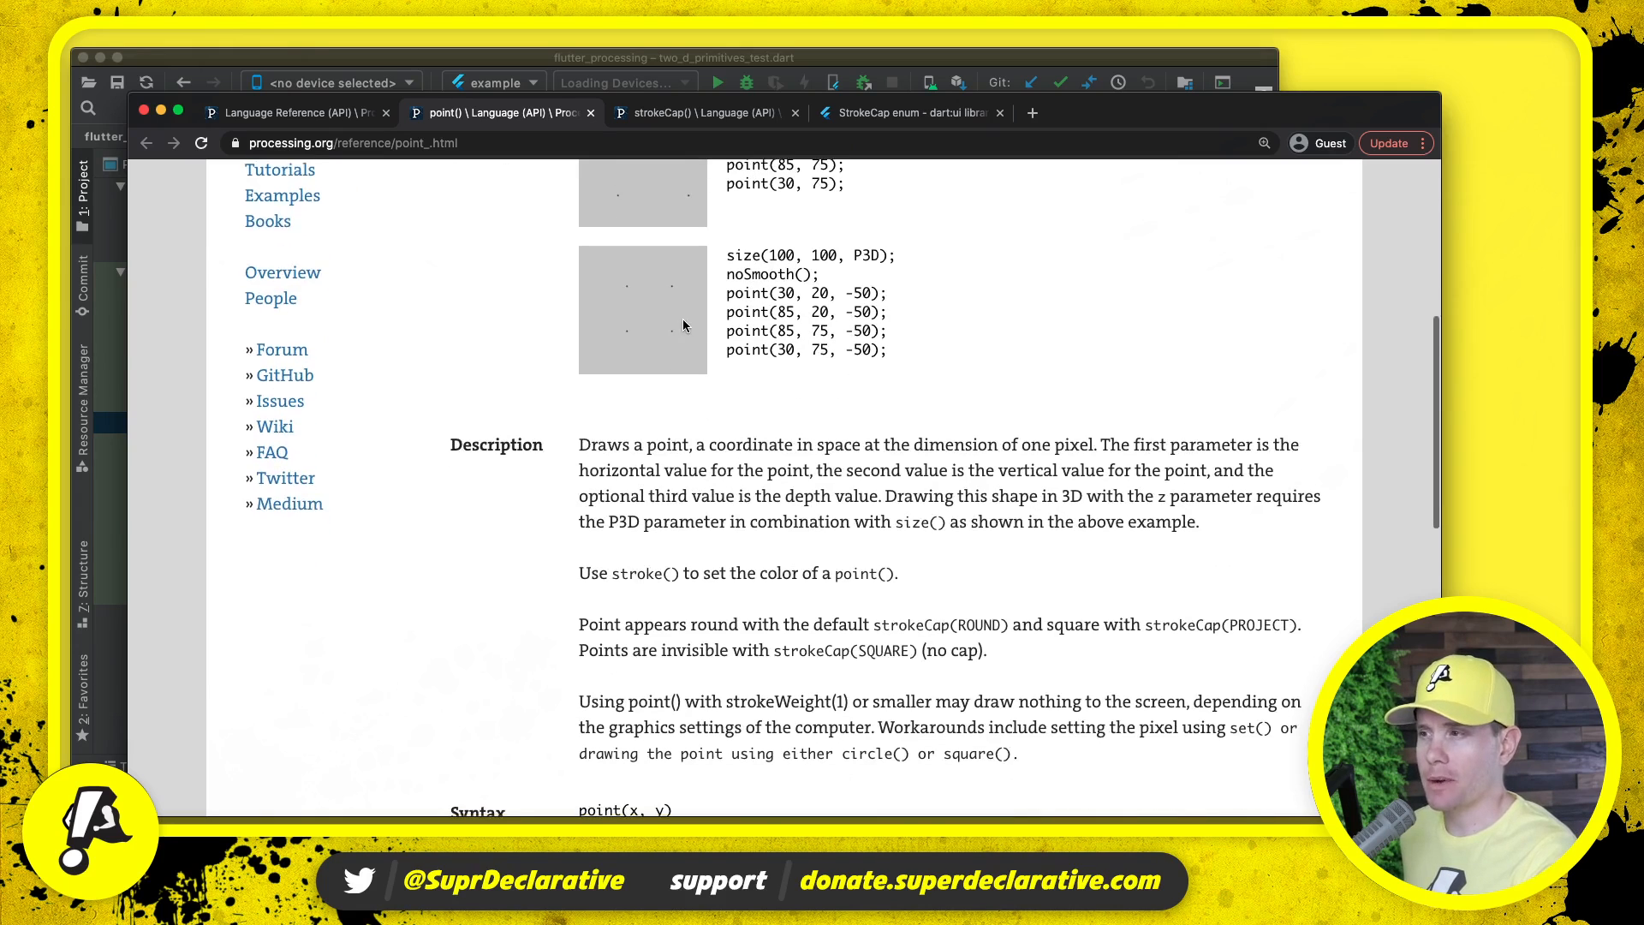
scroll("down", 3)
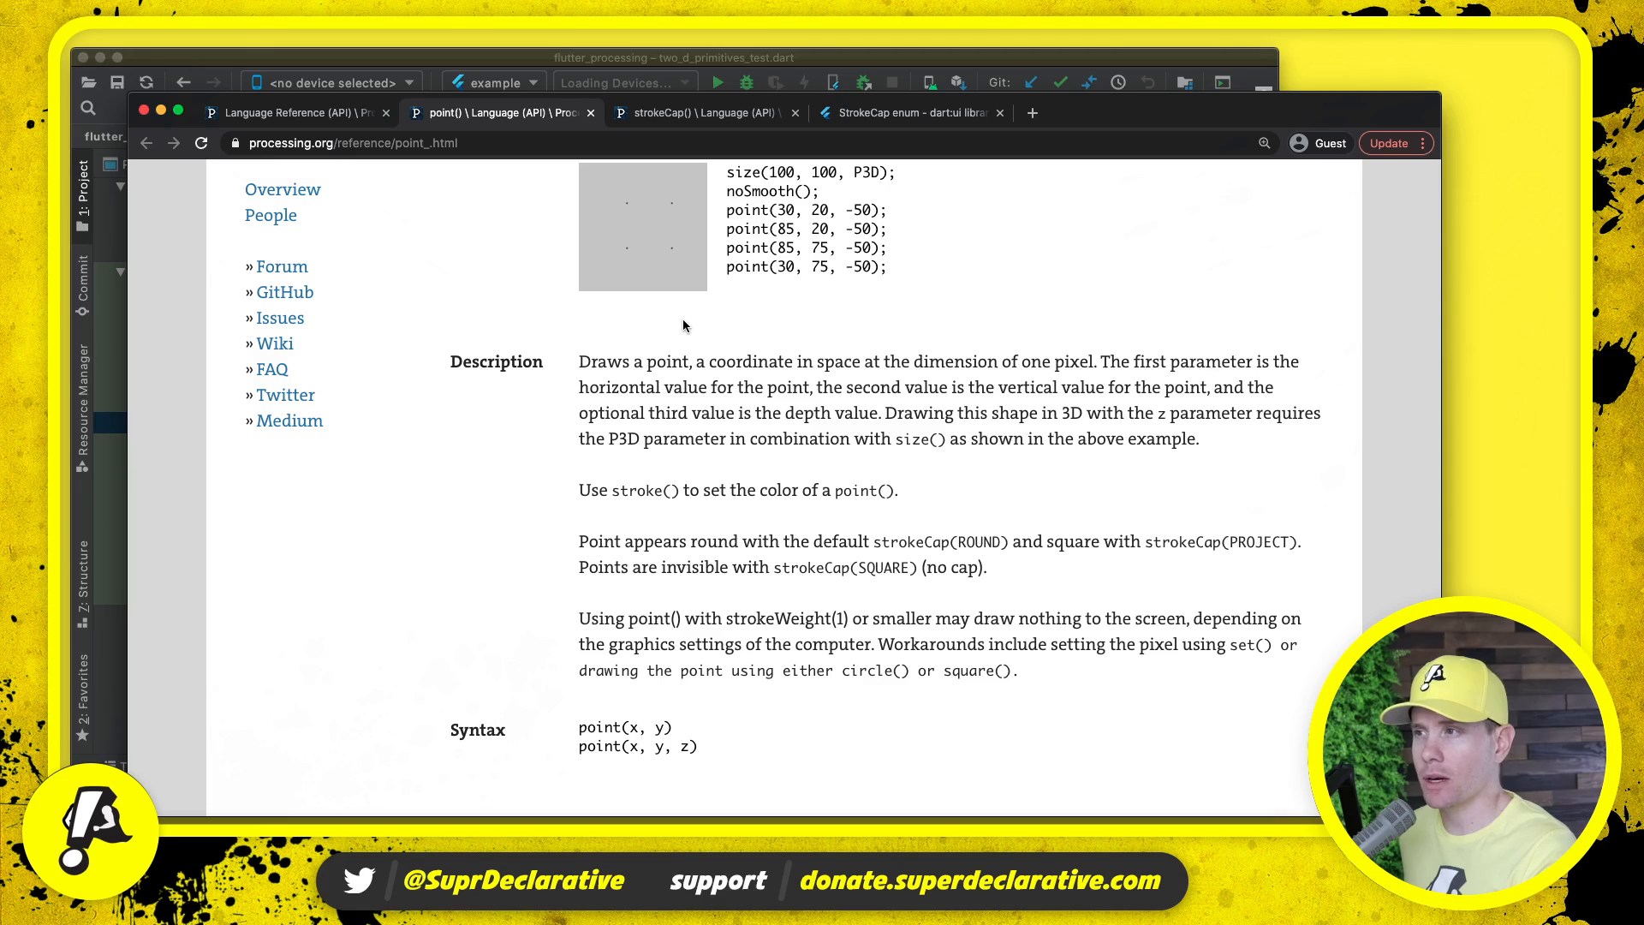
mouse_move(739, 349)
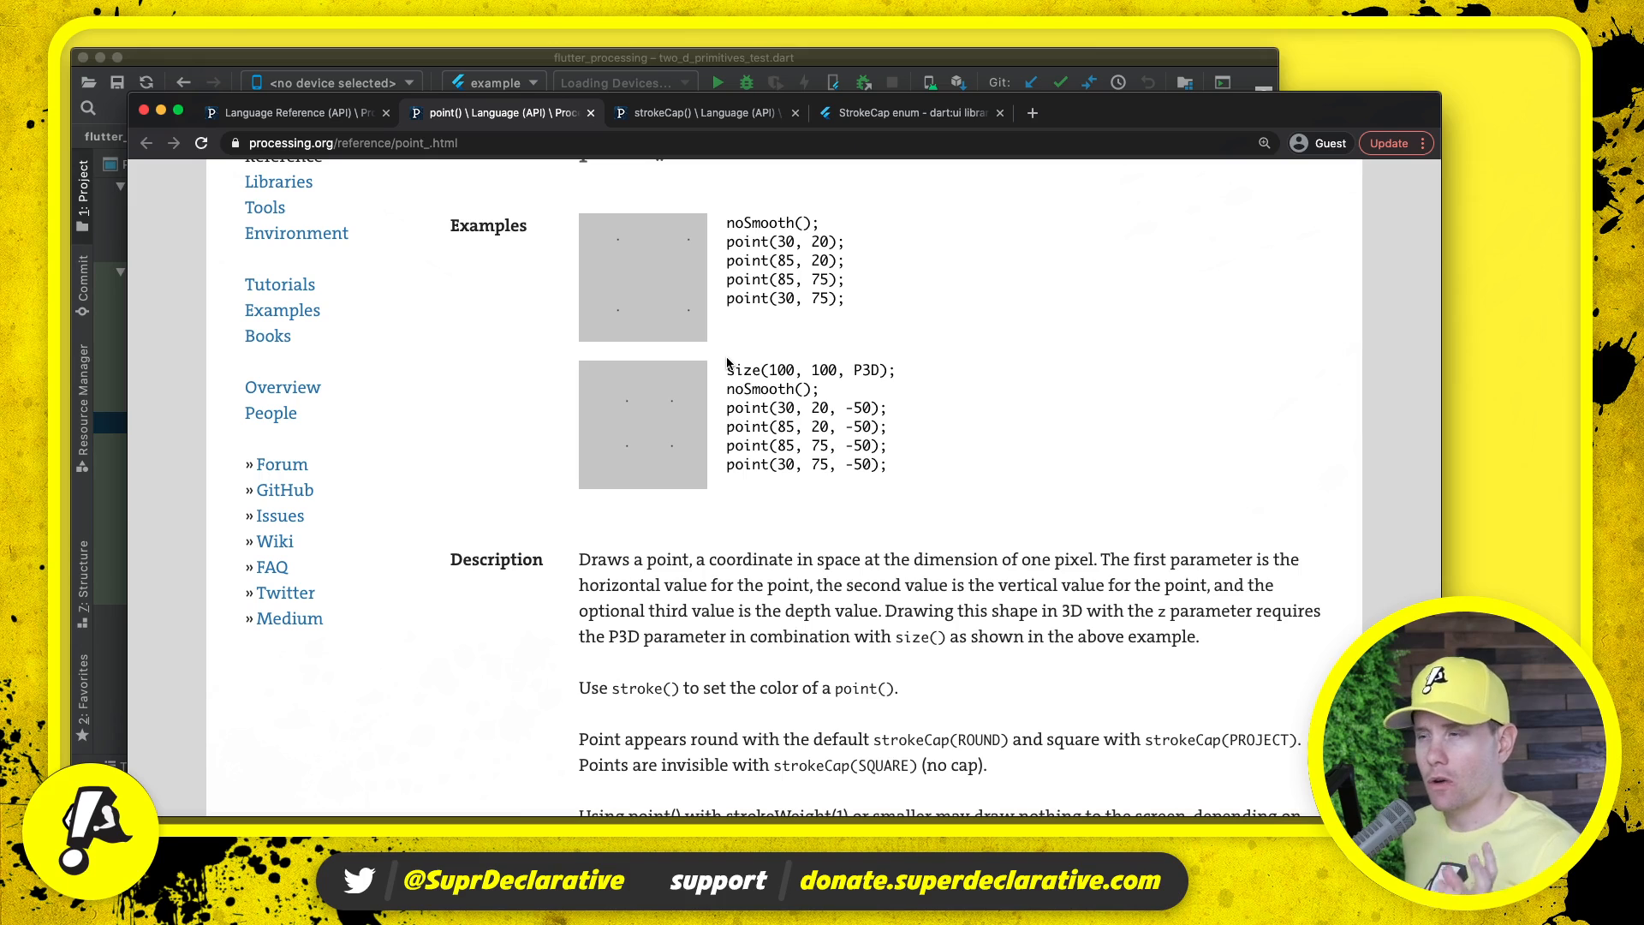
scroll("down", 3)
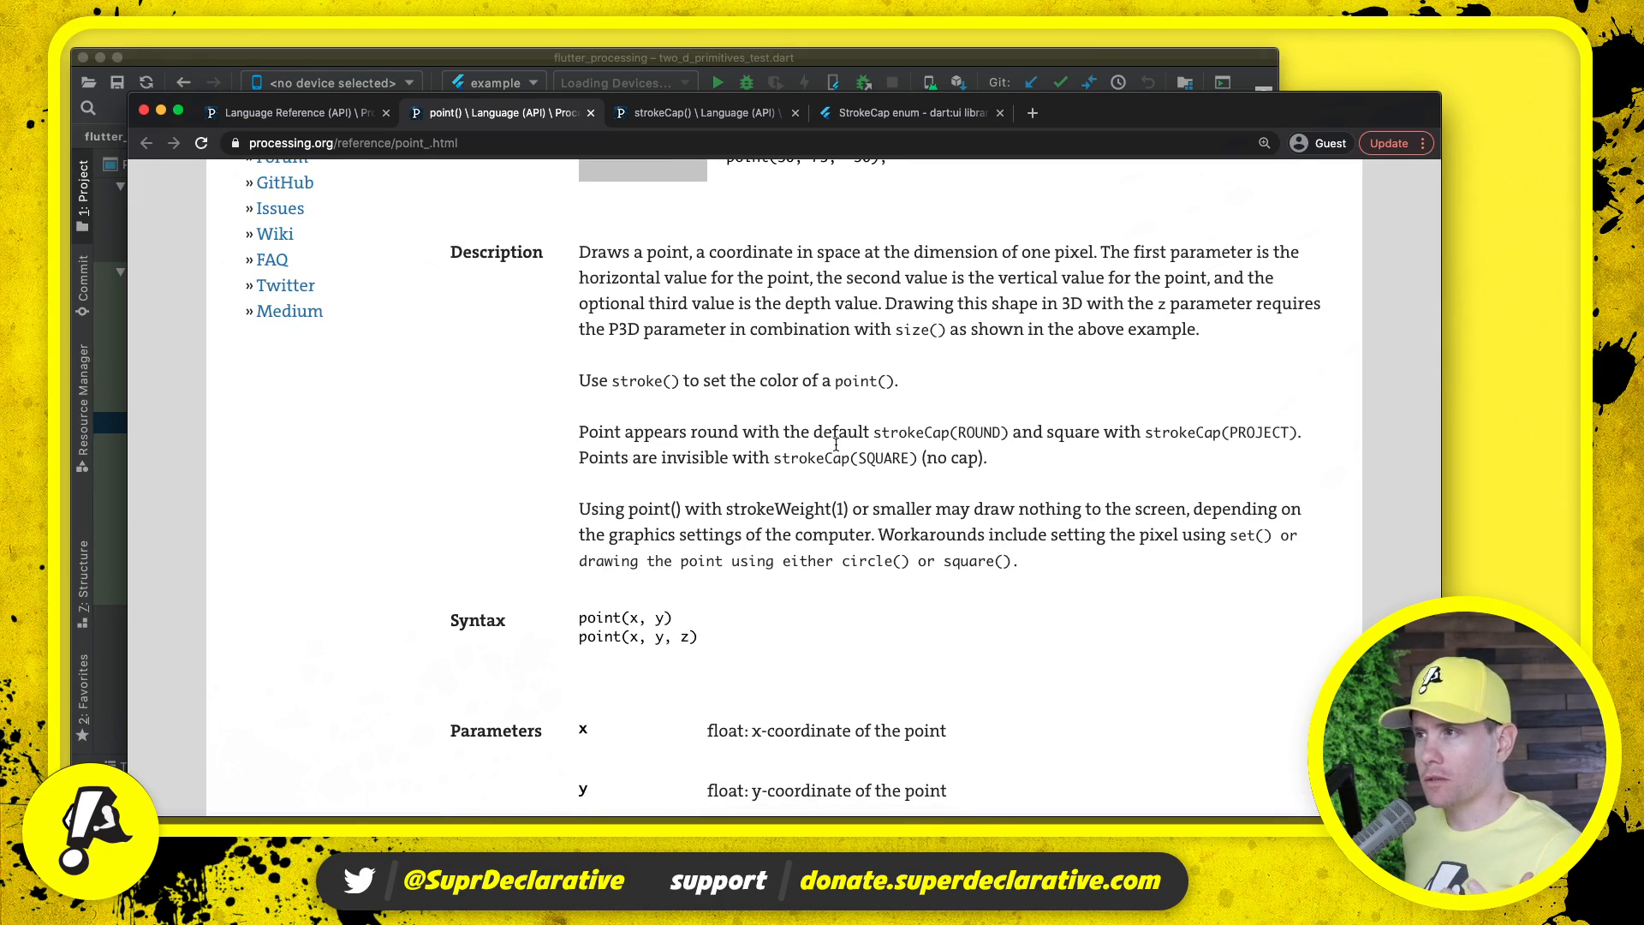
left_click_drag(810, 431, 986, 457)
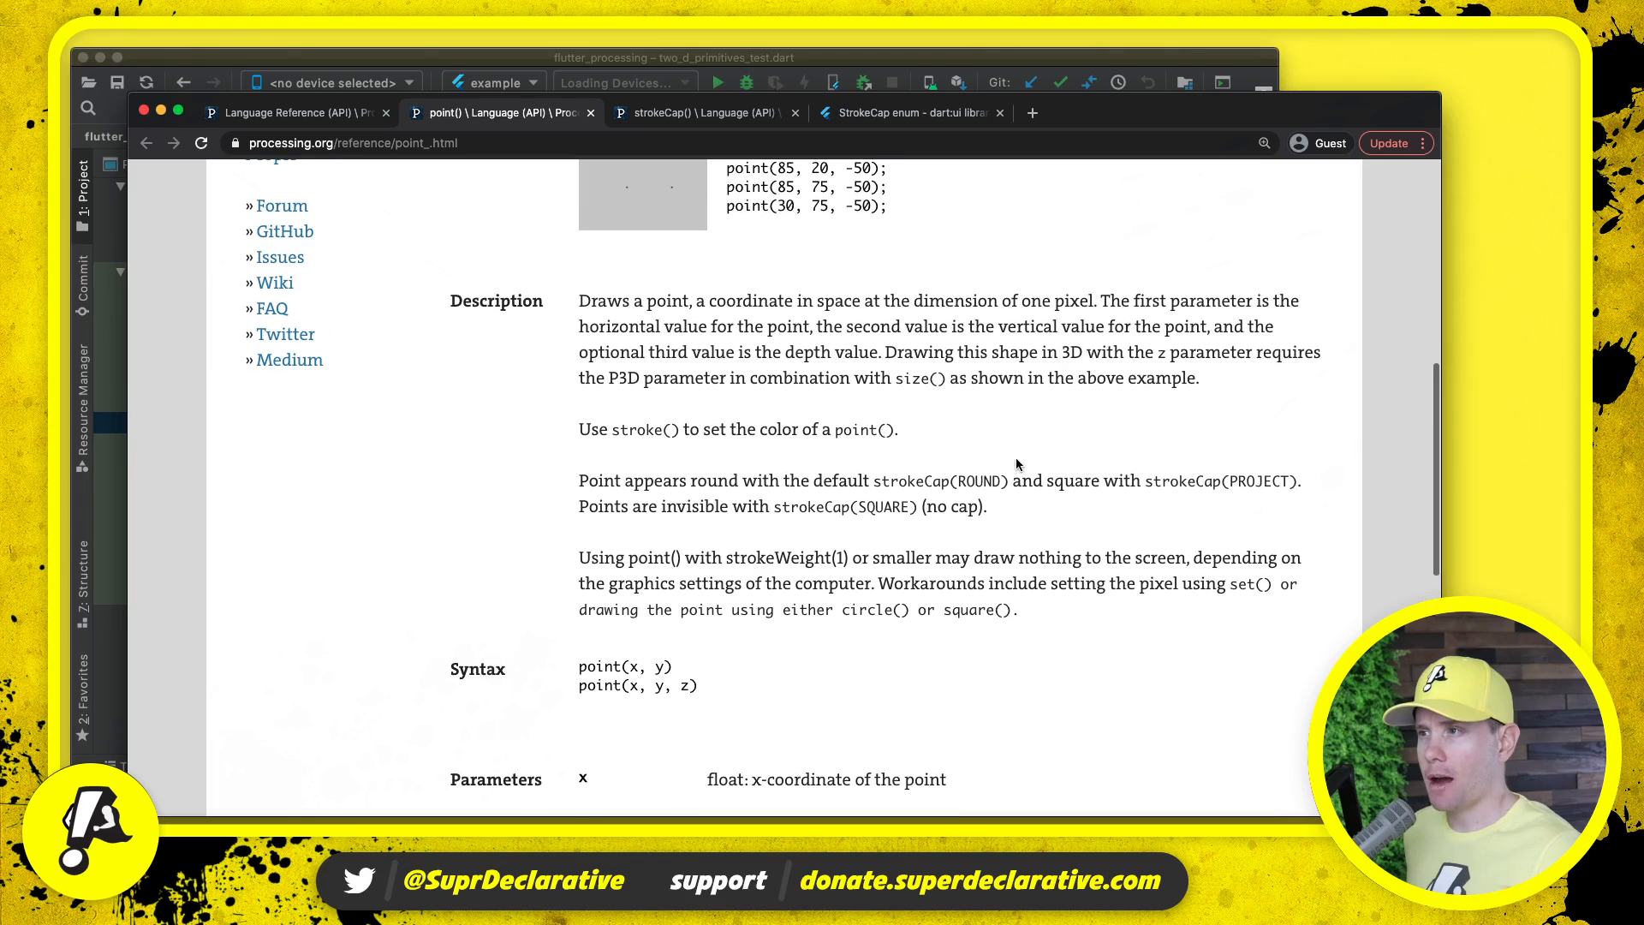
mouse_move(973, 475)
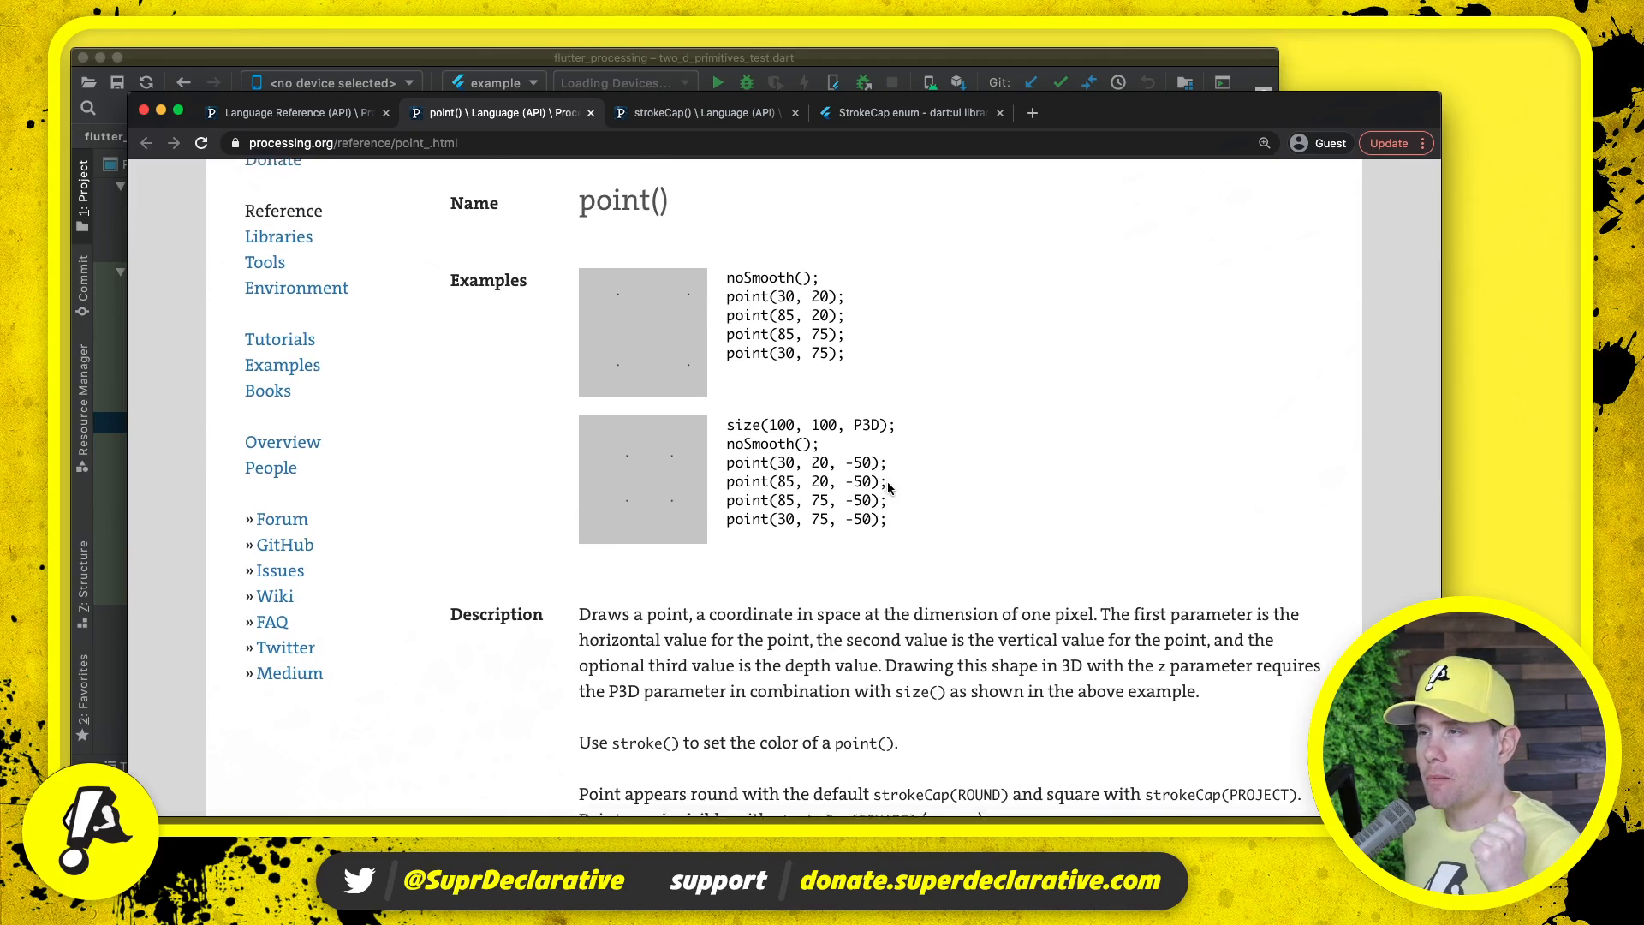
scroll("down", 3)
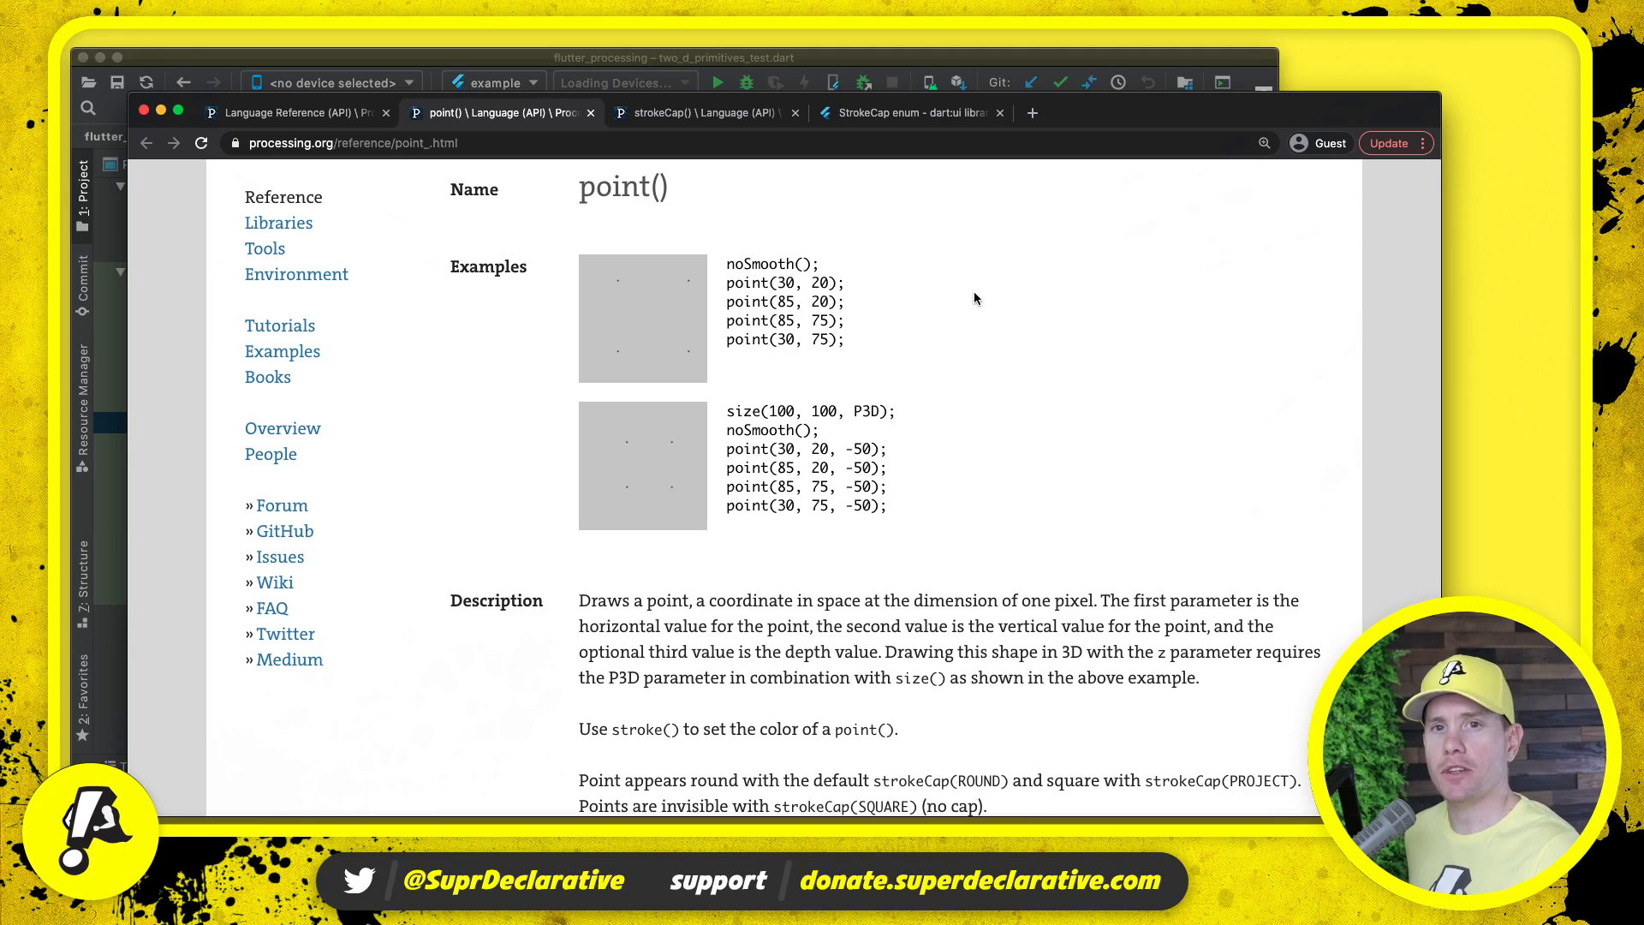
mouse_move(726, 277)
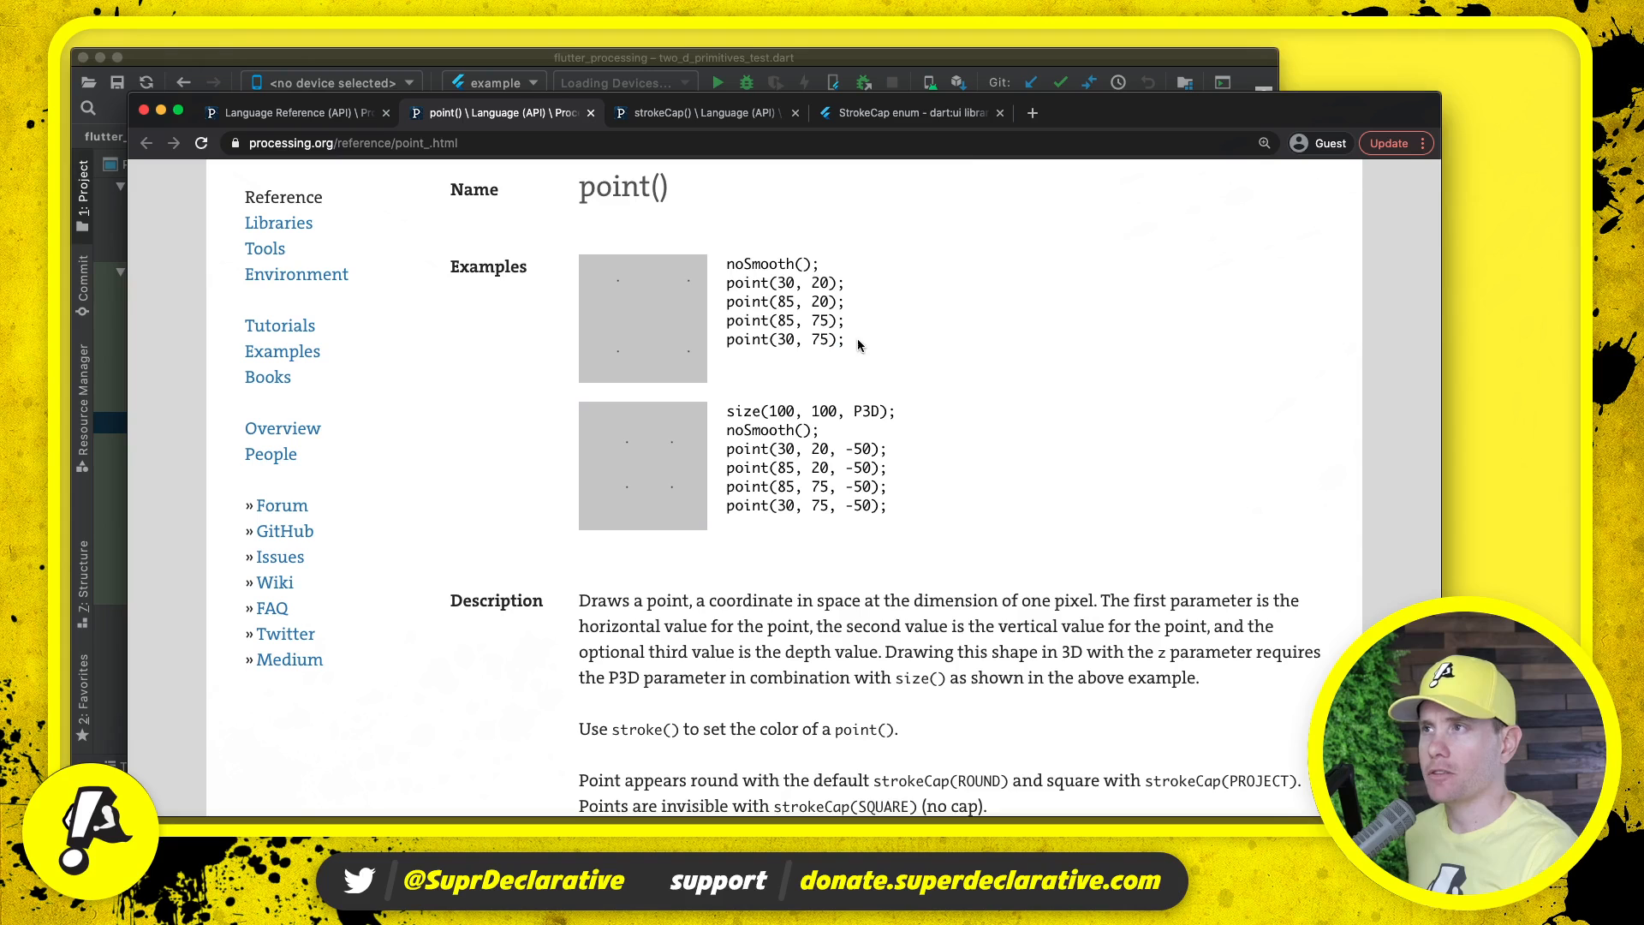
- Duplicate the line() example 1 test as 'point(): example 1' calling s.point with golden point-example-1
left_click(689, 58)
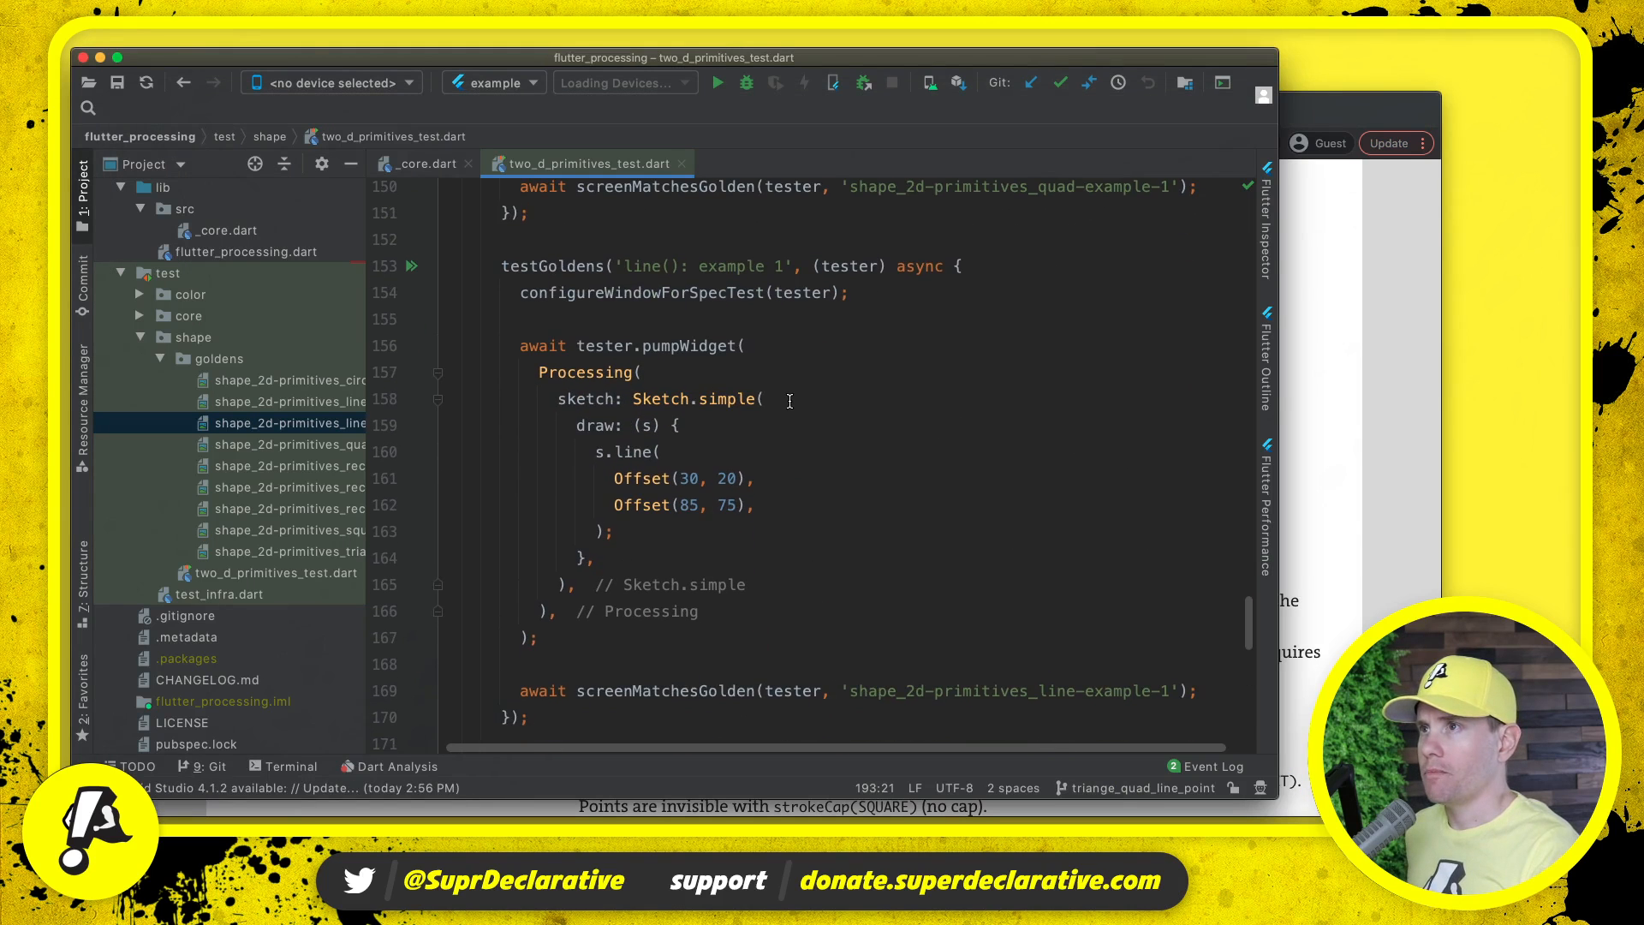
left_click(563, 266)
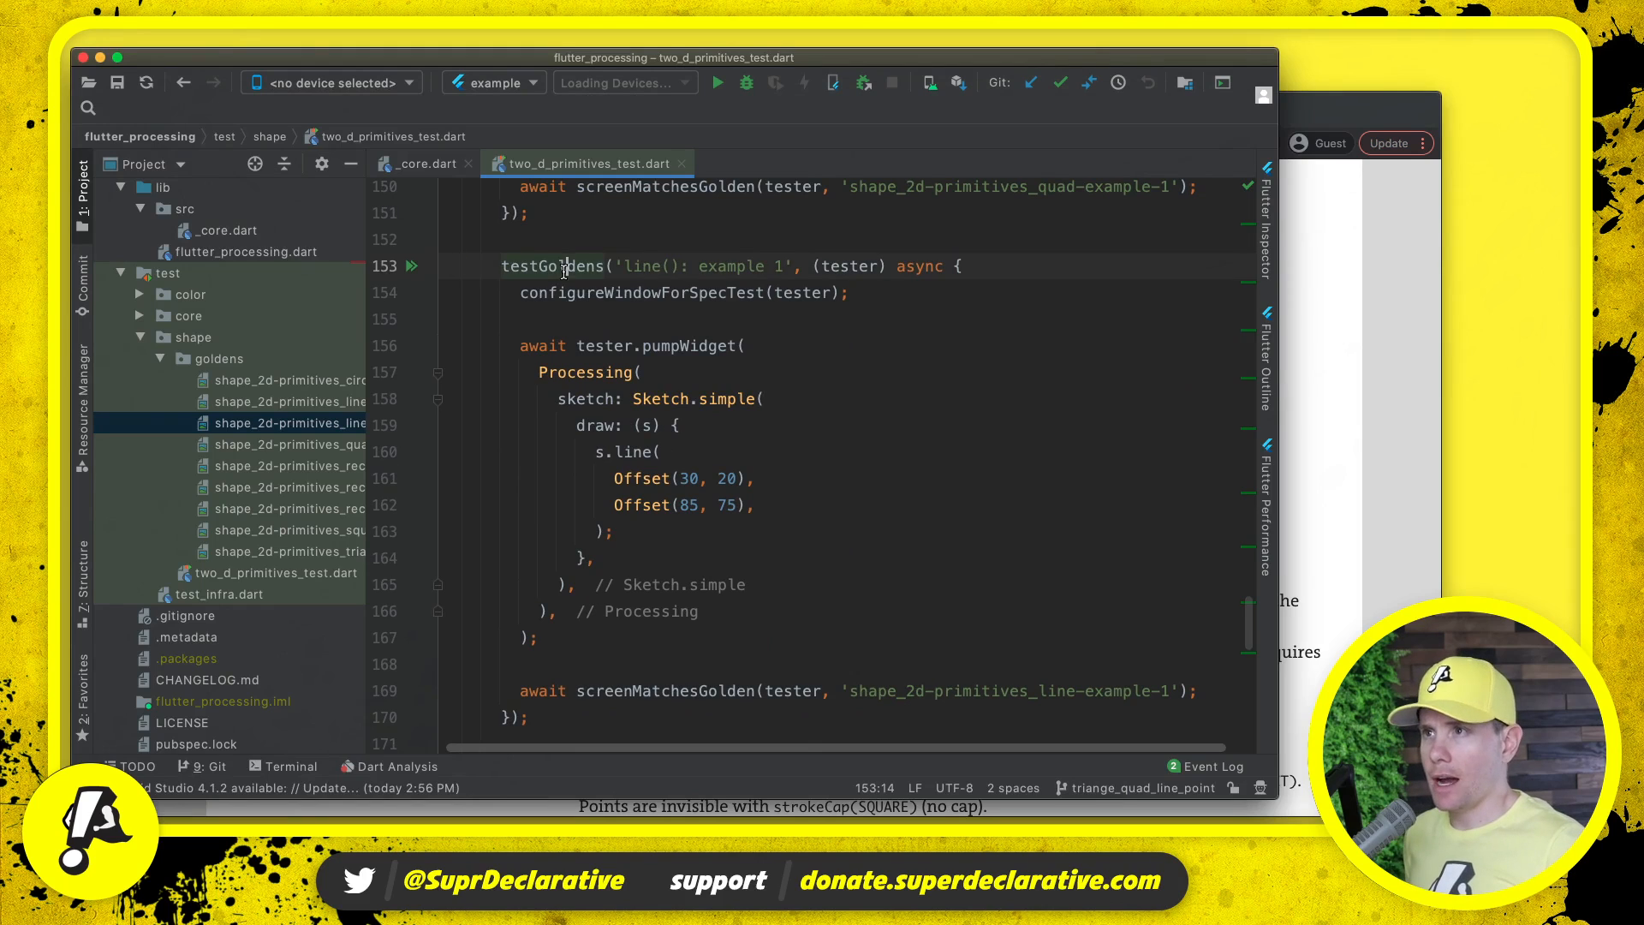
left_click_drag(563, 265, 536, 637)
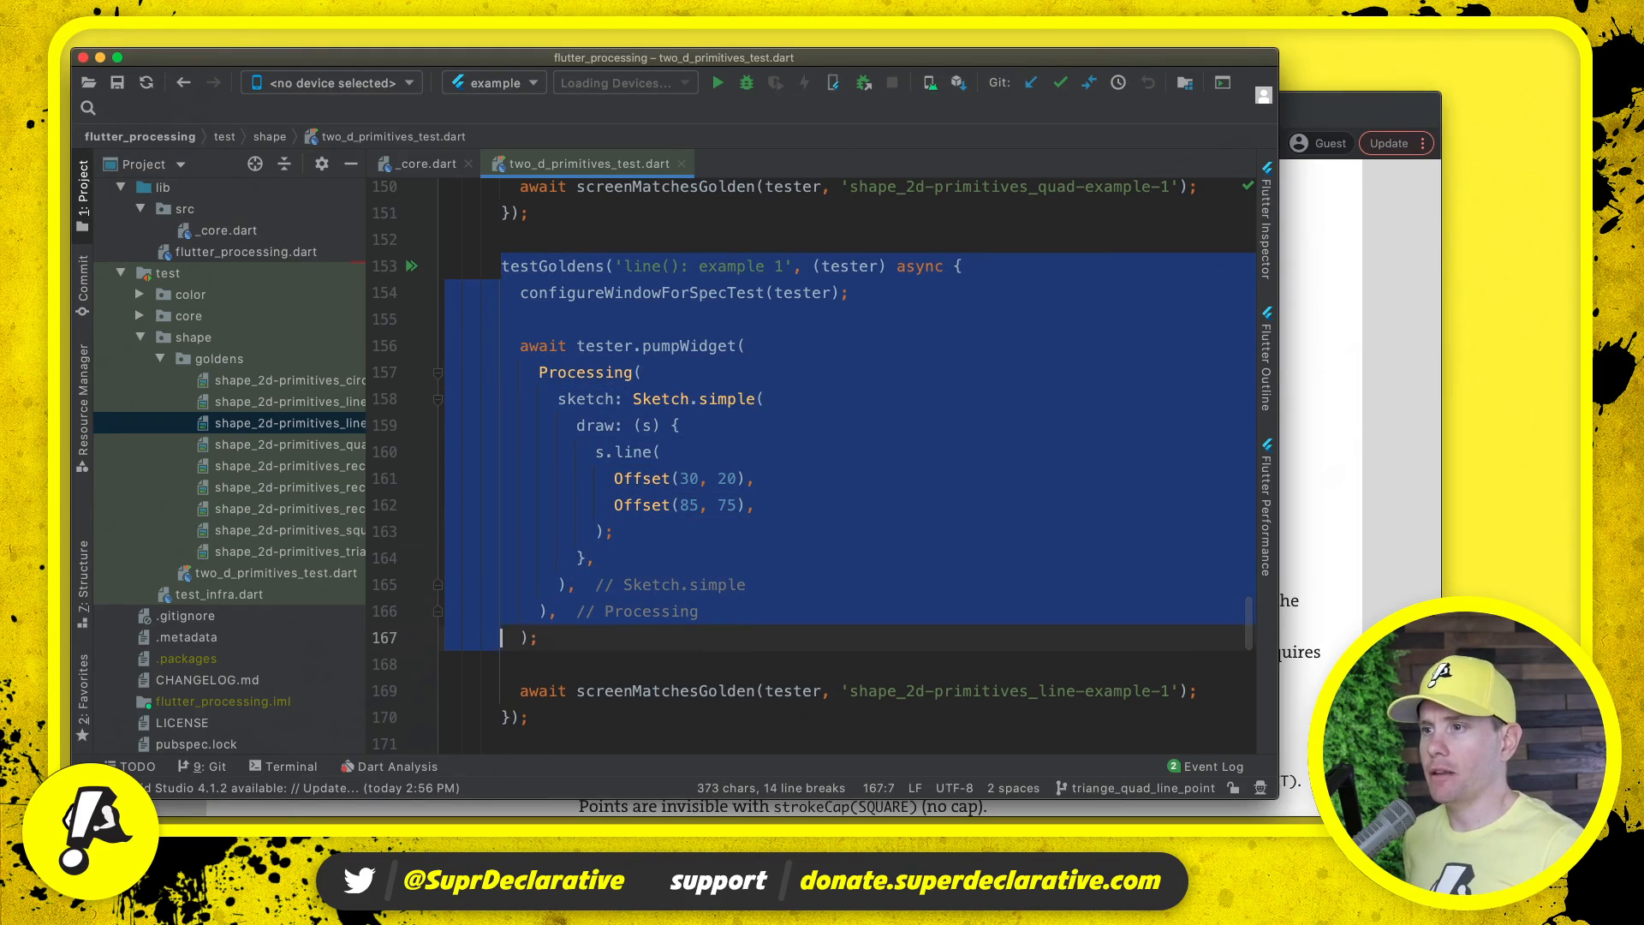
scroll("down", 3)
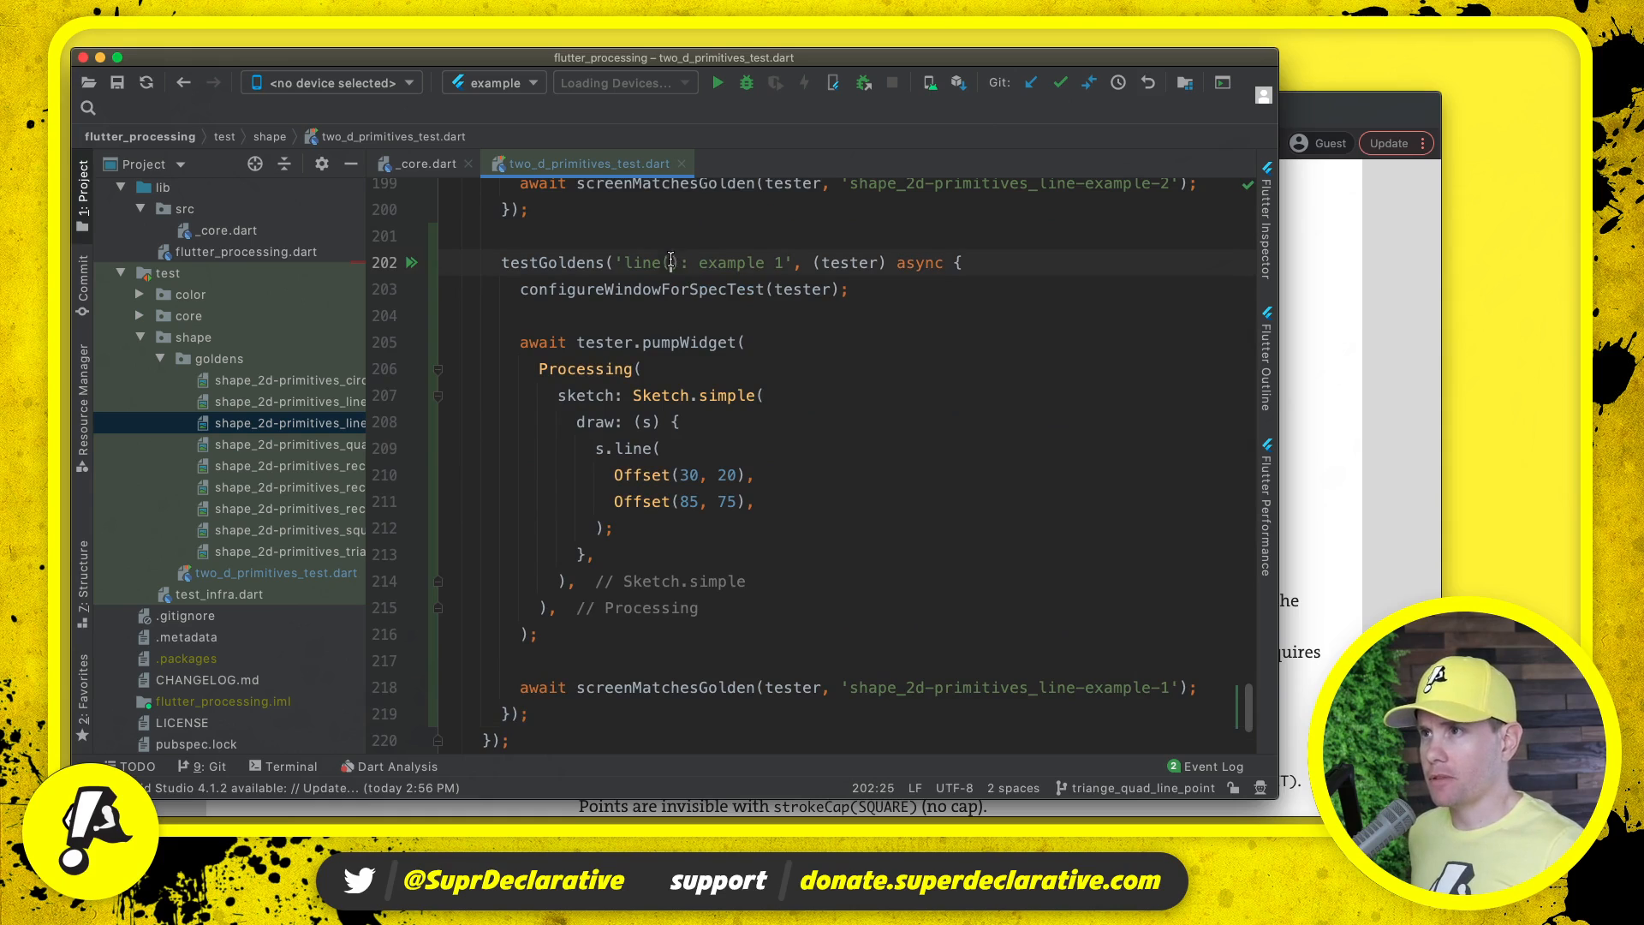
type("point")
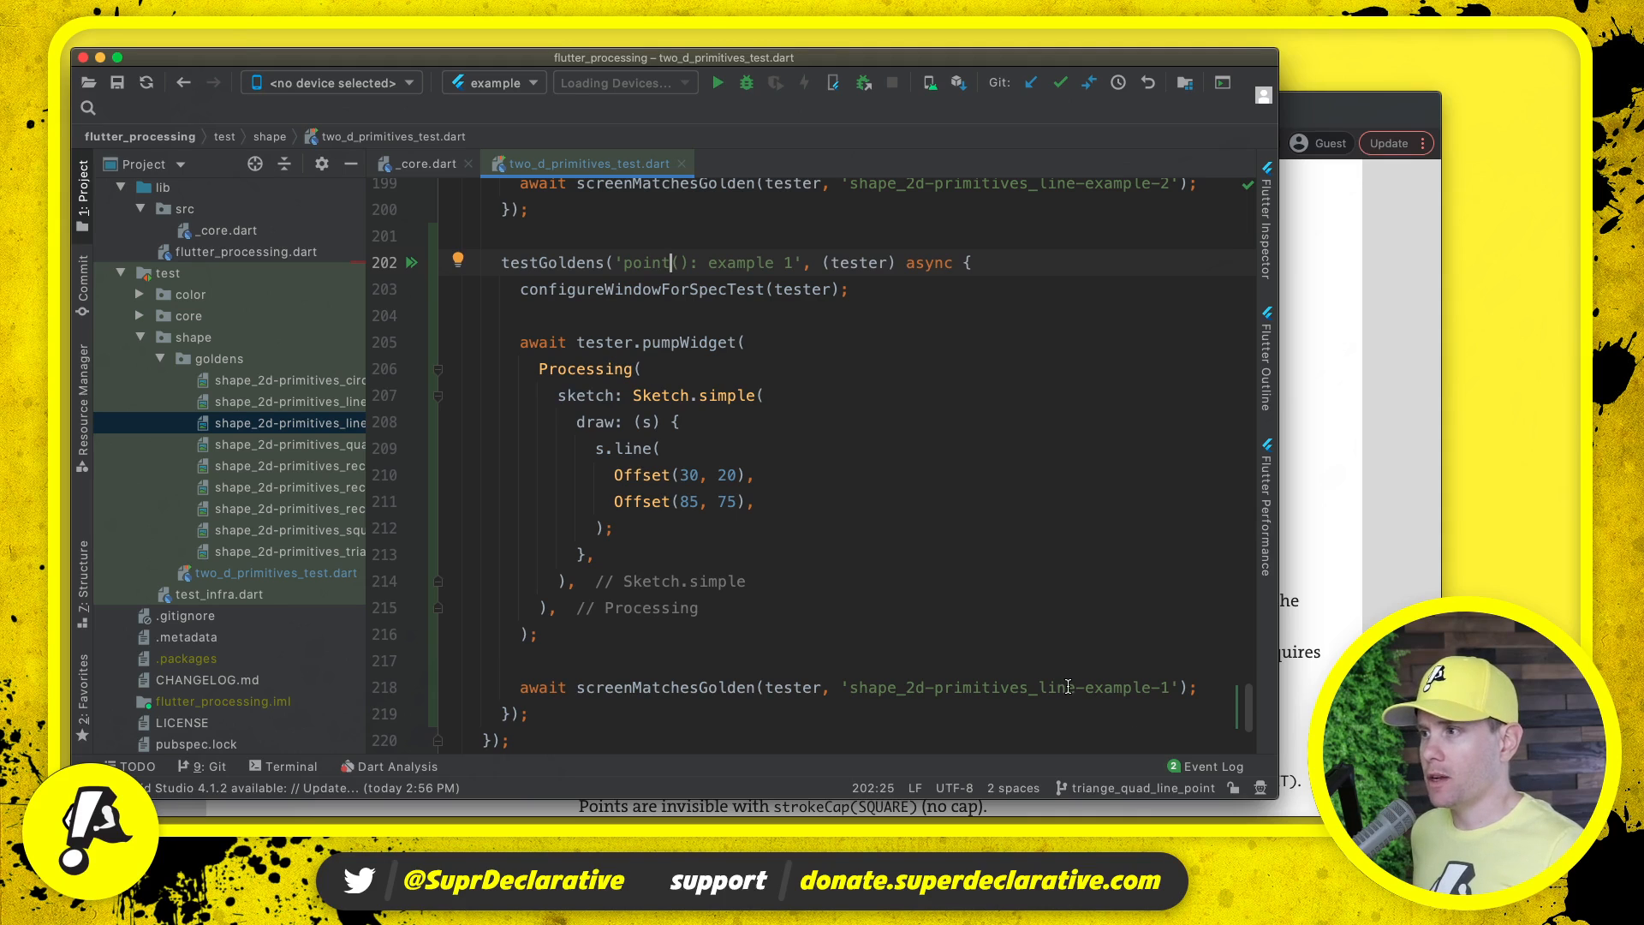
type("point")
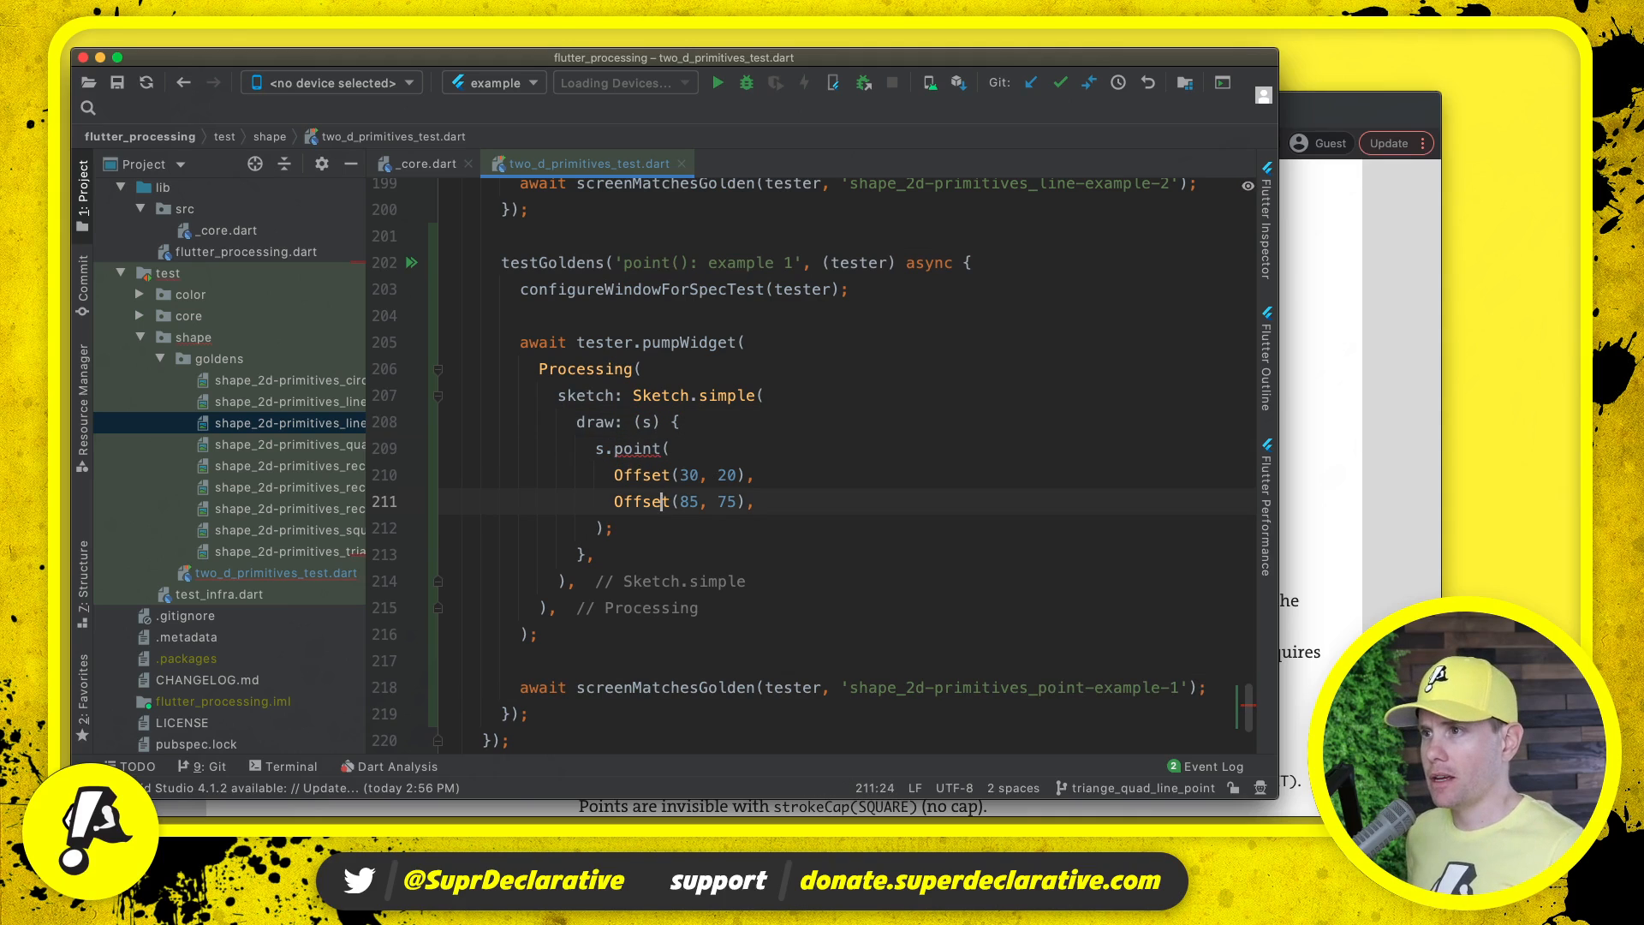
- Cascade s..point(x:, y:) for (30,20), (85,20), (85,75), (30,75), reformatted one call per line
left_click_drag(613, 502, 752, 475)
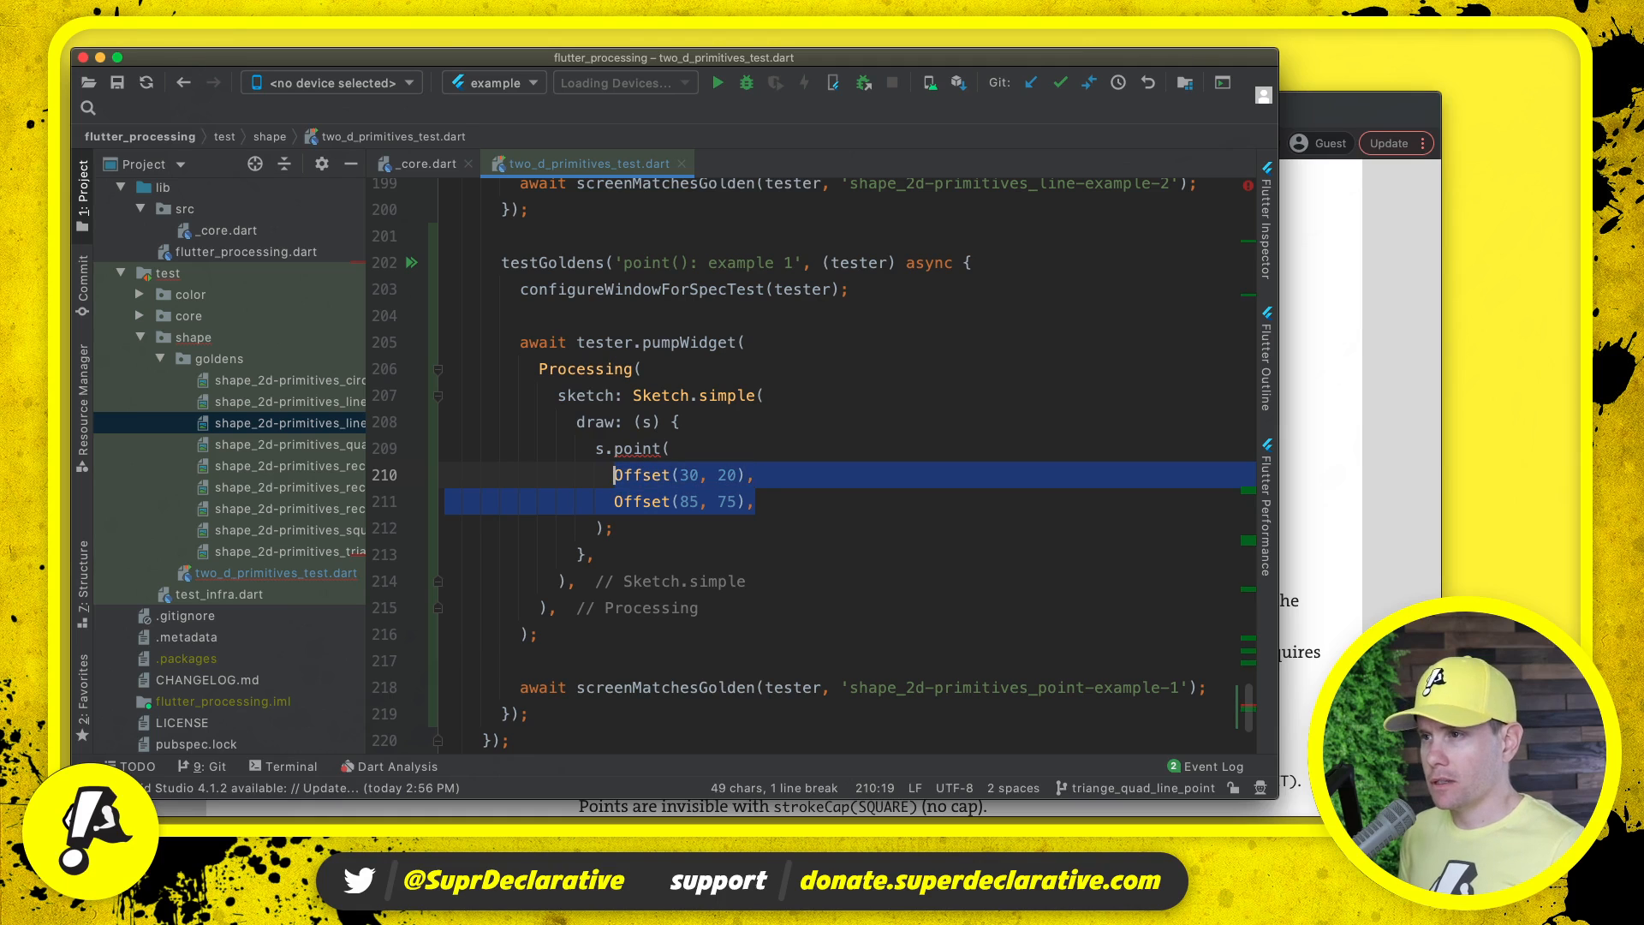
type("x: , y:);")
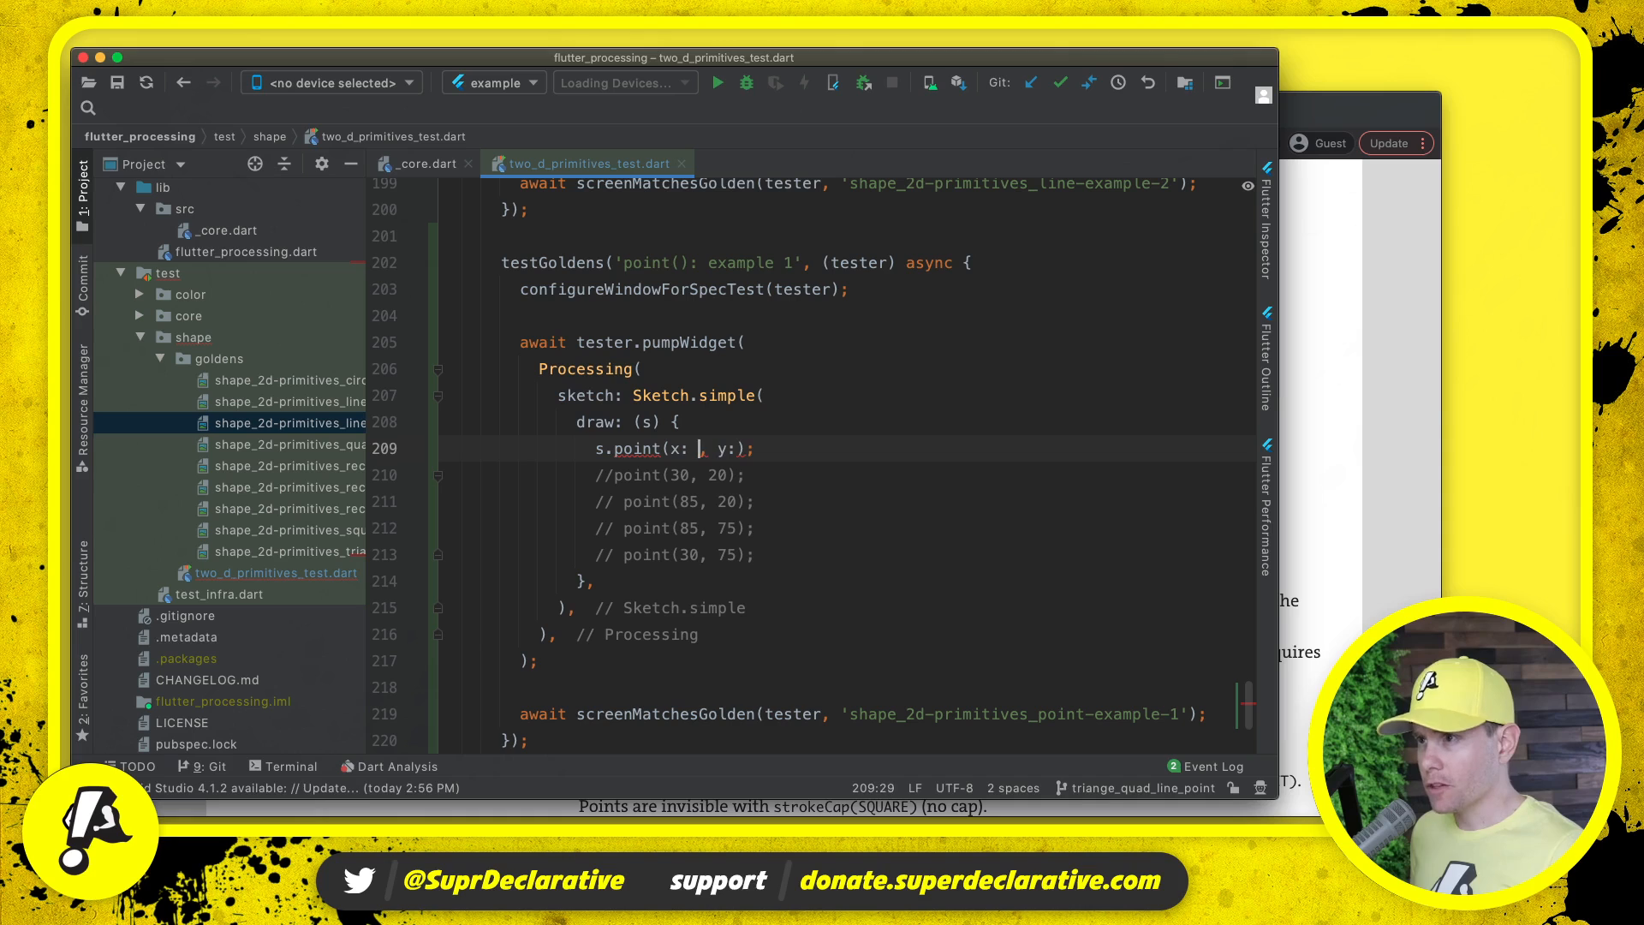
type("30")
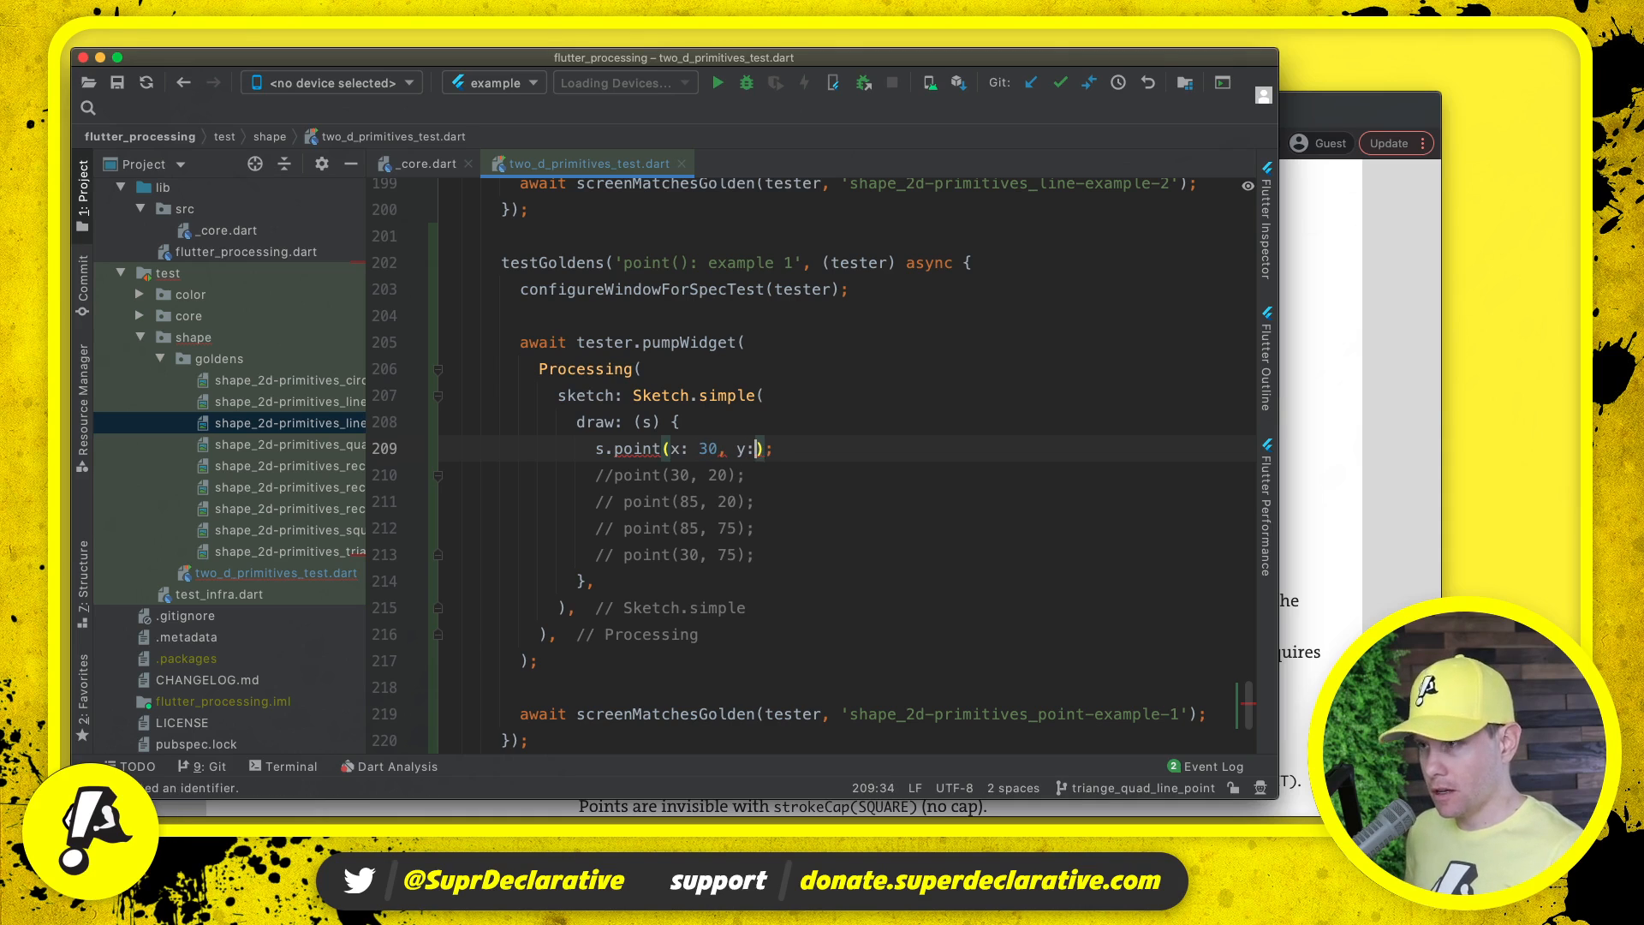
type("20)")
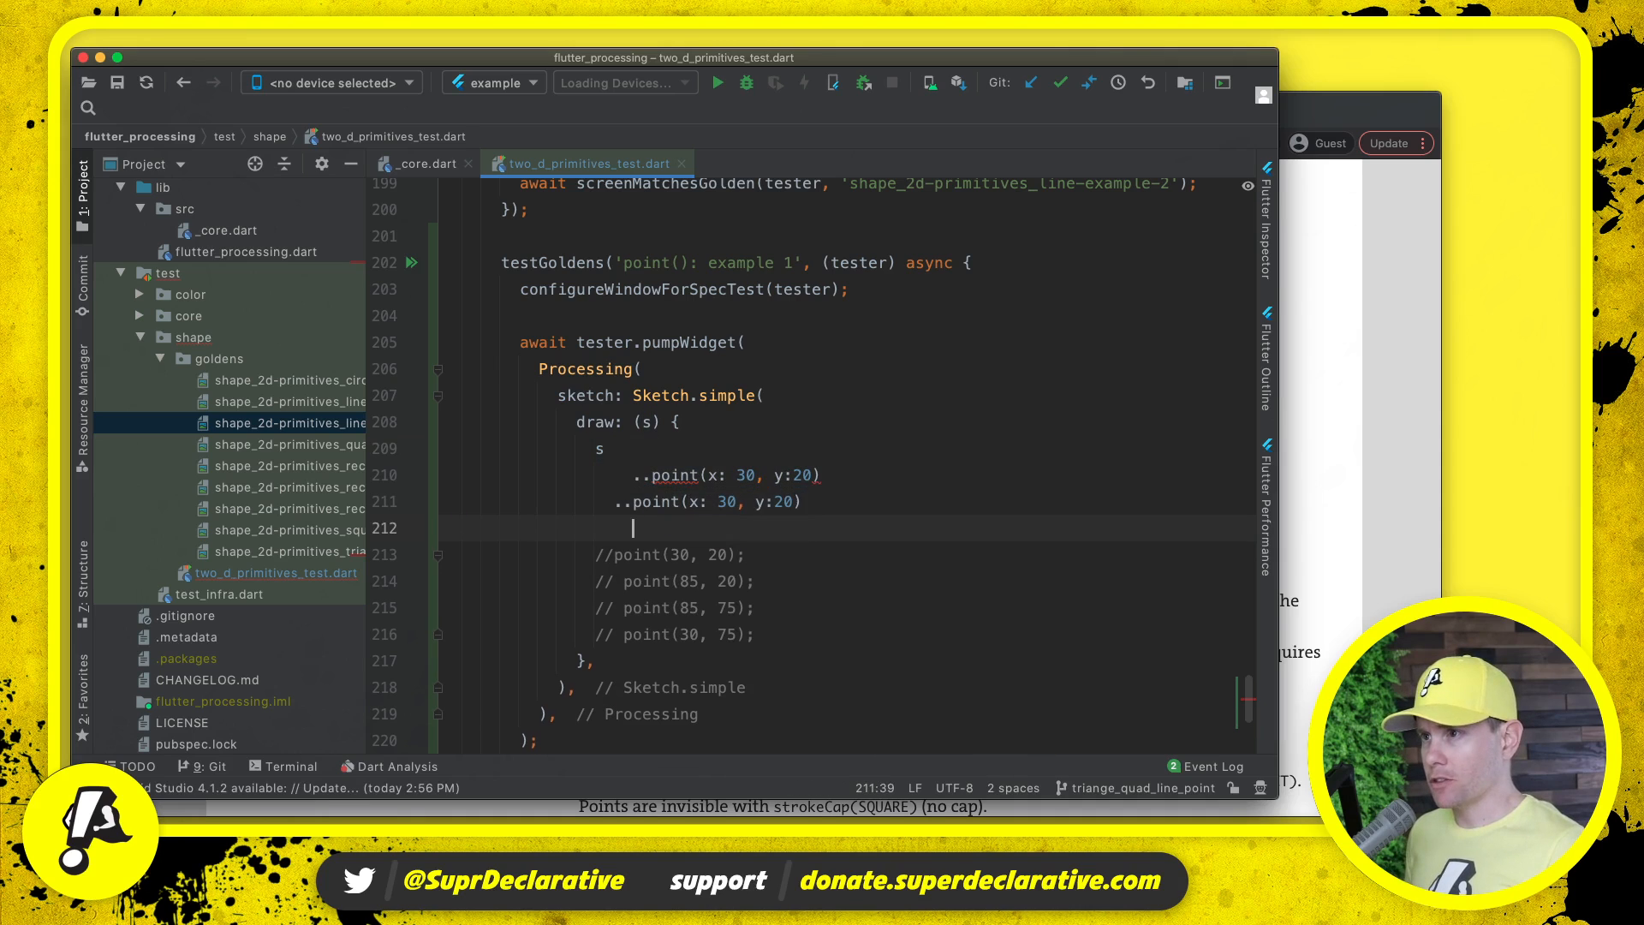
type("..point(x: 30, y:20)")
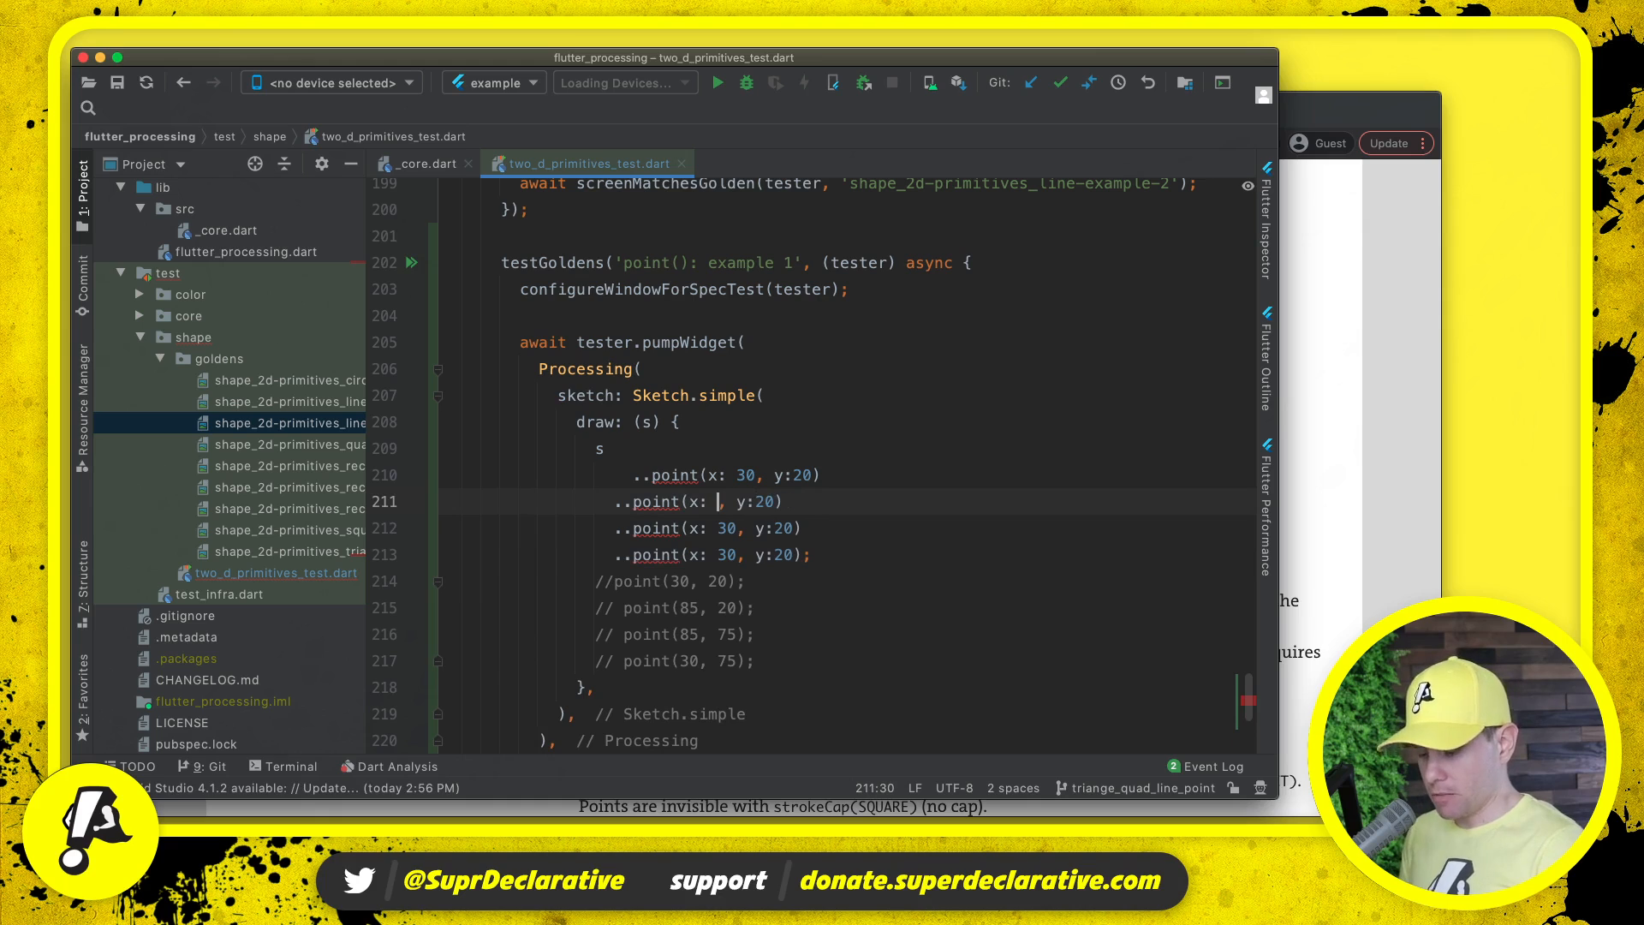
type("85")
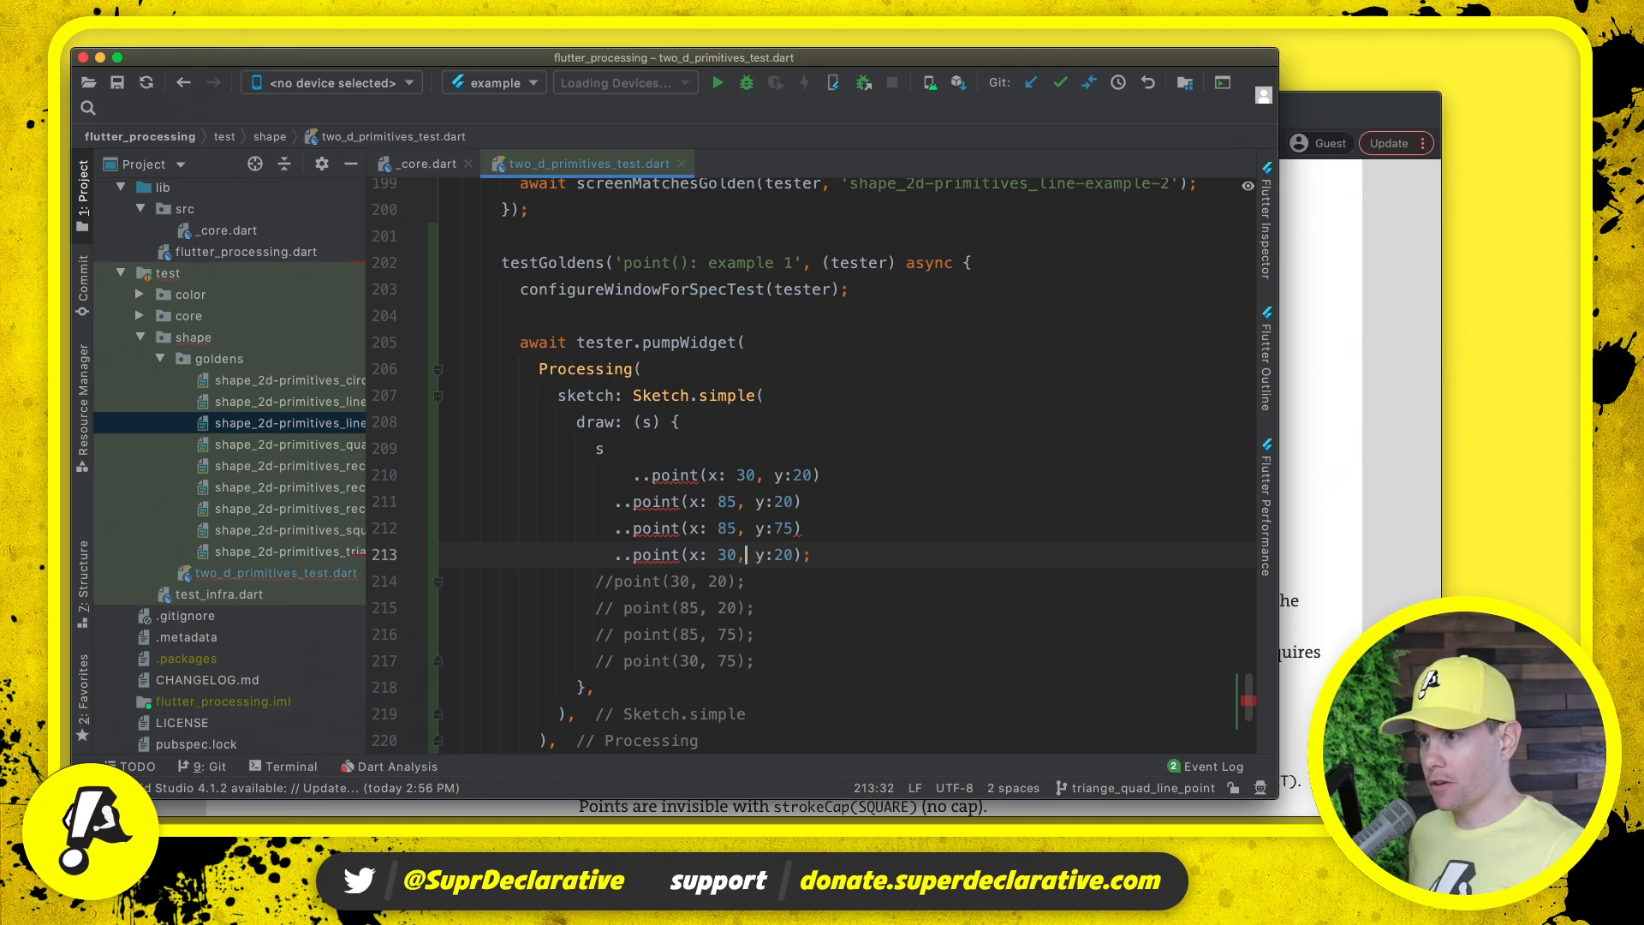
type("75)..poin")
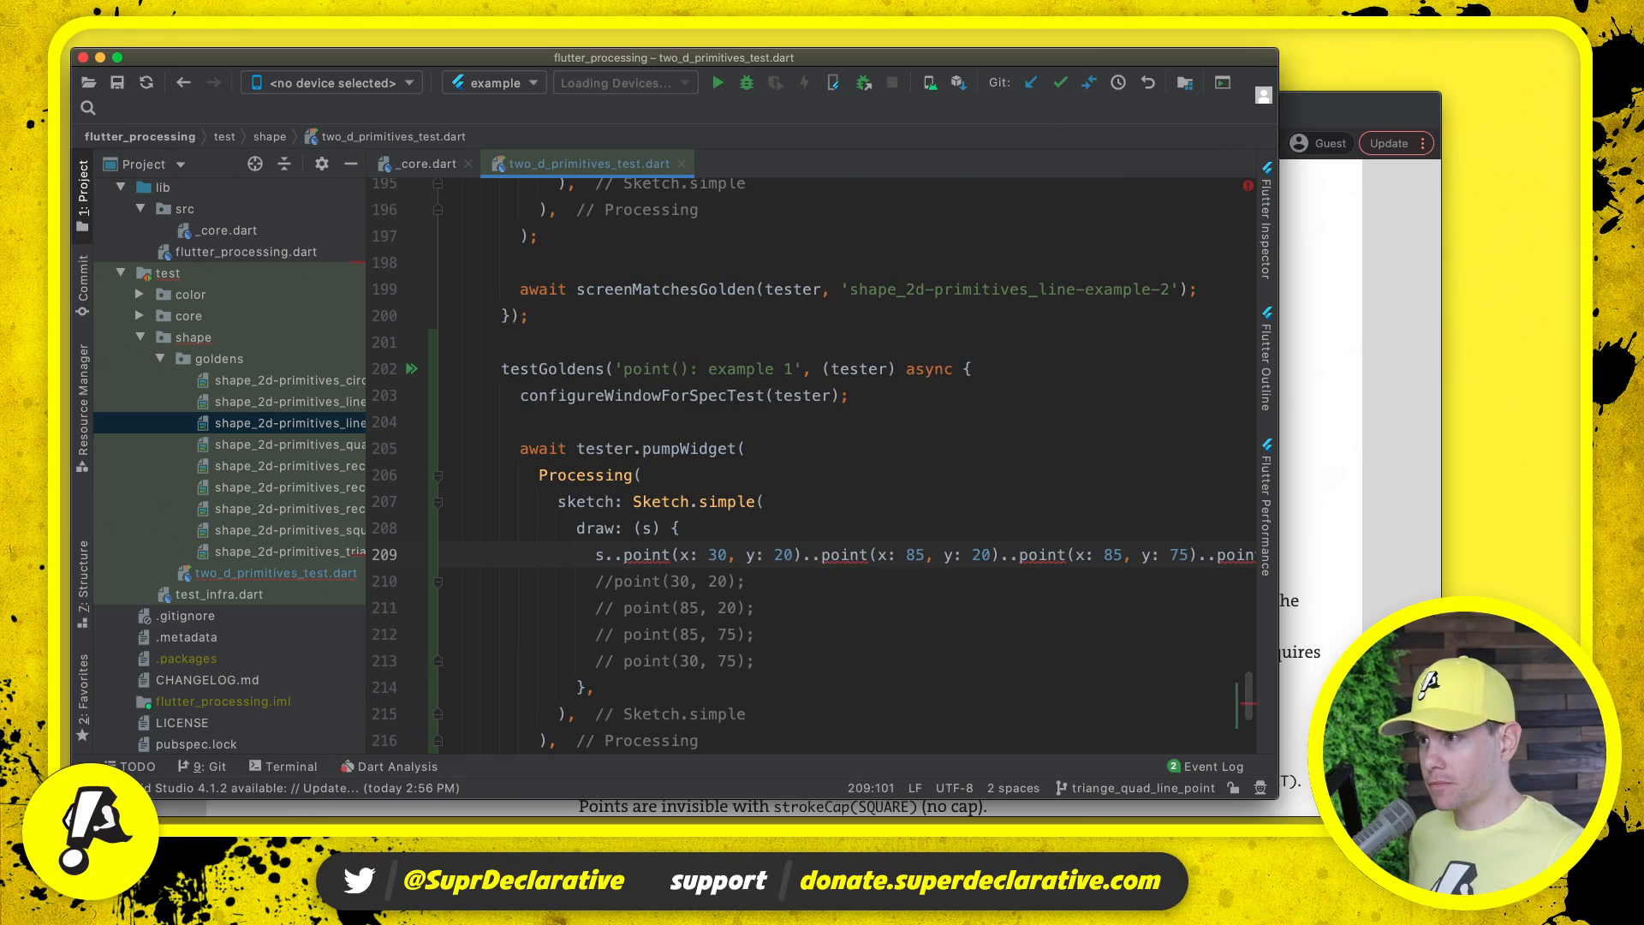
left_click_drag(745, 580, 755, 661)
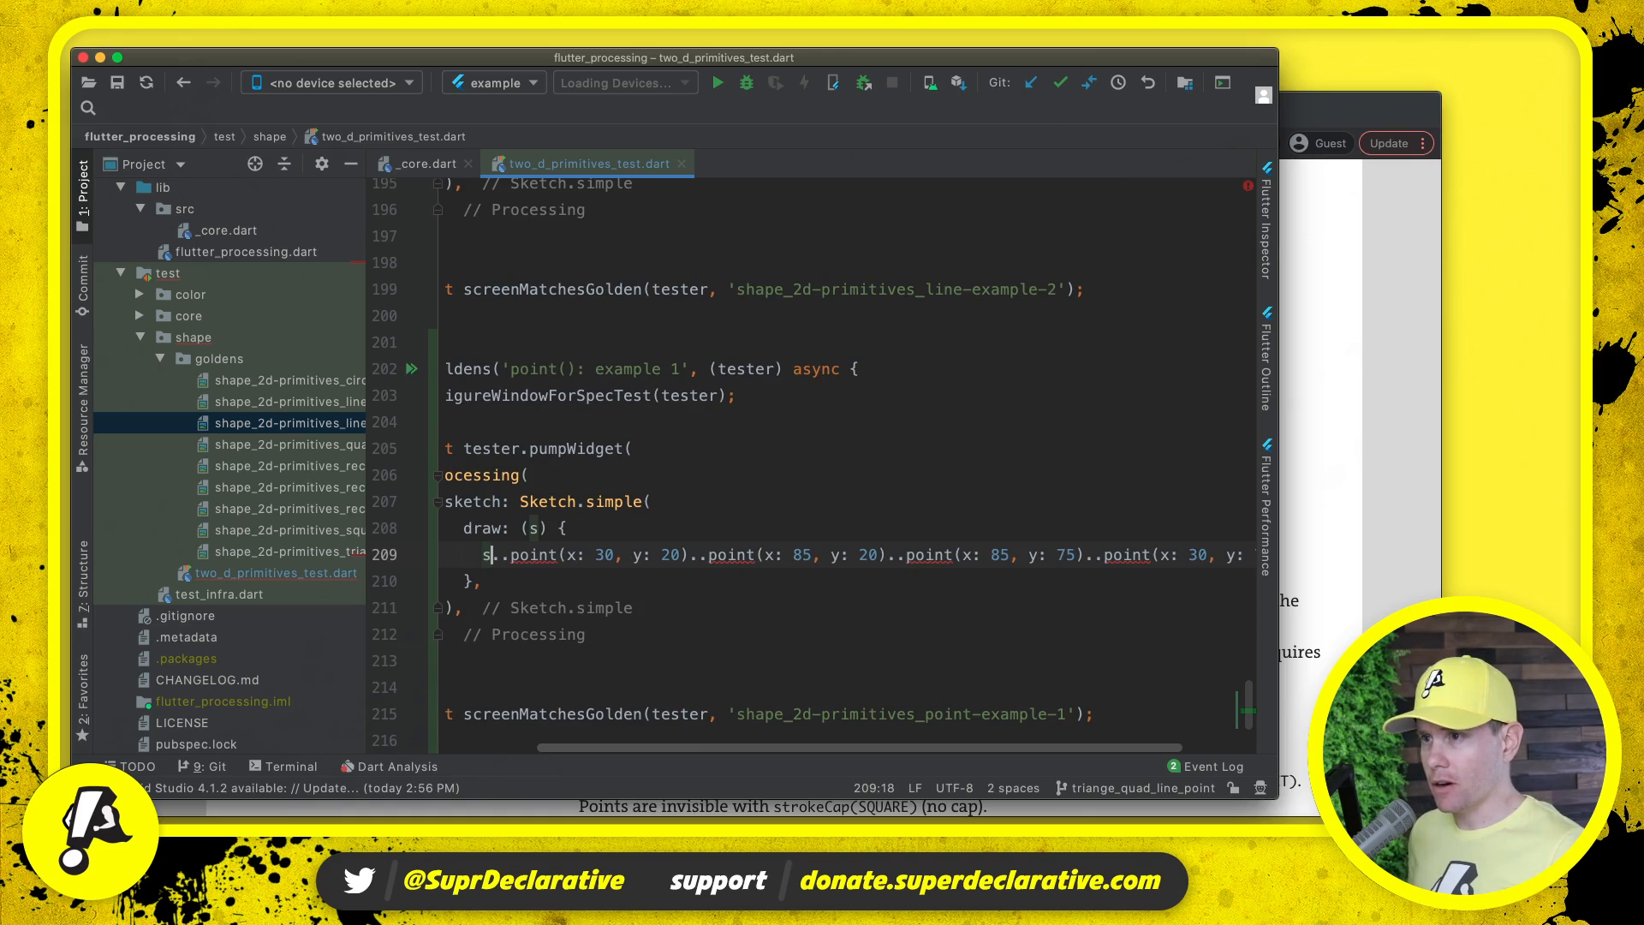
key("Enter")
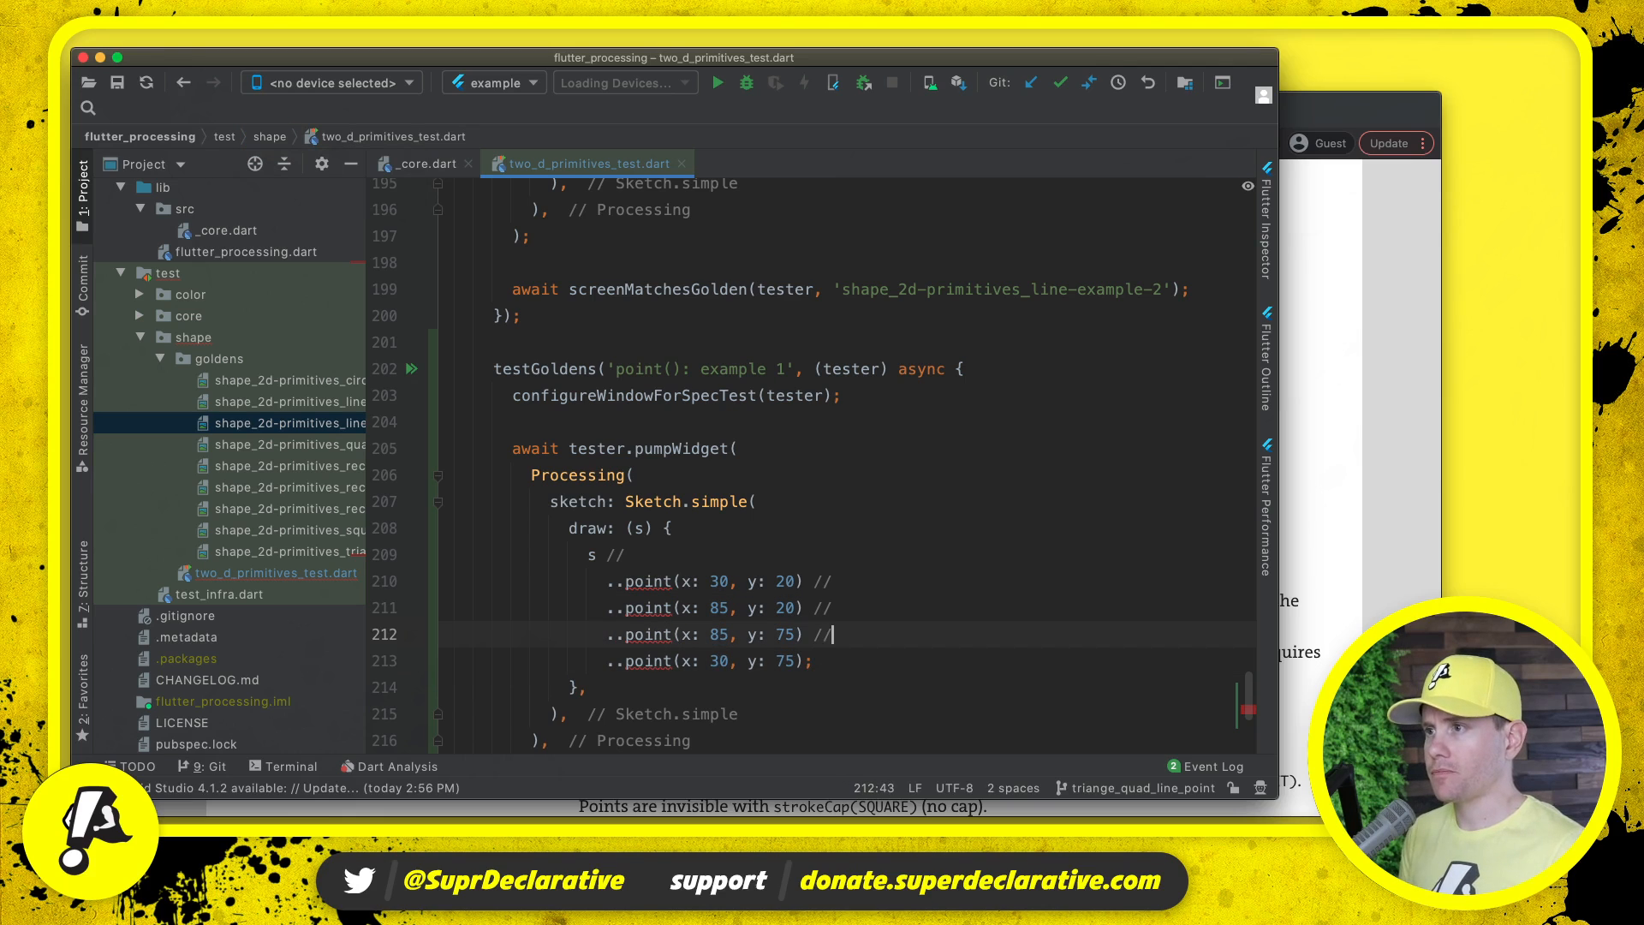
- Switch to _core.dart and duplicate the line() method atop the Shape/2D Primitives section
scroll("down", 3)
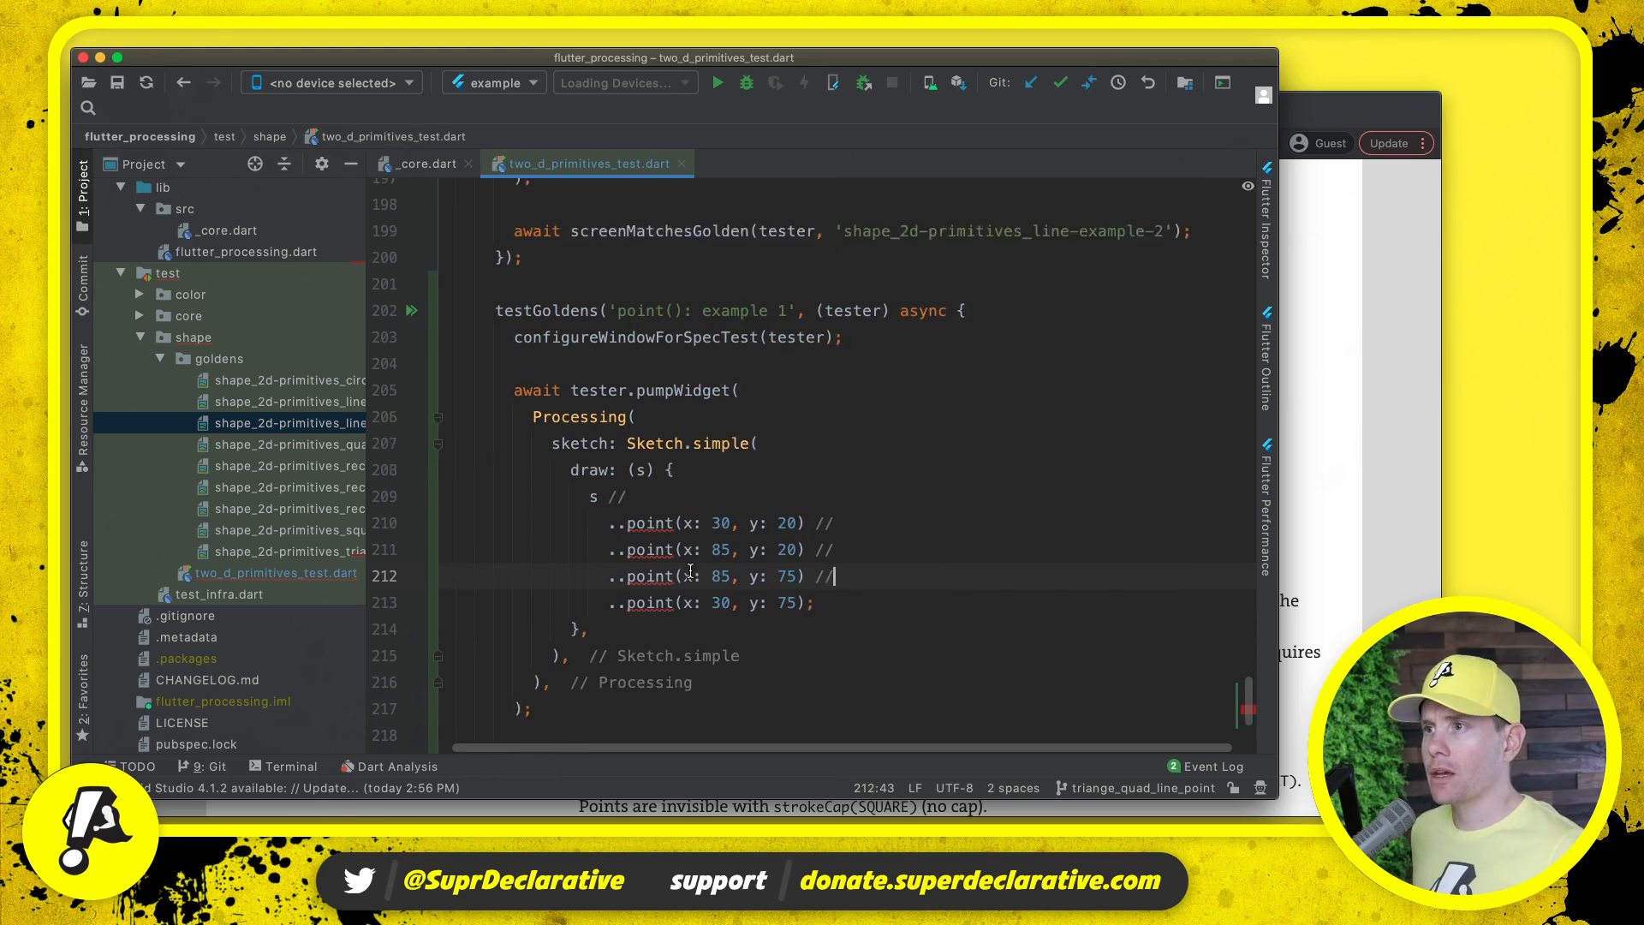
scroll("down", 3)
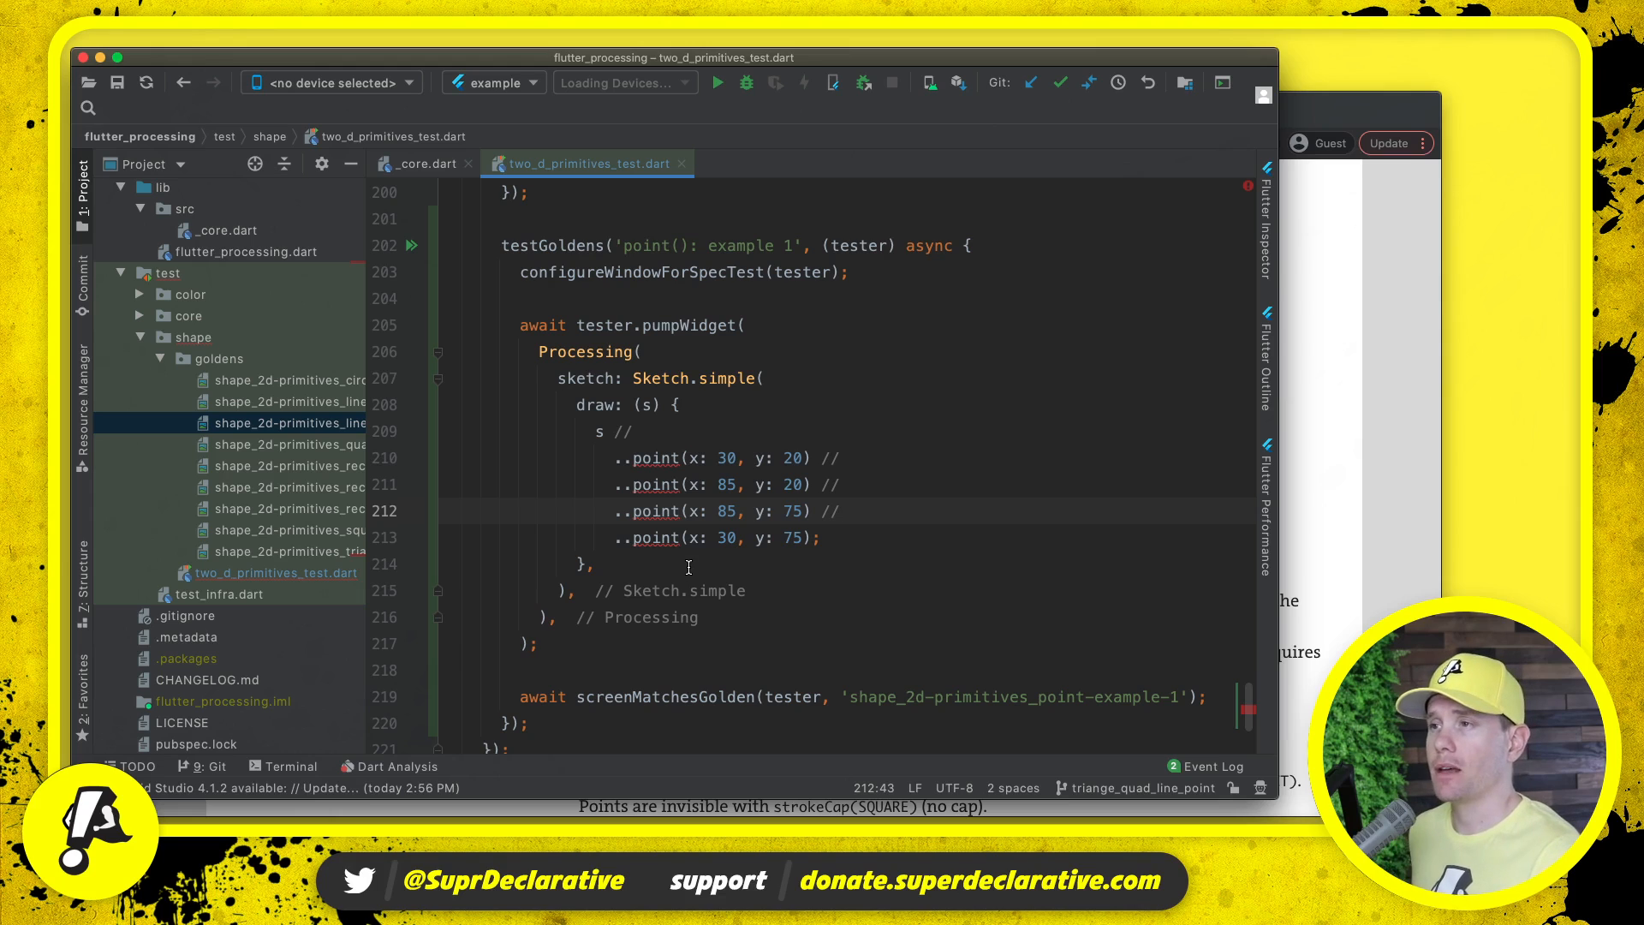
left_click(421, 164)
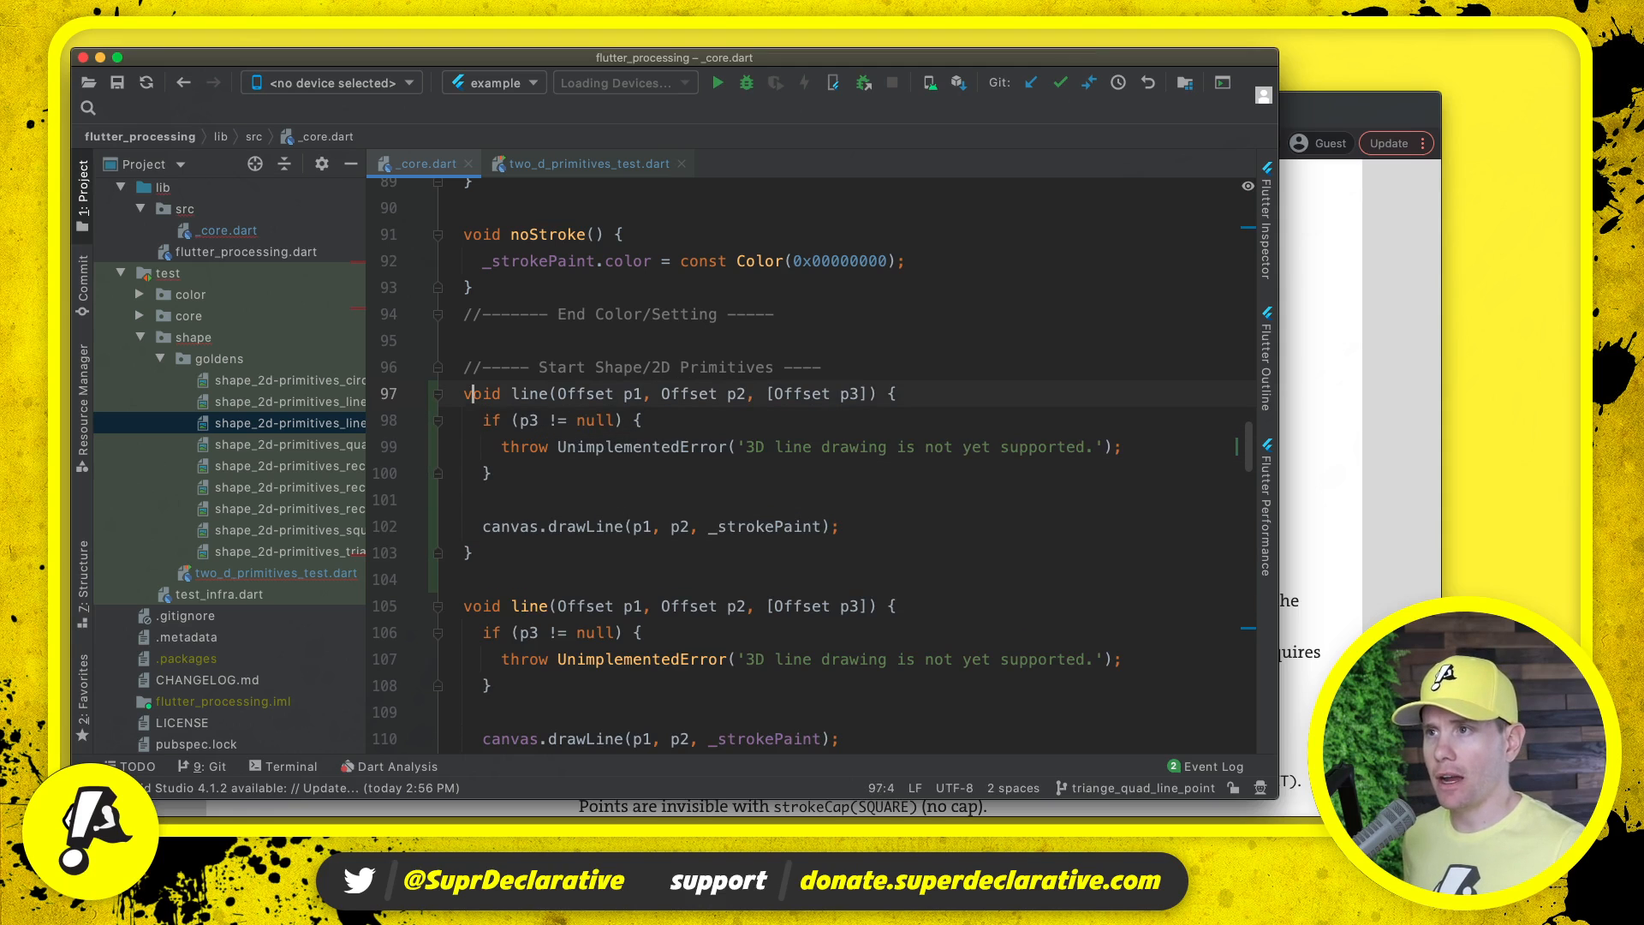
type("point")
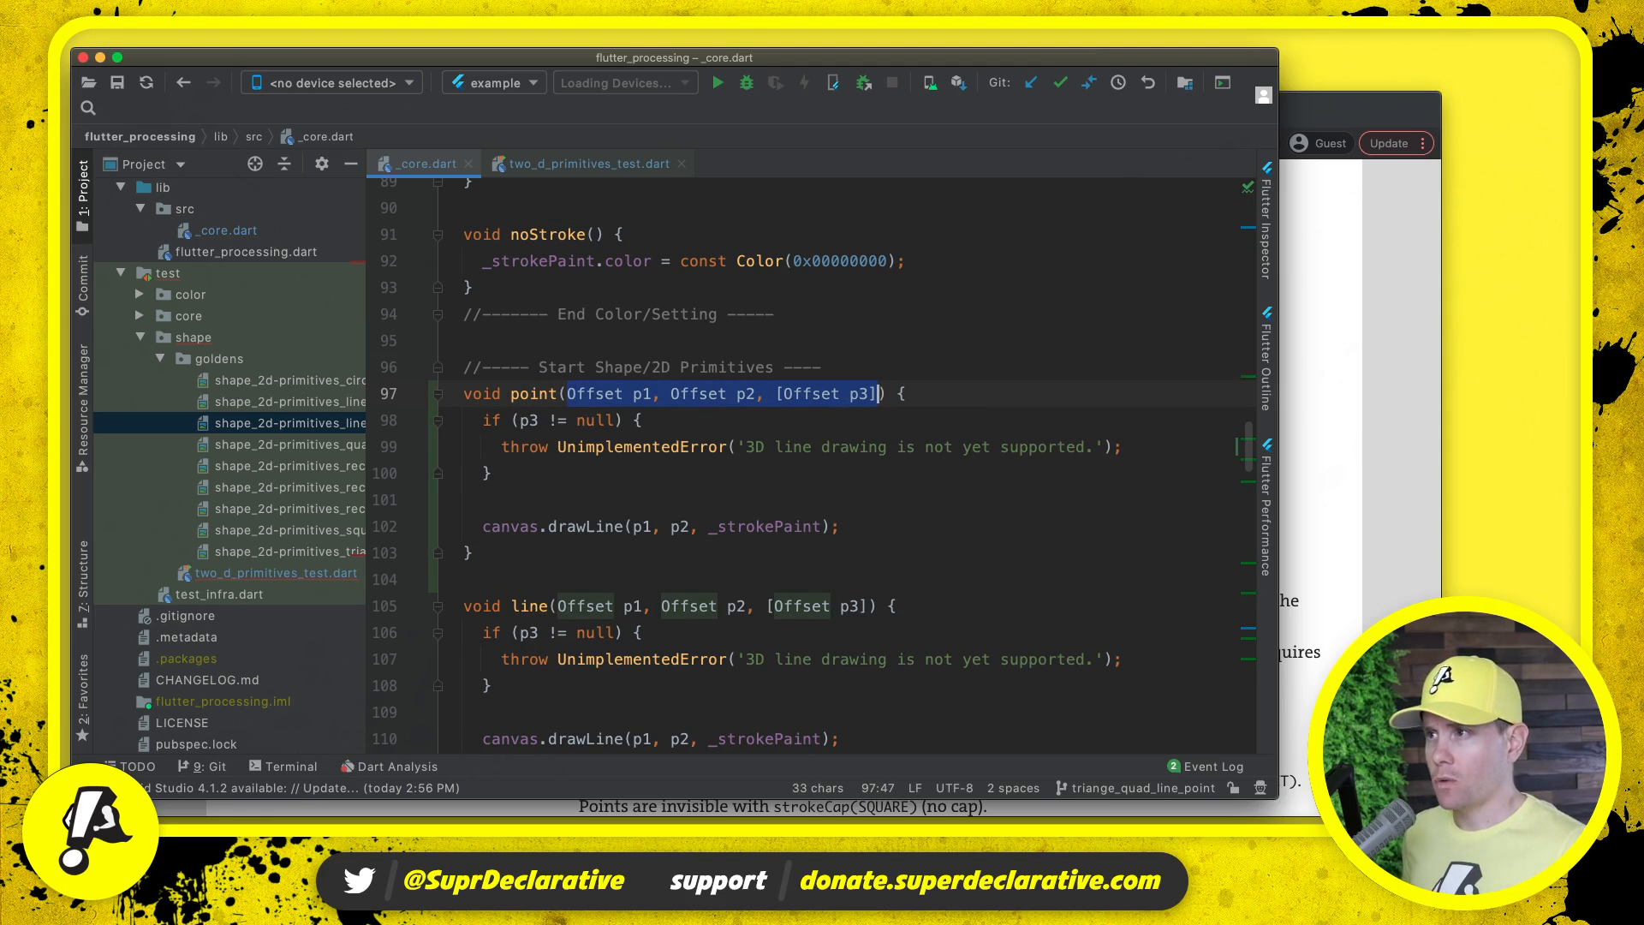
type("double x)")
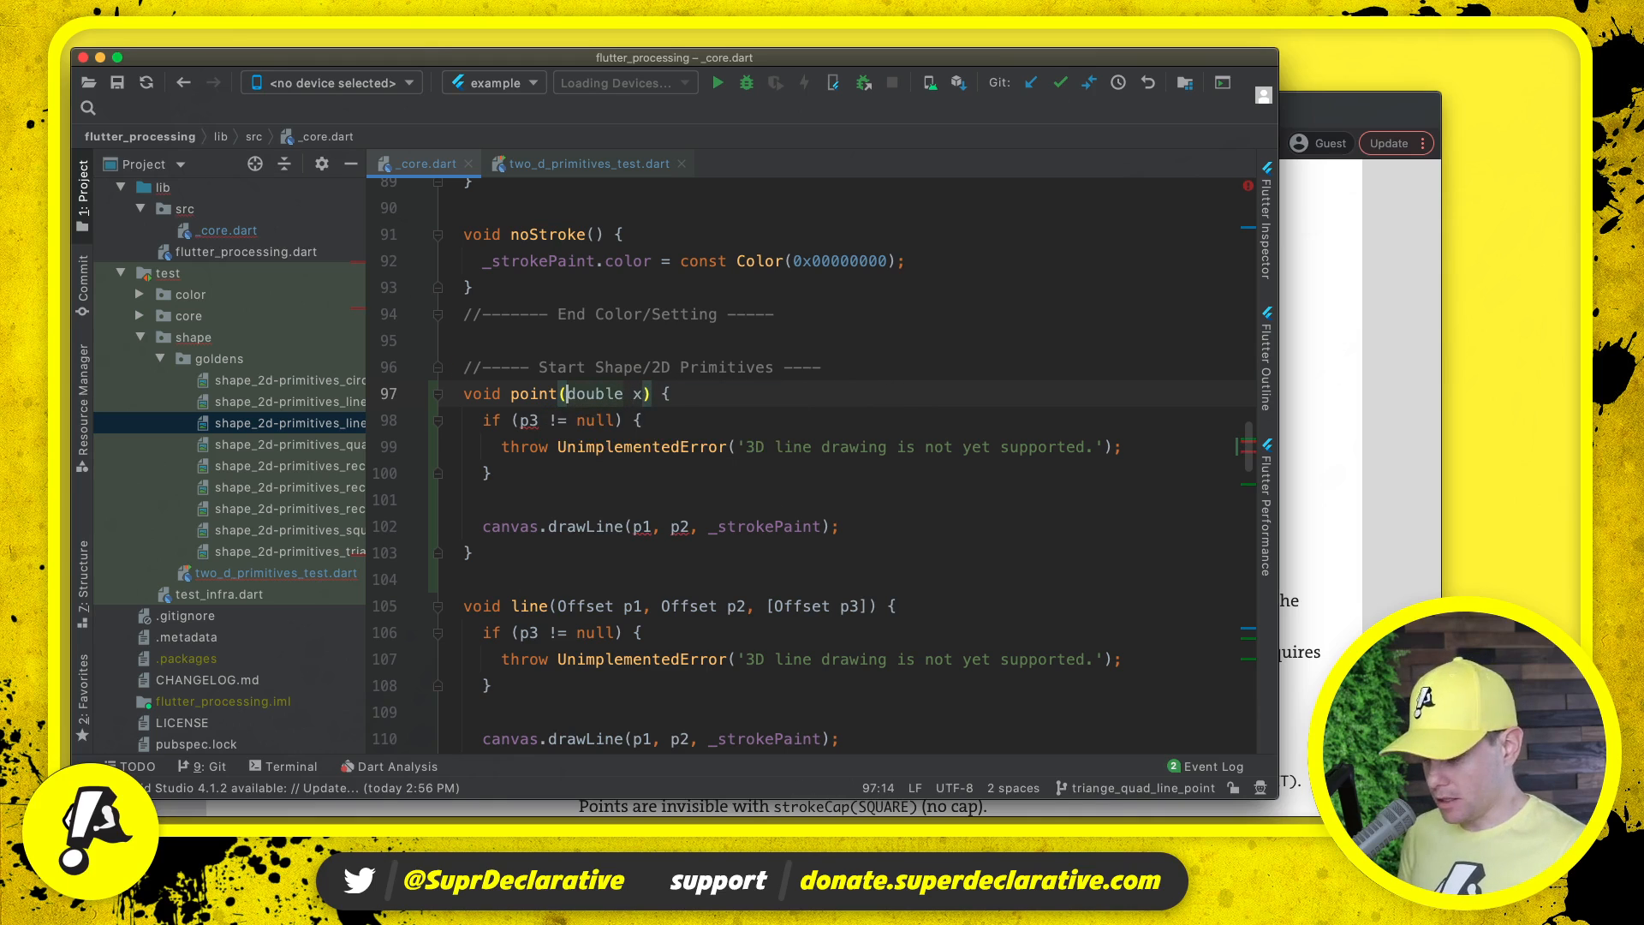
type("{")
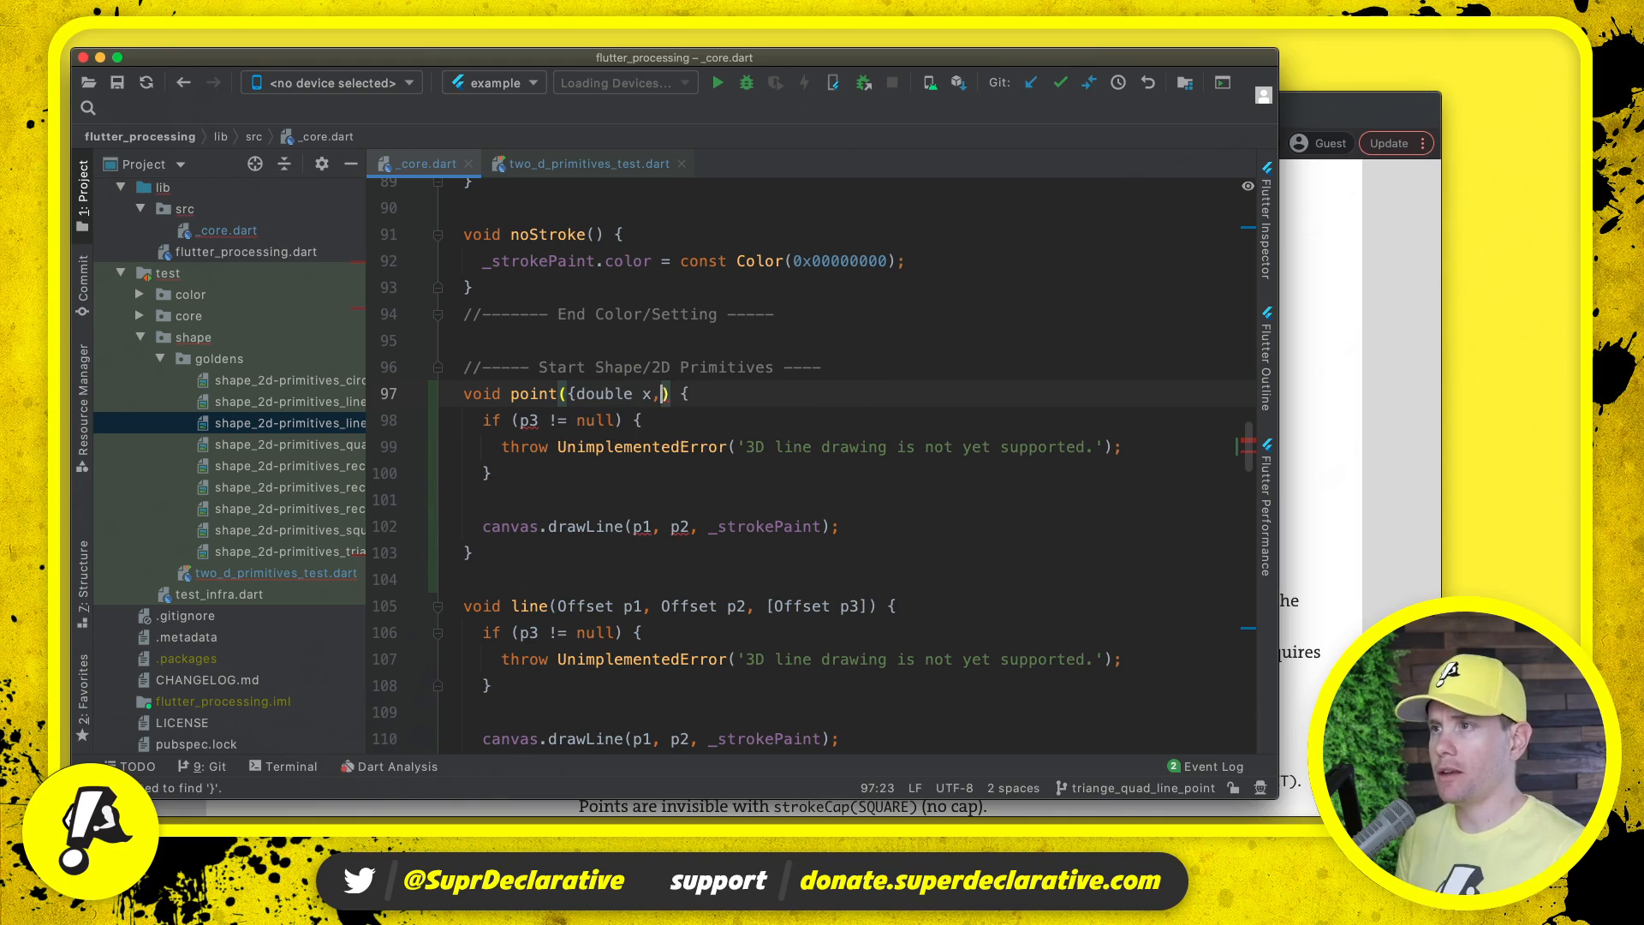
type("double y")
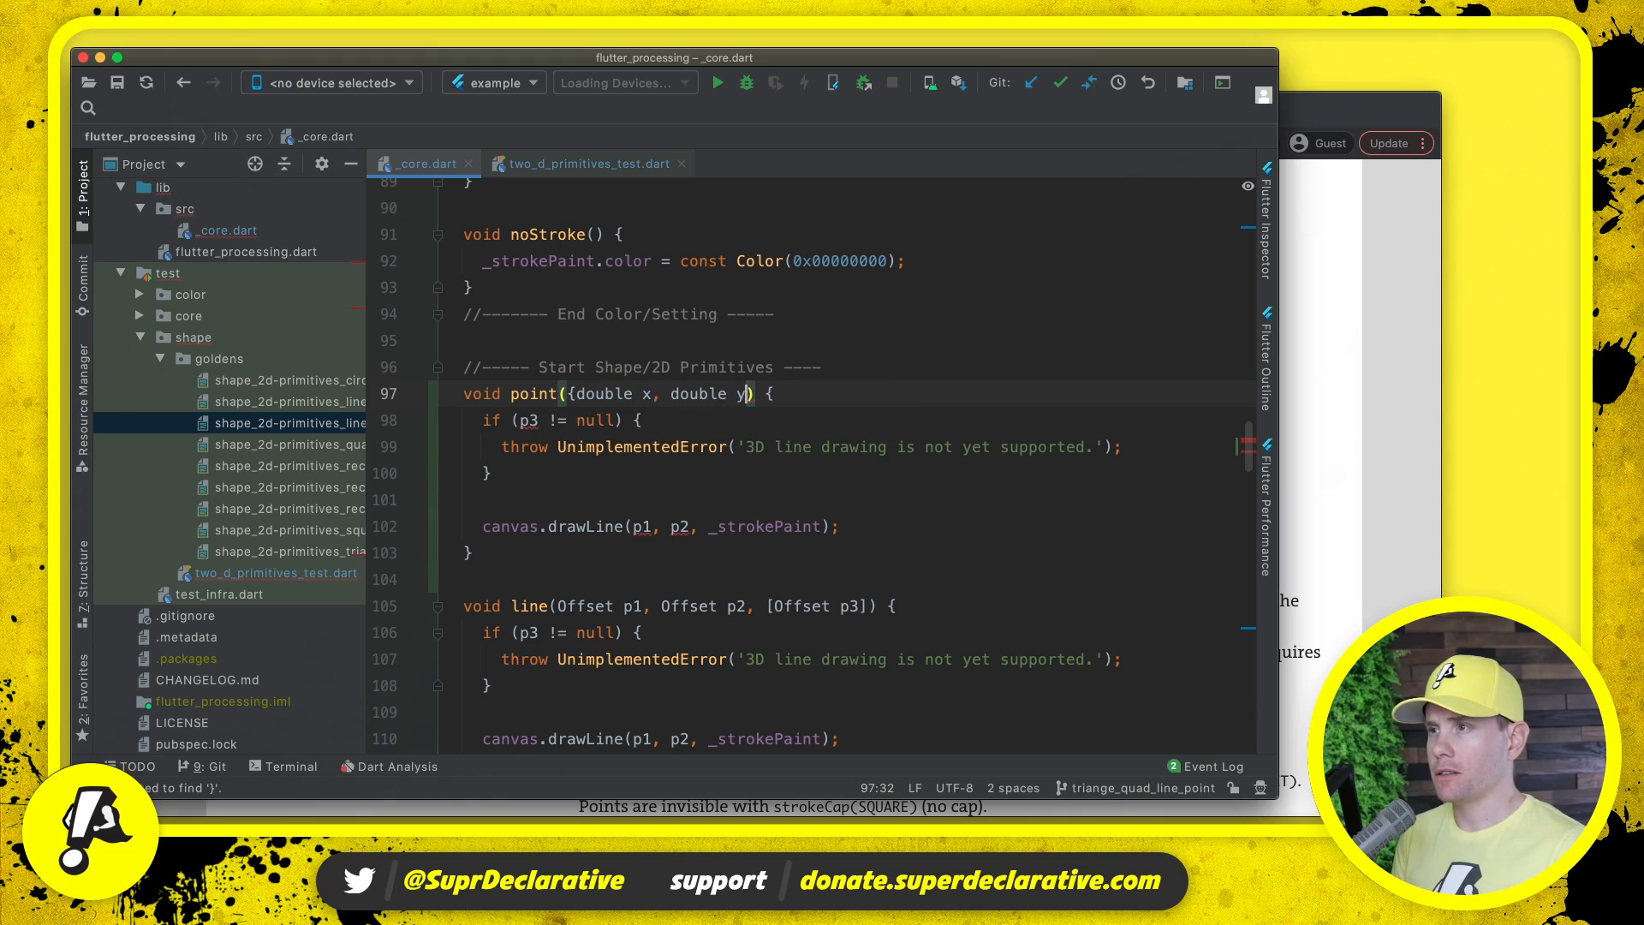
type(", double z")
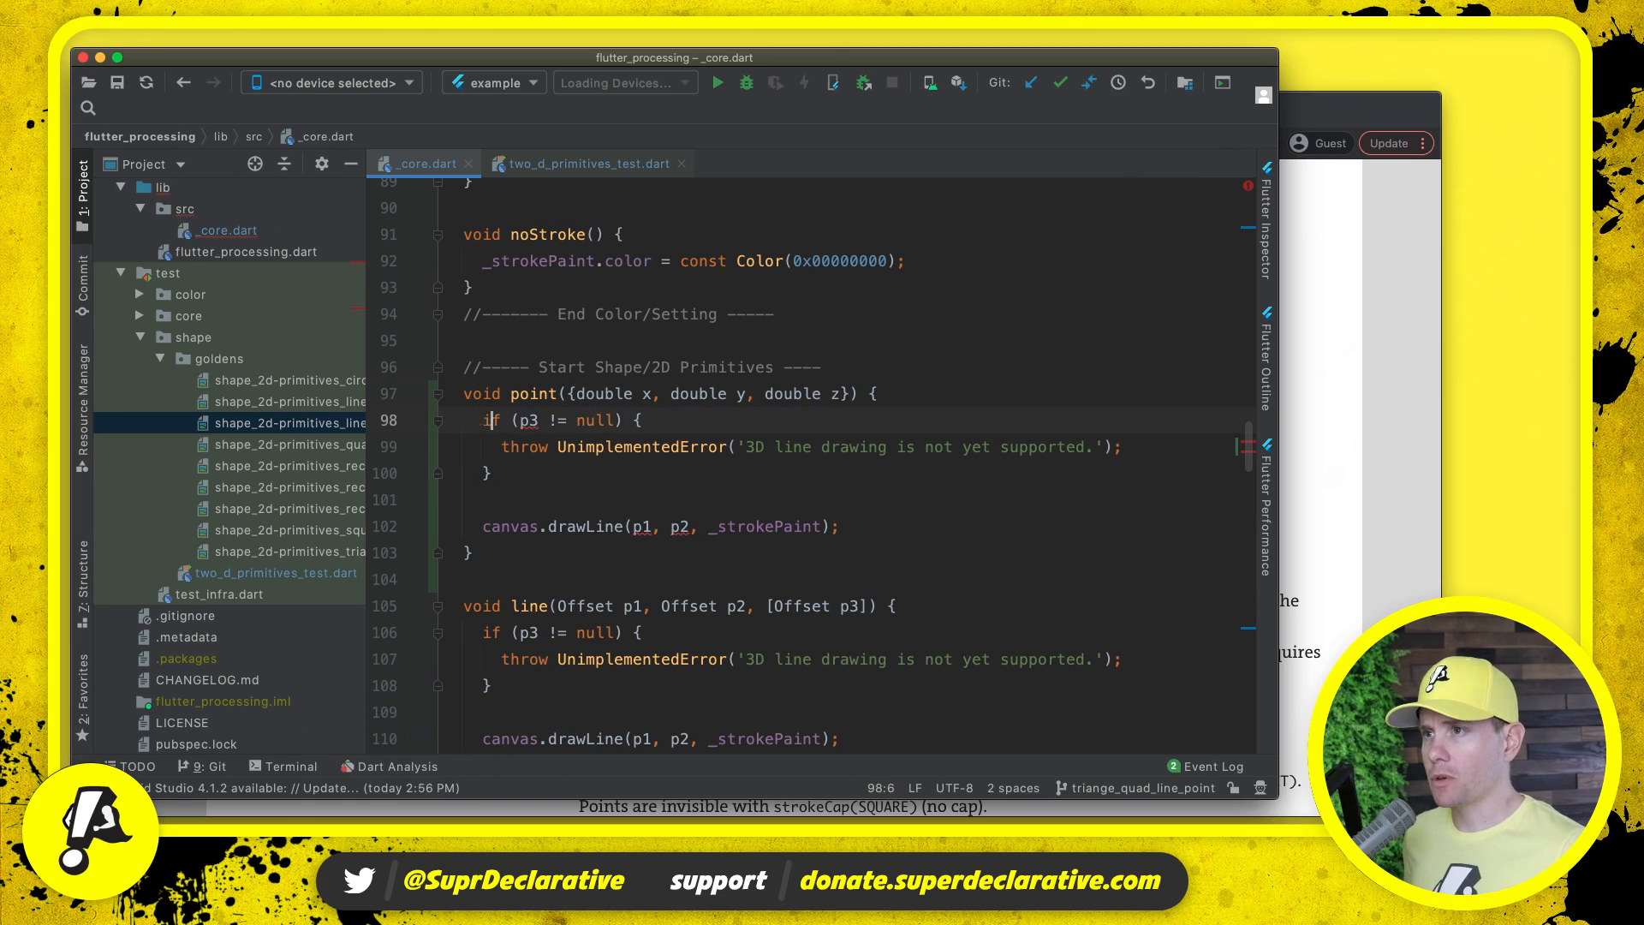
type("z")
left_click(805, 447)
type("point")
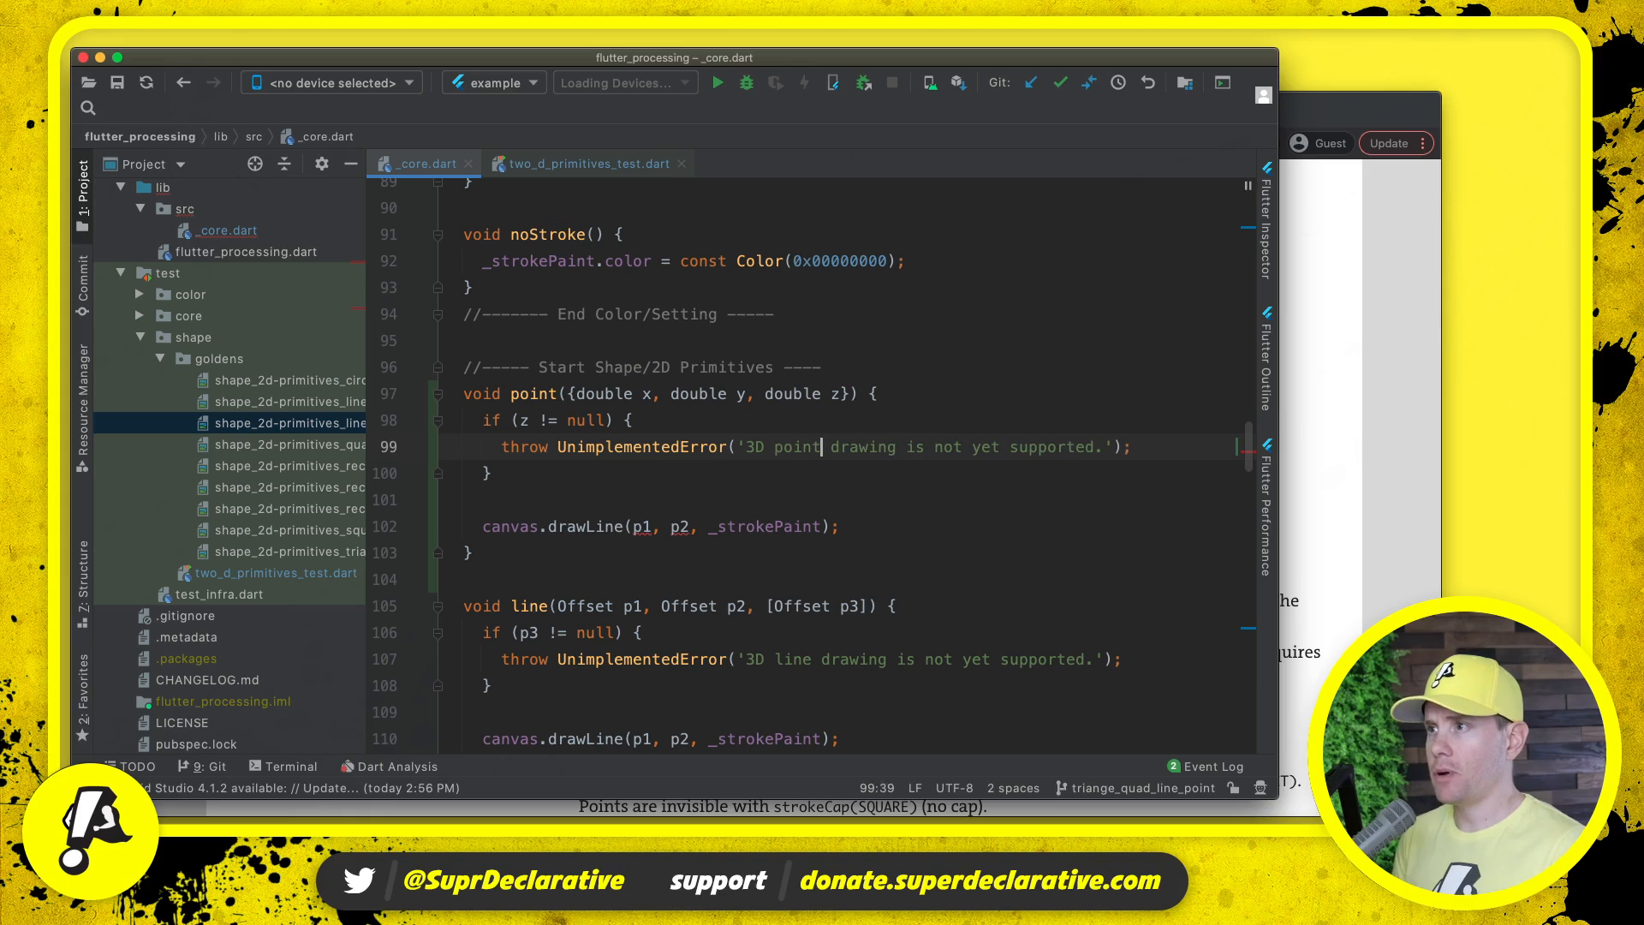
left_click(815, 526)
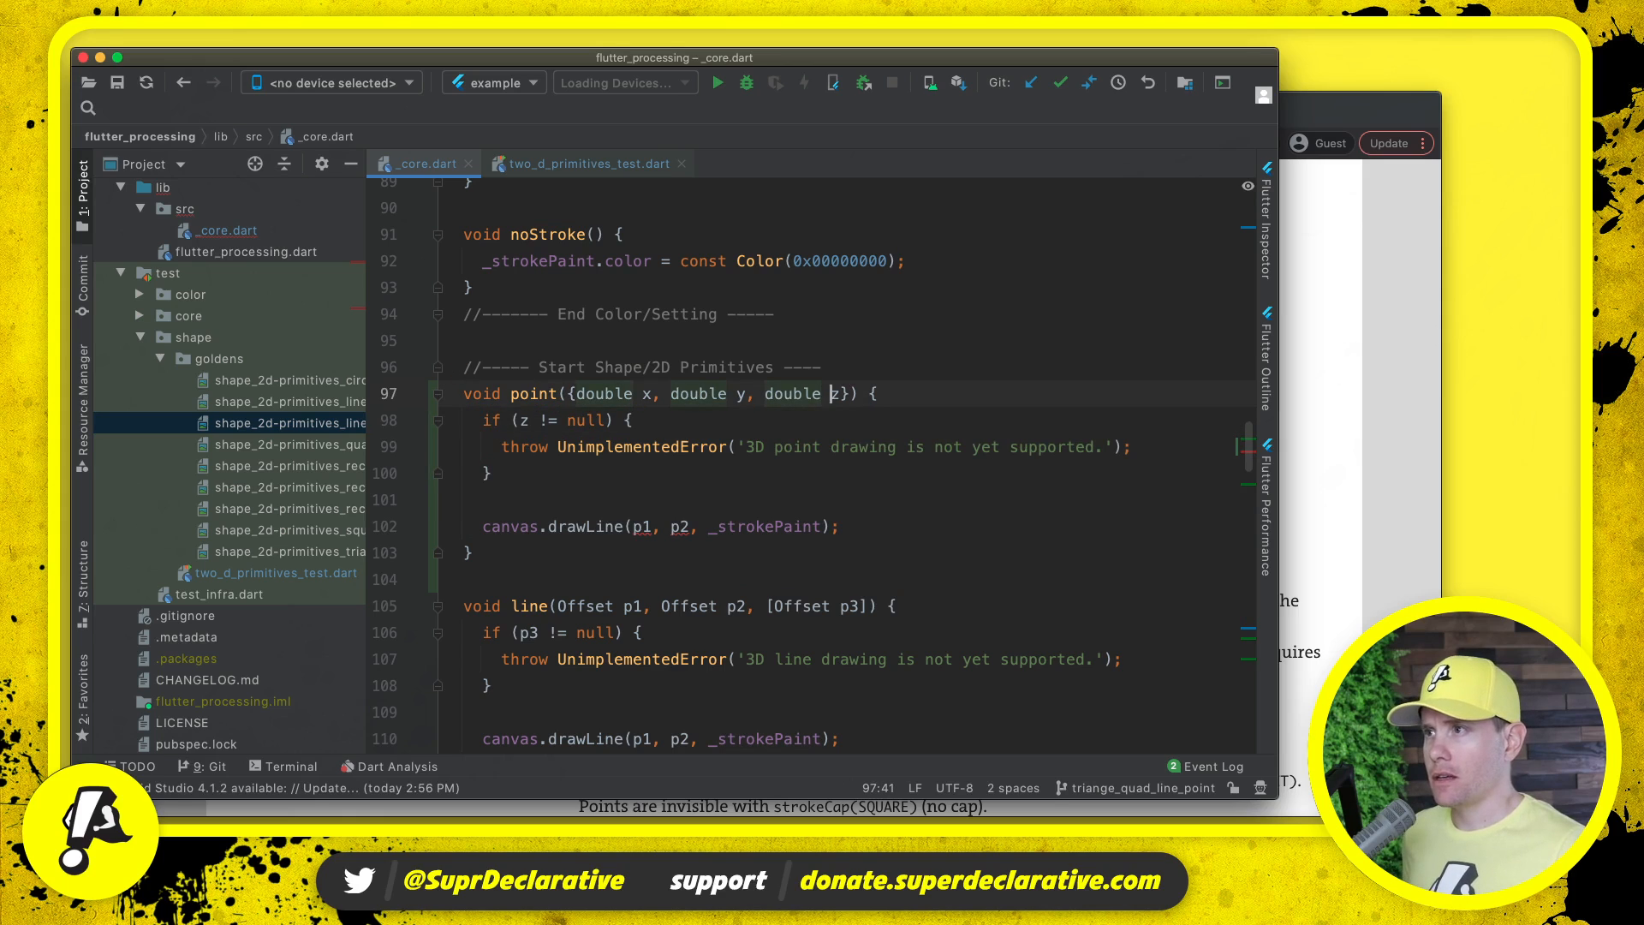
type(",")
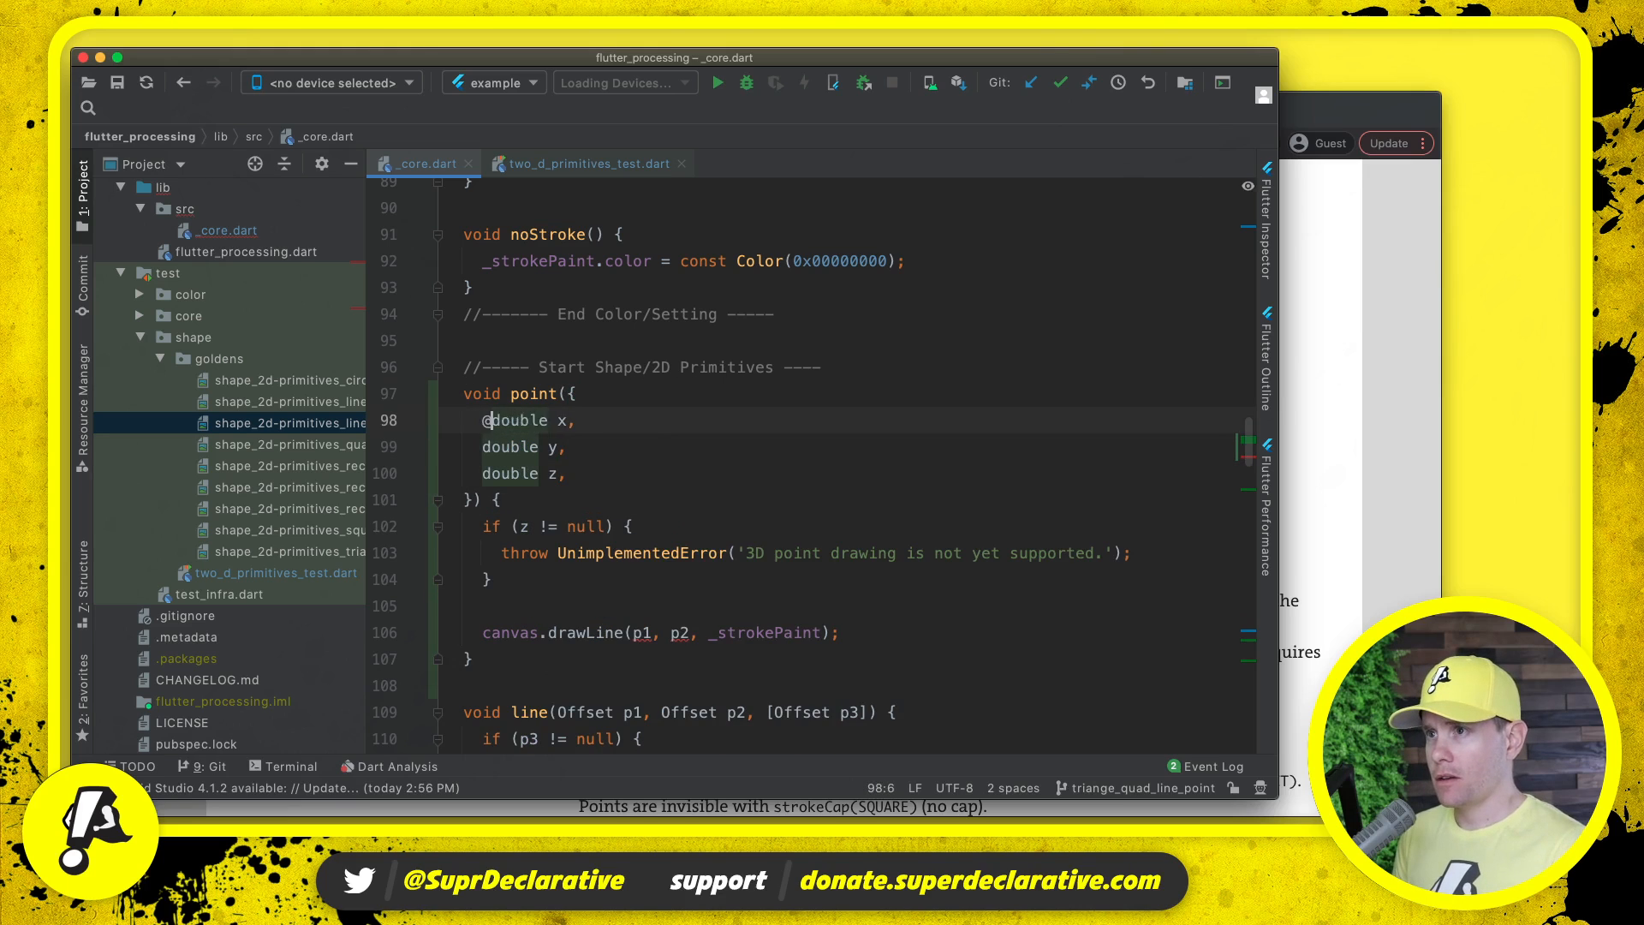
type("@required")
left_click(854, 632)
type("canvas")
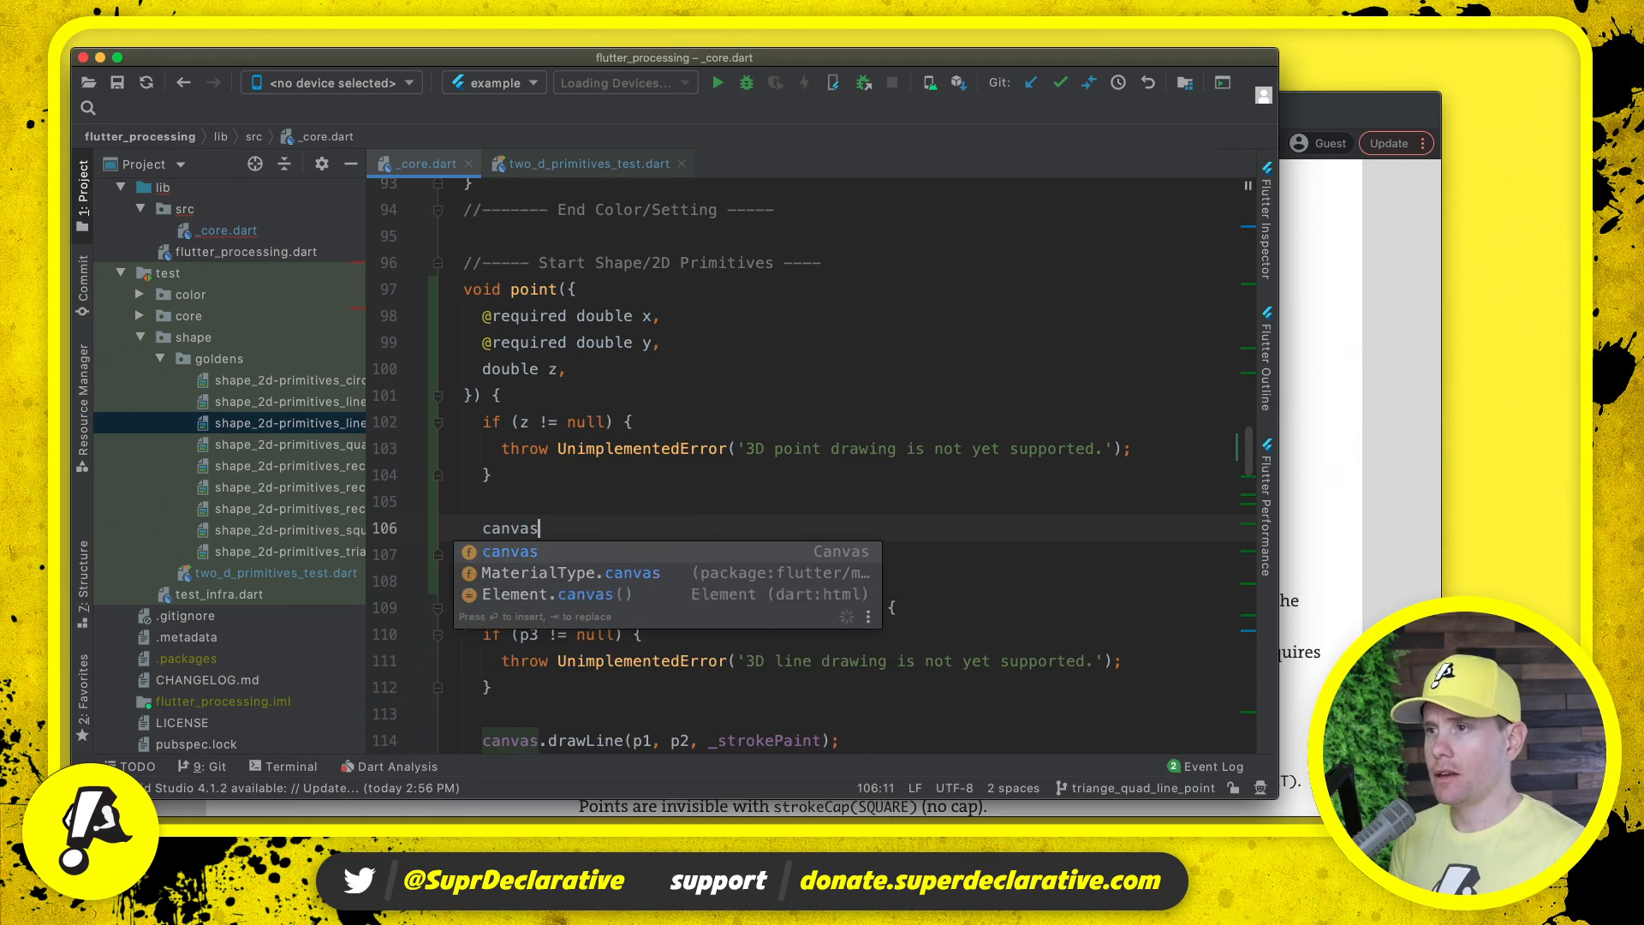
- Draw canvas.drawRect(Rect.fromCenter(center: Offset(x, y), width: 1, height: 1), _strokePaint) in point()
type(".drawRect")
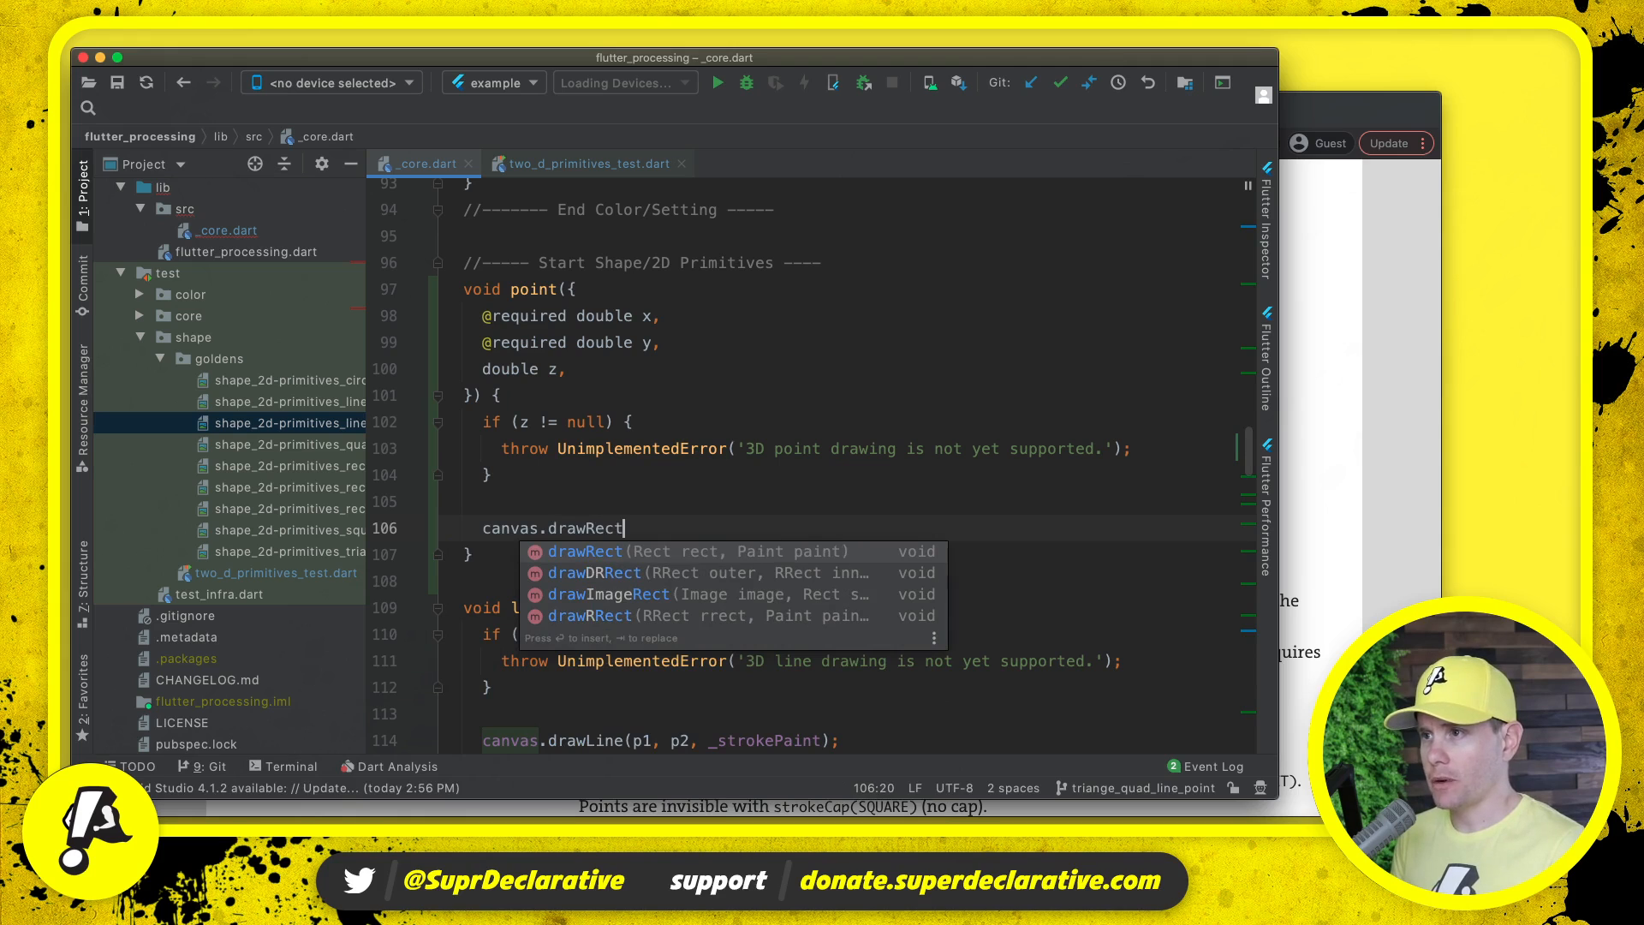
type("(Rect.")
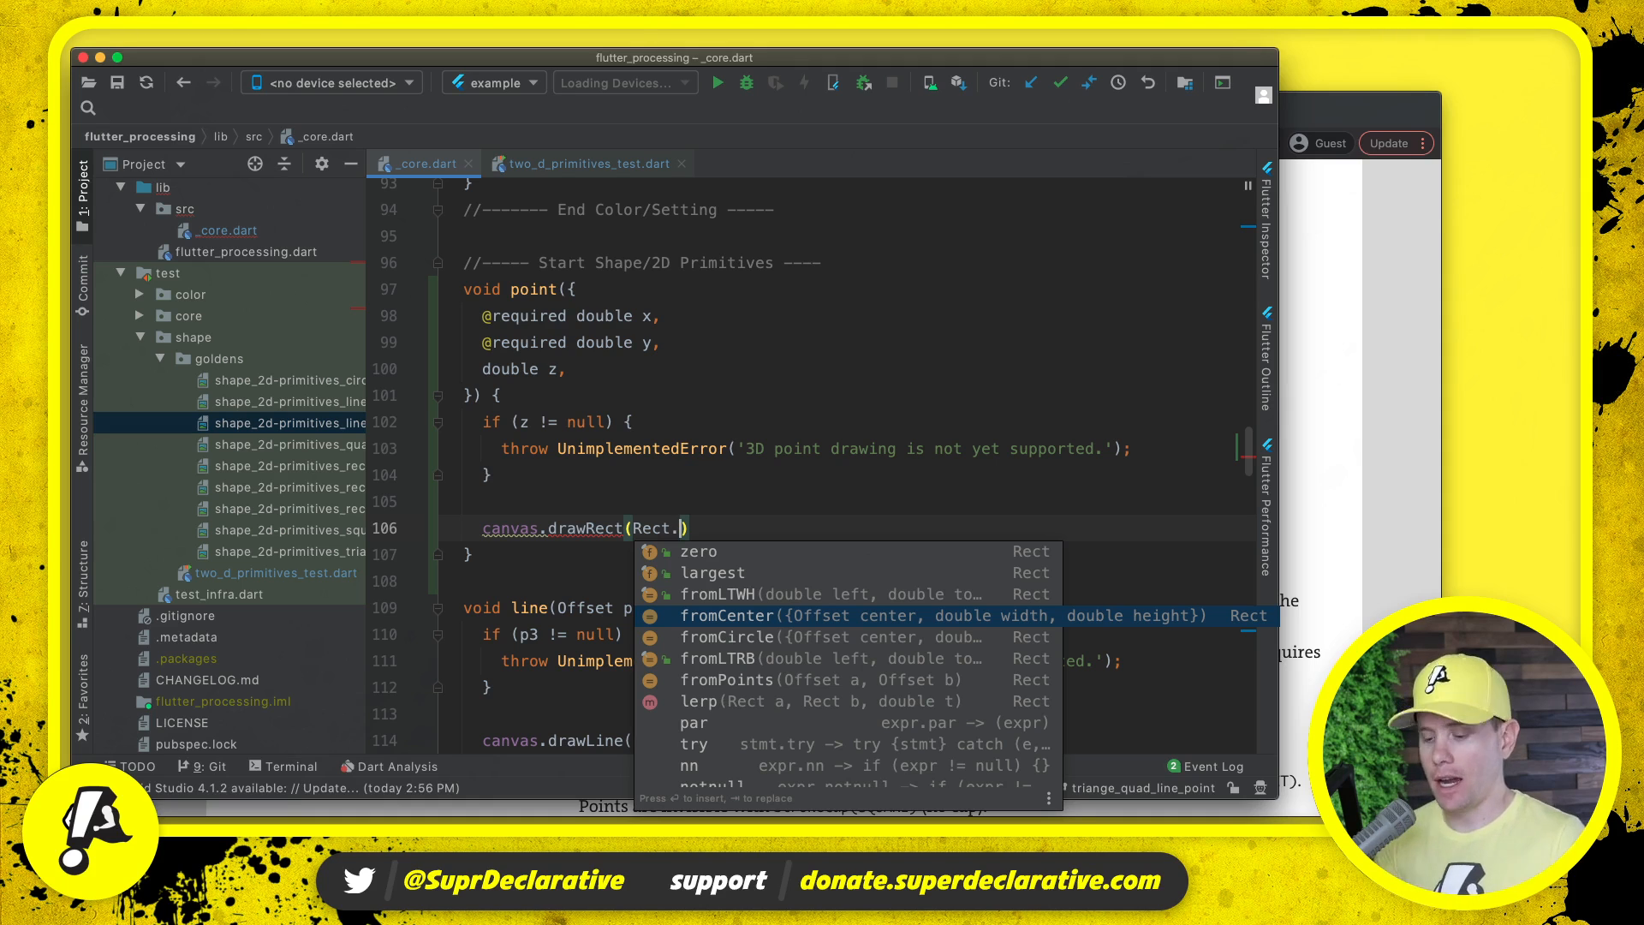
left_click(726, 614)
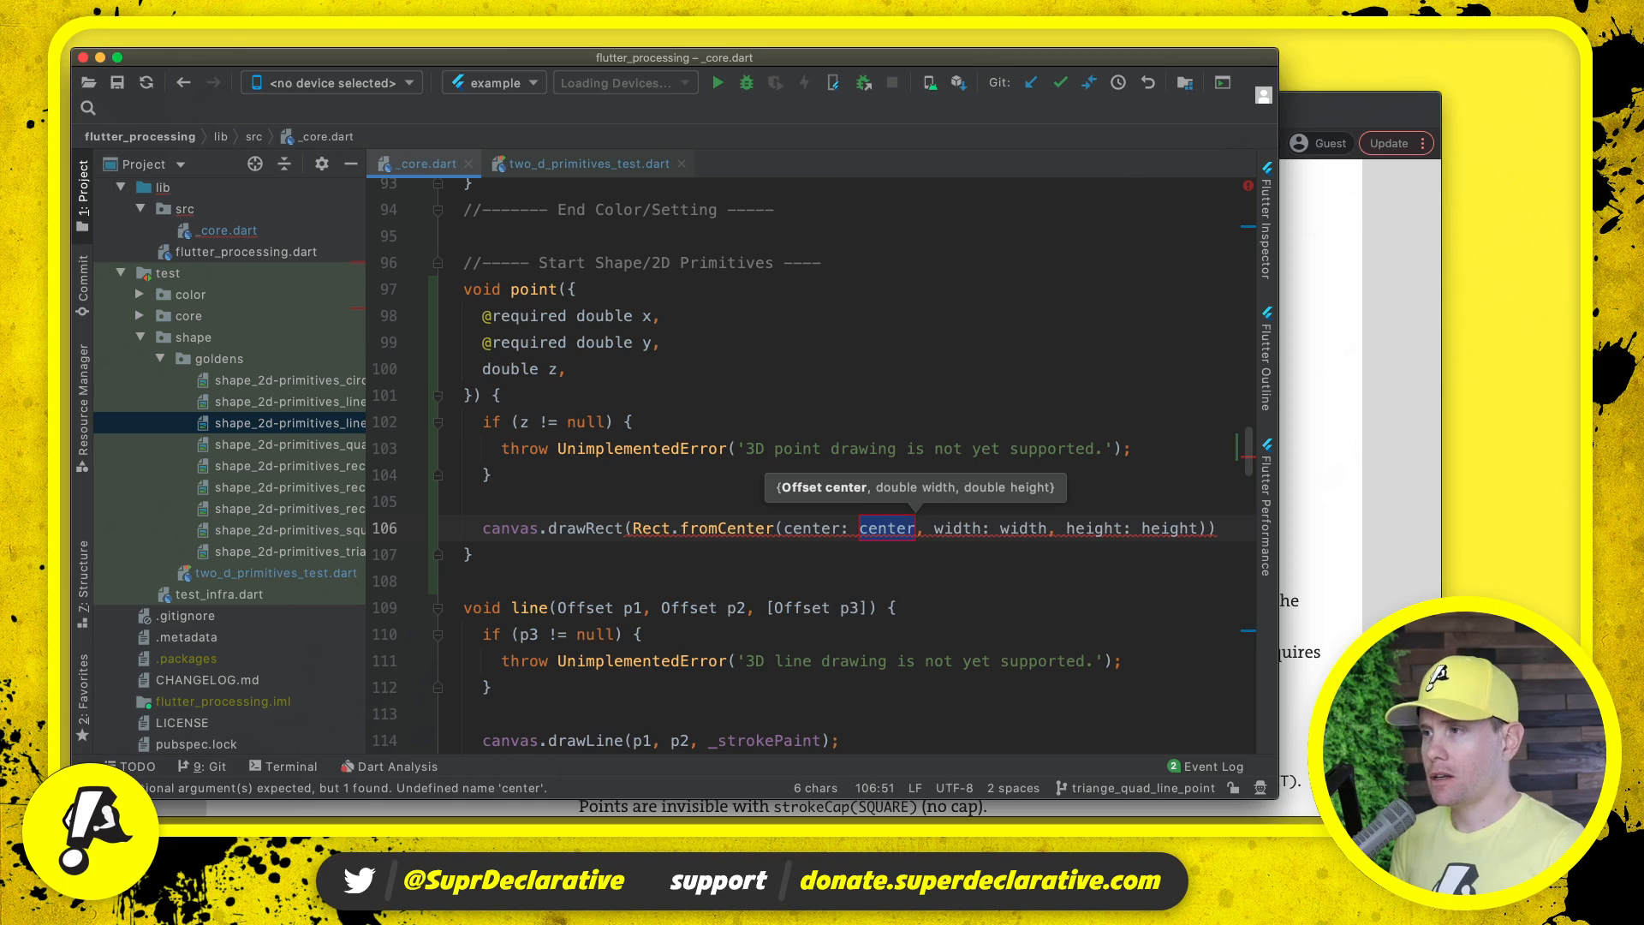
key("Delete")
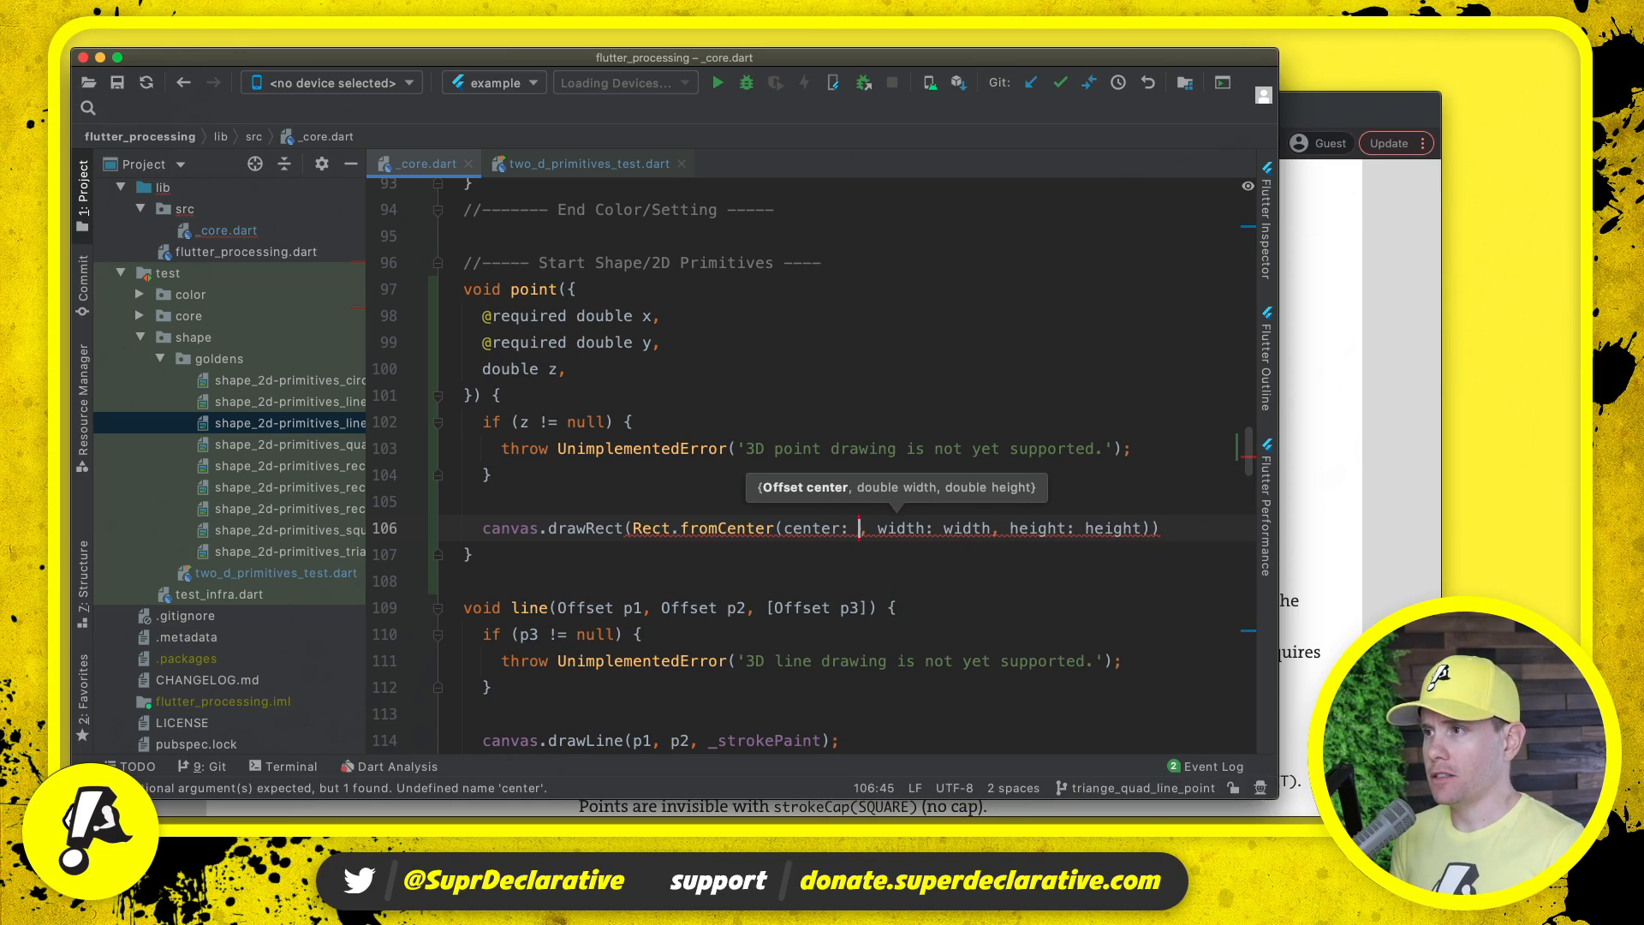
type("Offset(x, y)")
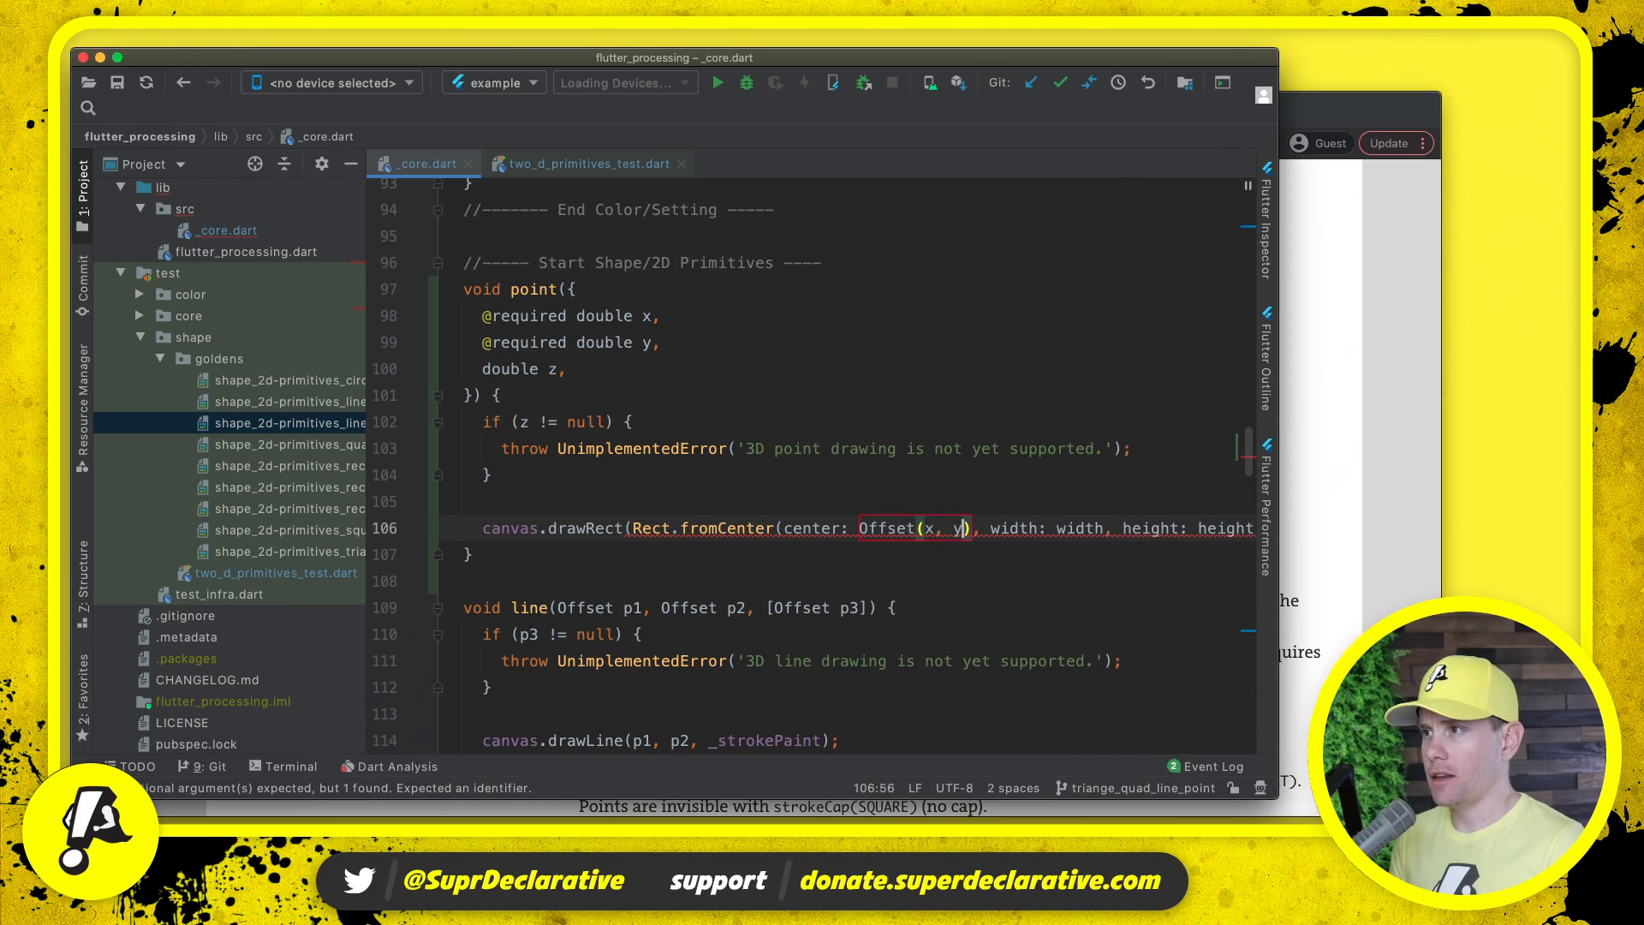
type("1")
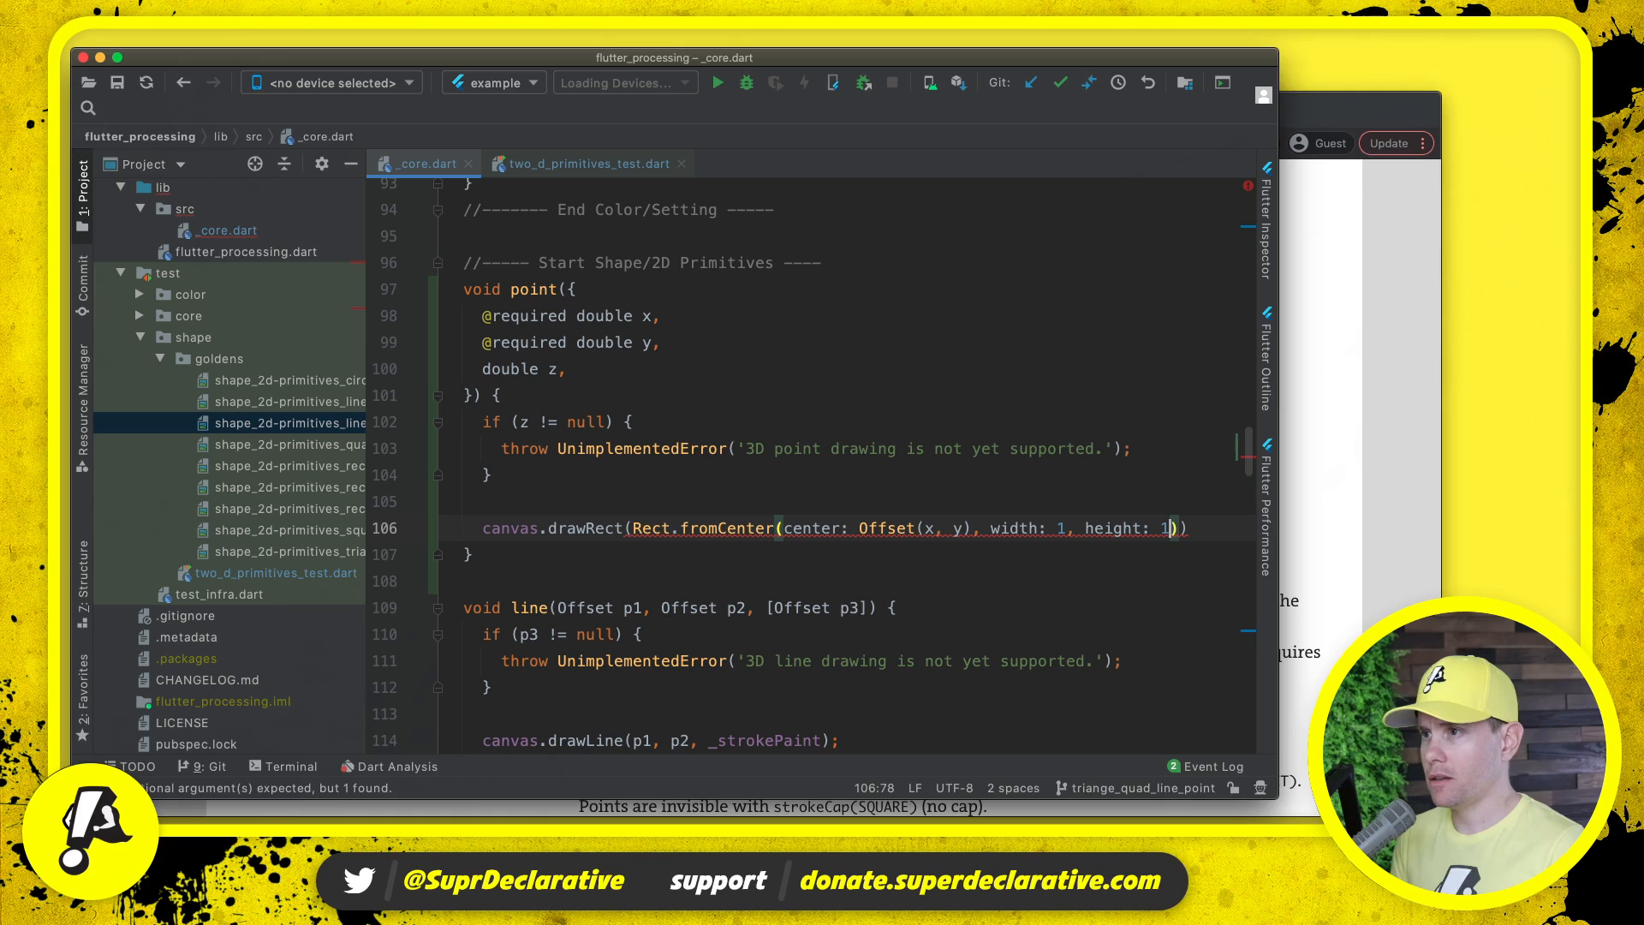
type("),")
type("_strokePaint,")
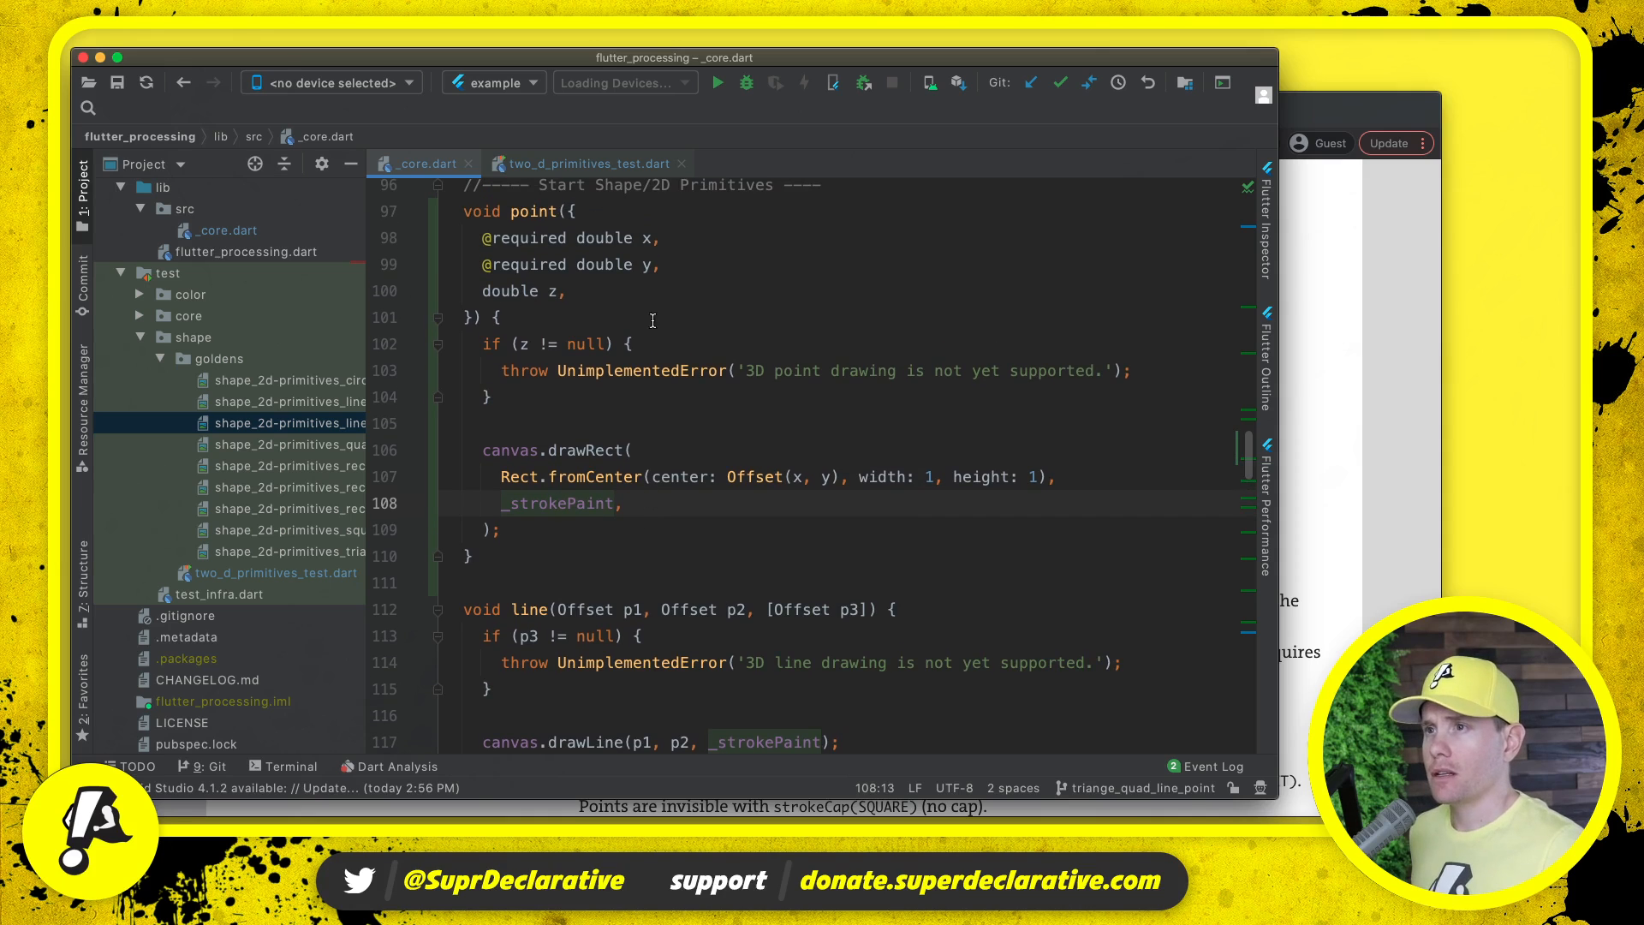
left_click(585, 165)
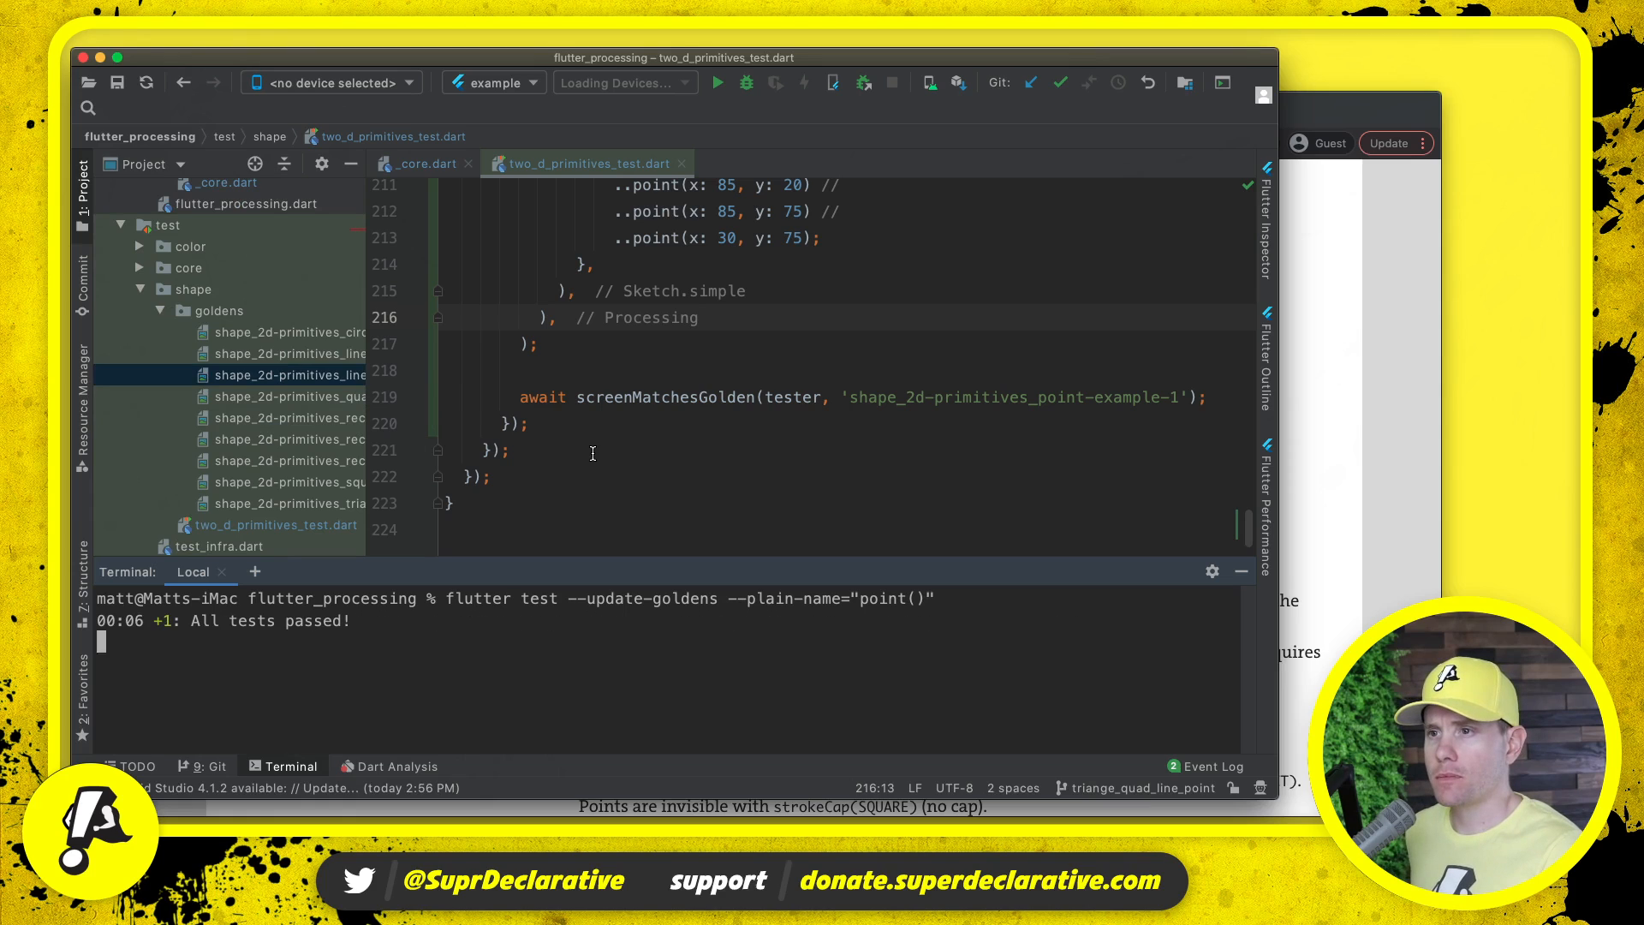
- Open the regenerated point-example-1 golden PNG from the goldens folder
left_click(219, 310)
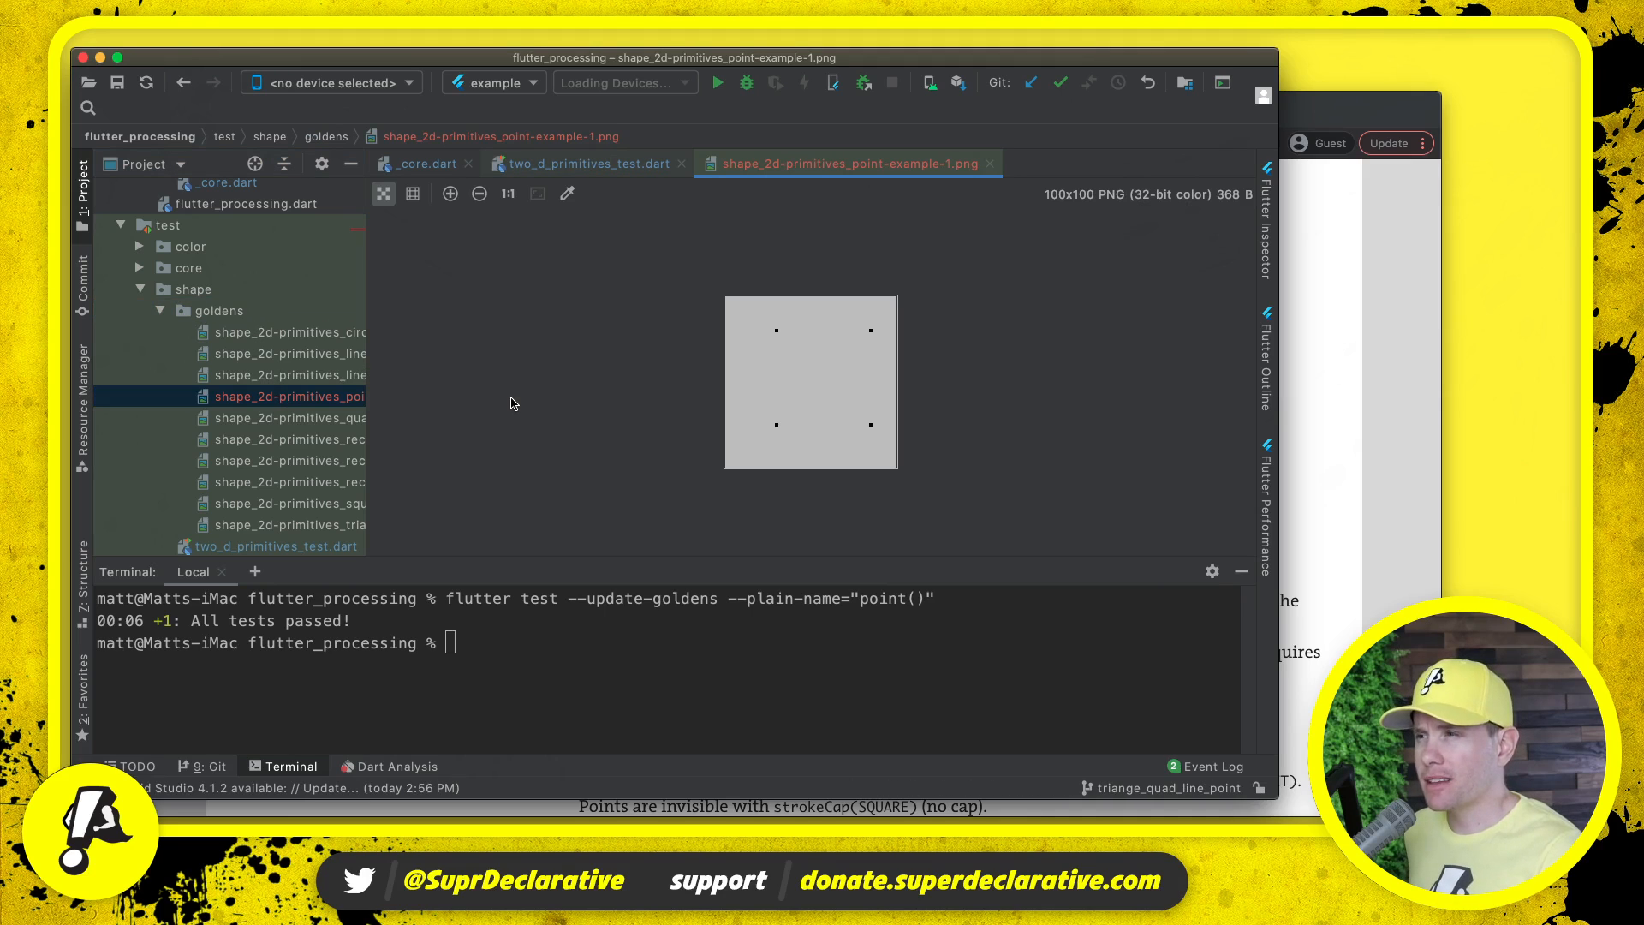
- Magnify the golden image with a pixel grid overlay to inspect a dot, then zoom back out
left_click(449, 194)
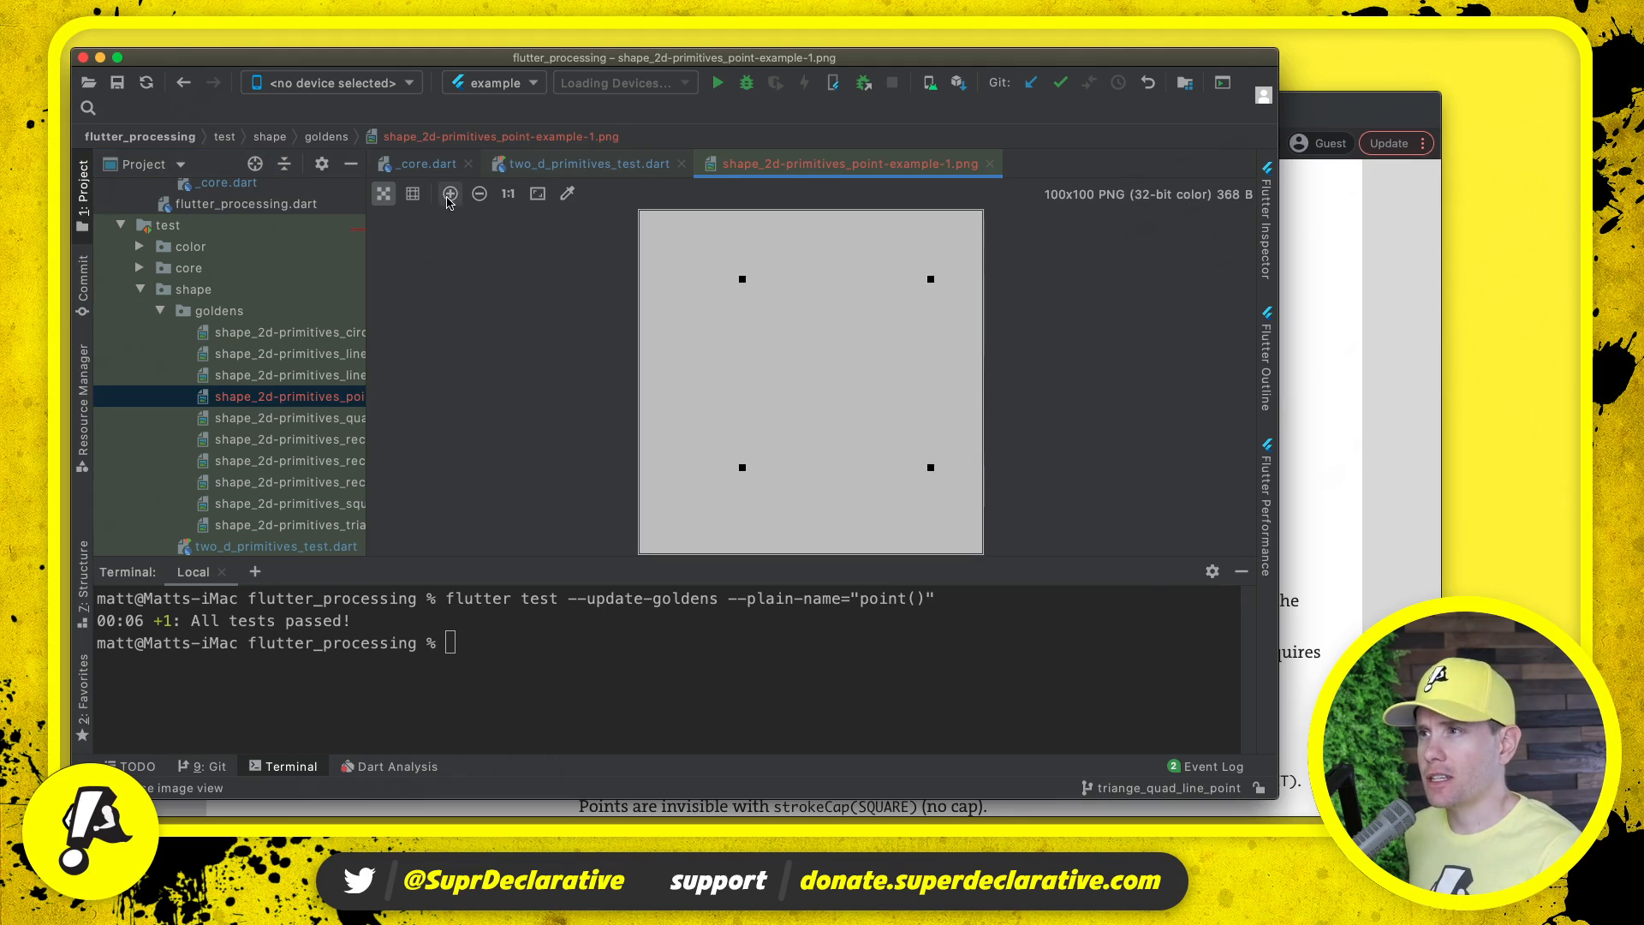
left_click(449, 194)
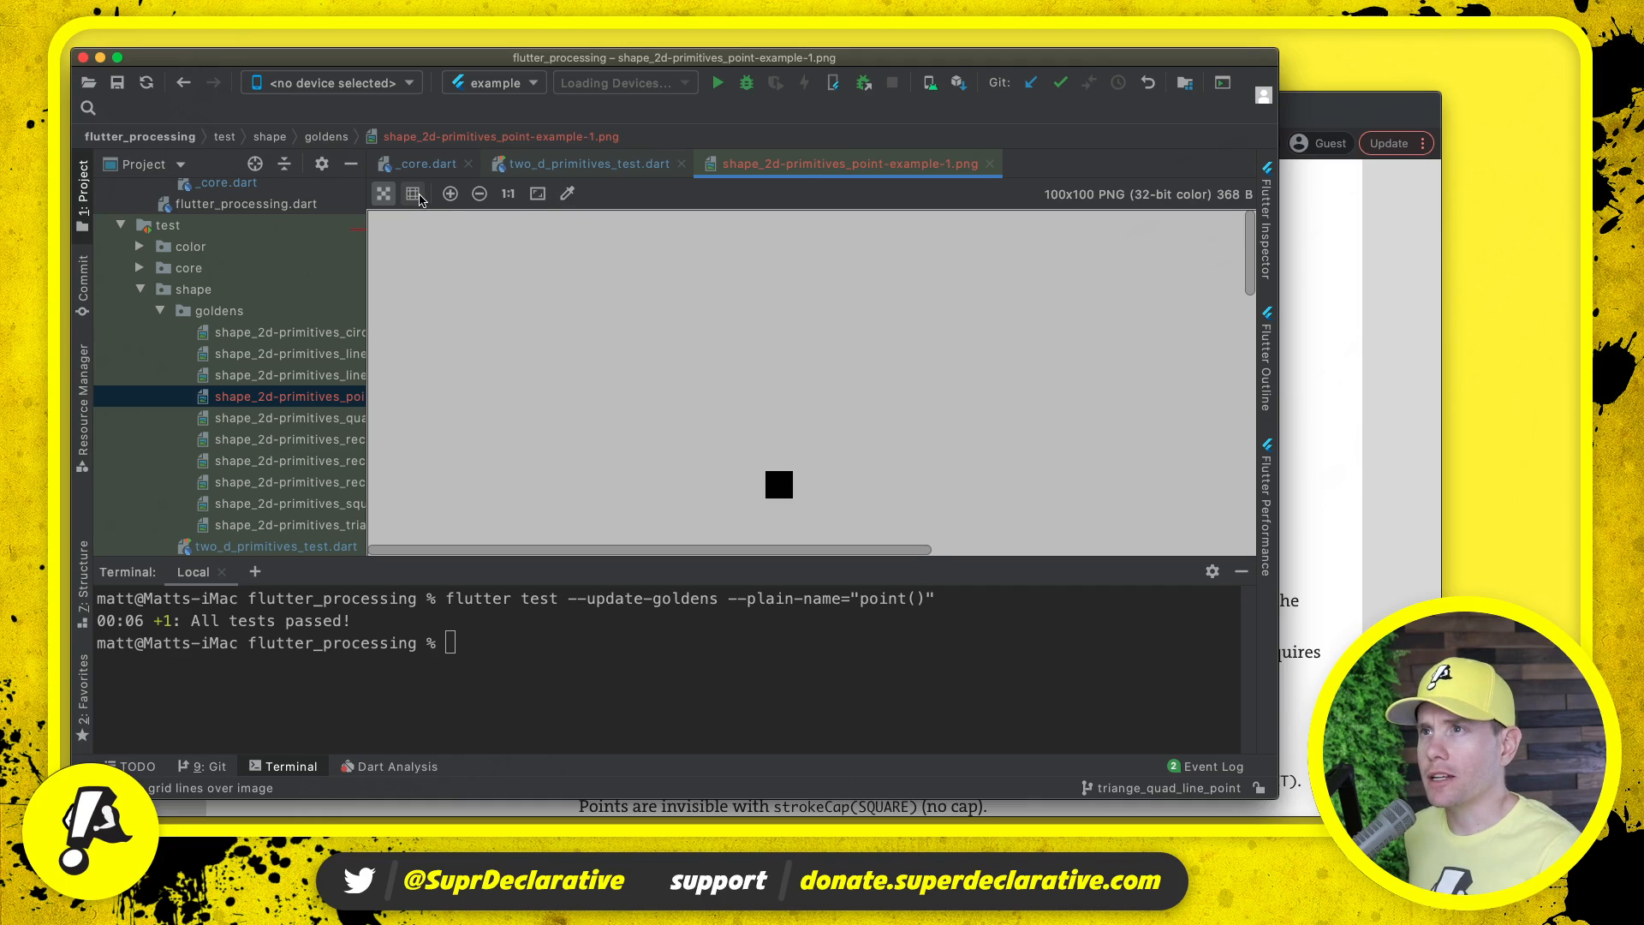
left_click(410, 193)
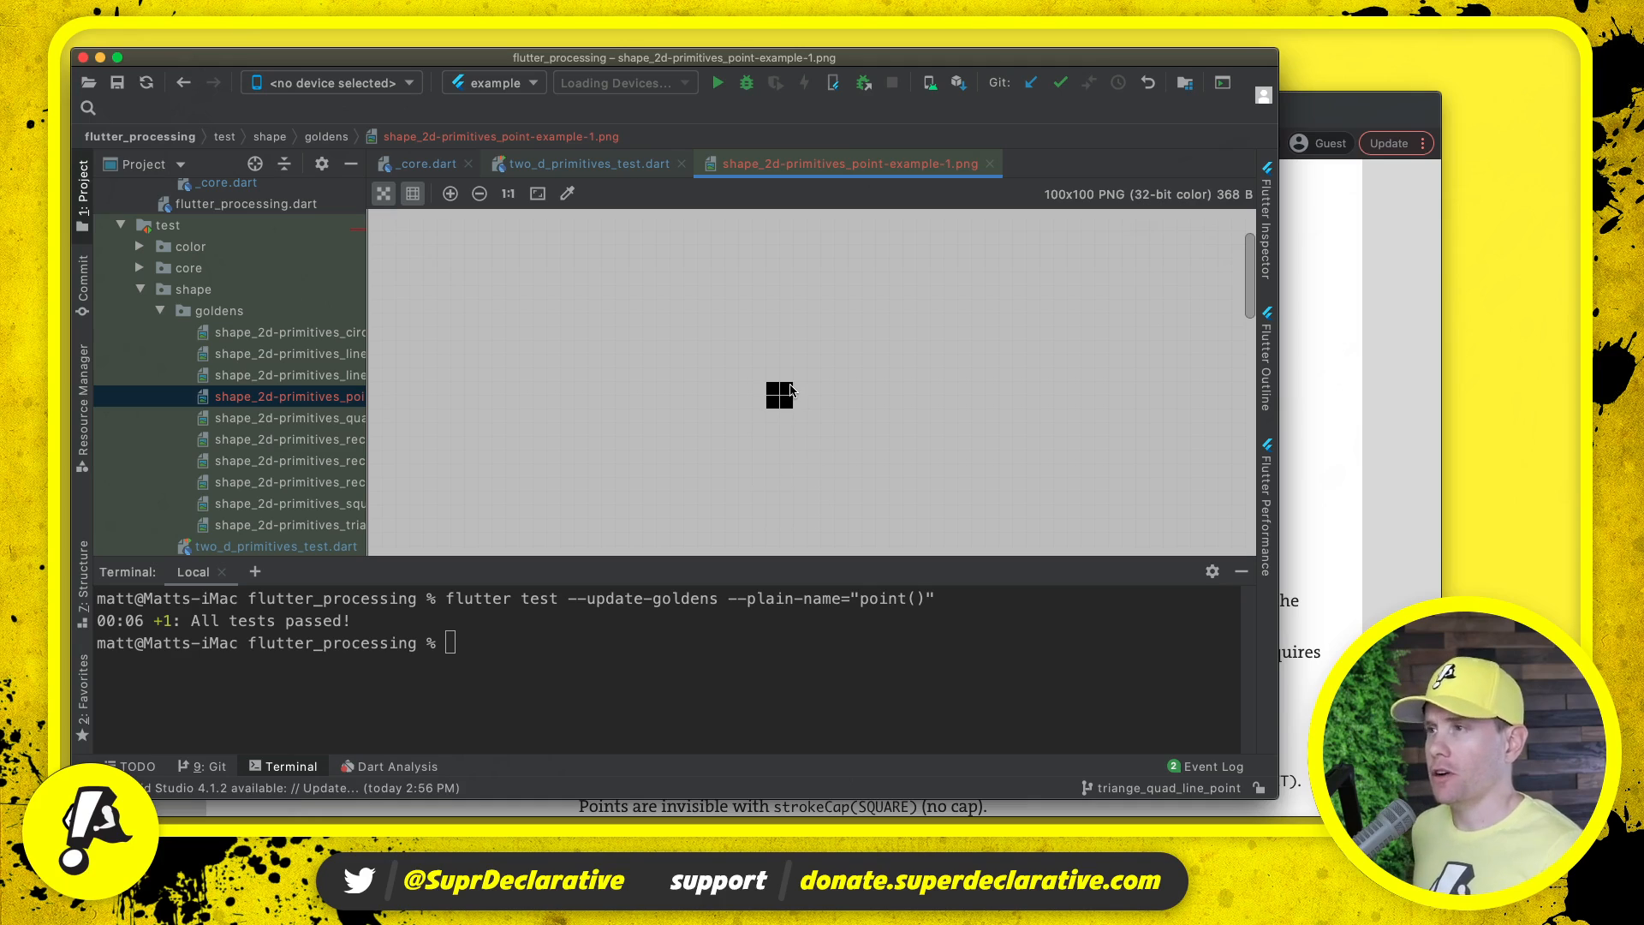
mouse_move(996, 404)
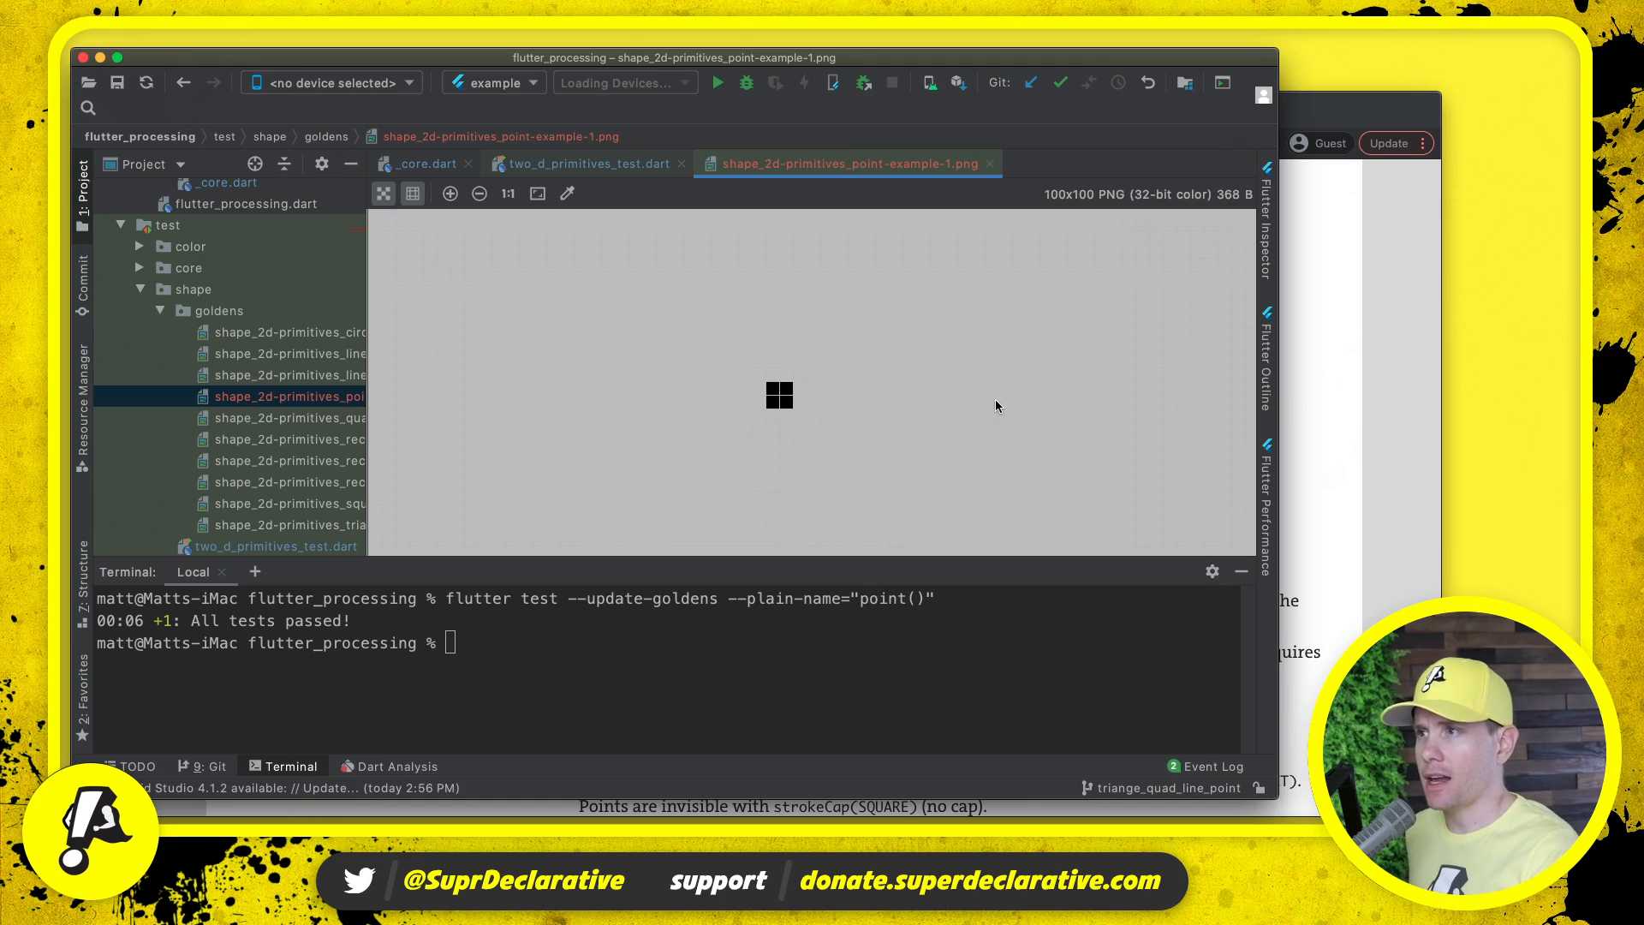
mouse_move(842, 384)
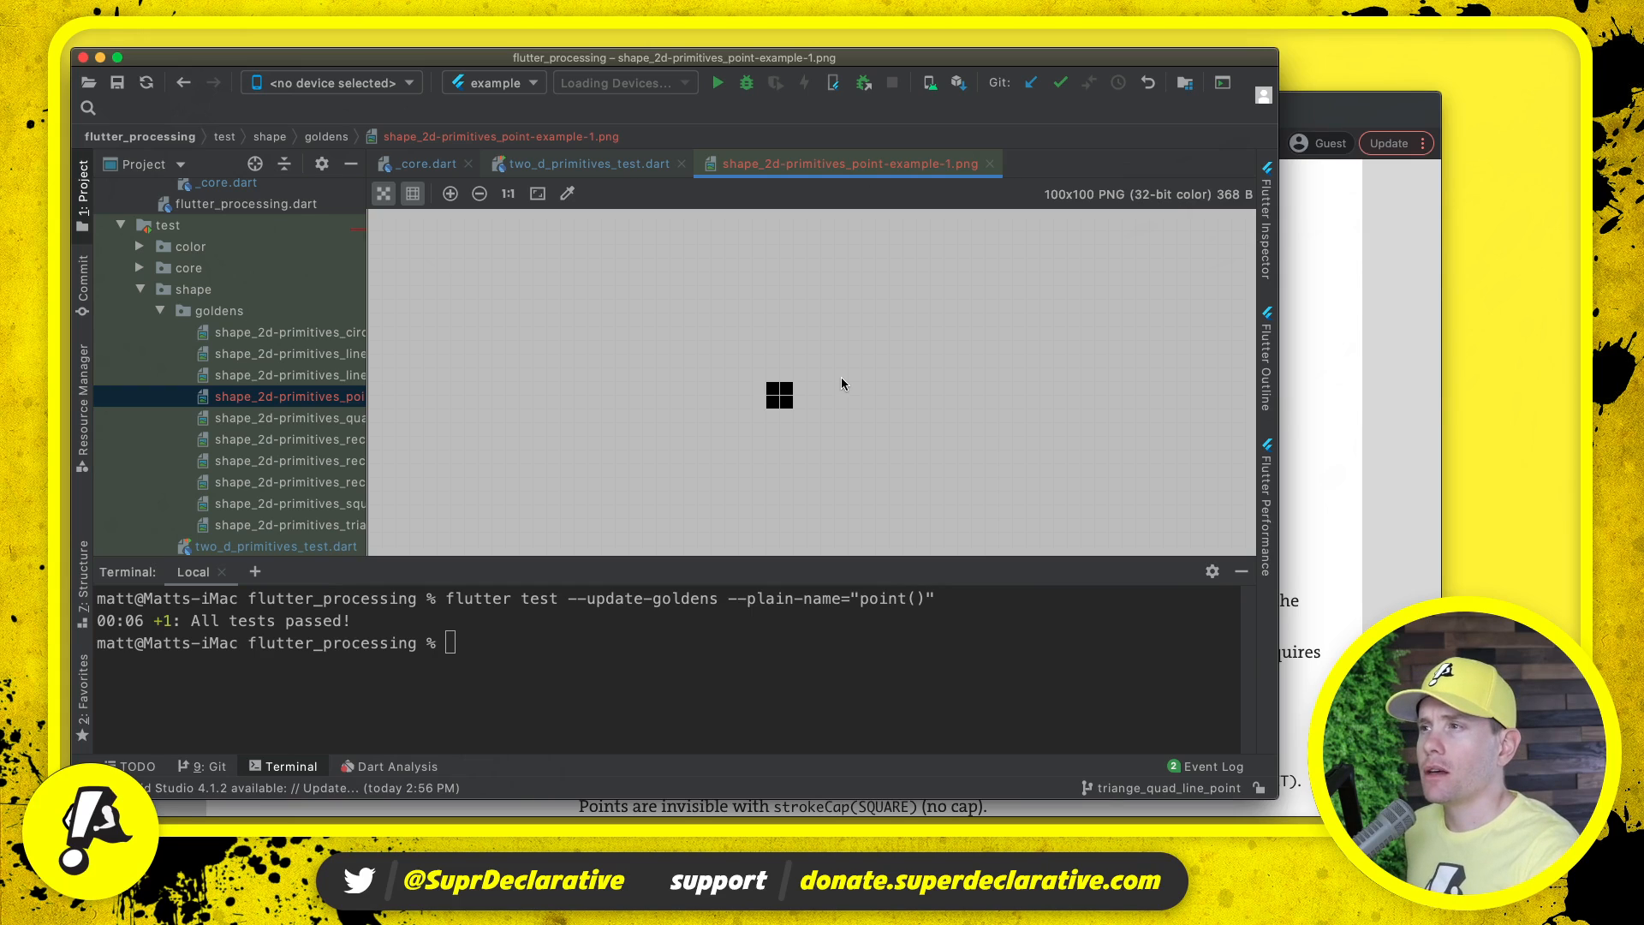
mouse_move(795, 404)
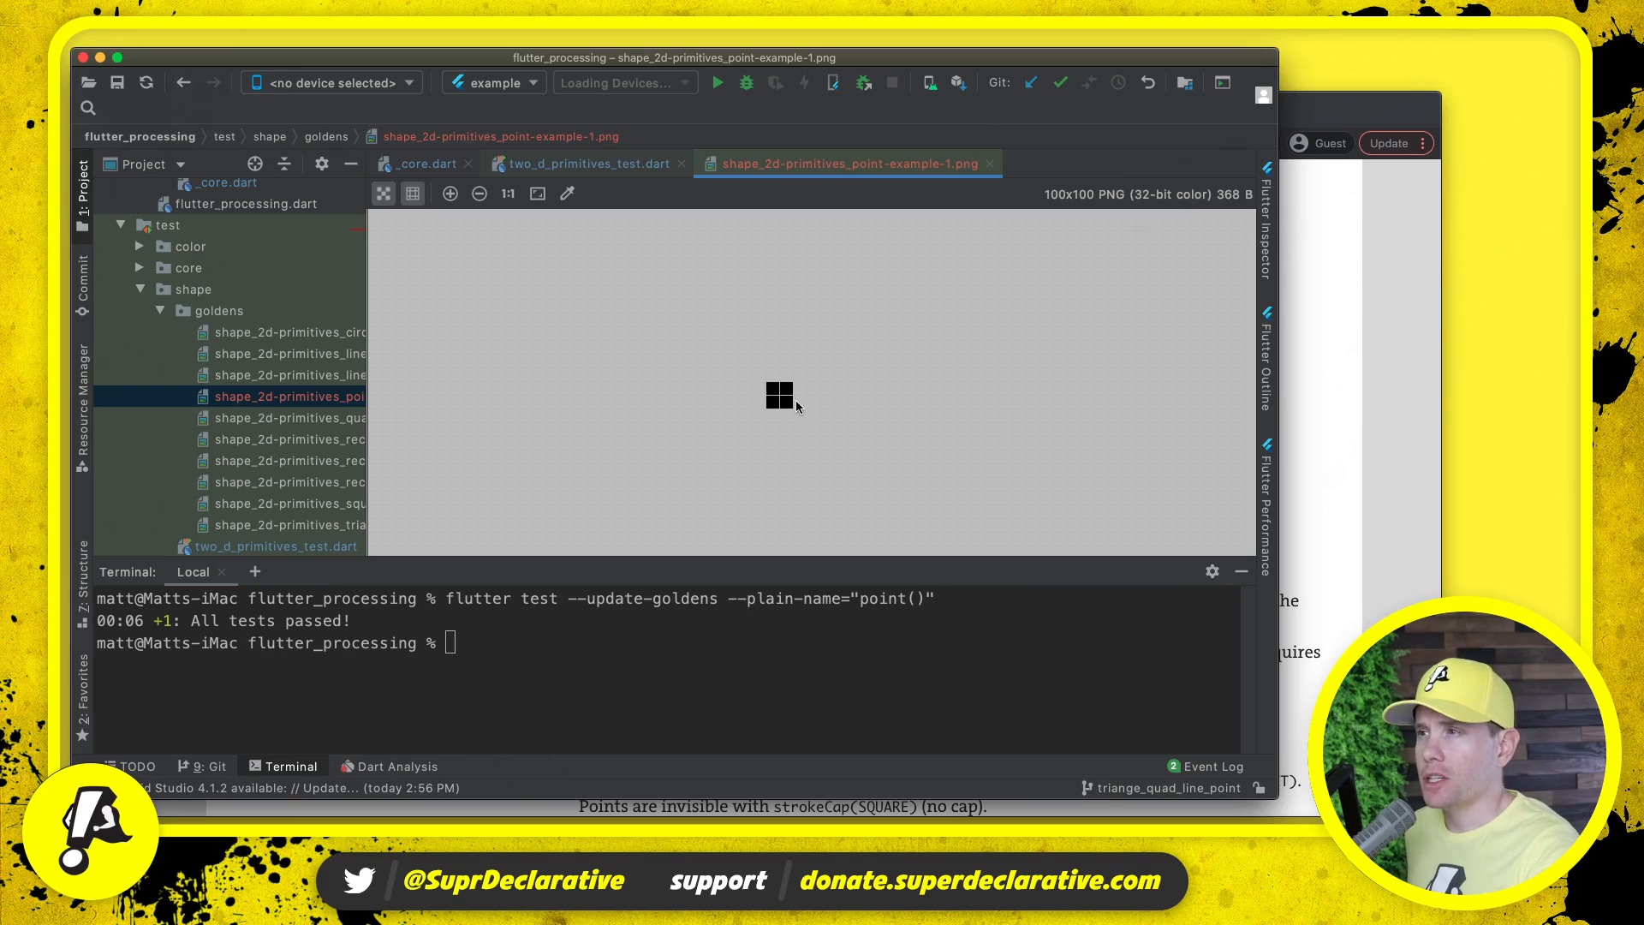
left_click(479, 193)
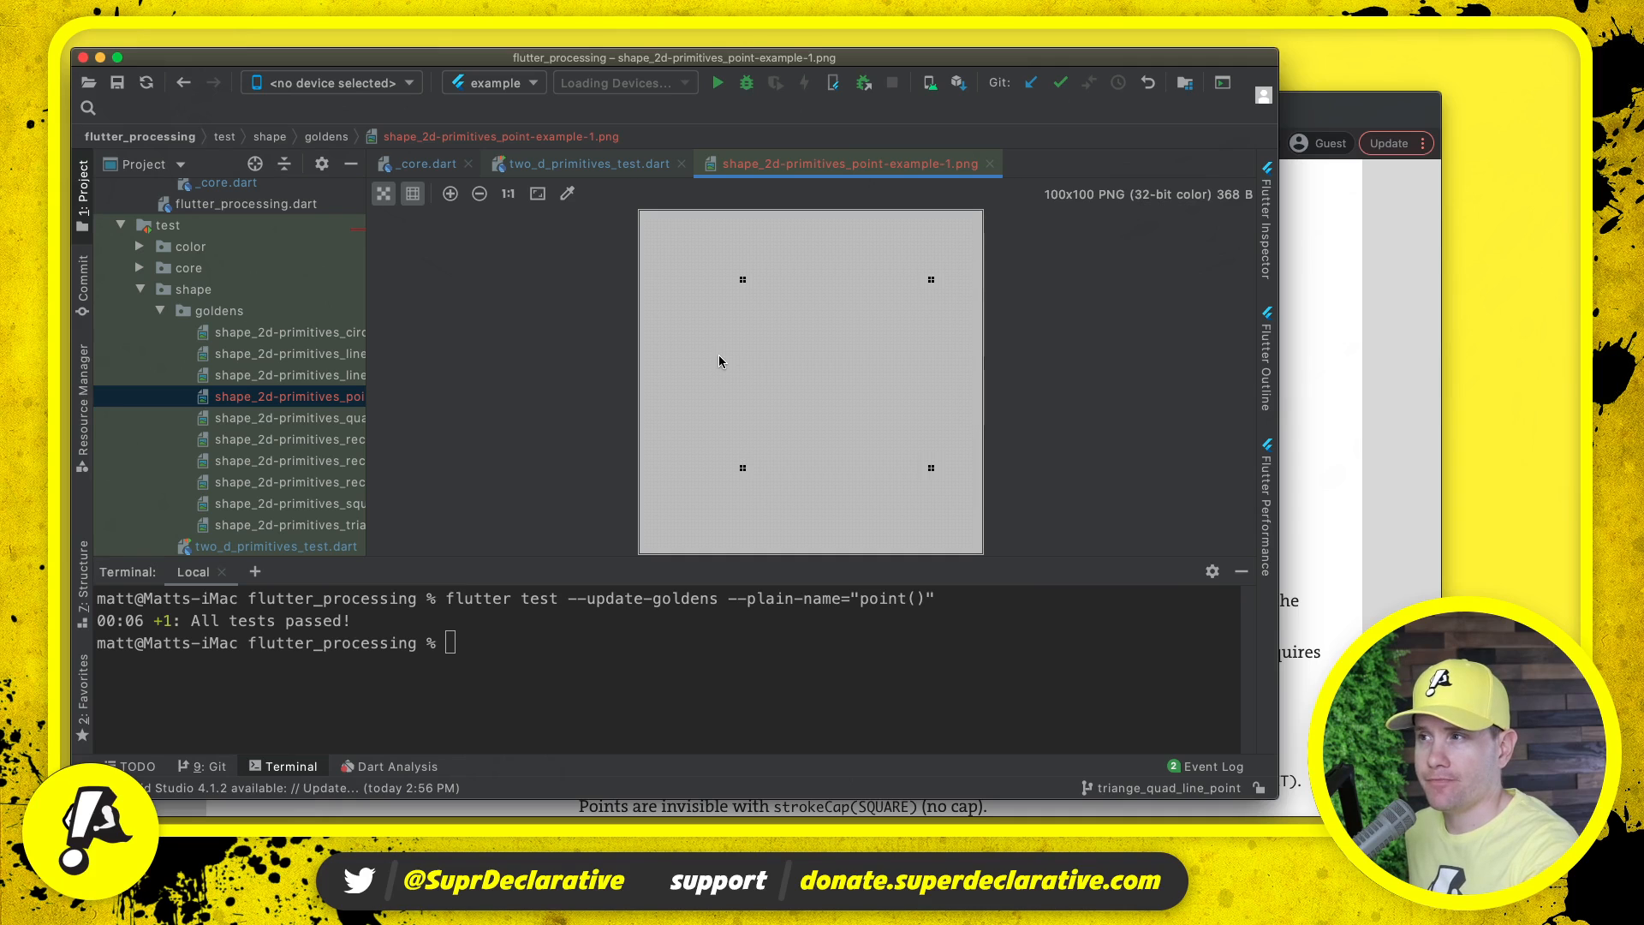
mouse_move(715, 359)
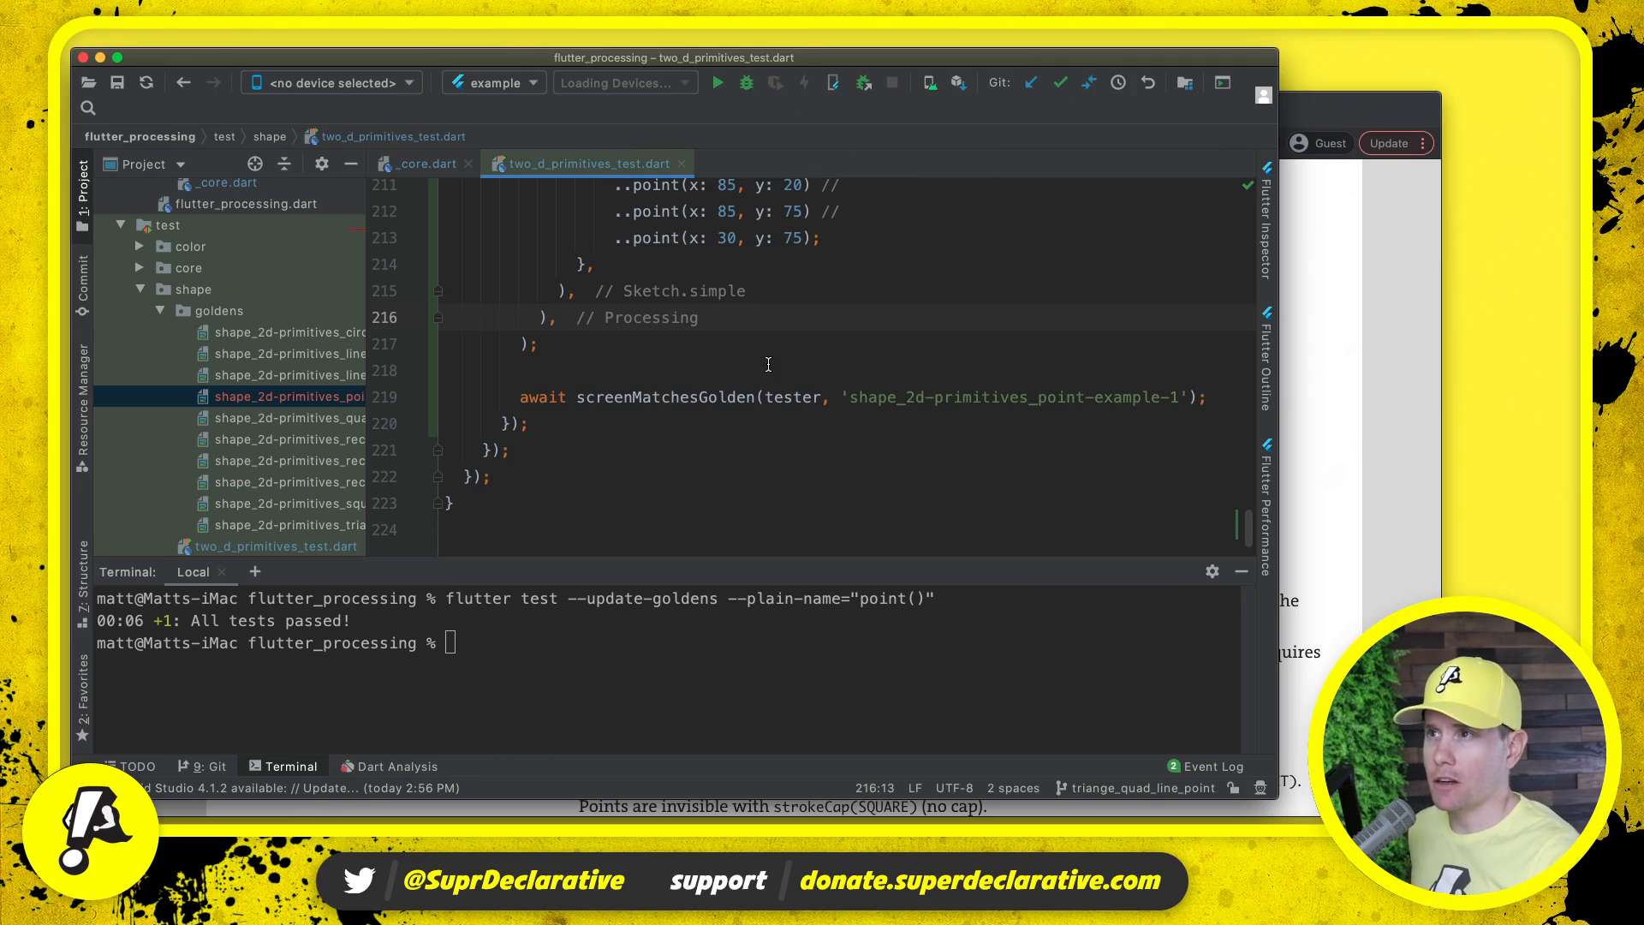
- Set _strokePaint style to PaintingStyle.fill before drawRect and stroke after, then rerun the point() test
left_click(422, 164)
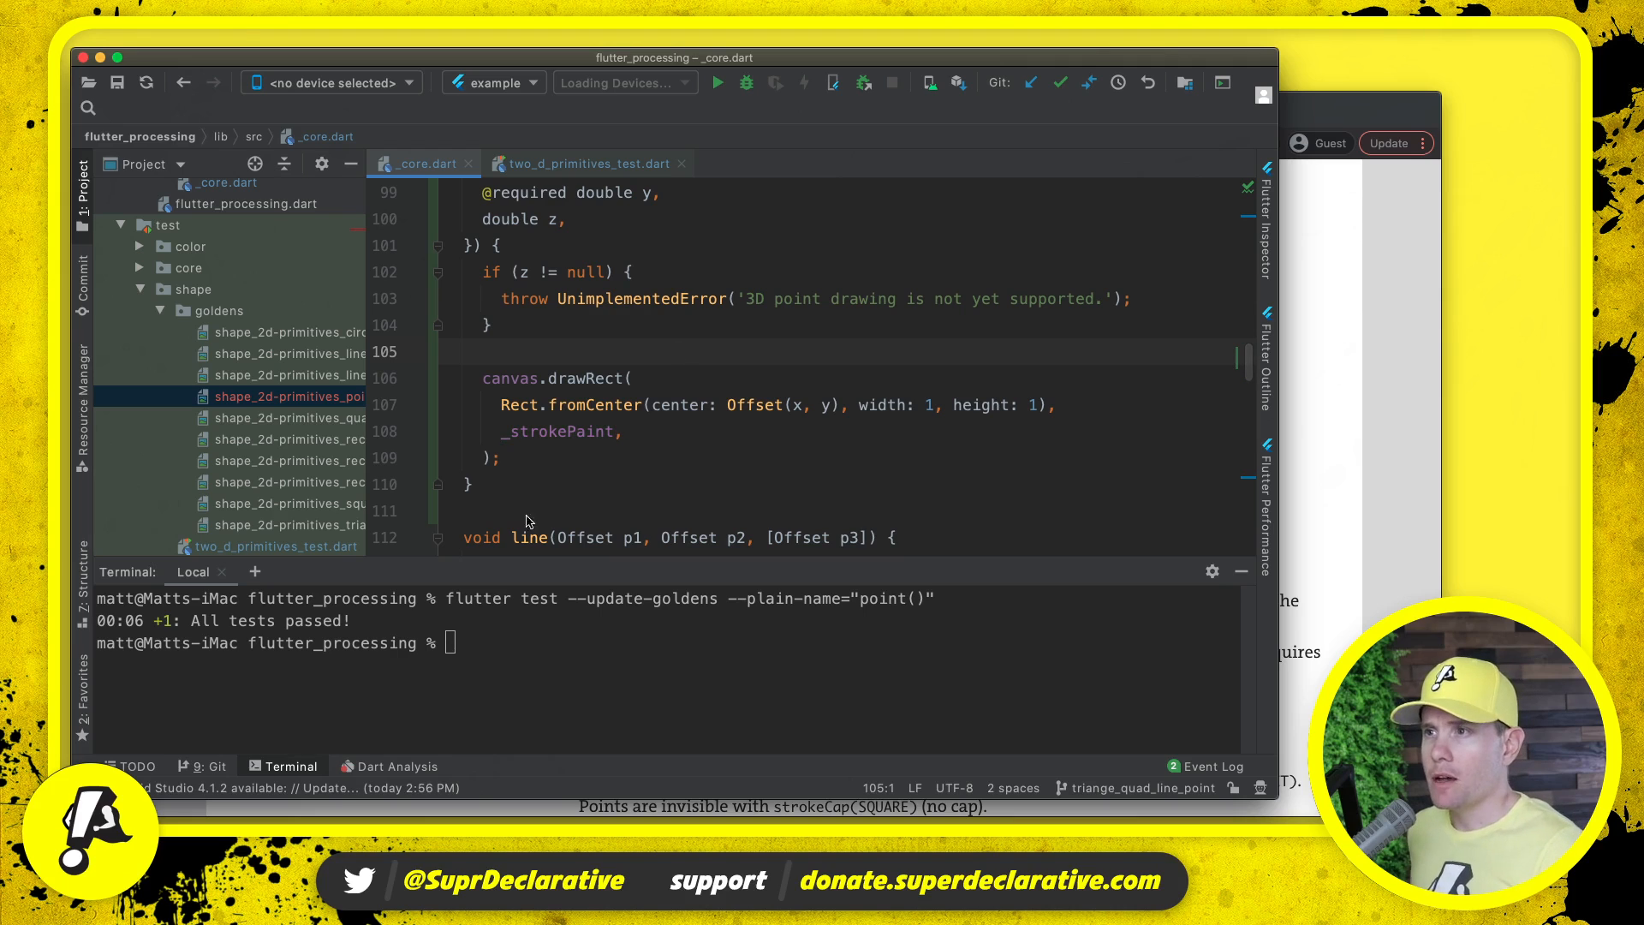
double_click(558, 431)
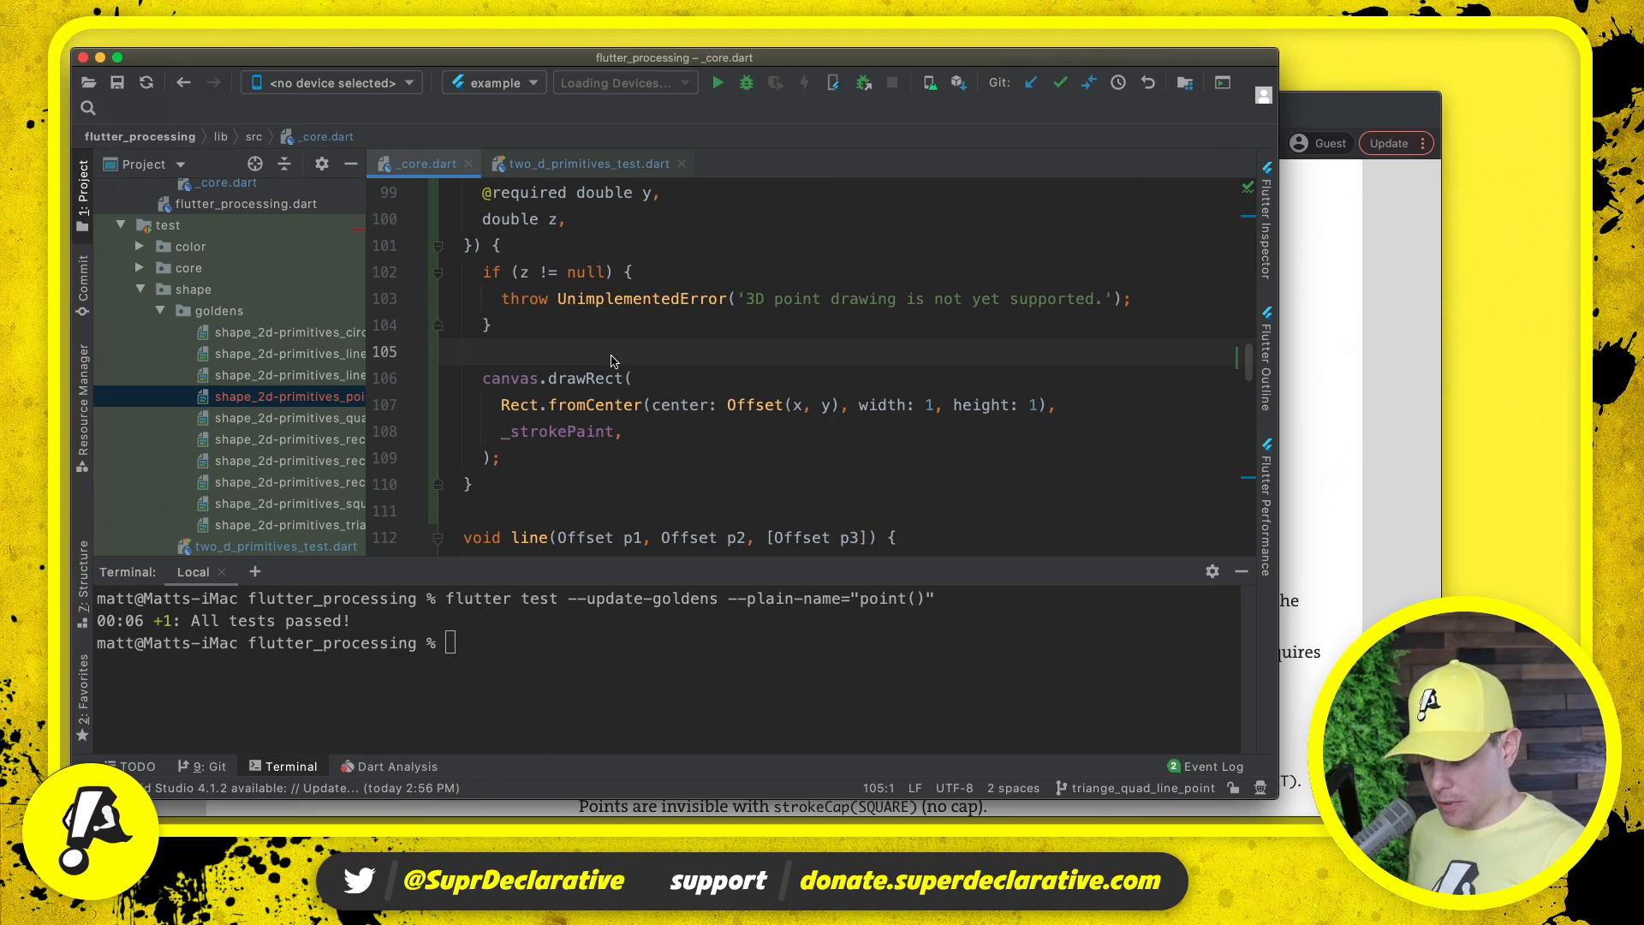
type("_stro")
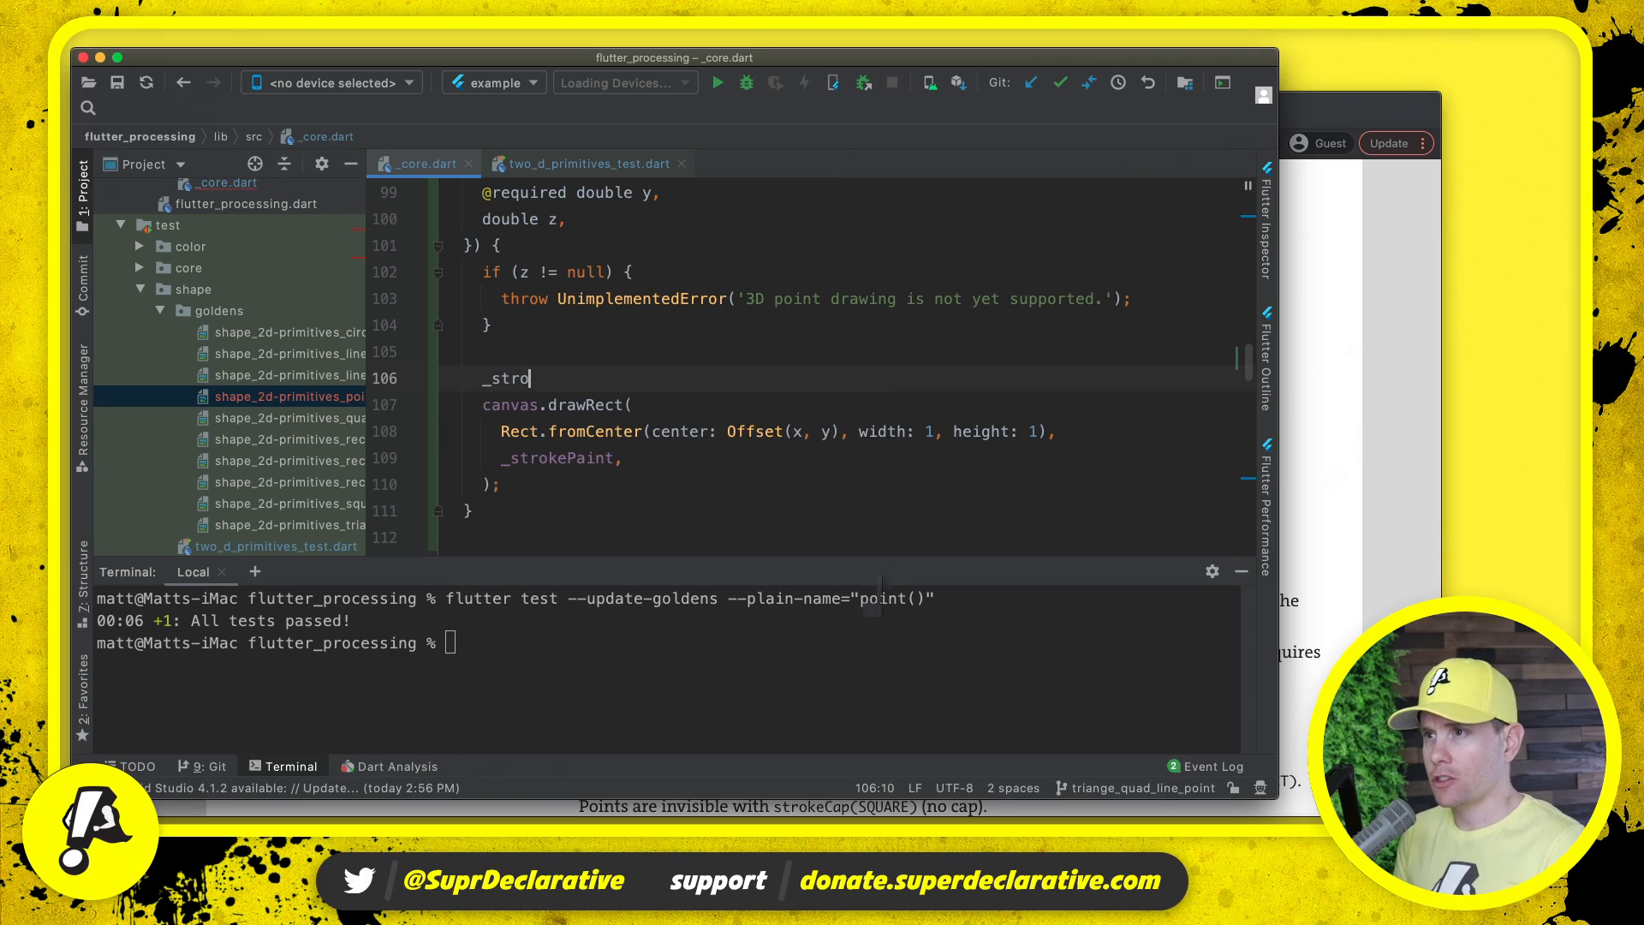
type("kePaint..style =")
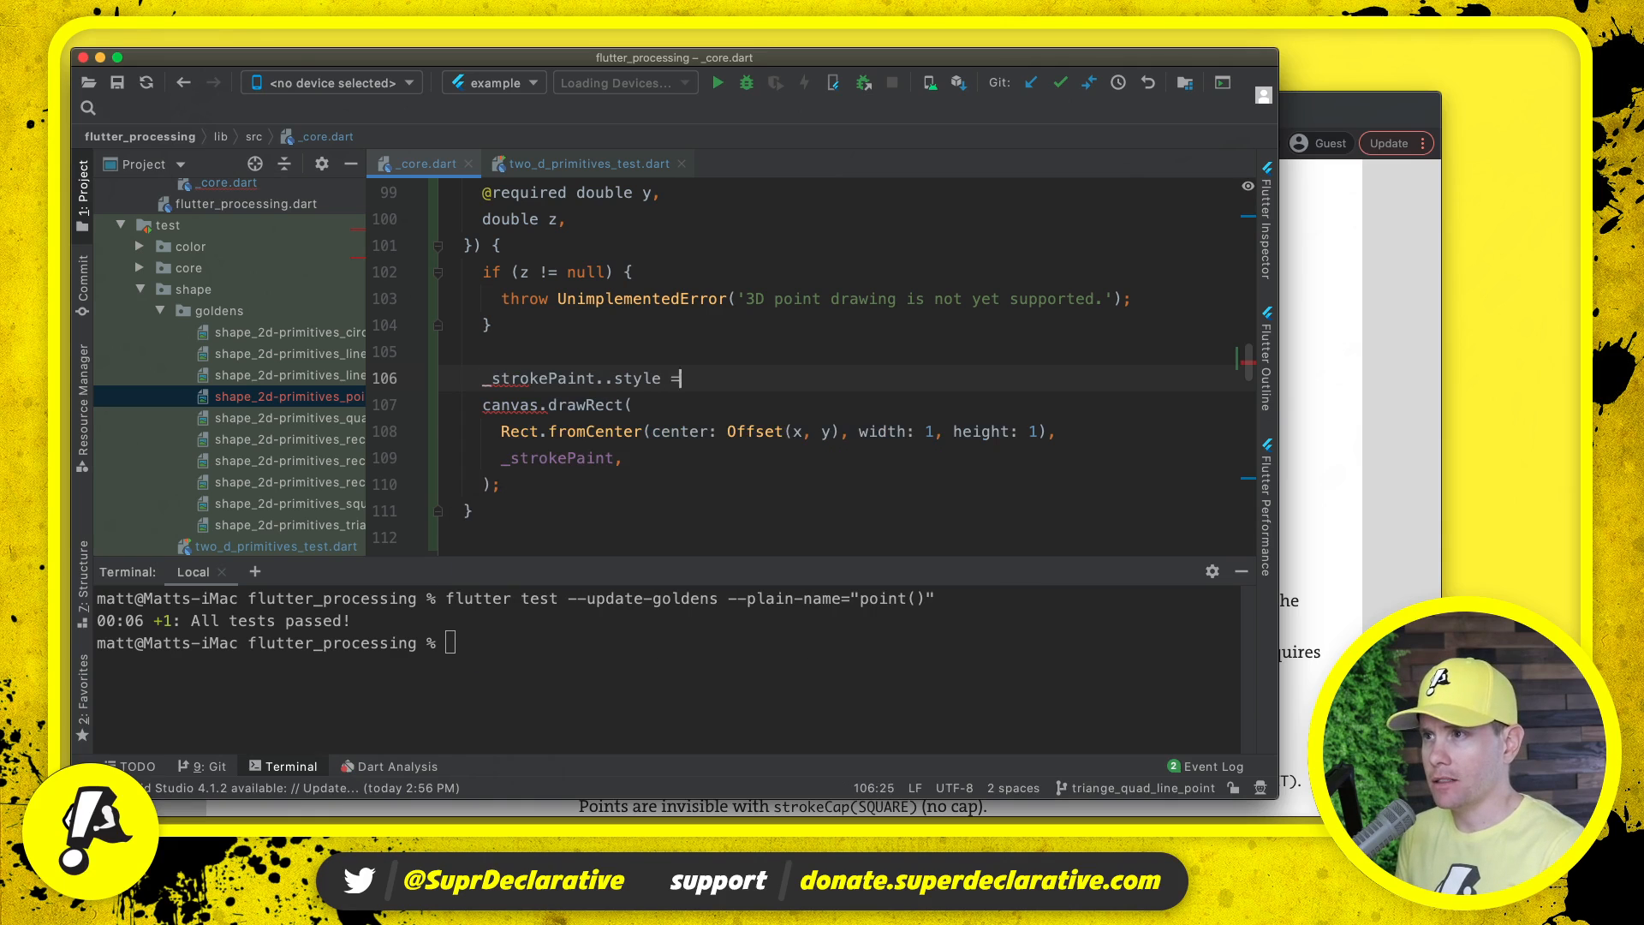
type("PaintingStyle.fill;")
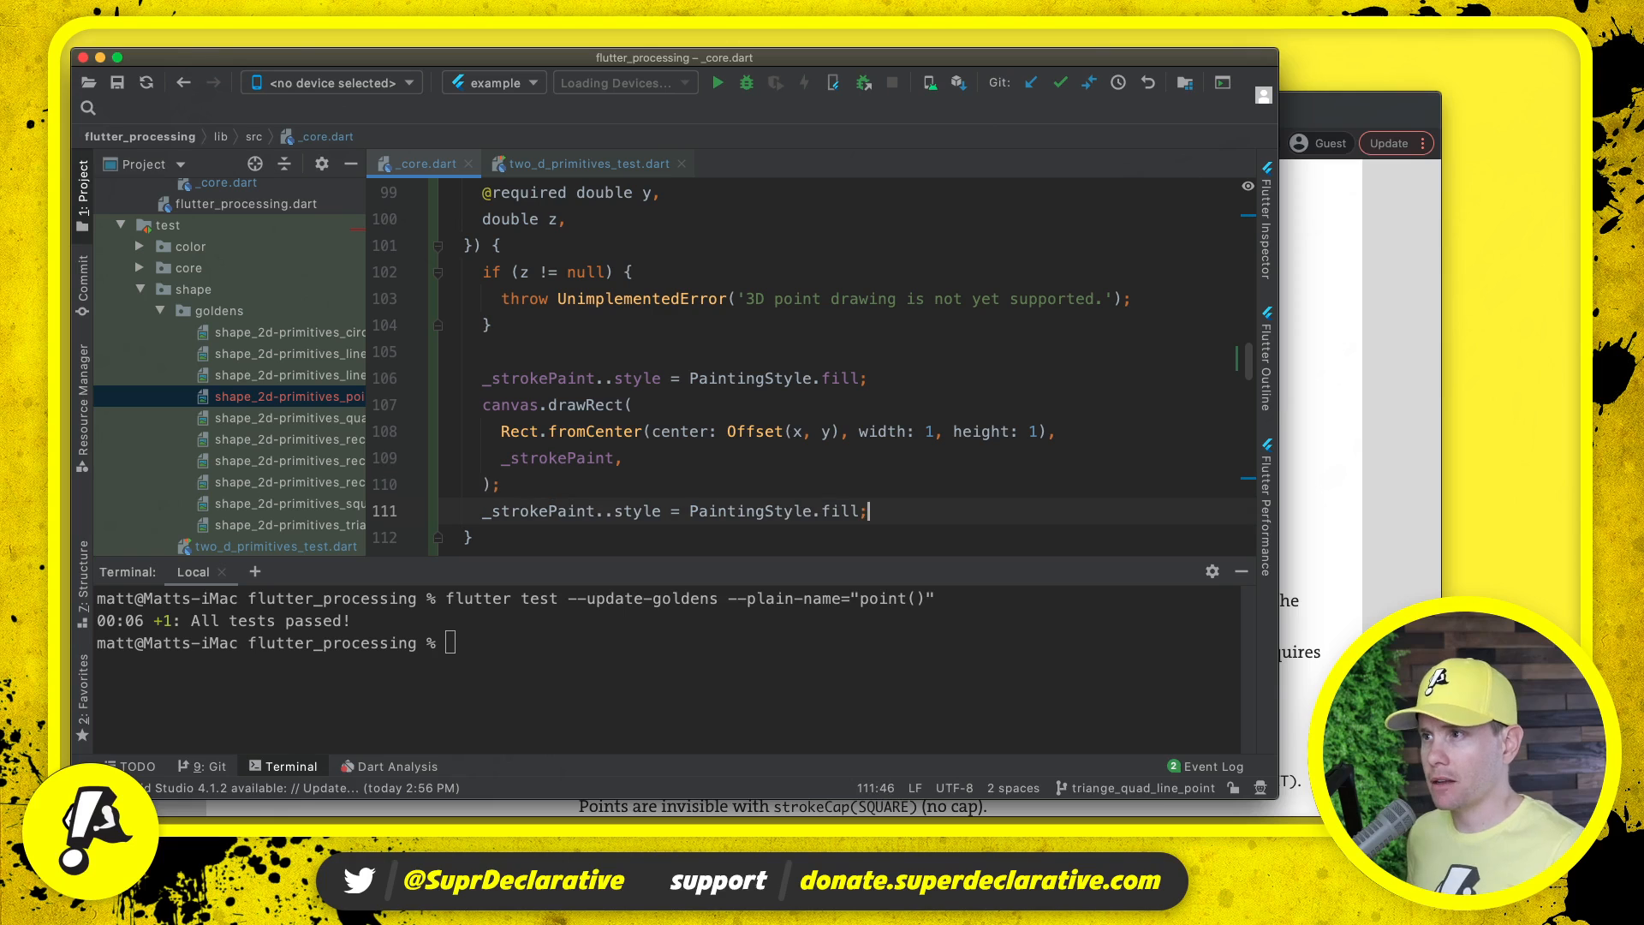
type("stroke")
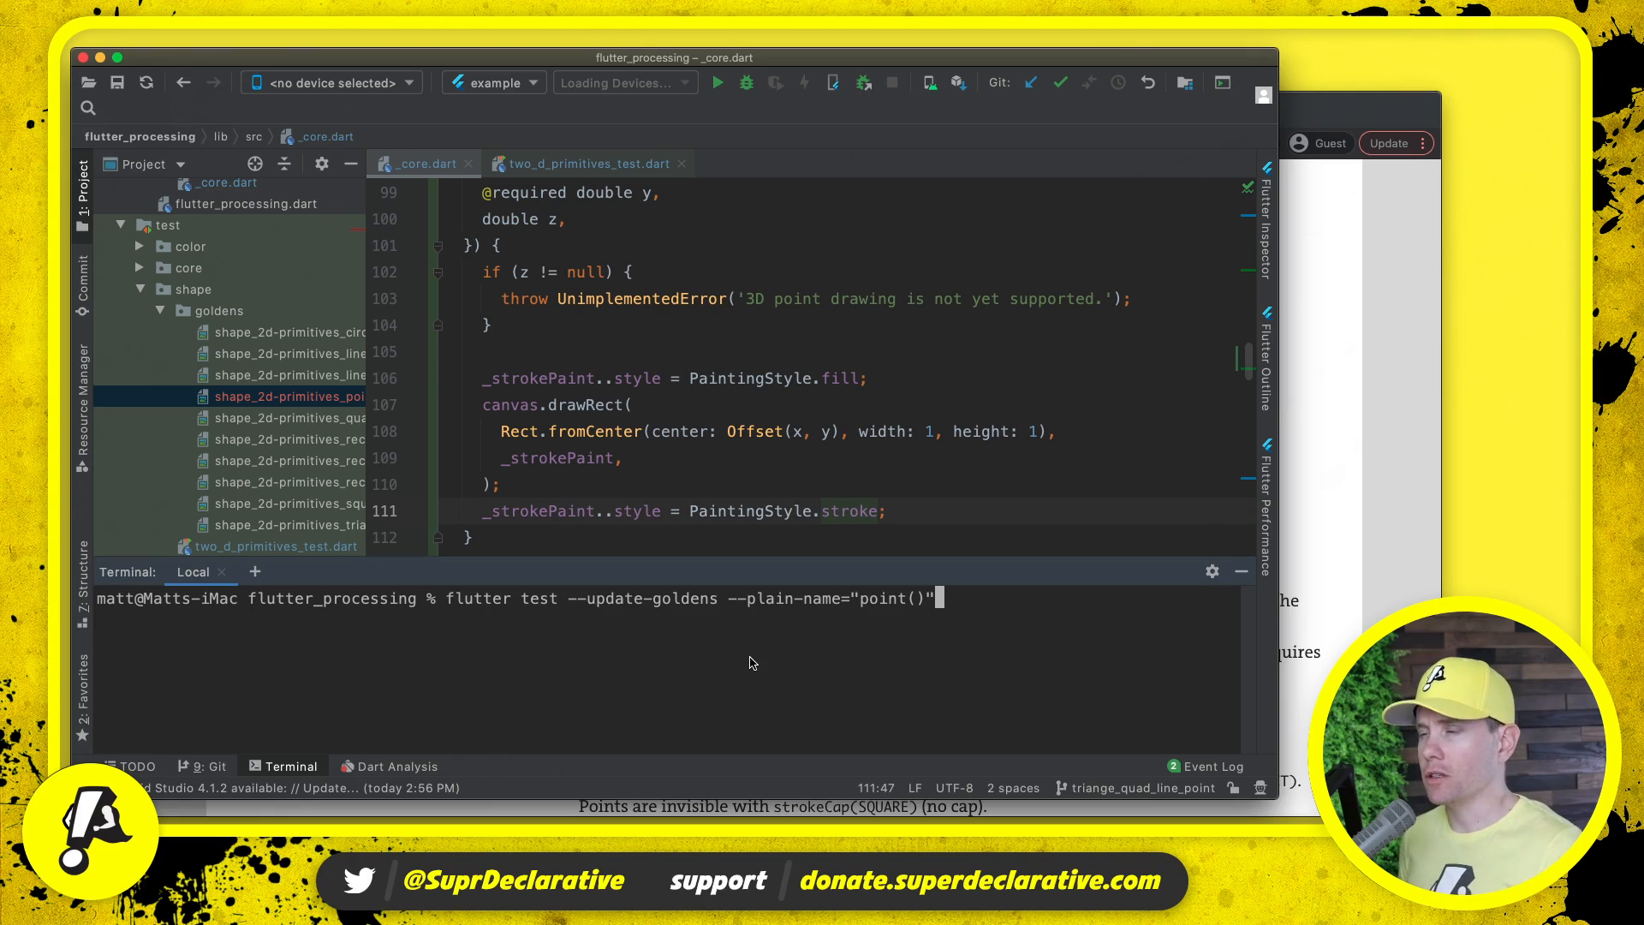
key("Enter")
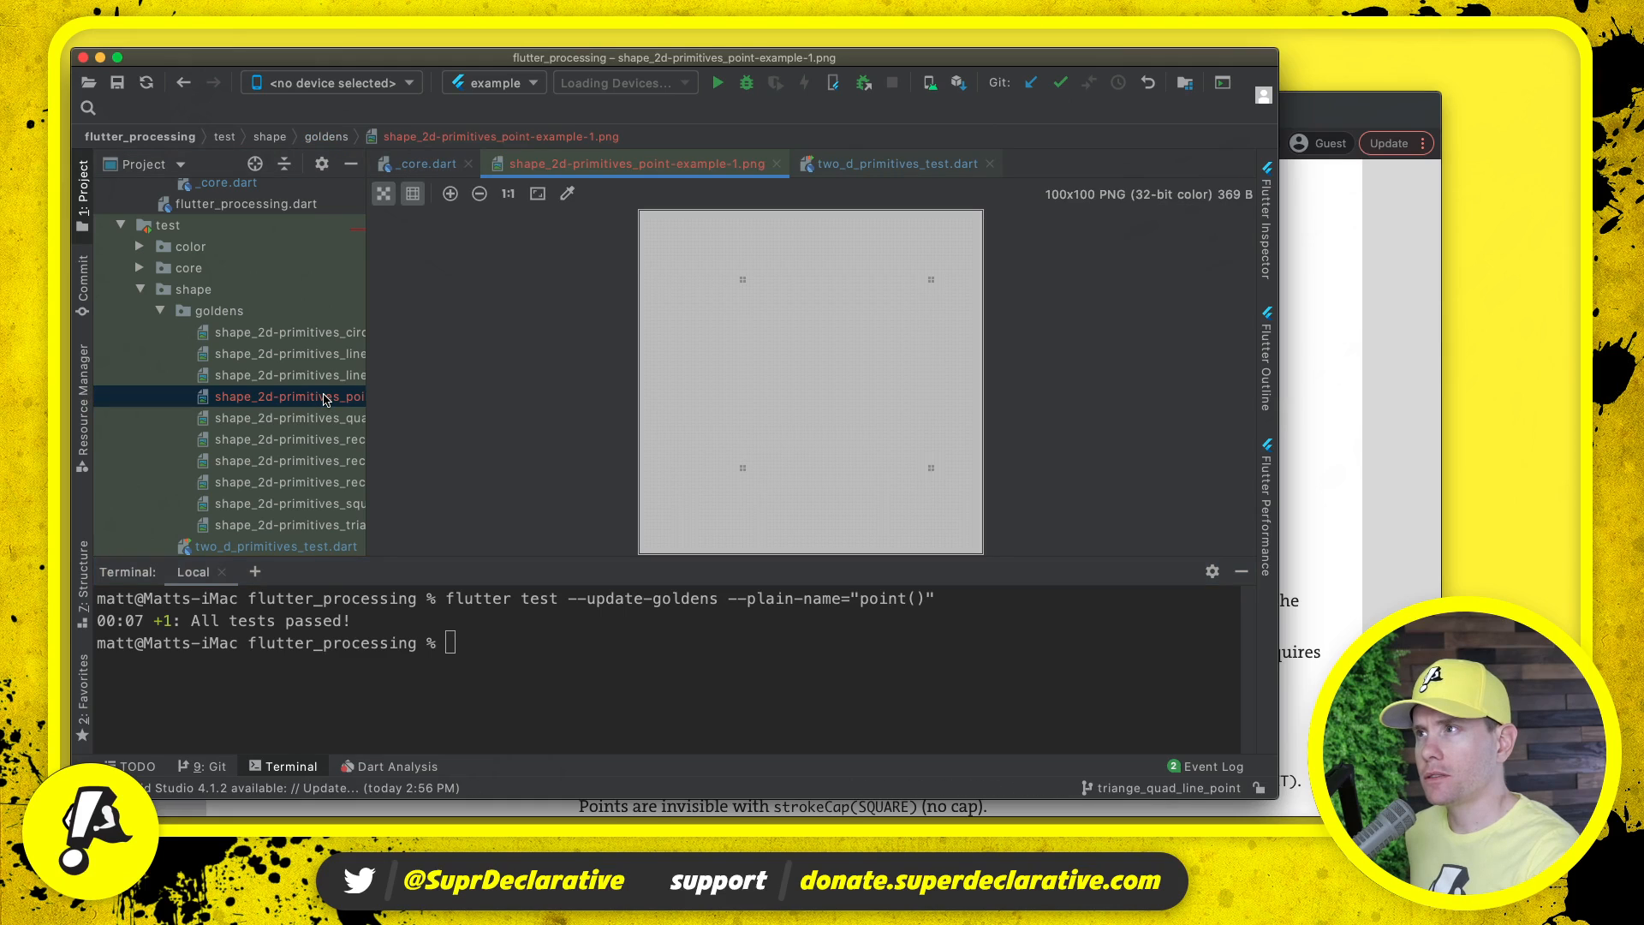
mouse_move(663, 421)
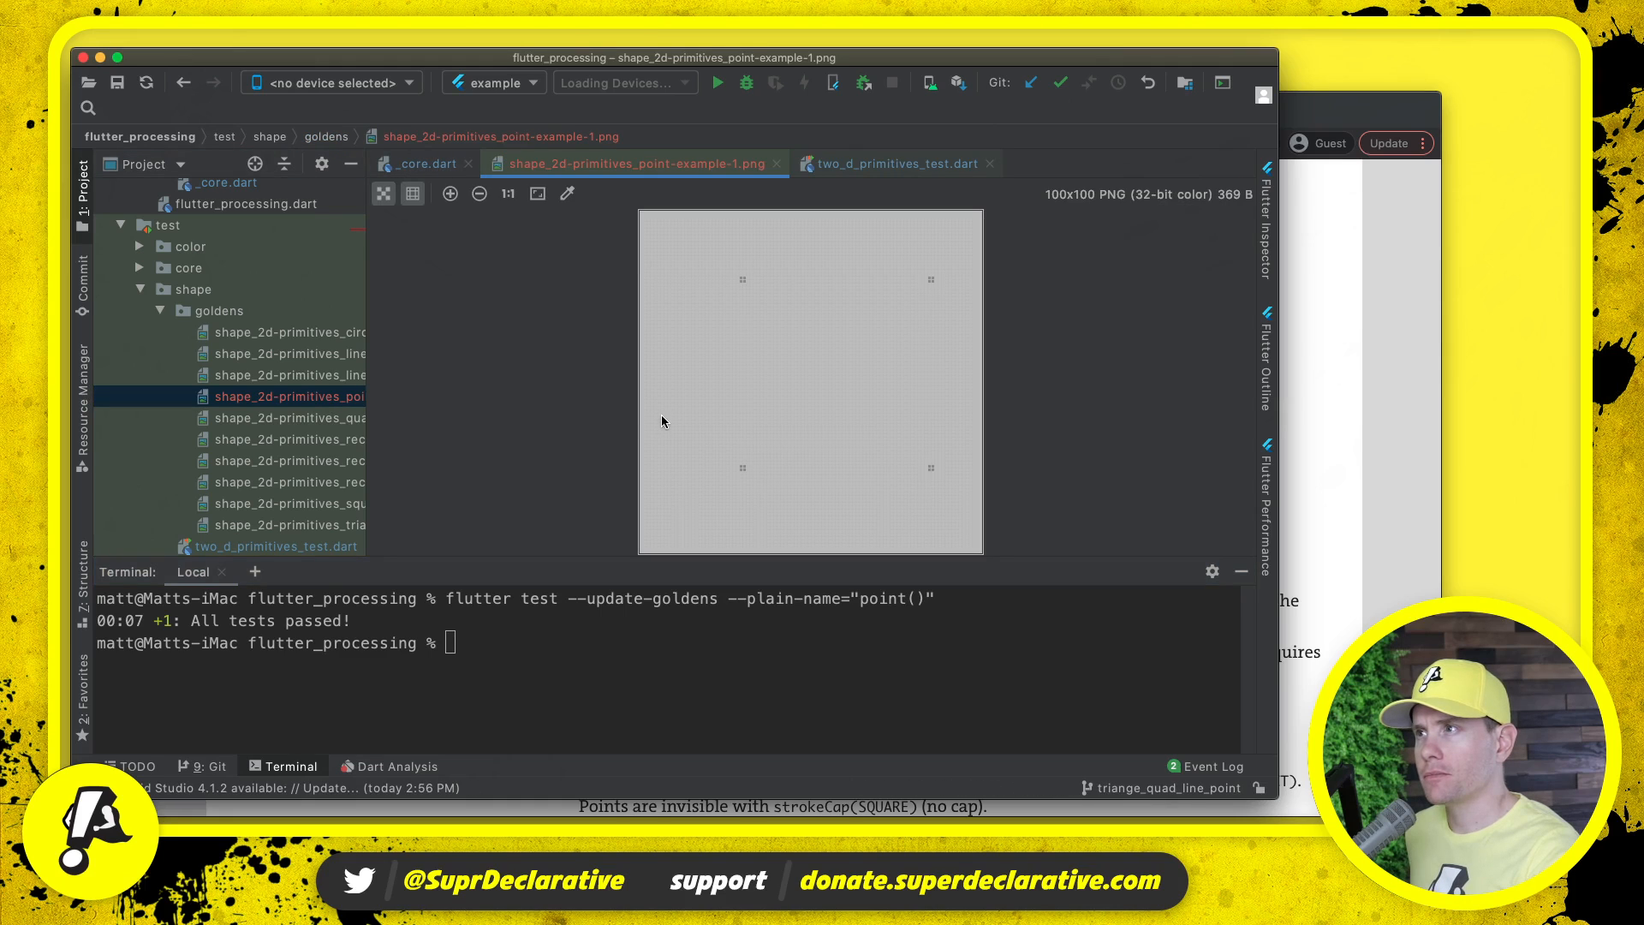
mouse_move(921, 428)
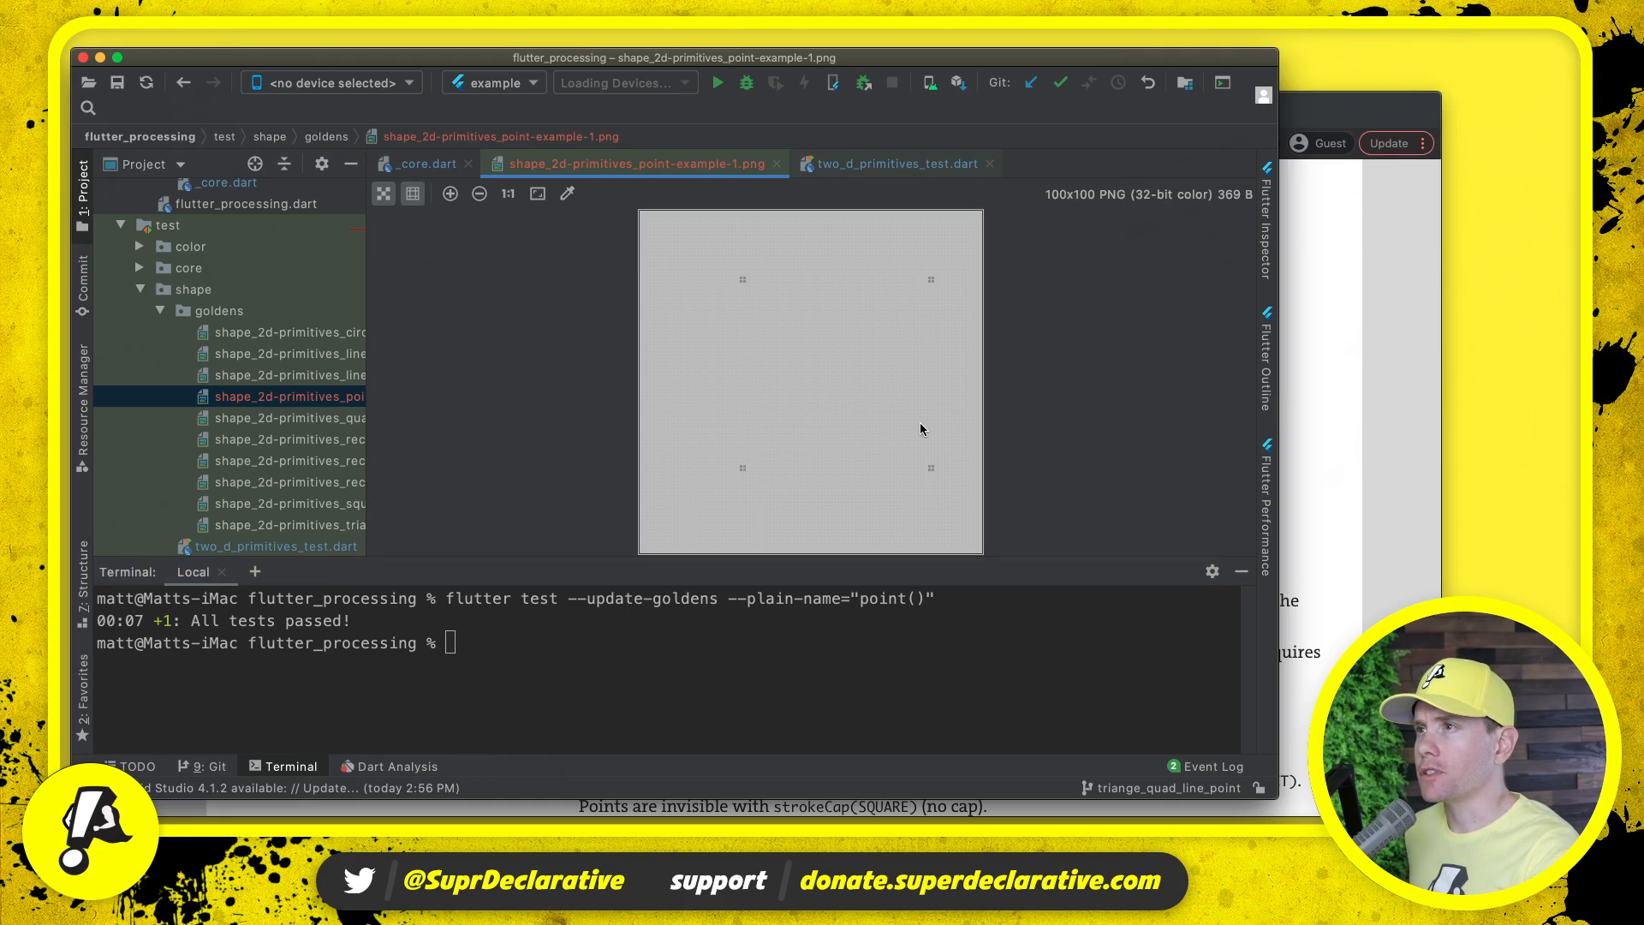
- Zoom the regenerated golden out and back in to inspect the 2x2 pixel dots
left_click(479, 193)
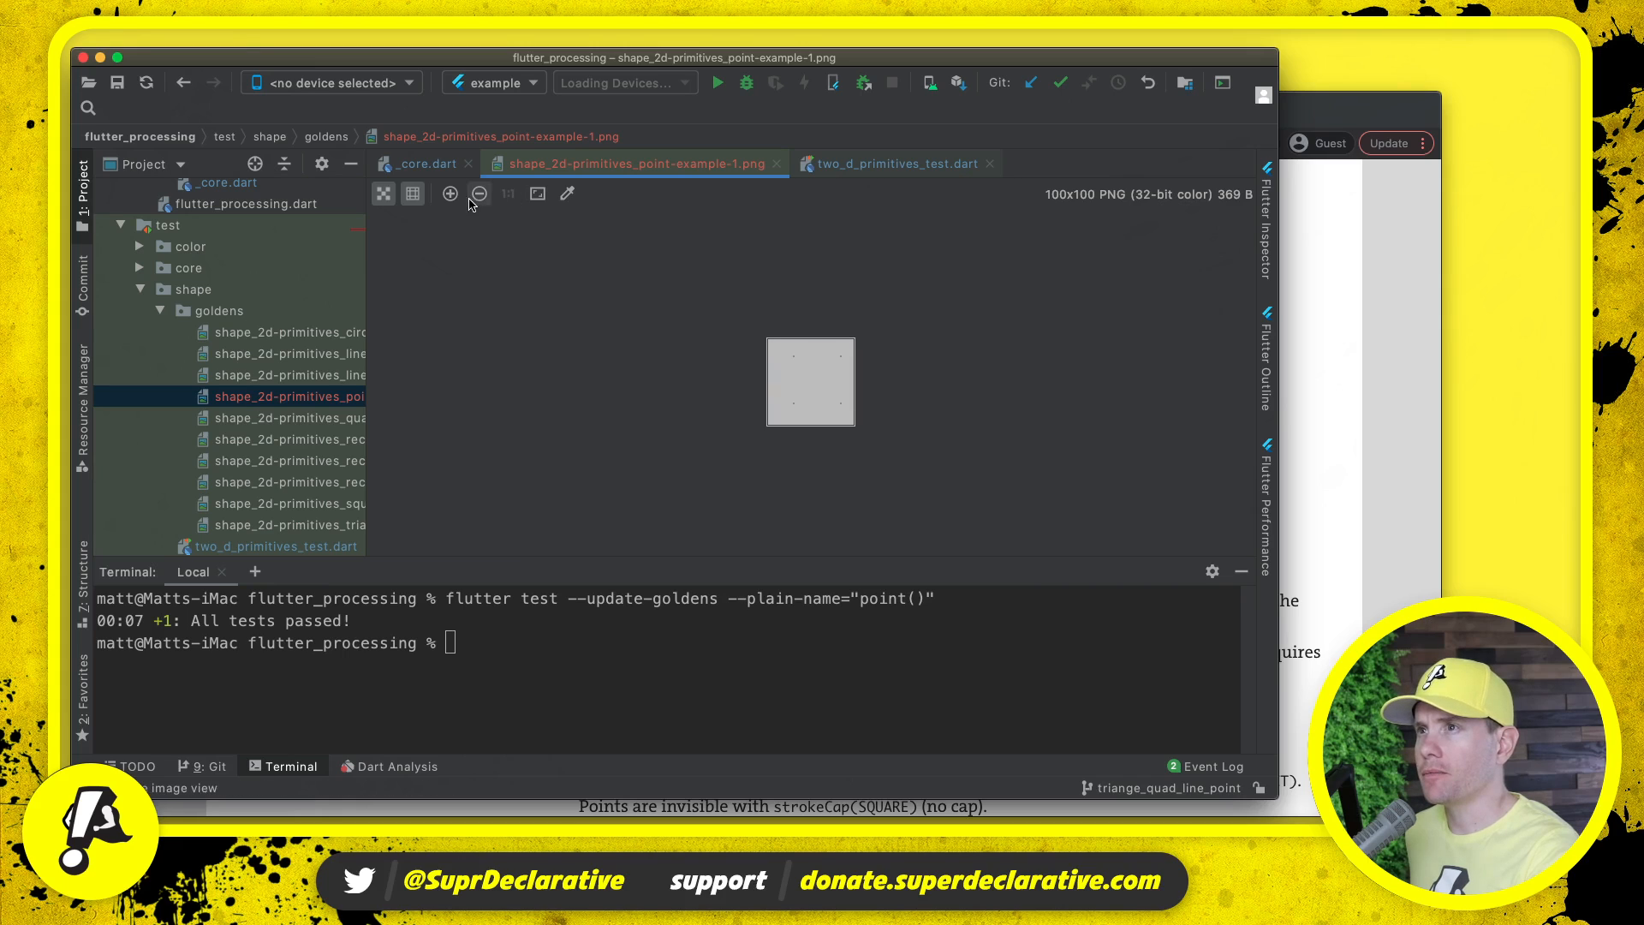
left_click(448, 193)
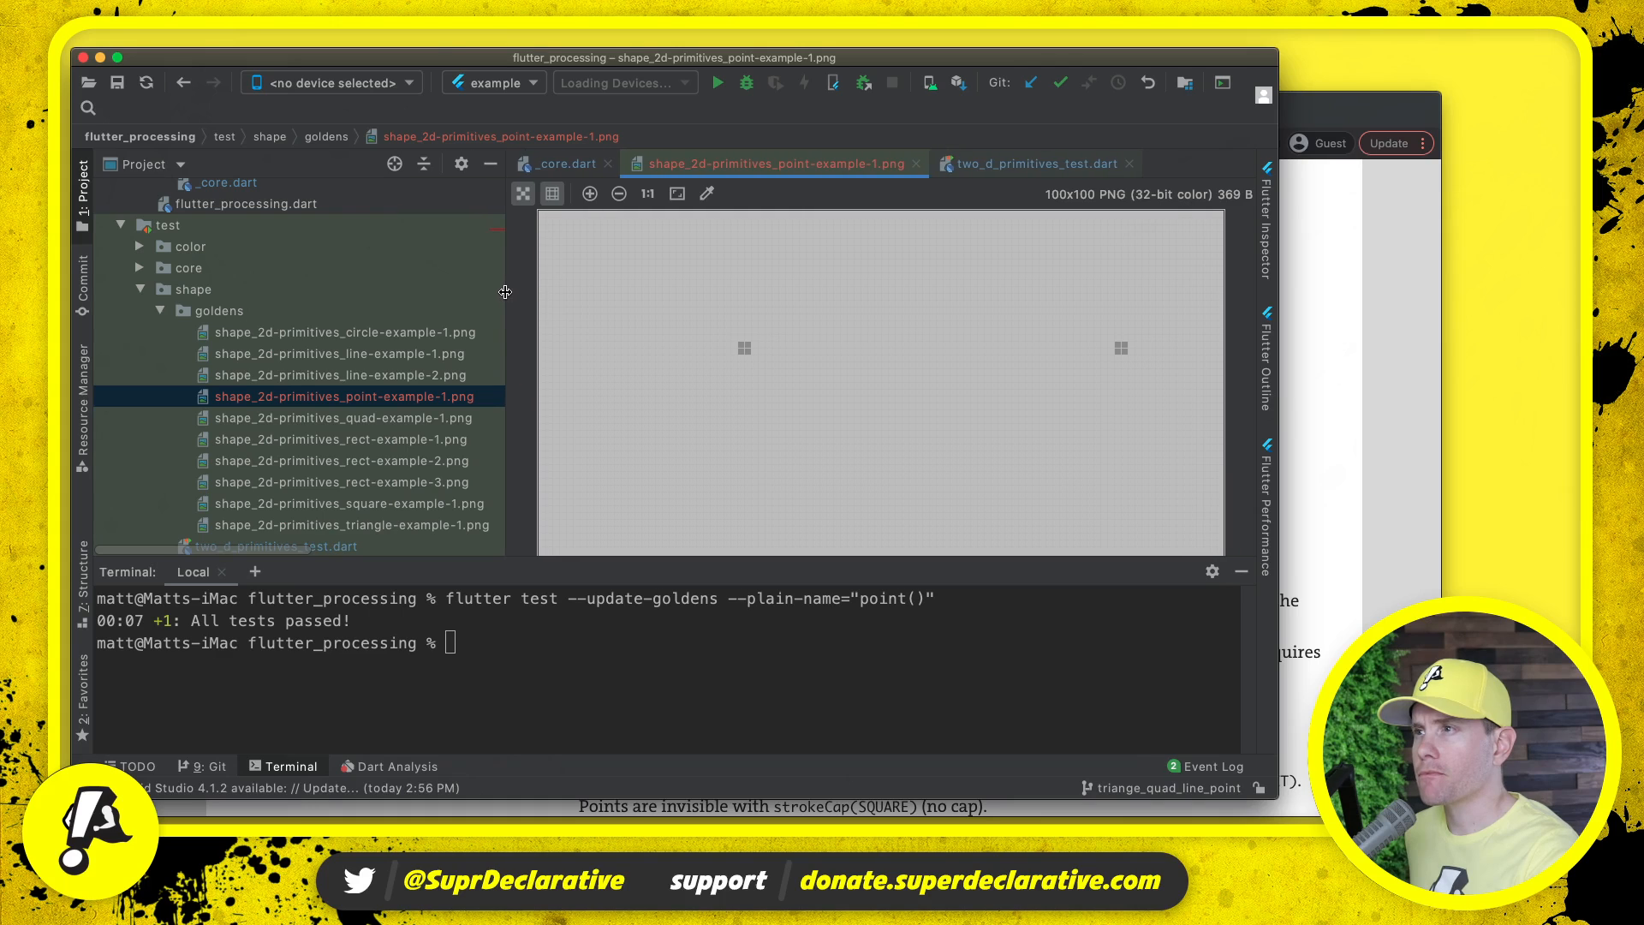
mouse_move(583, 318)
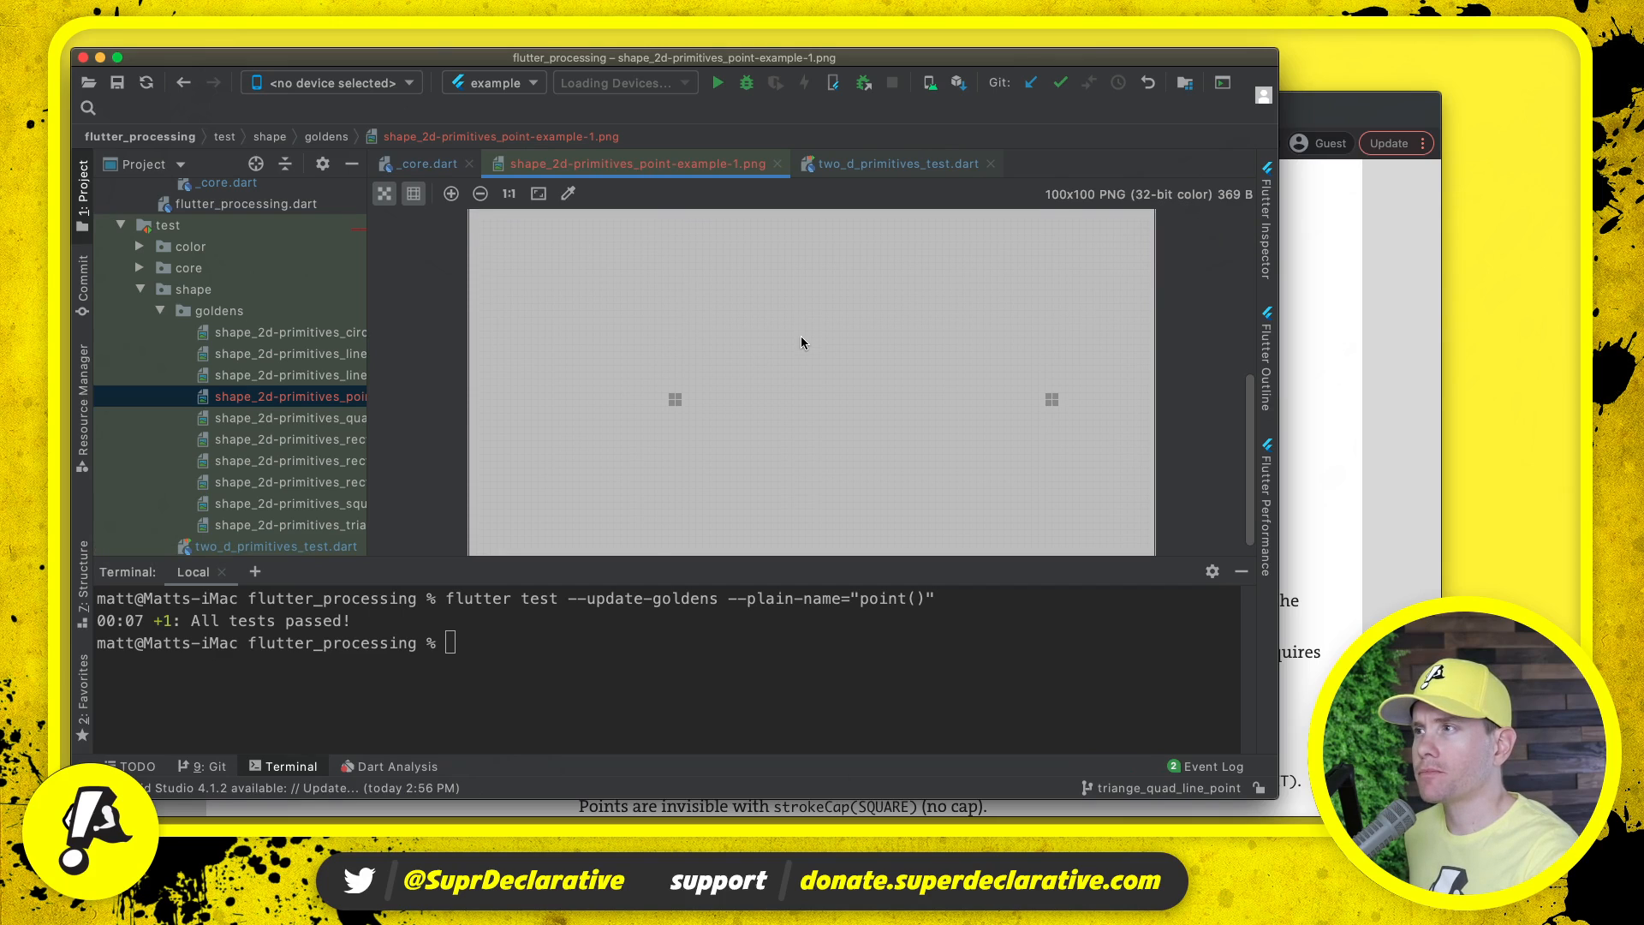
mouse_move(1334, 346)
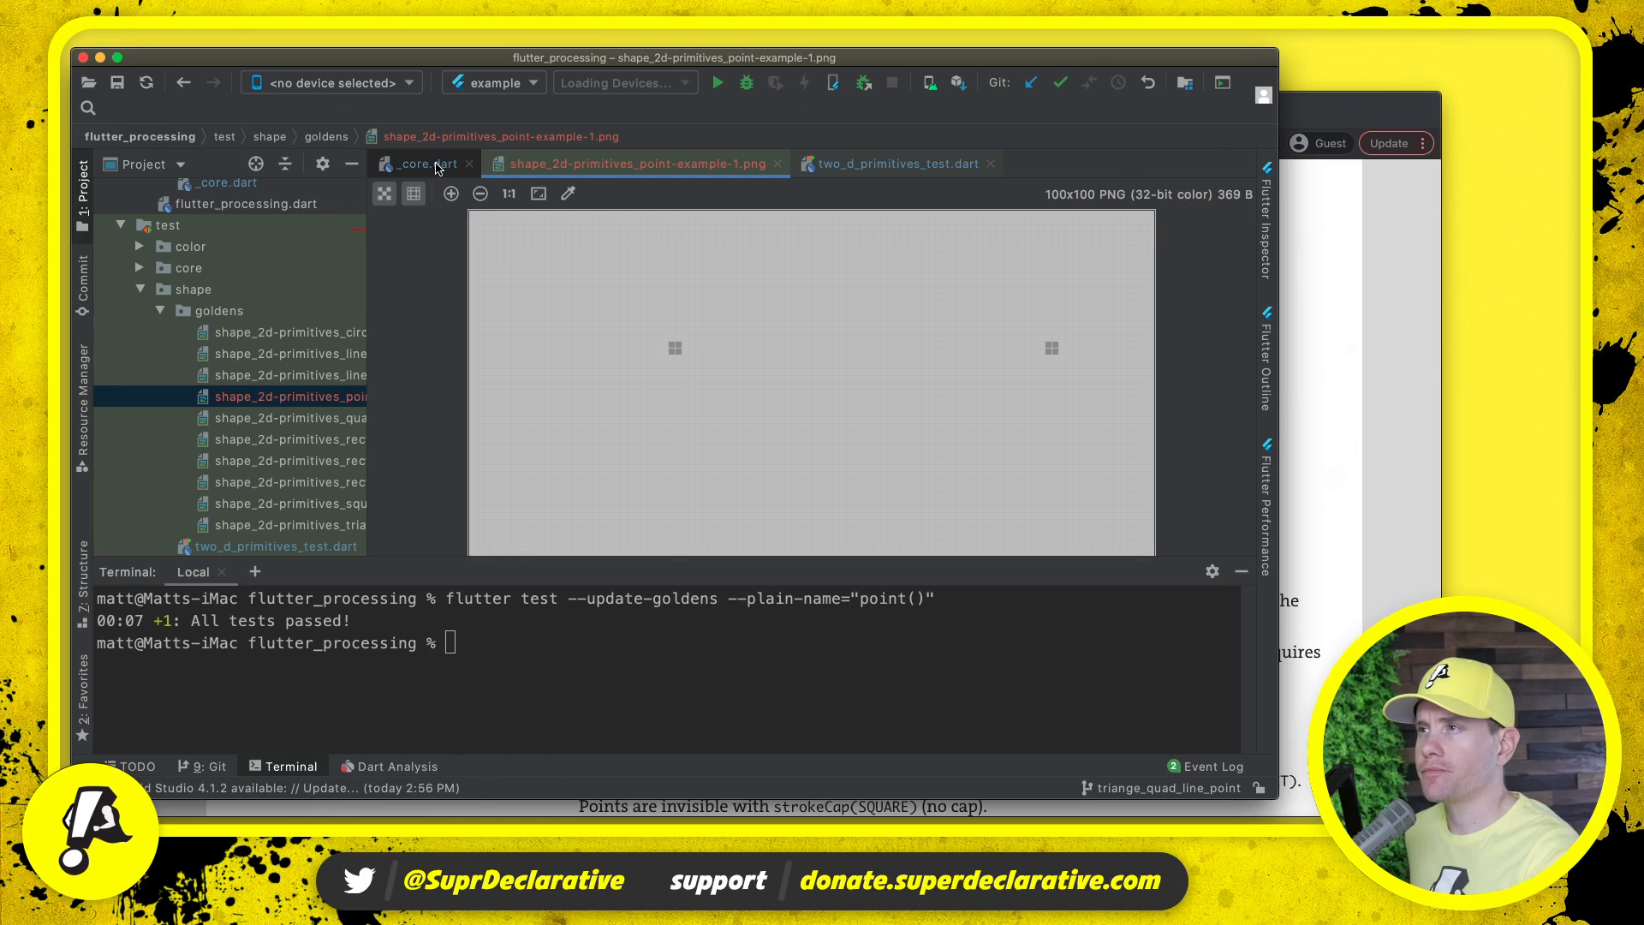
mouse_move(779, 164)
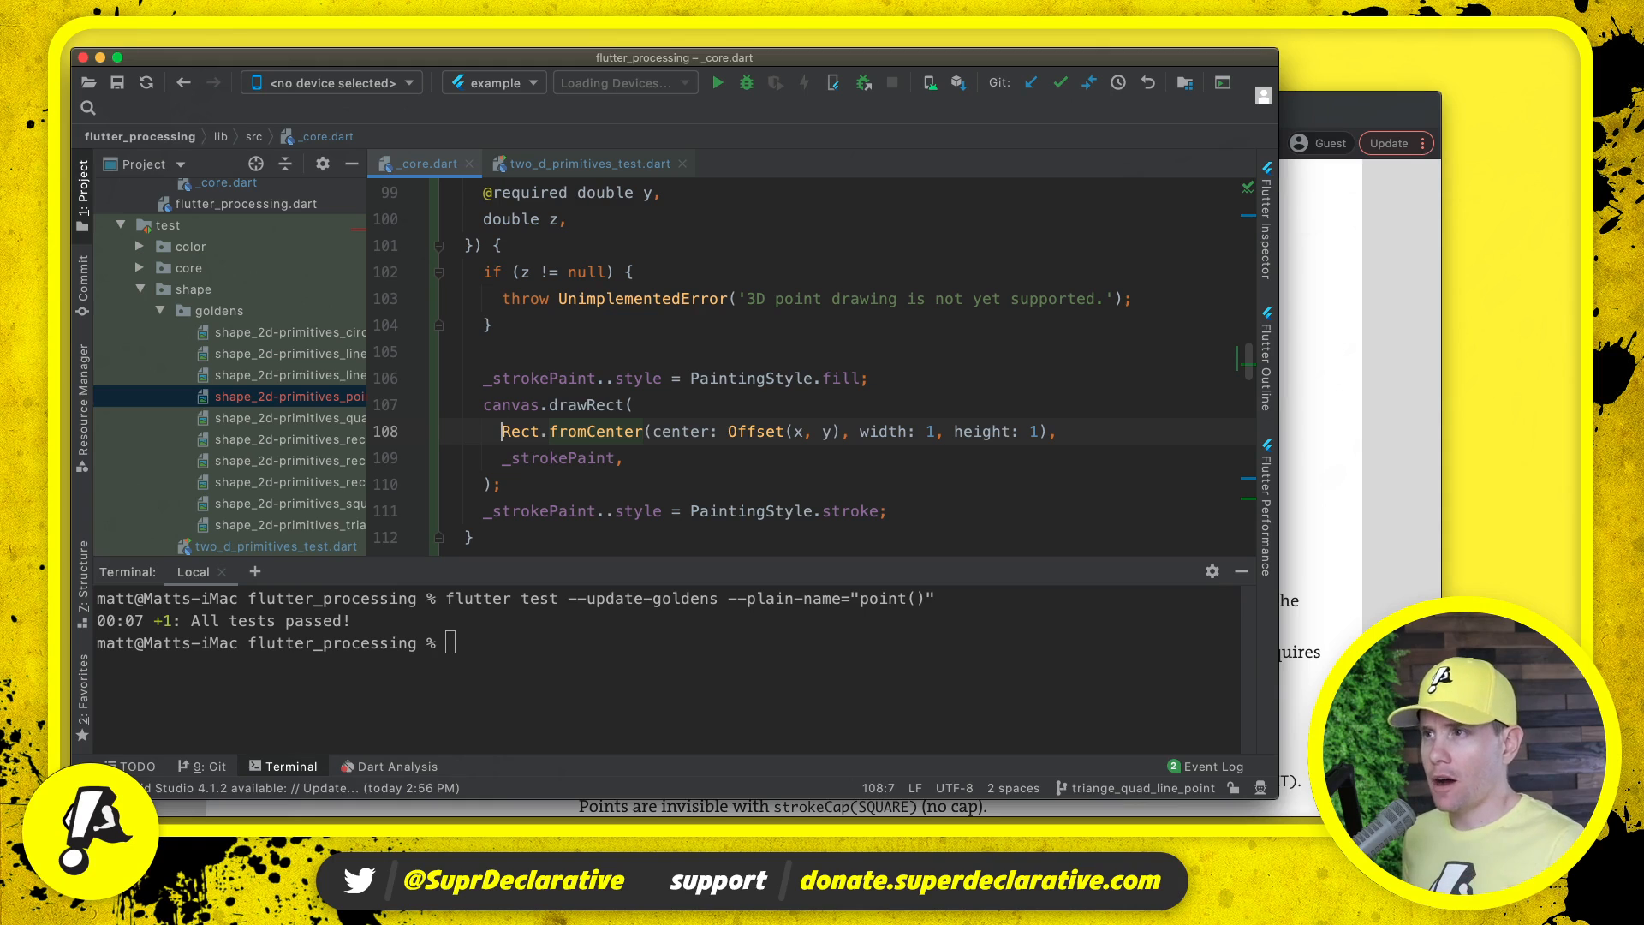
- Replace Rect.fromCenter(...) with Rect.fromLTWH(x, y, 1, 1) in point()
left_click(835, 431)
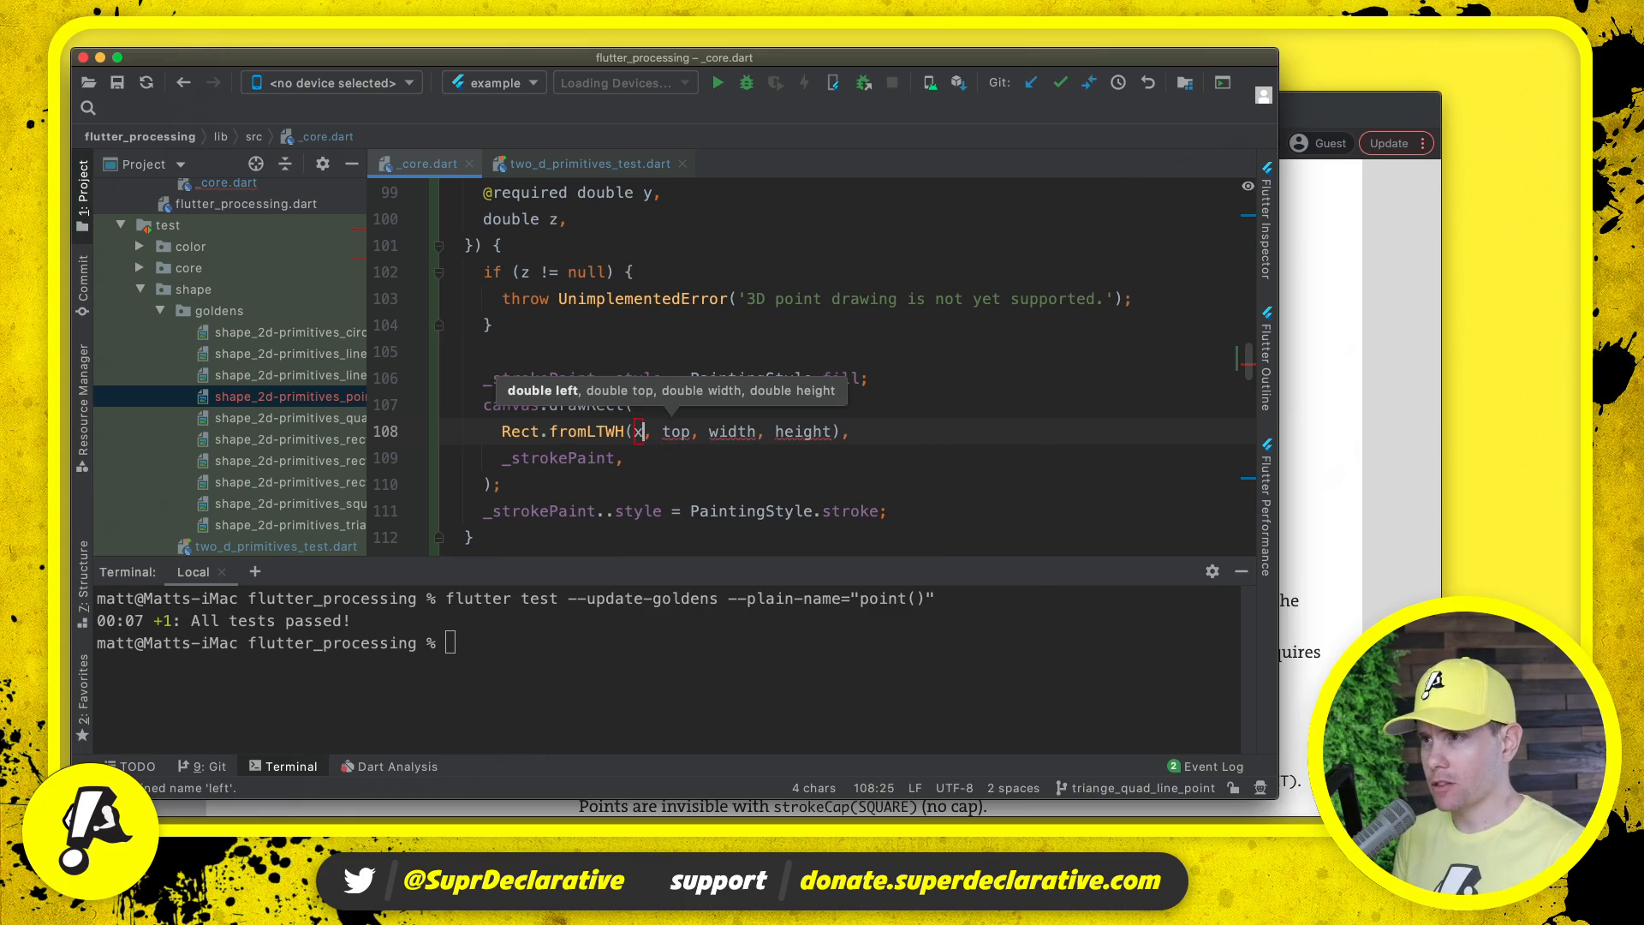
type("y")
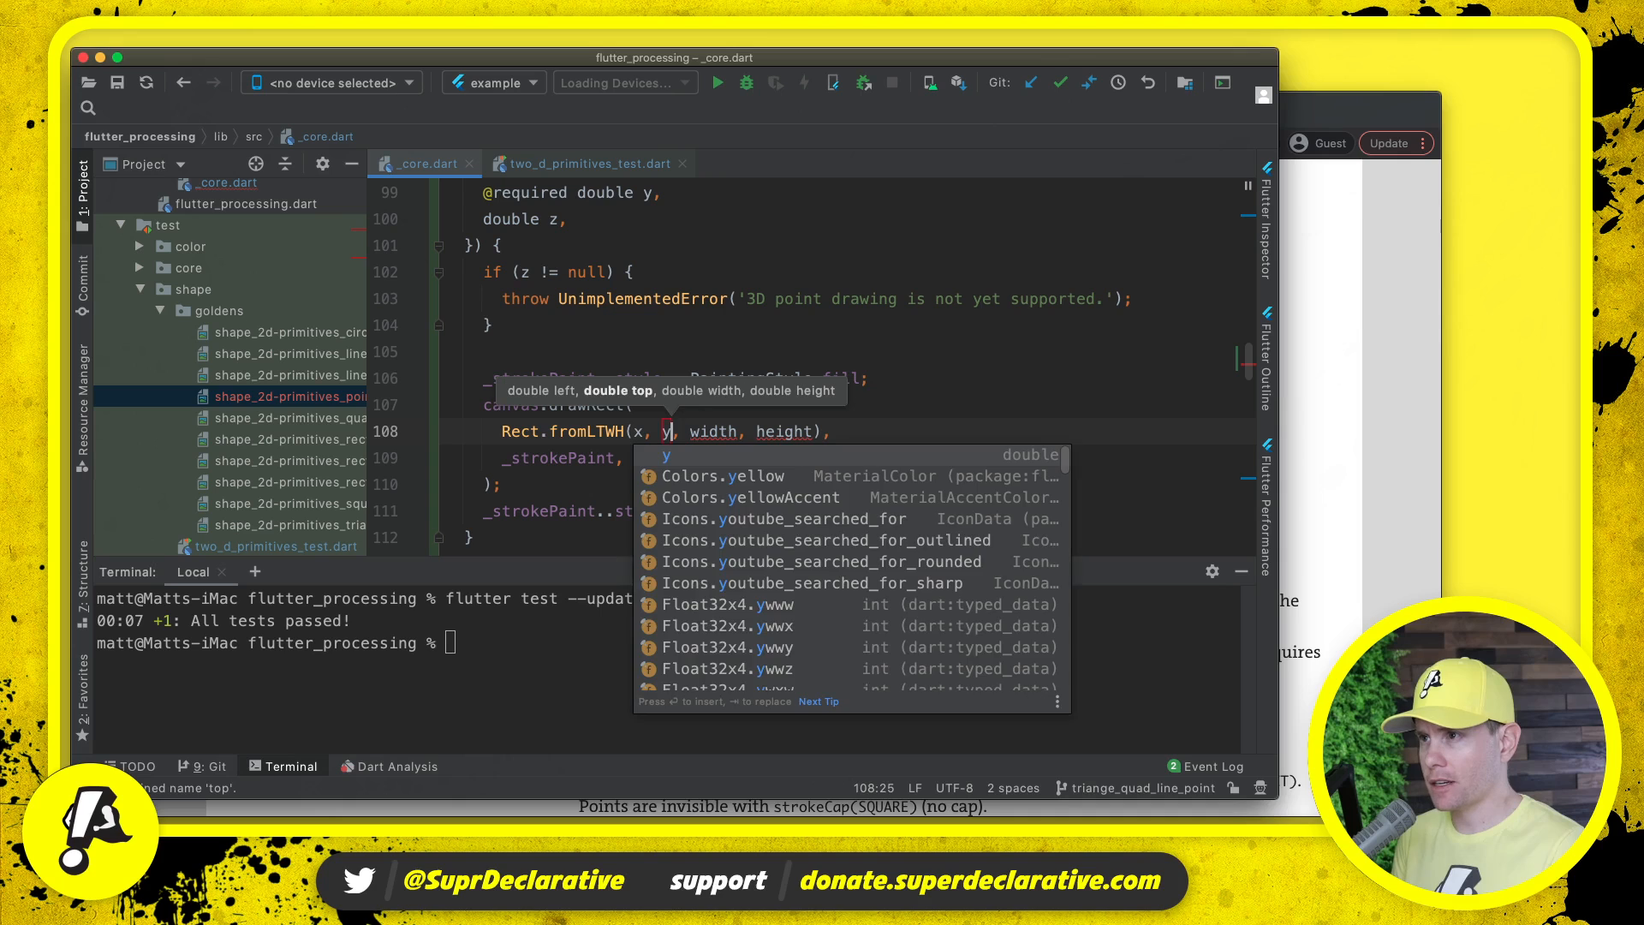
key("Escape")
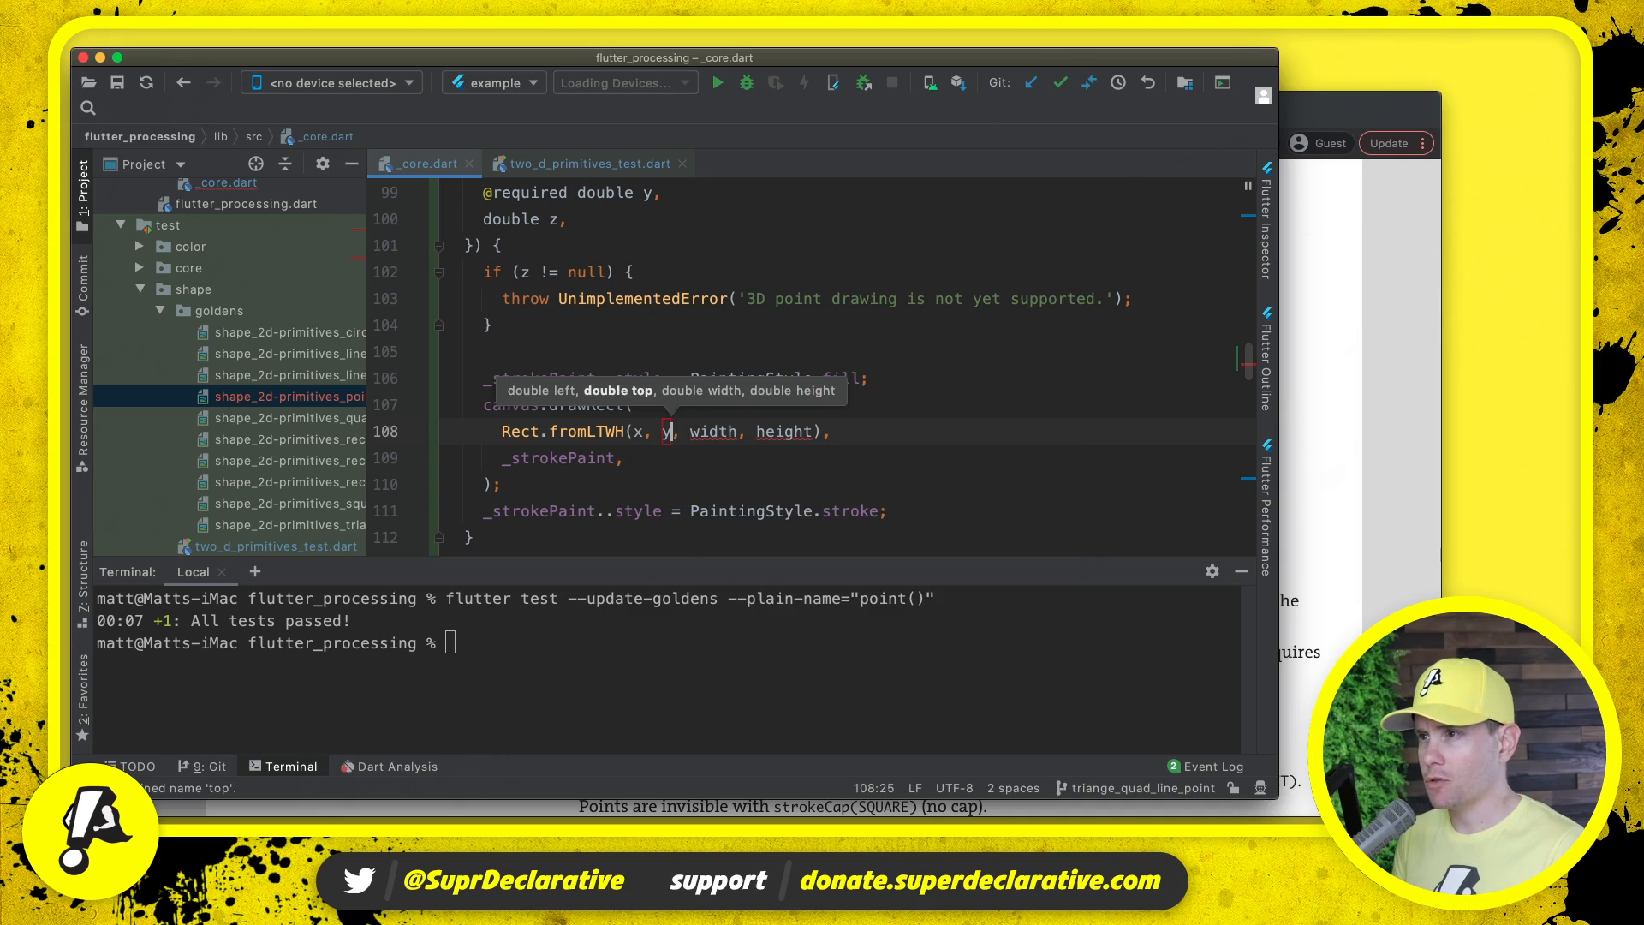
type("1, 1")
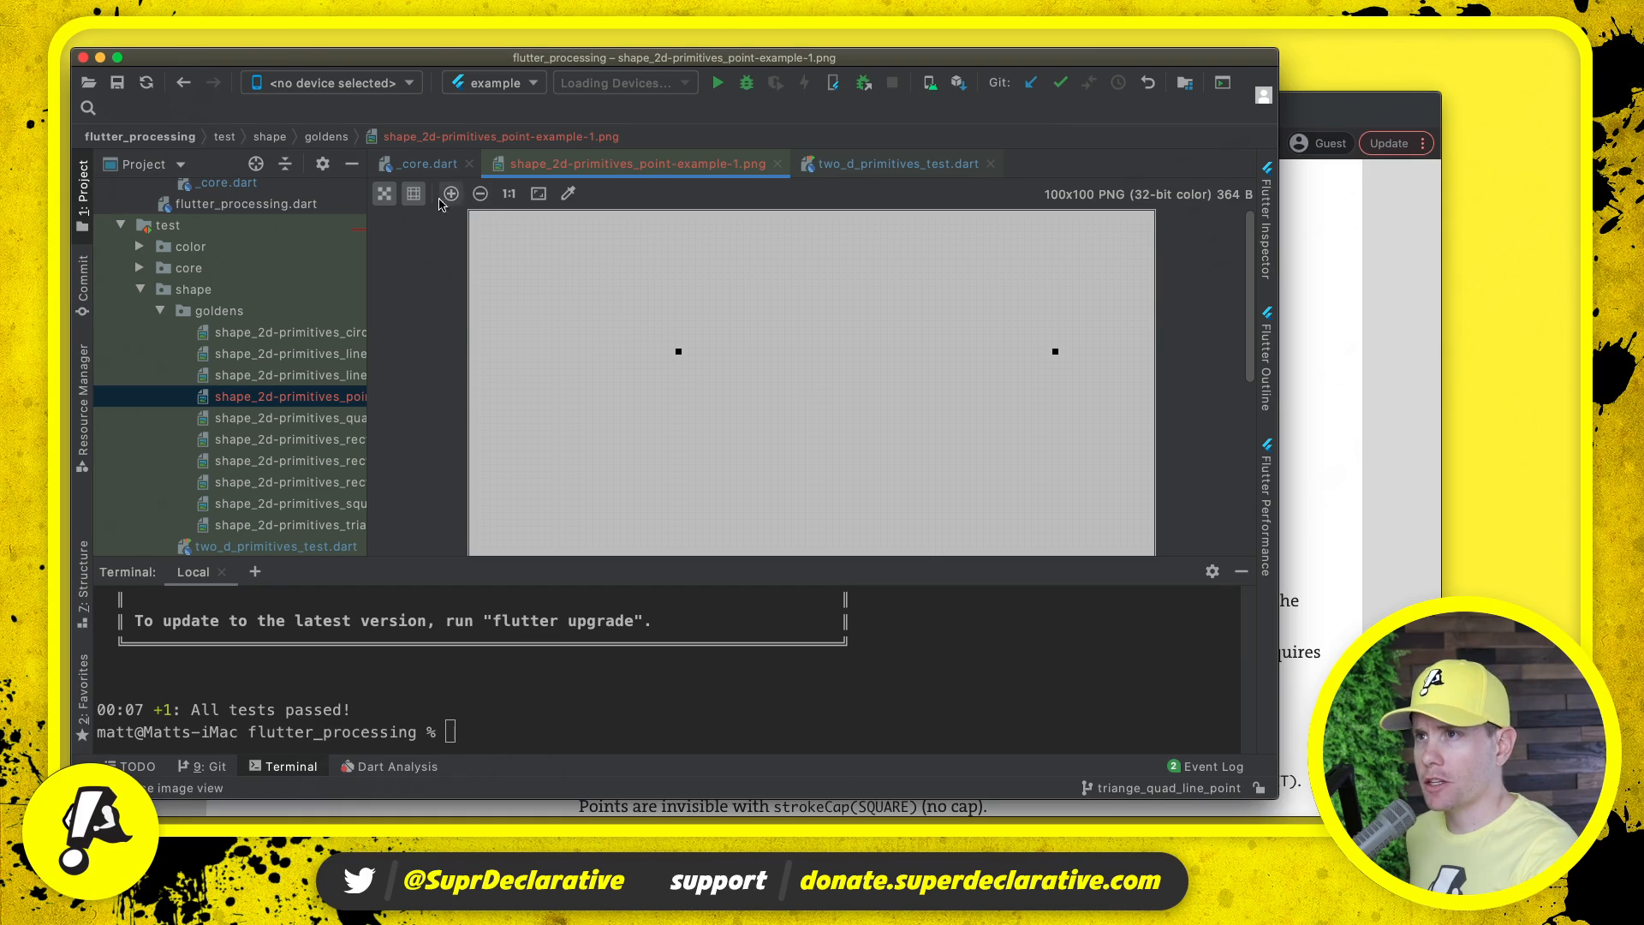
- Zoom into the point golden to confirm each dot is a single pixel, then return to two_d_primitives_test.dart
left_click(451, 193)
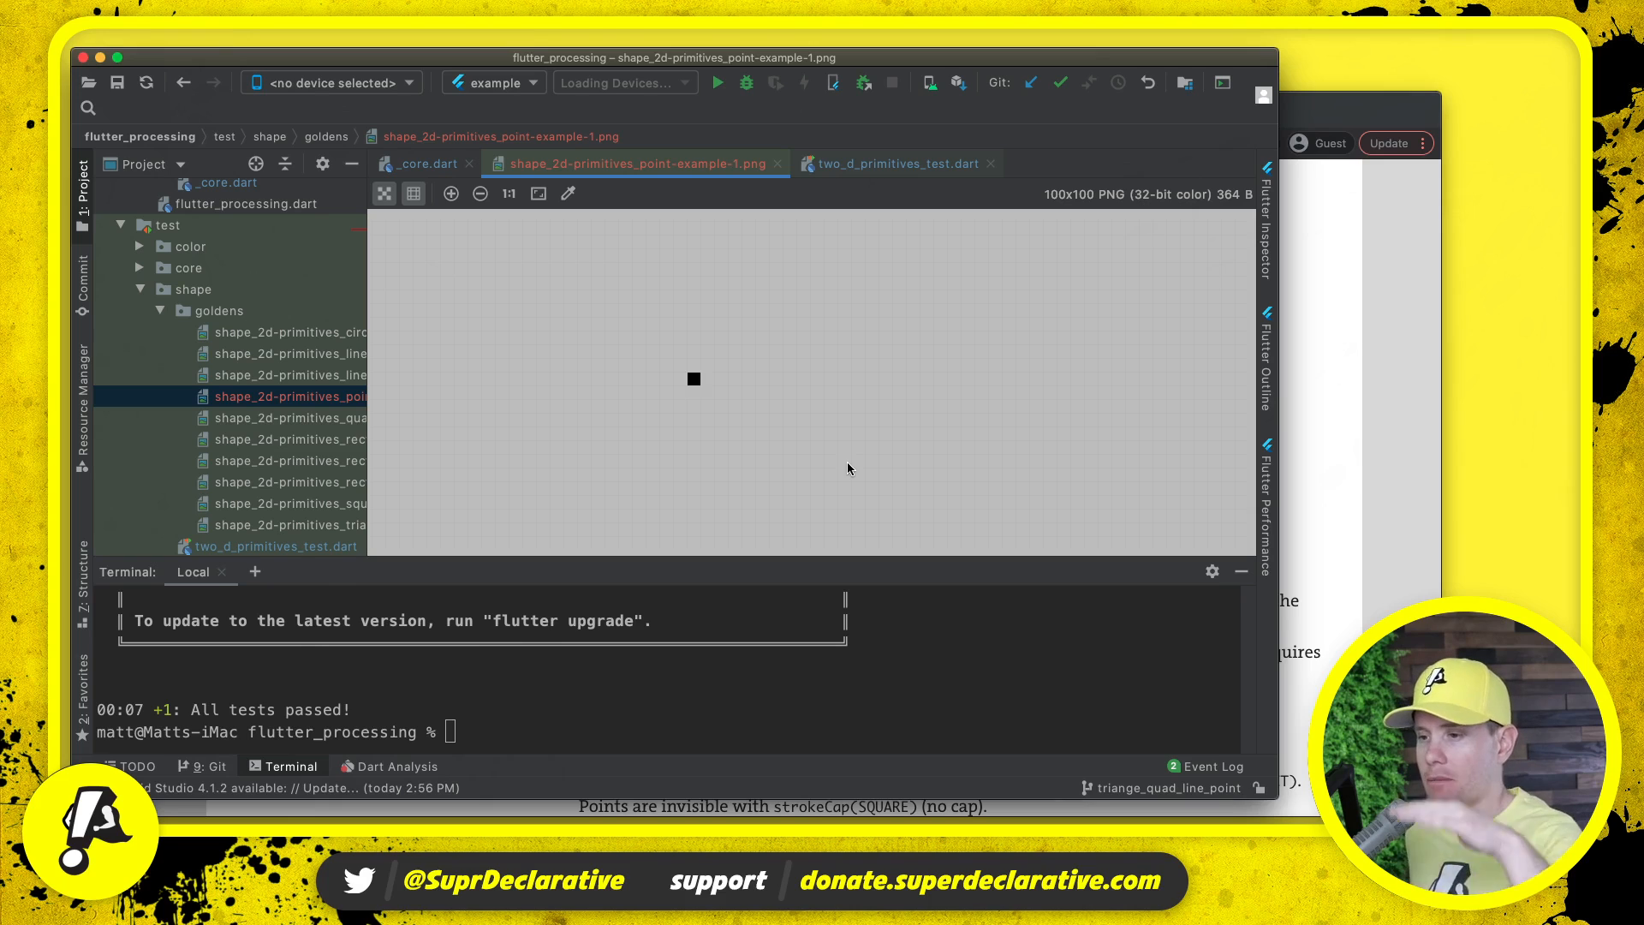
mouse_move(837, 466)
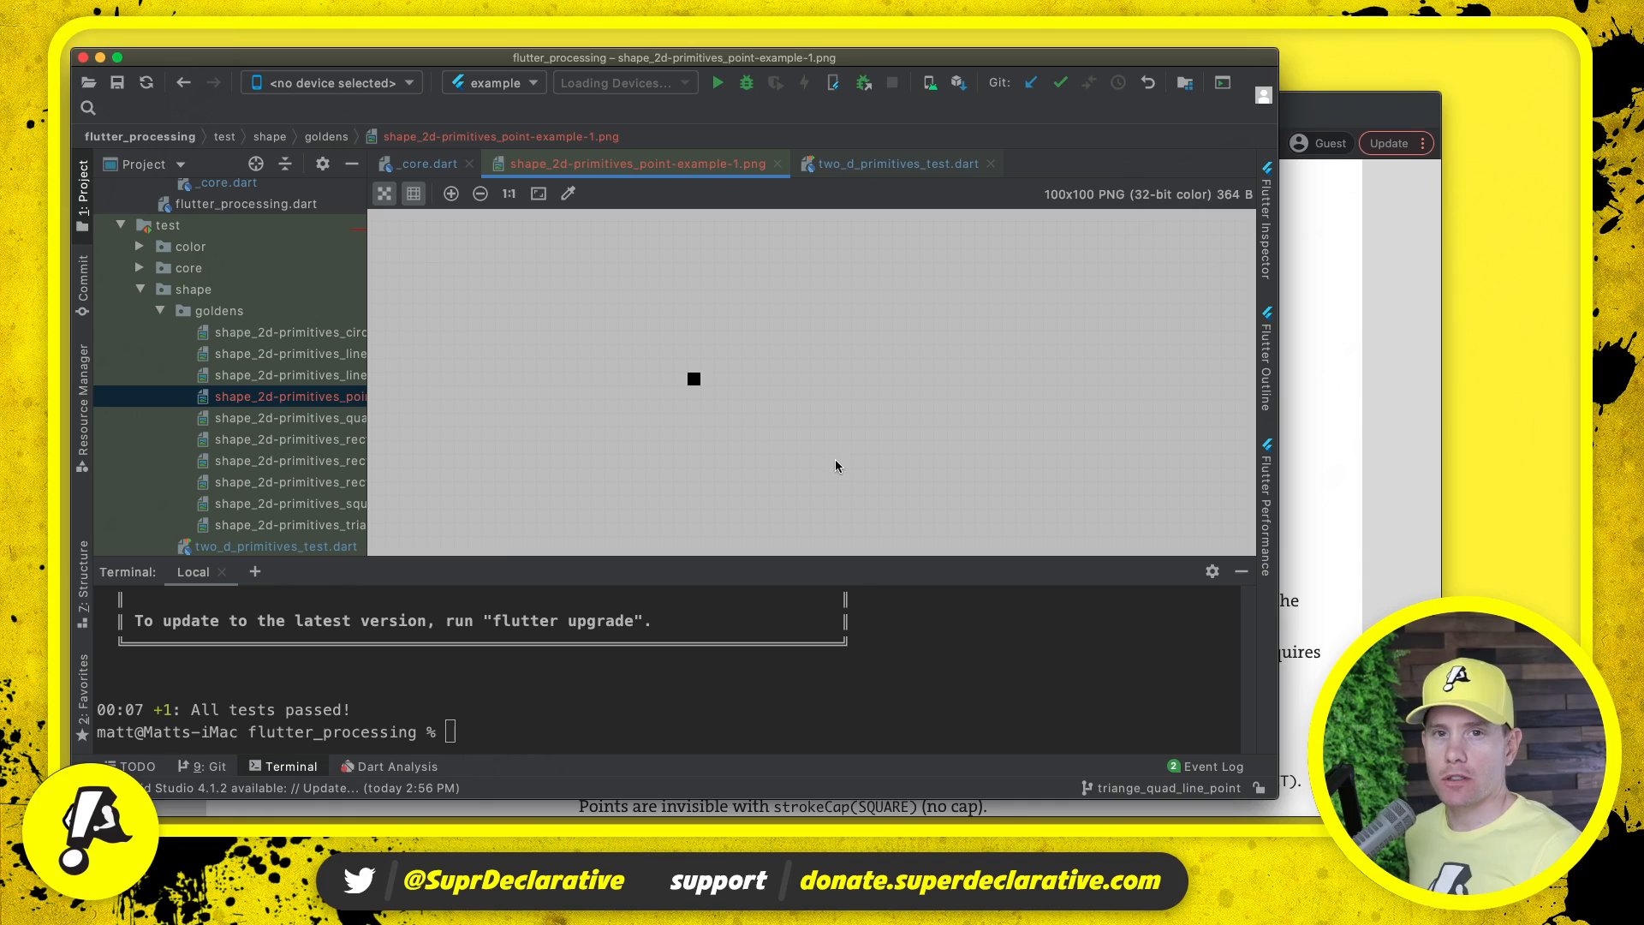
mouse_move(827, 463)
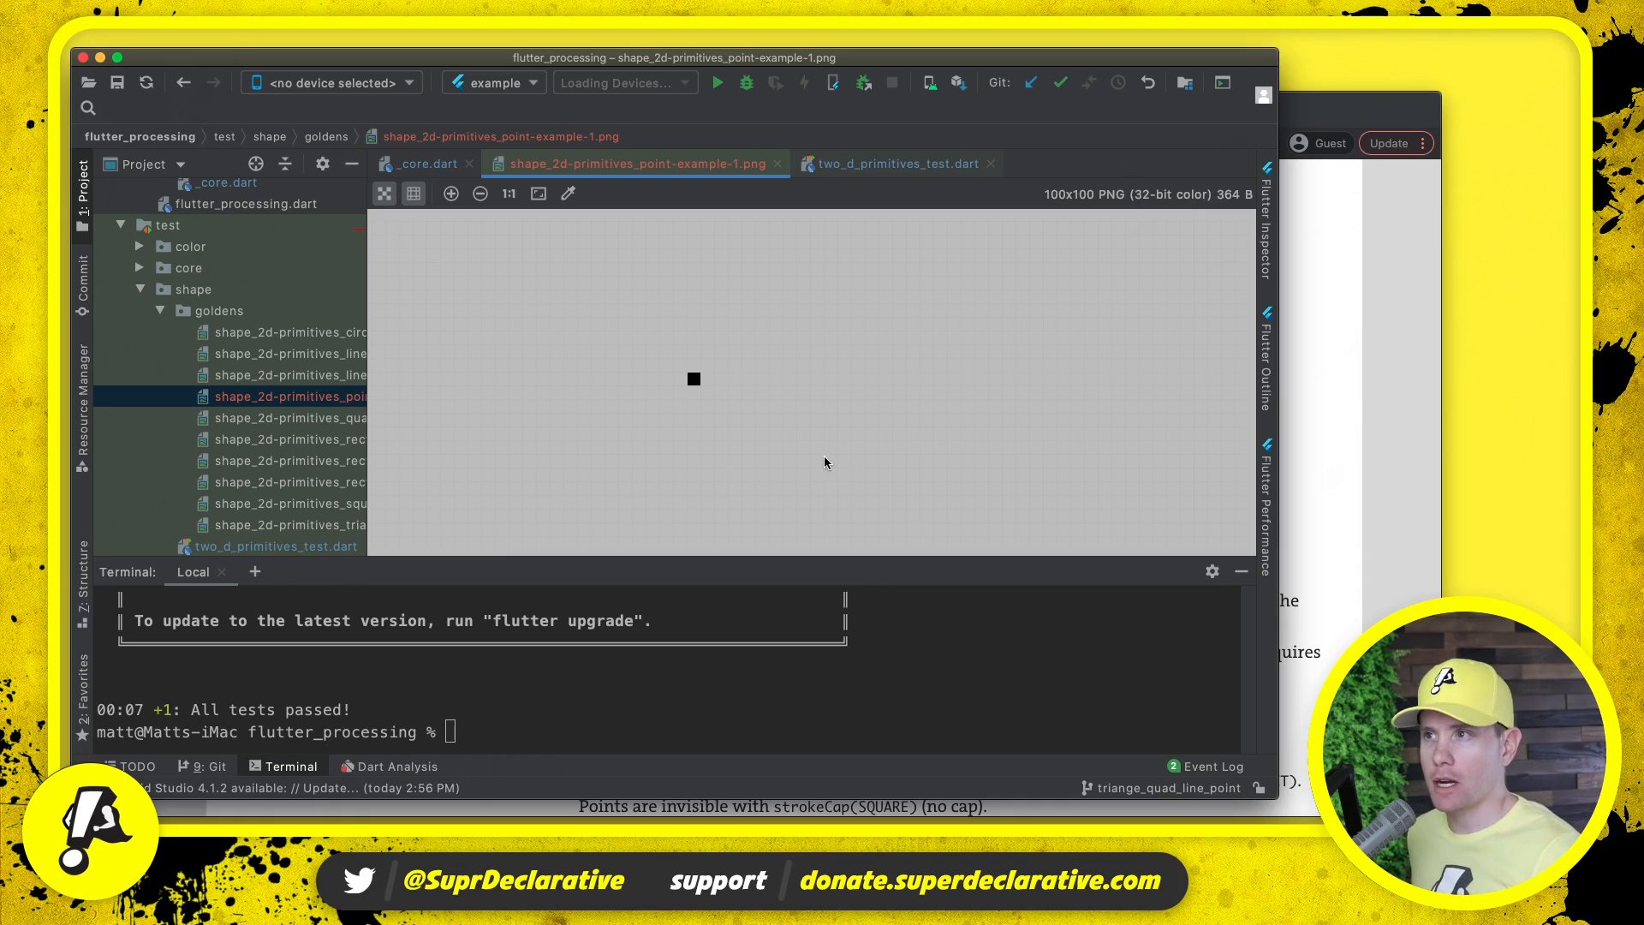
left_click(480, 193)
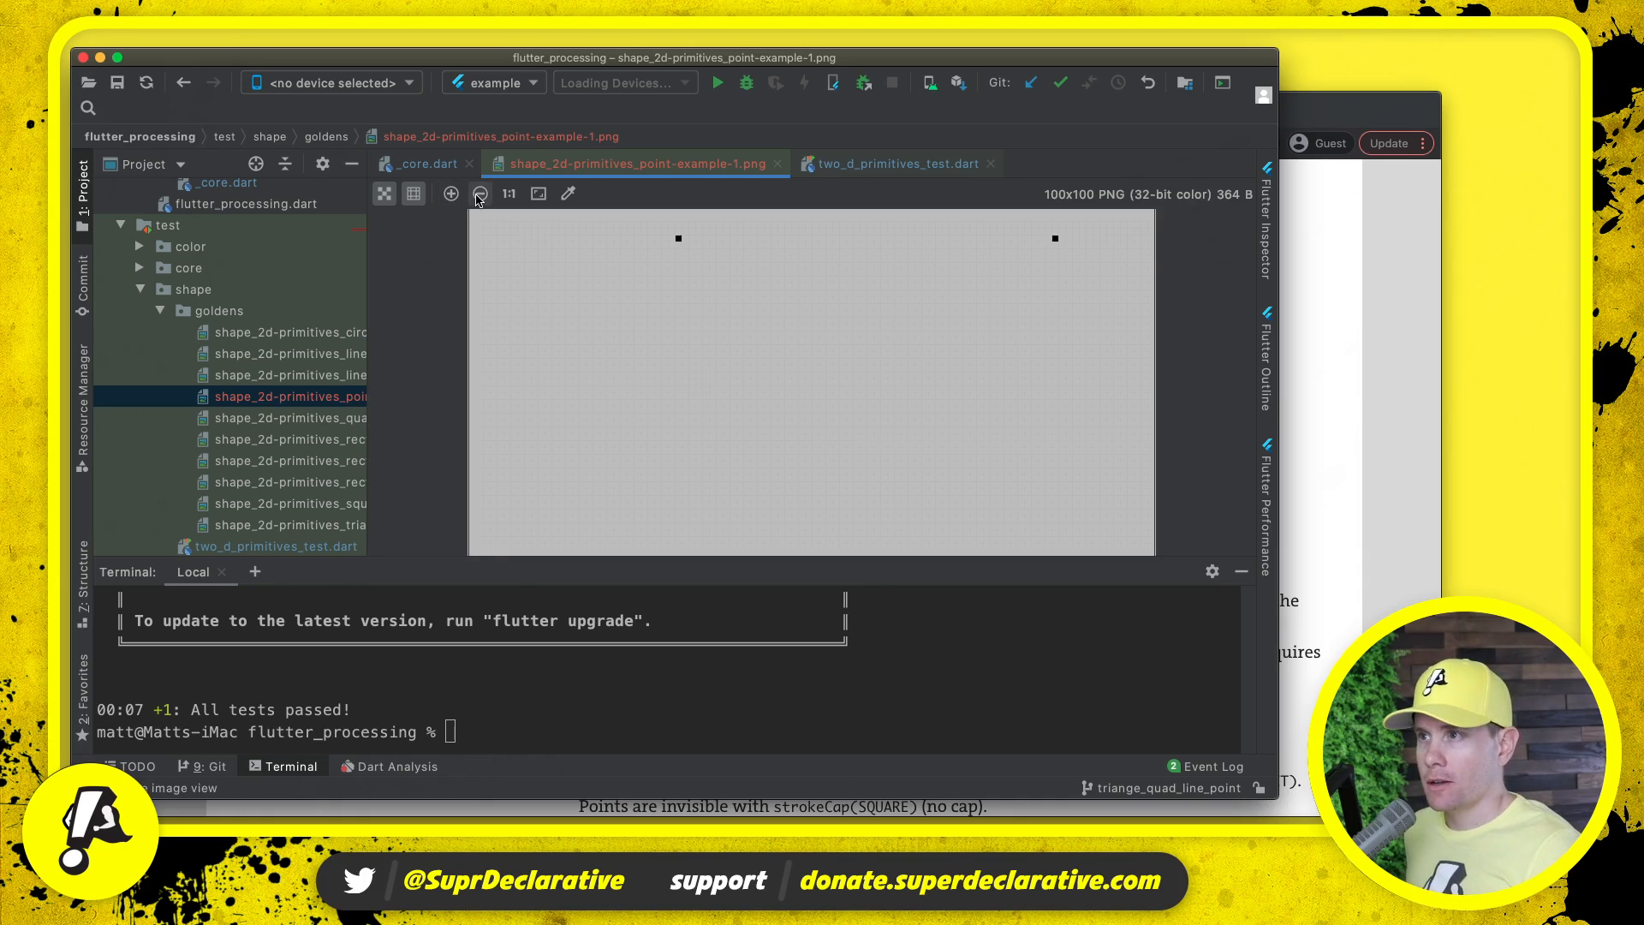
left_click(479, 192)
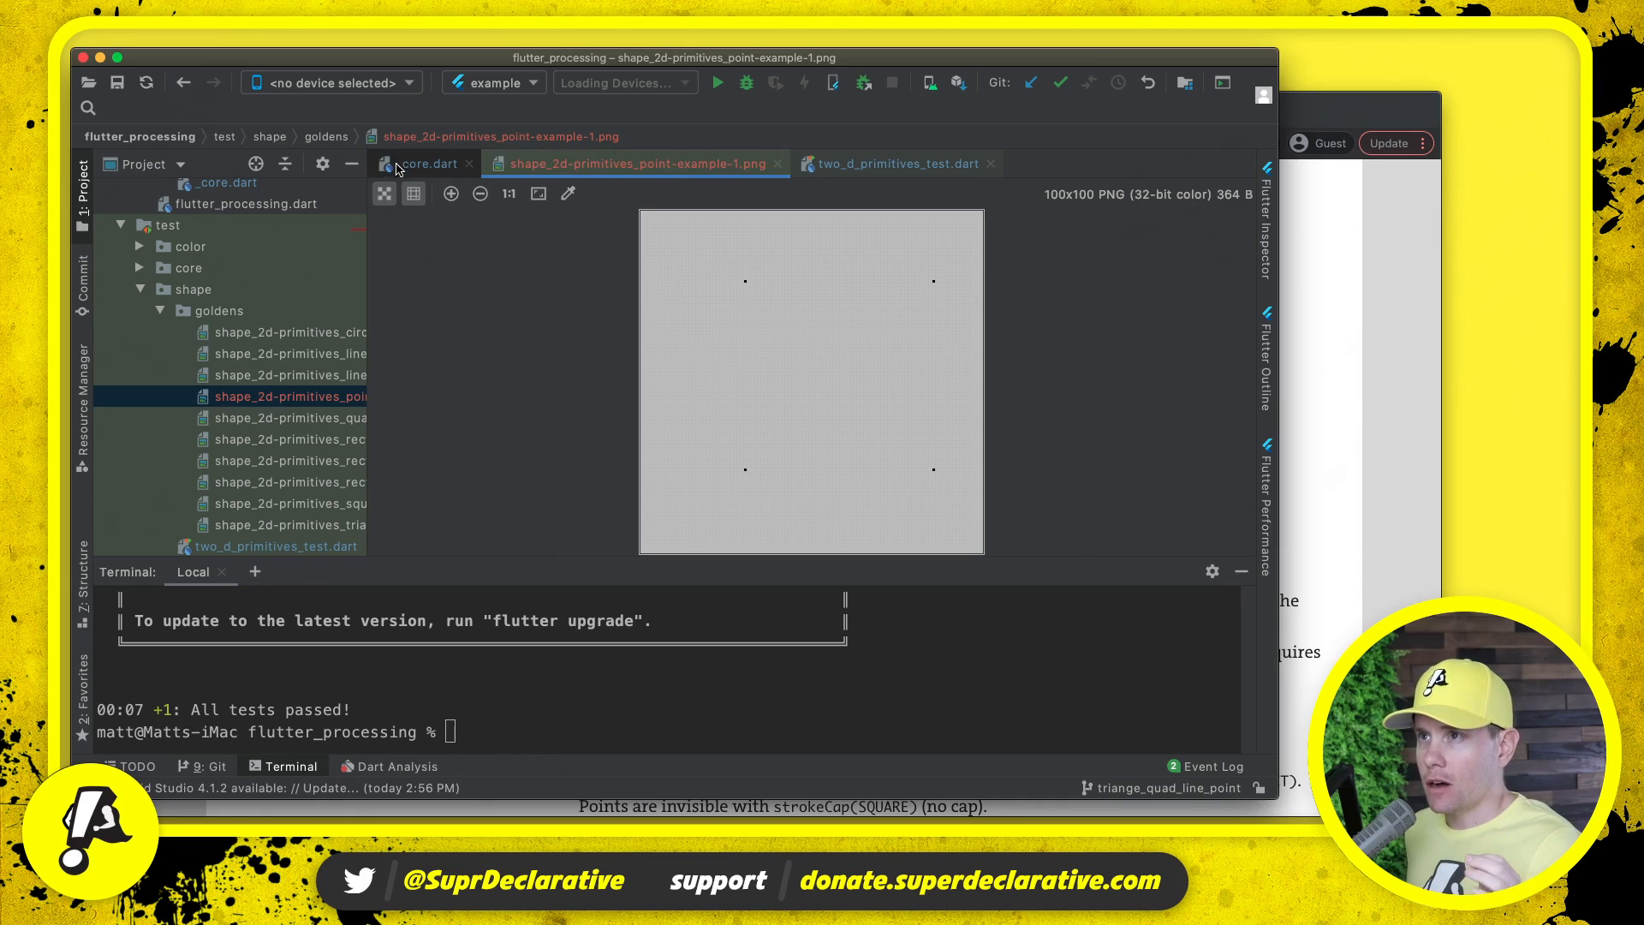
left_click(897, 165)
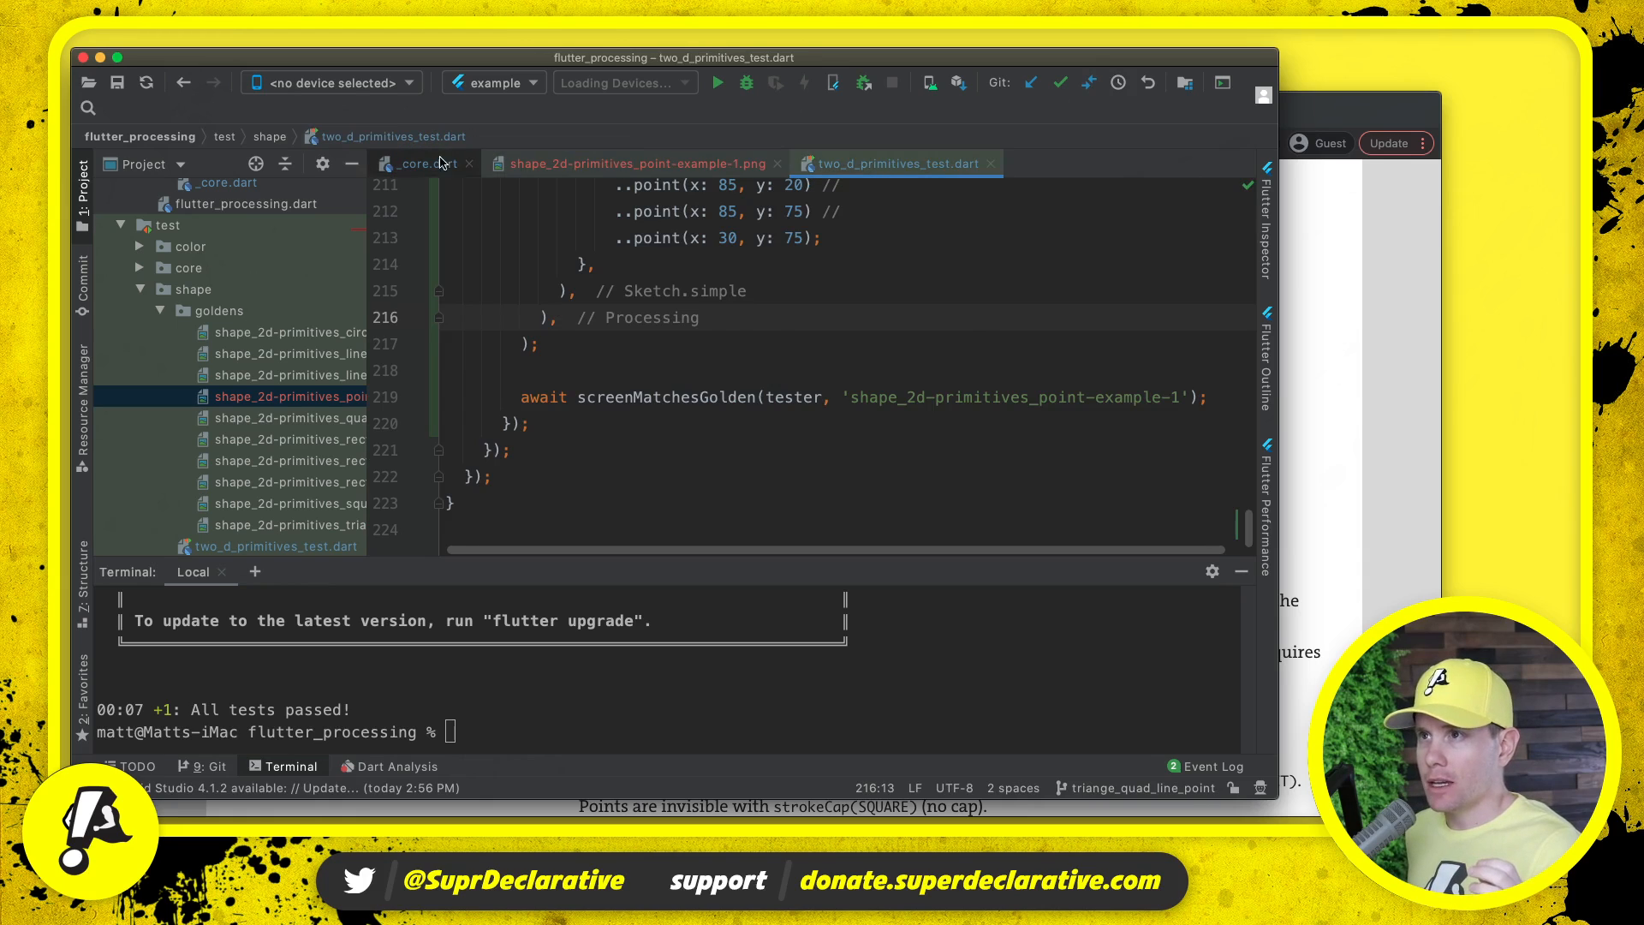
- Regenerate the point() golden from _core.dart via flutter test --update-goldens --plain-name="point()"
left_click(419, 163)
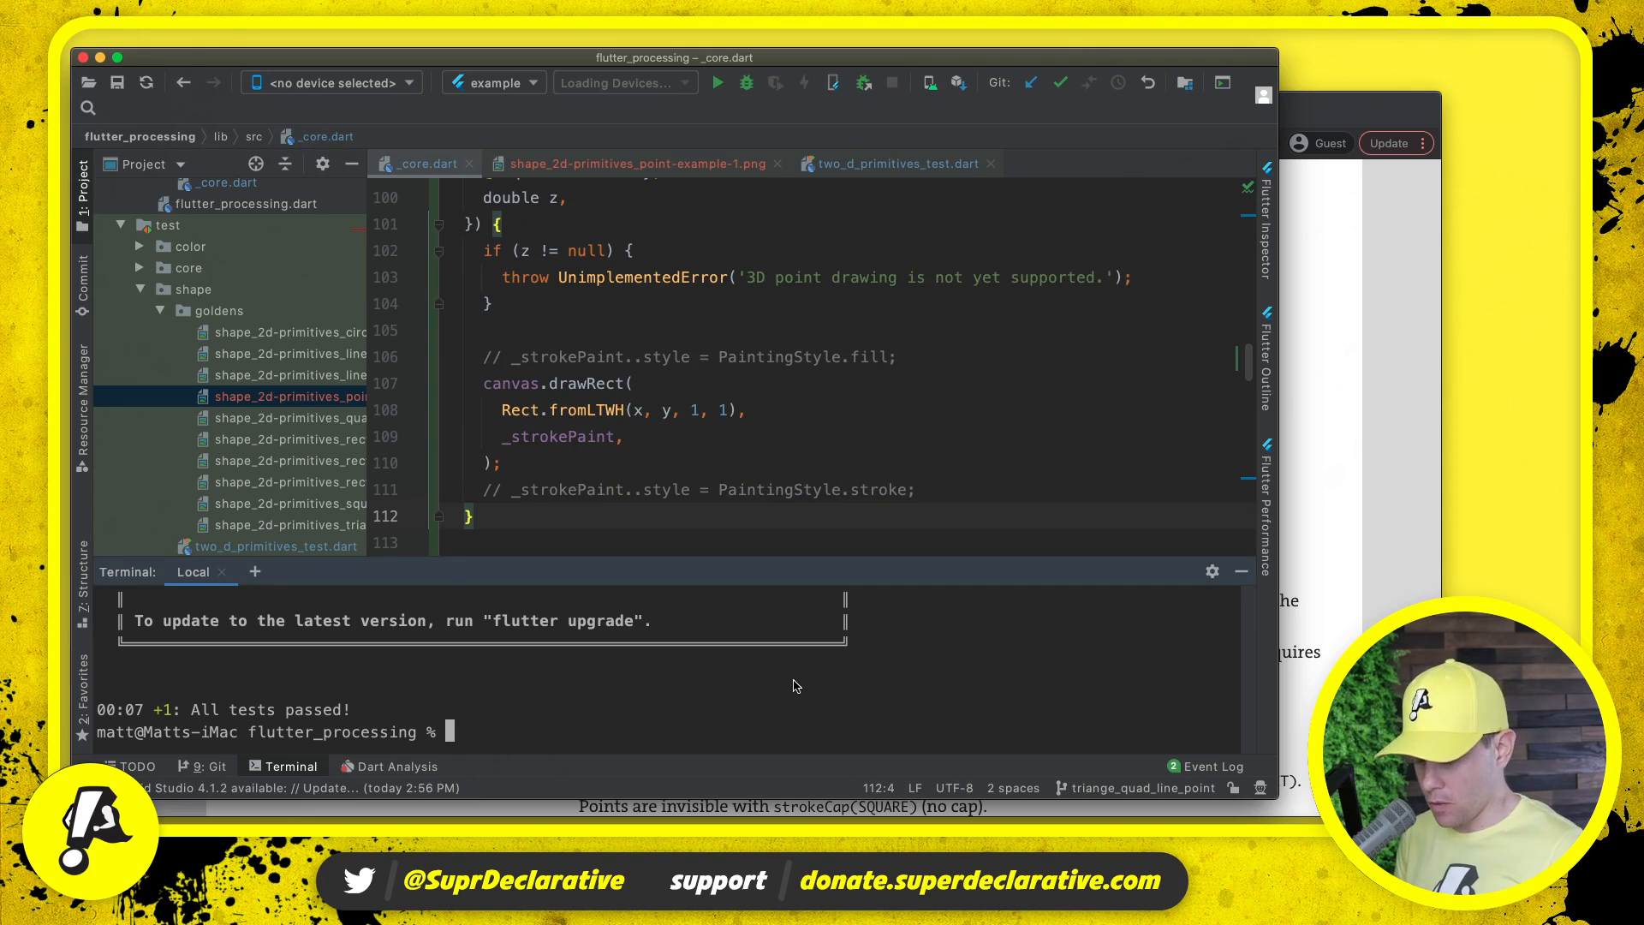
type("flutter test --update-goldens --plain-name=\"point()\"")
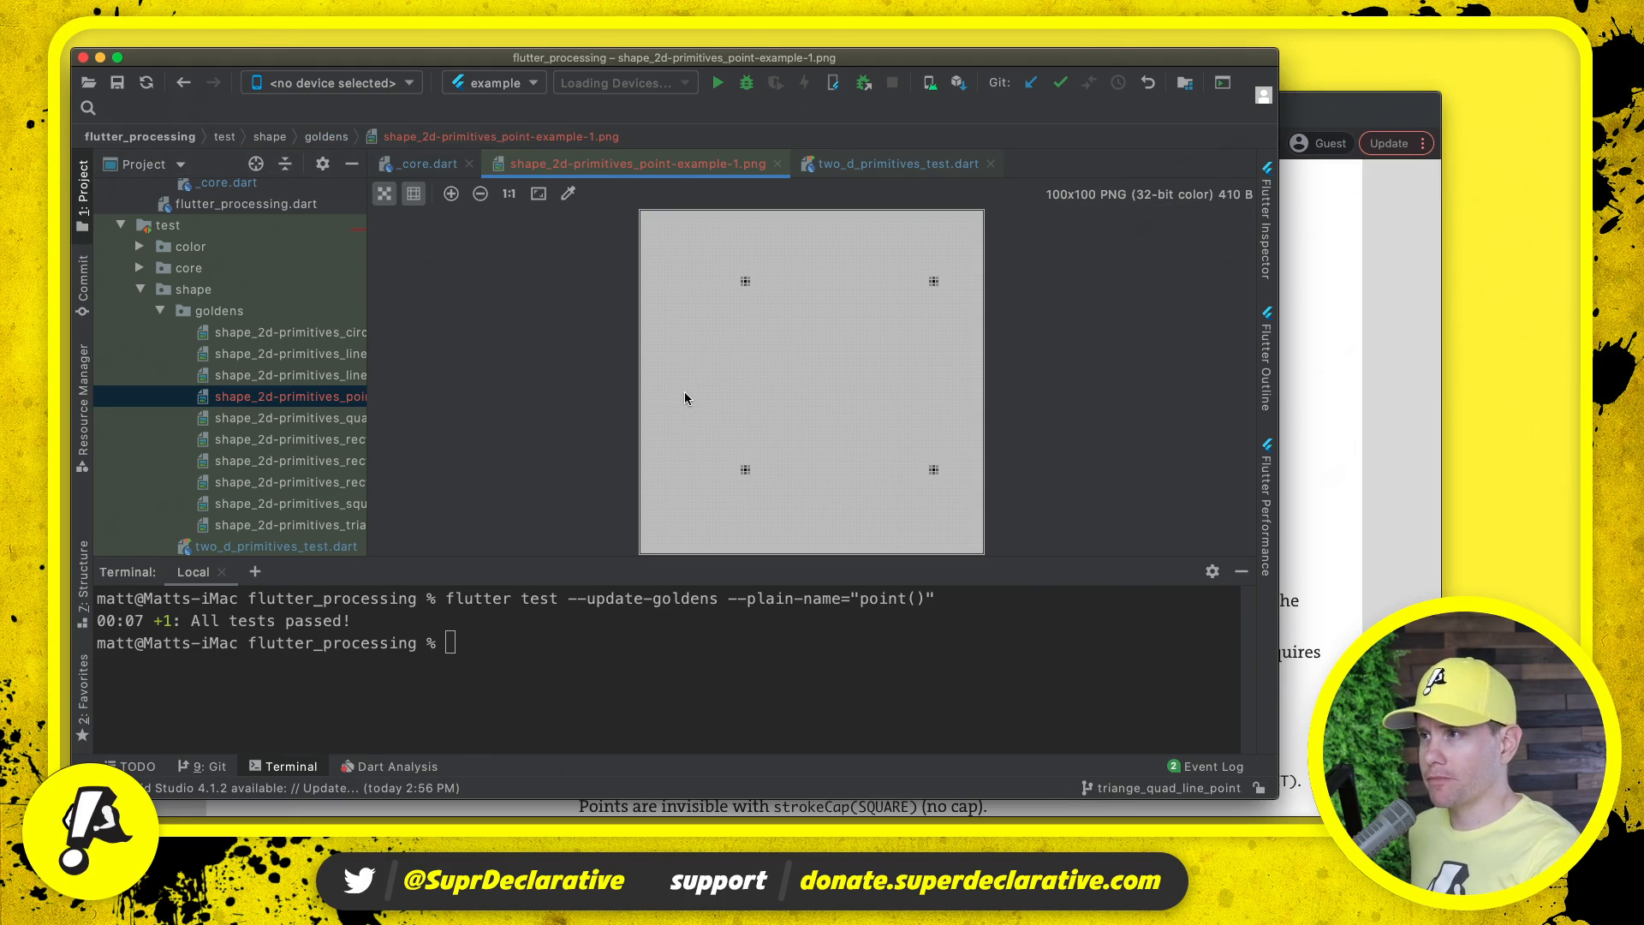
mouse_move(760, 476)
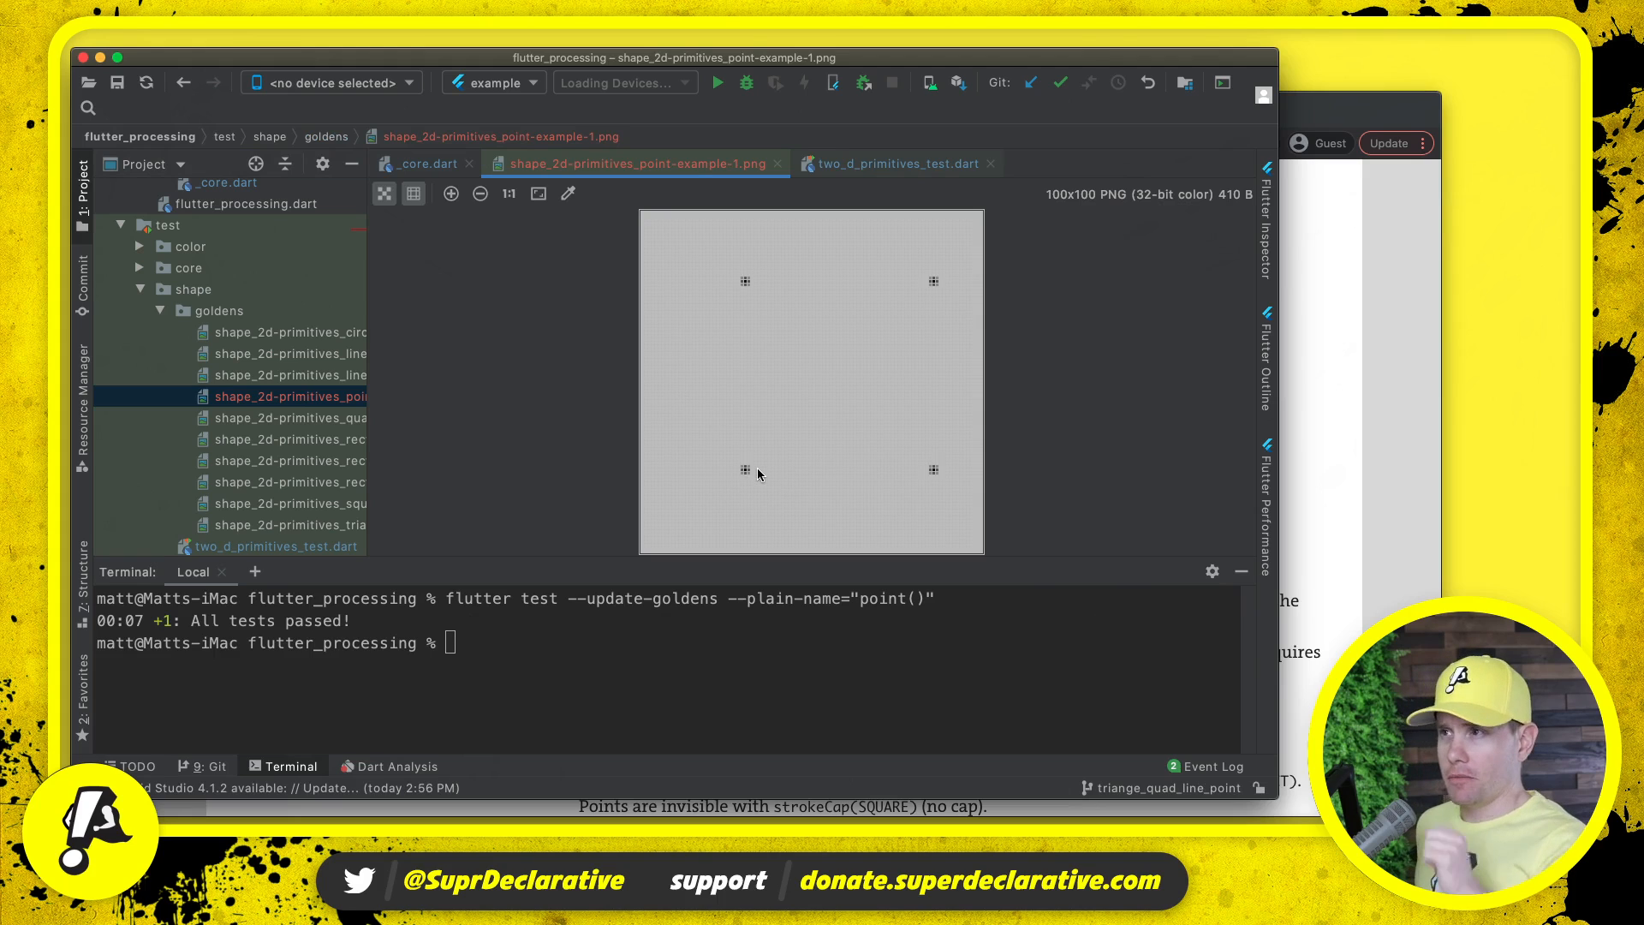
mouse_move(753, 315)
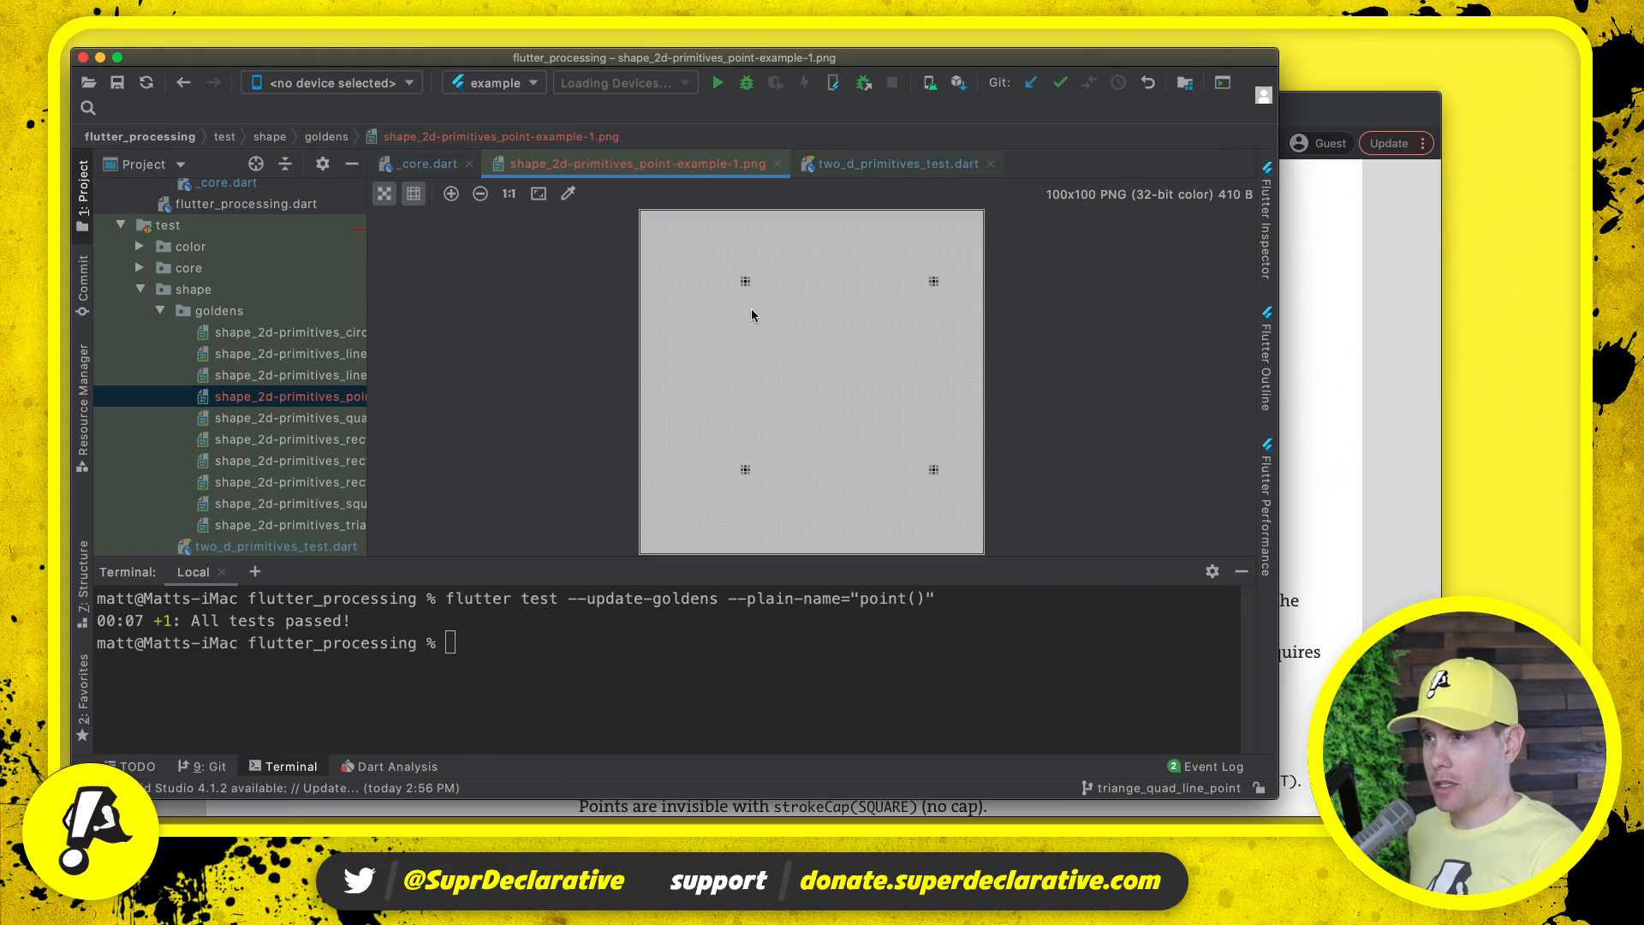
mouse_move(479, 490)
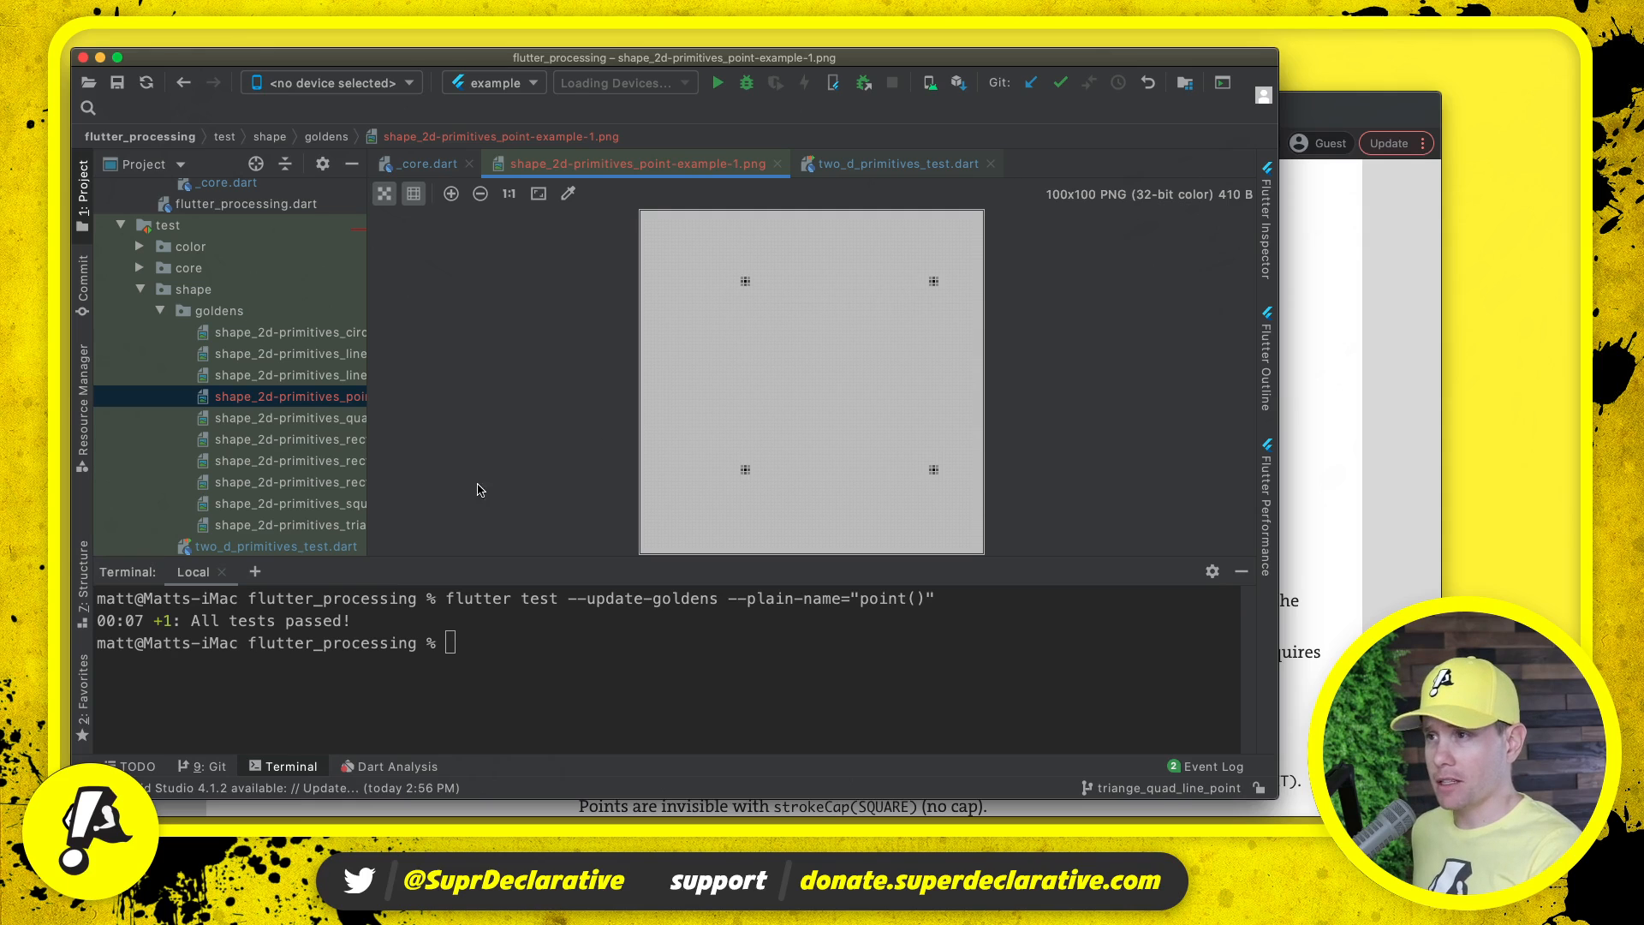
left_click(450, 192)
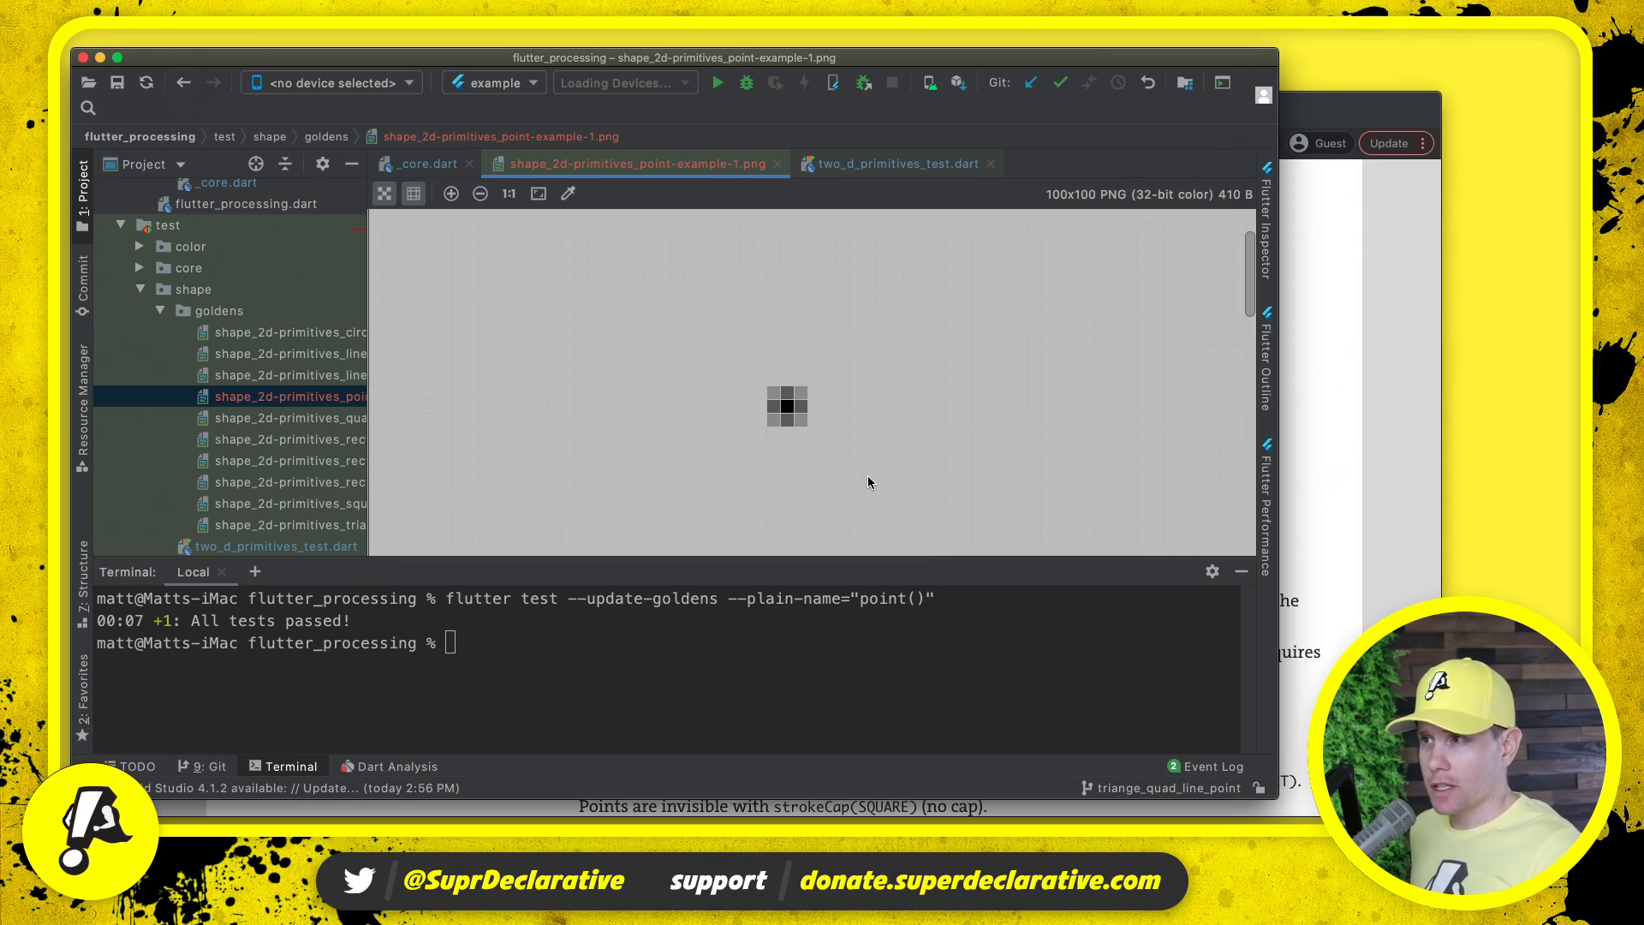
mouse_move(808, 404)
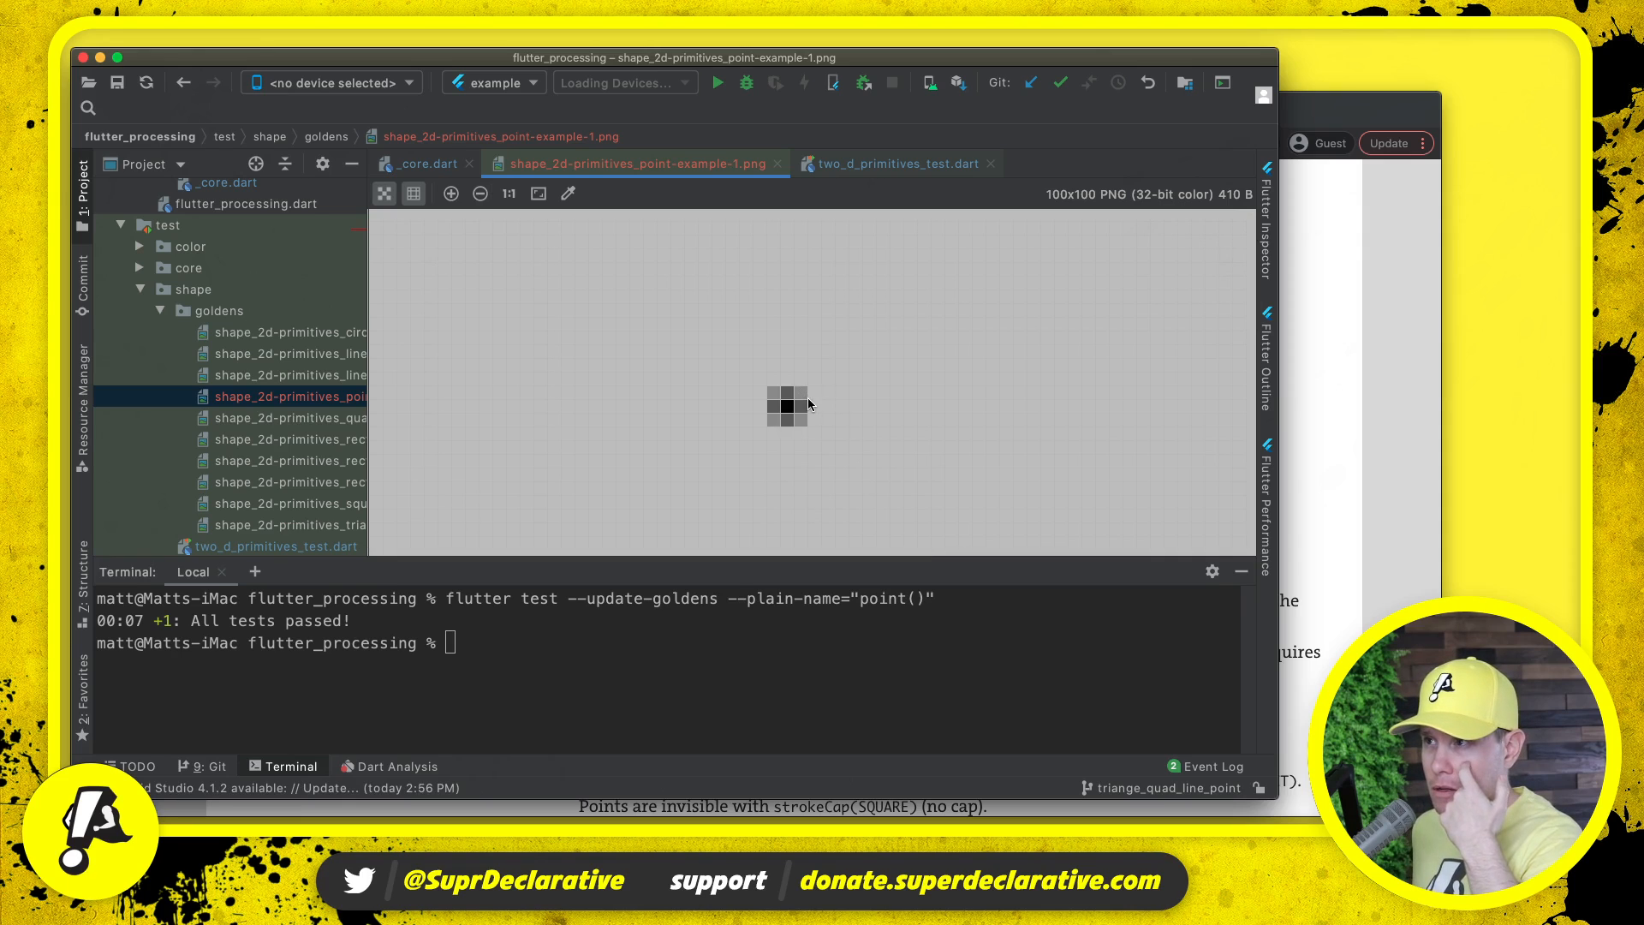
mouse_move(812, 428)
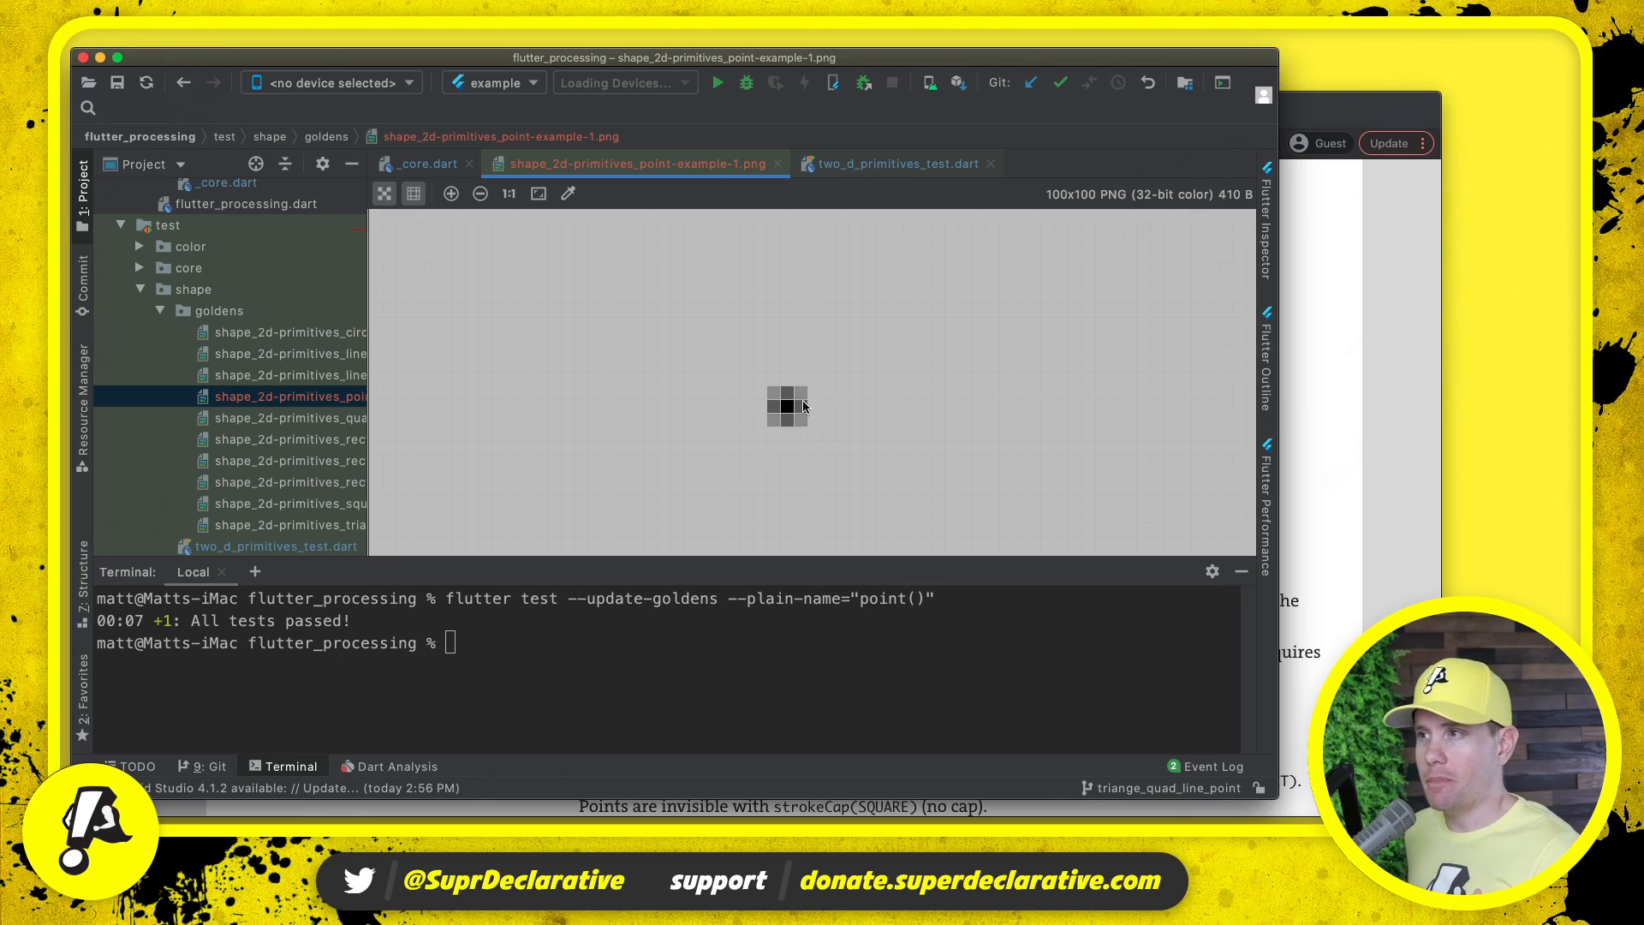
left_click(480, 192)
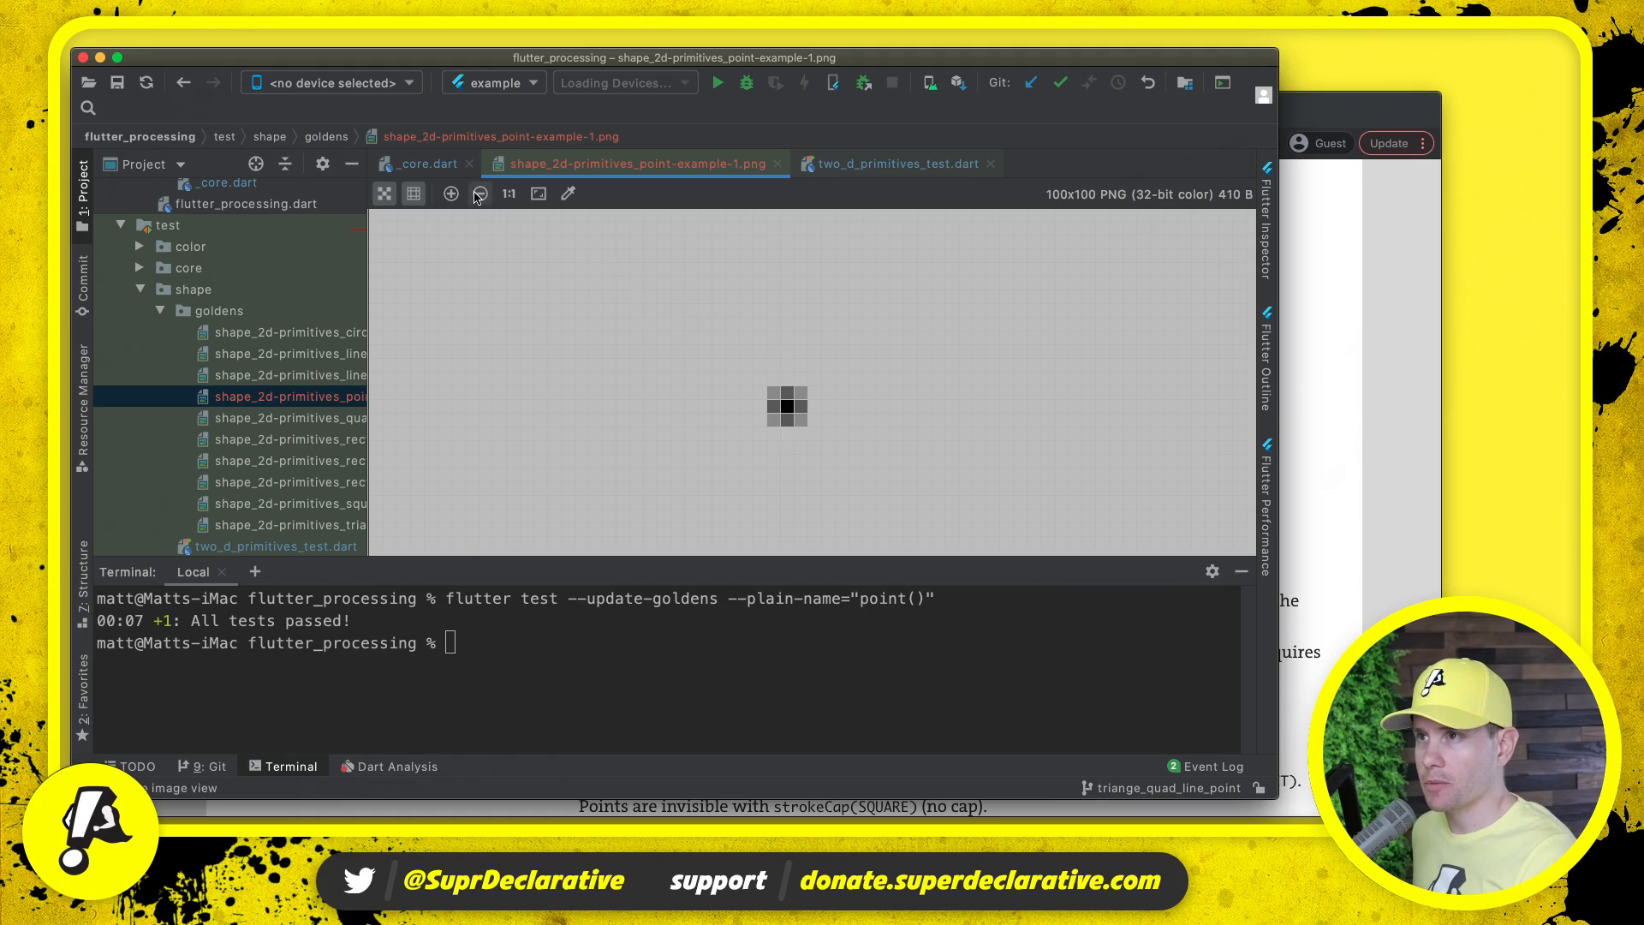
left_click(479, 194)
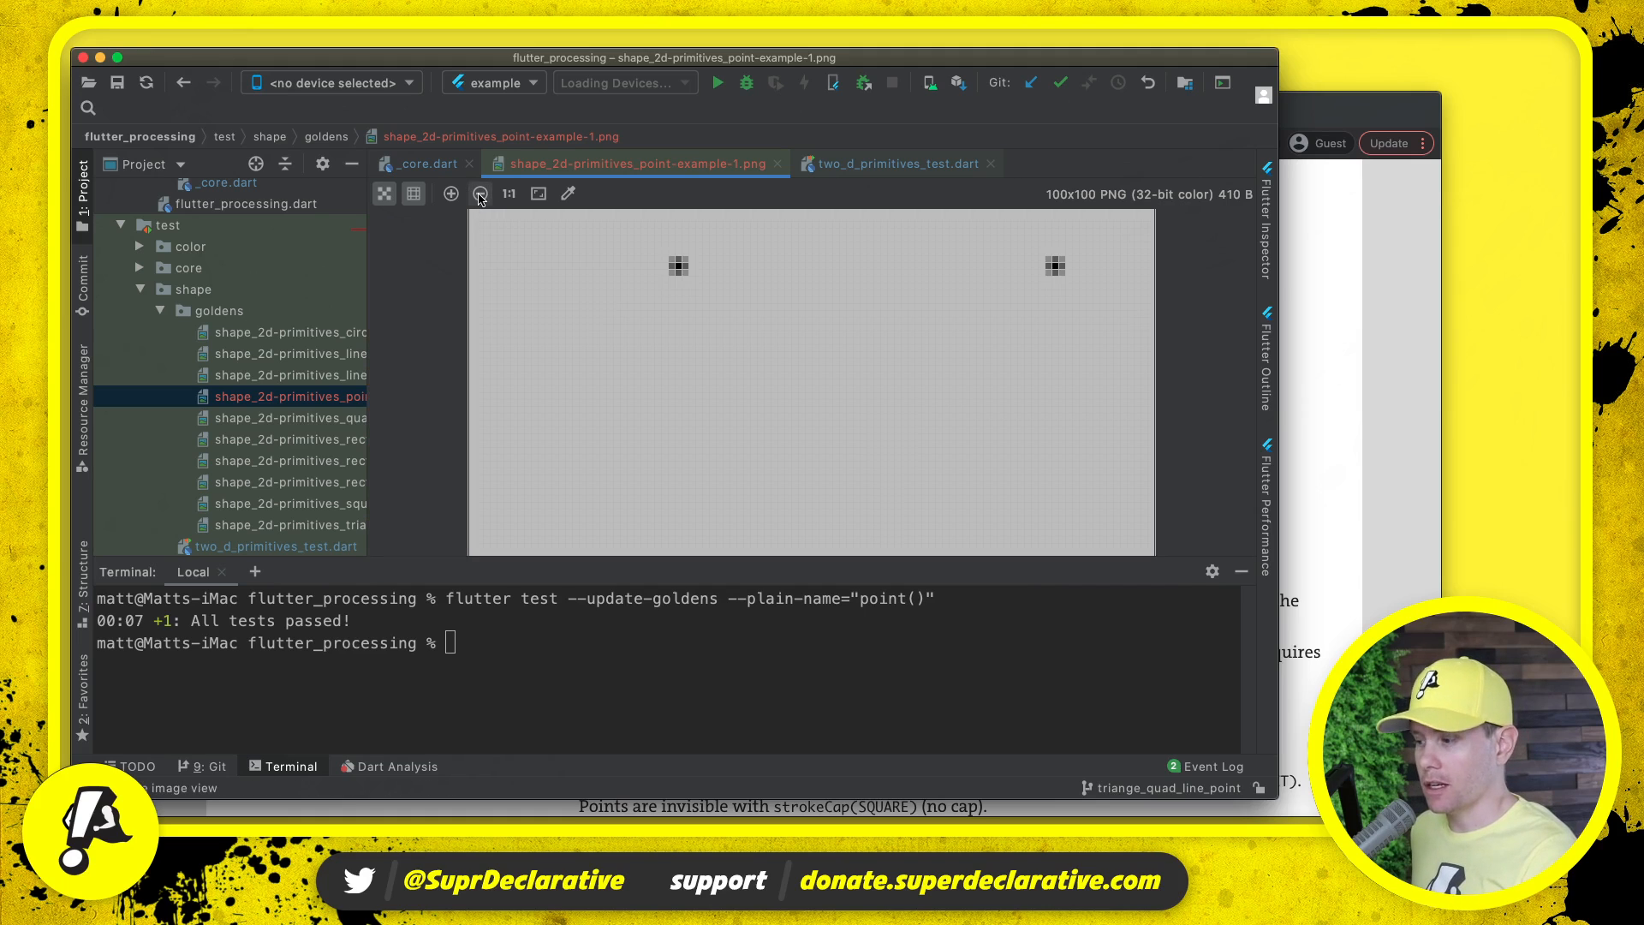
left_click(480, 194)
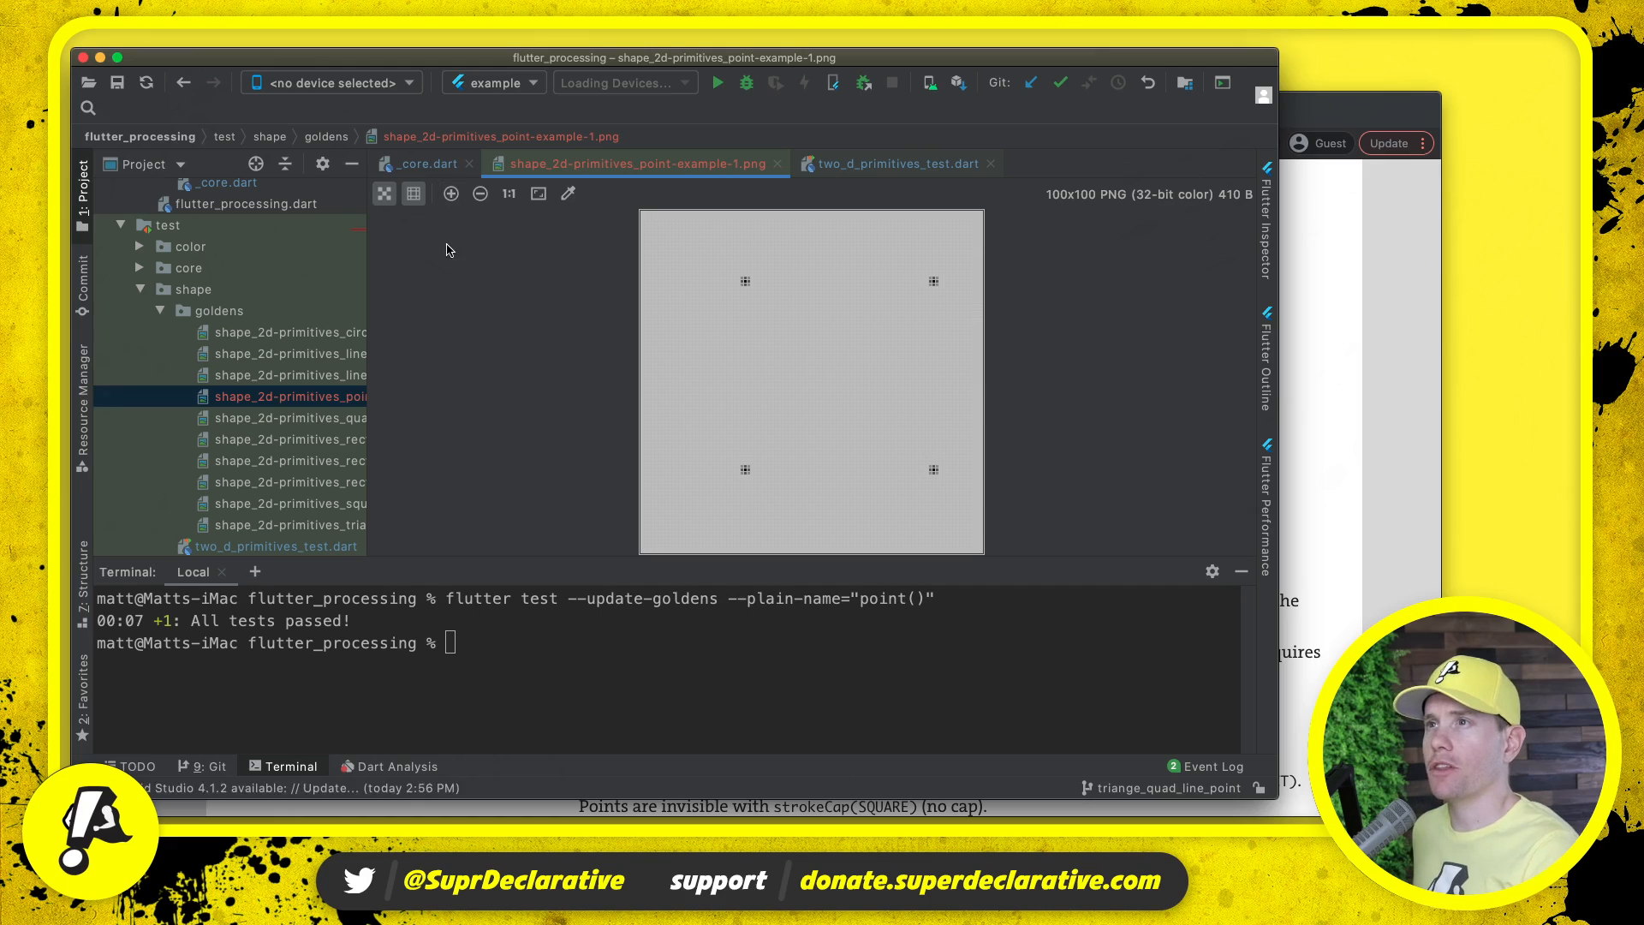
left_click(425, 164)
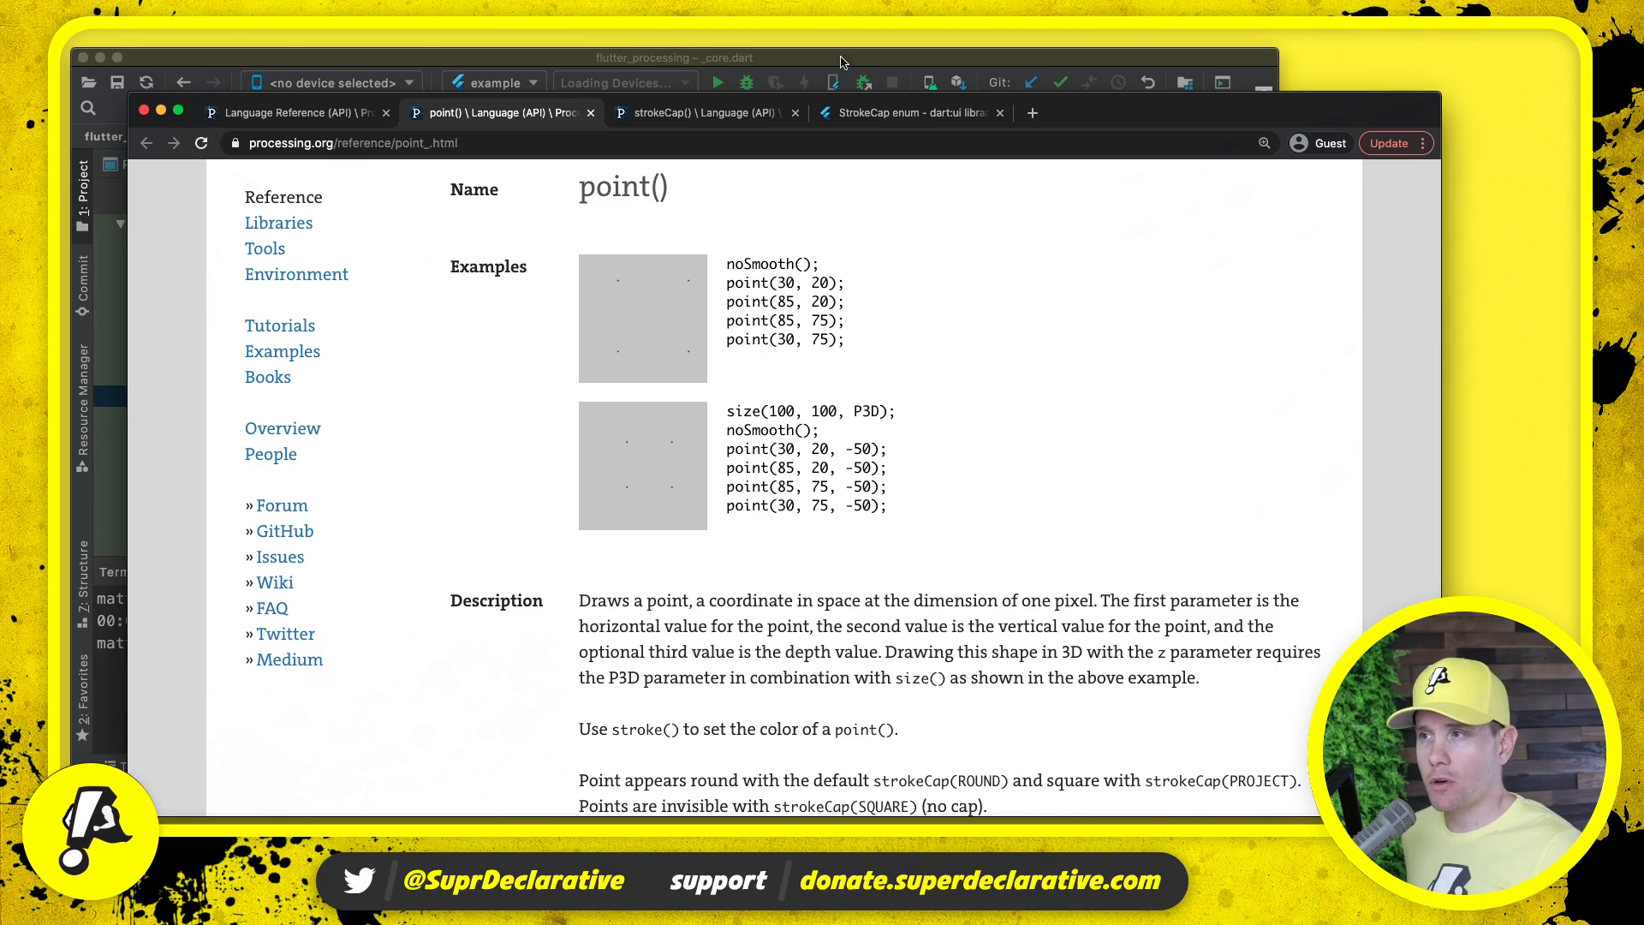
- Scroll the point() reference to its Description and select the word strokeCap
scroll("down", 3)
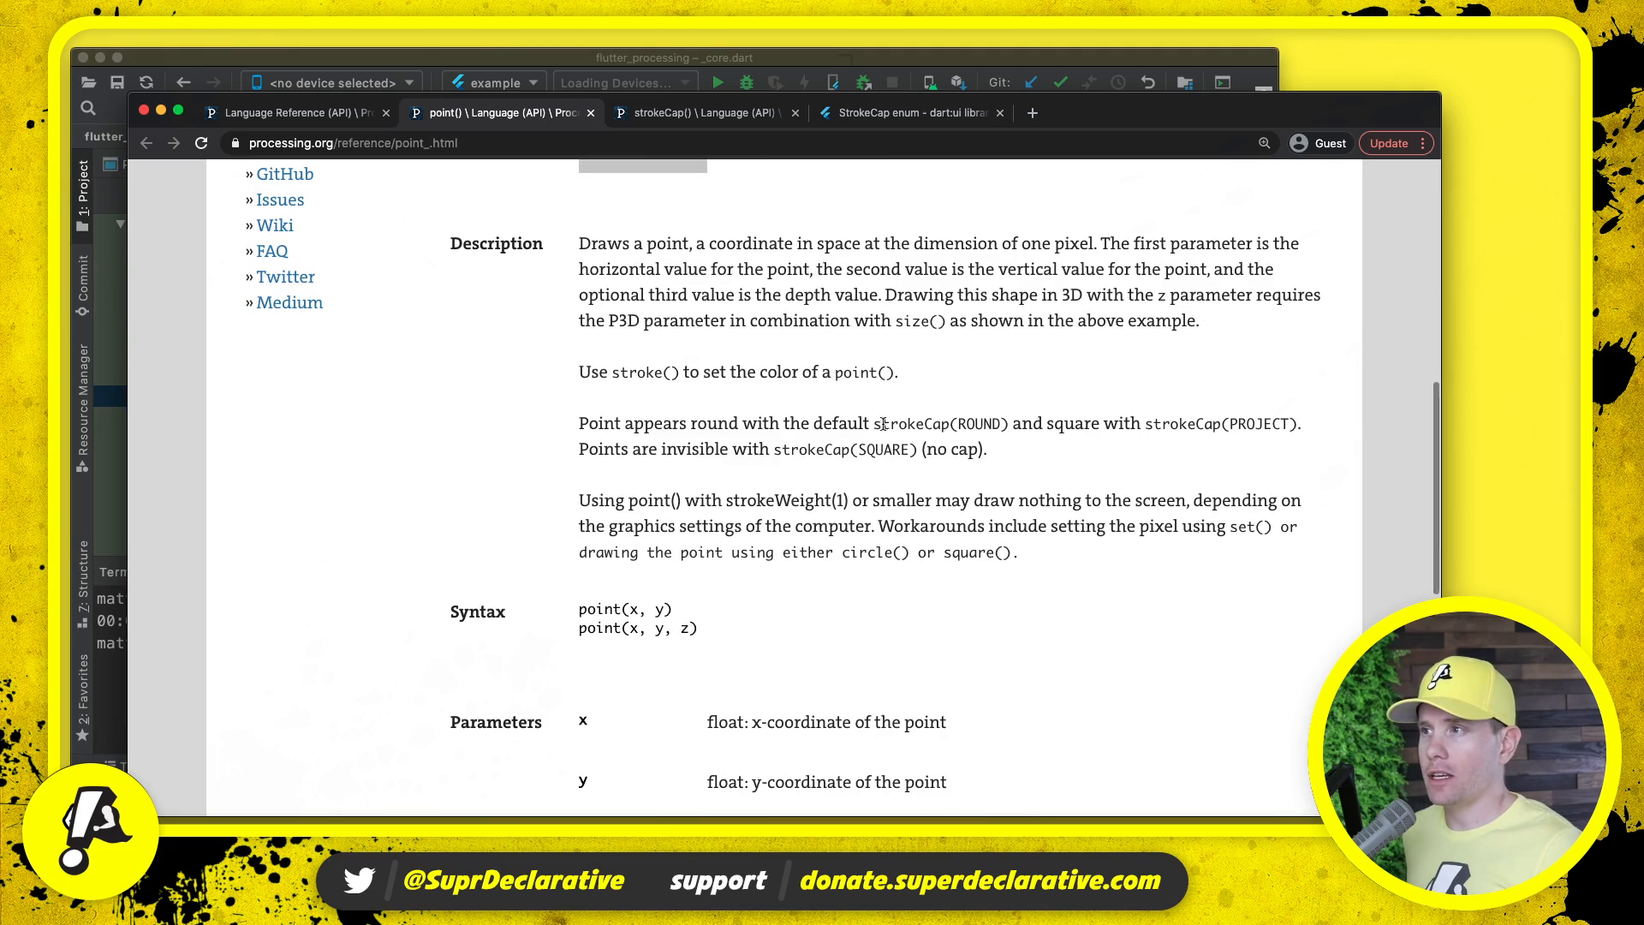
double_click(911, 424)
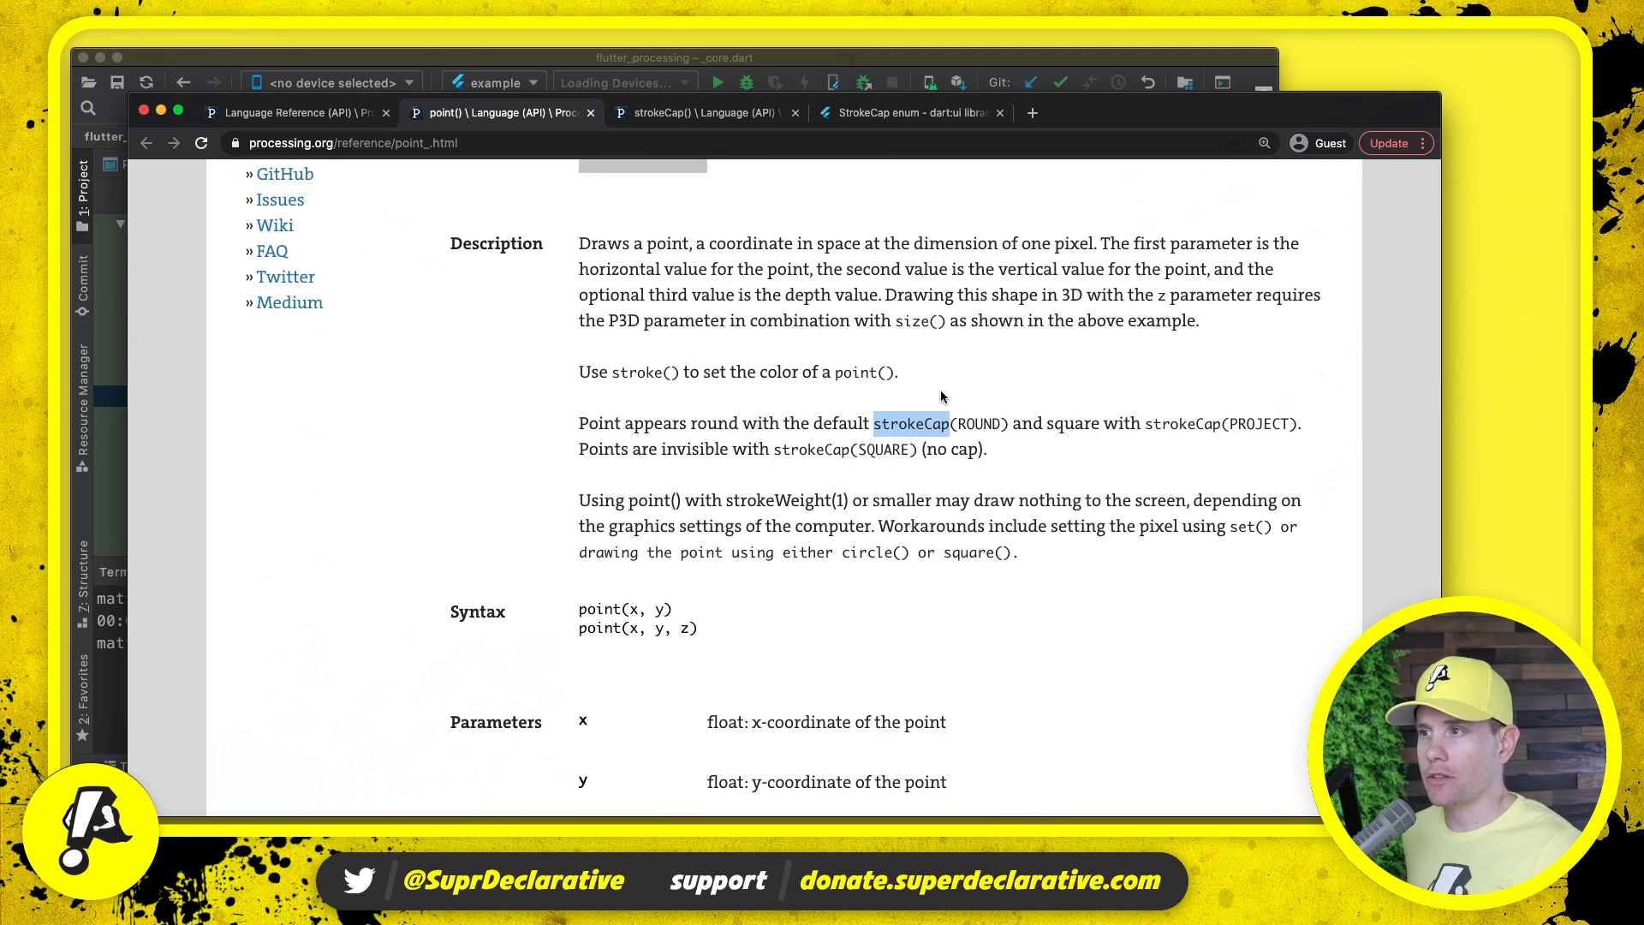
scroll("down", 3)
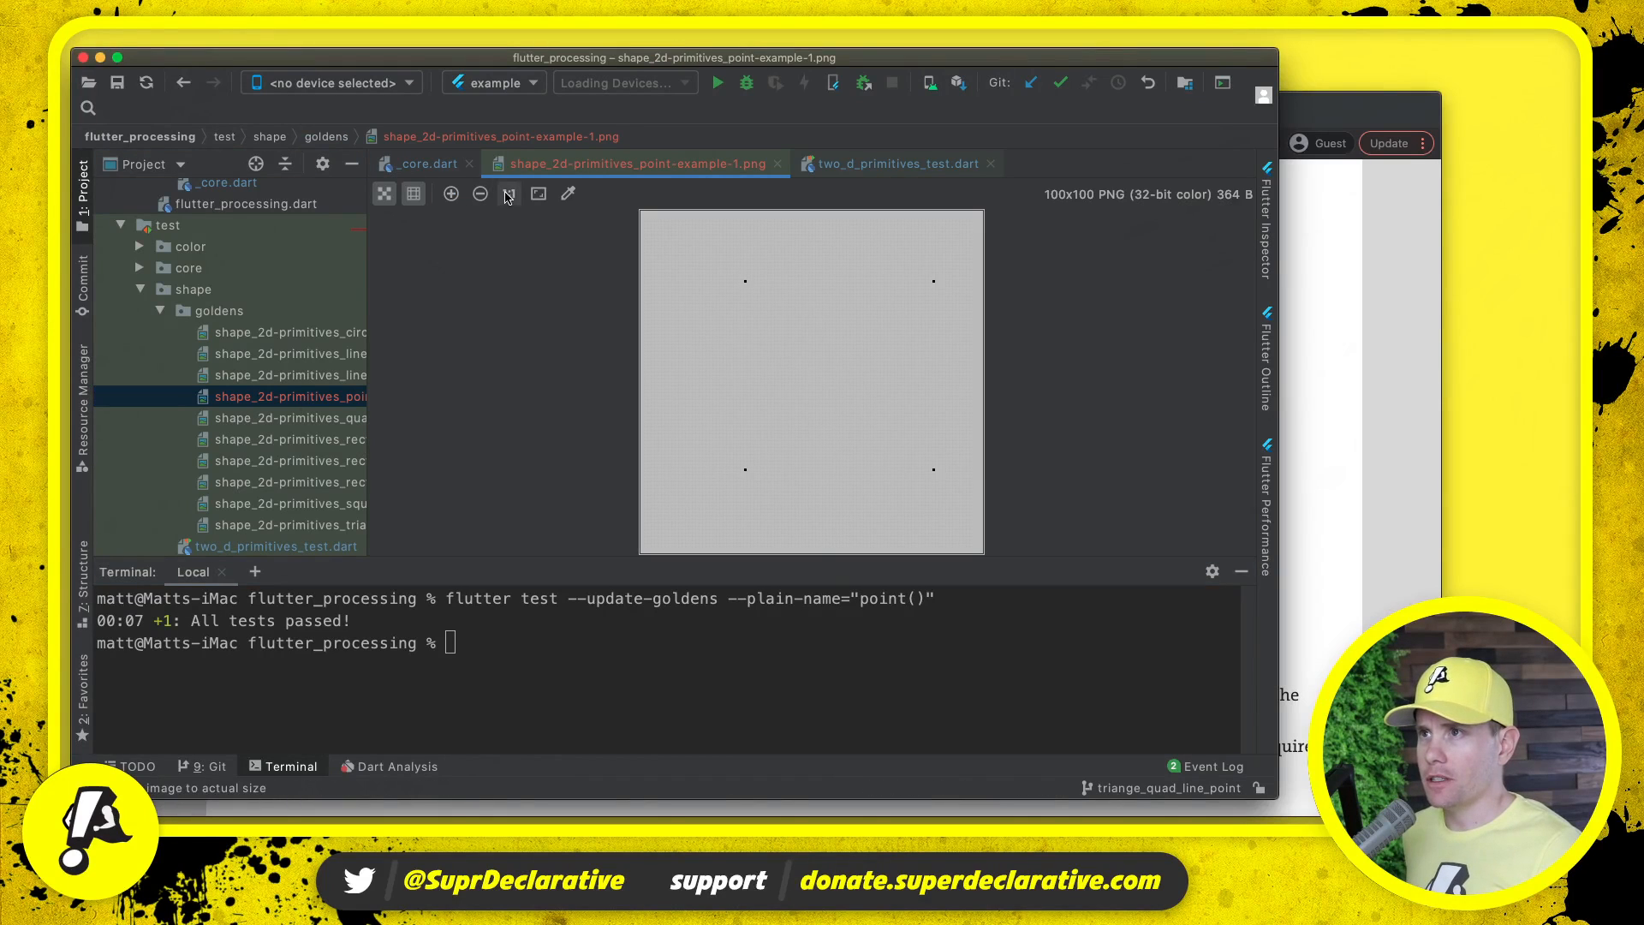
- Show the point golden at 1:1 actual size, then enlarge it to fill the view
left_click(507, 194)
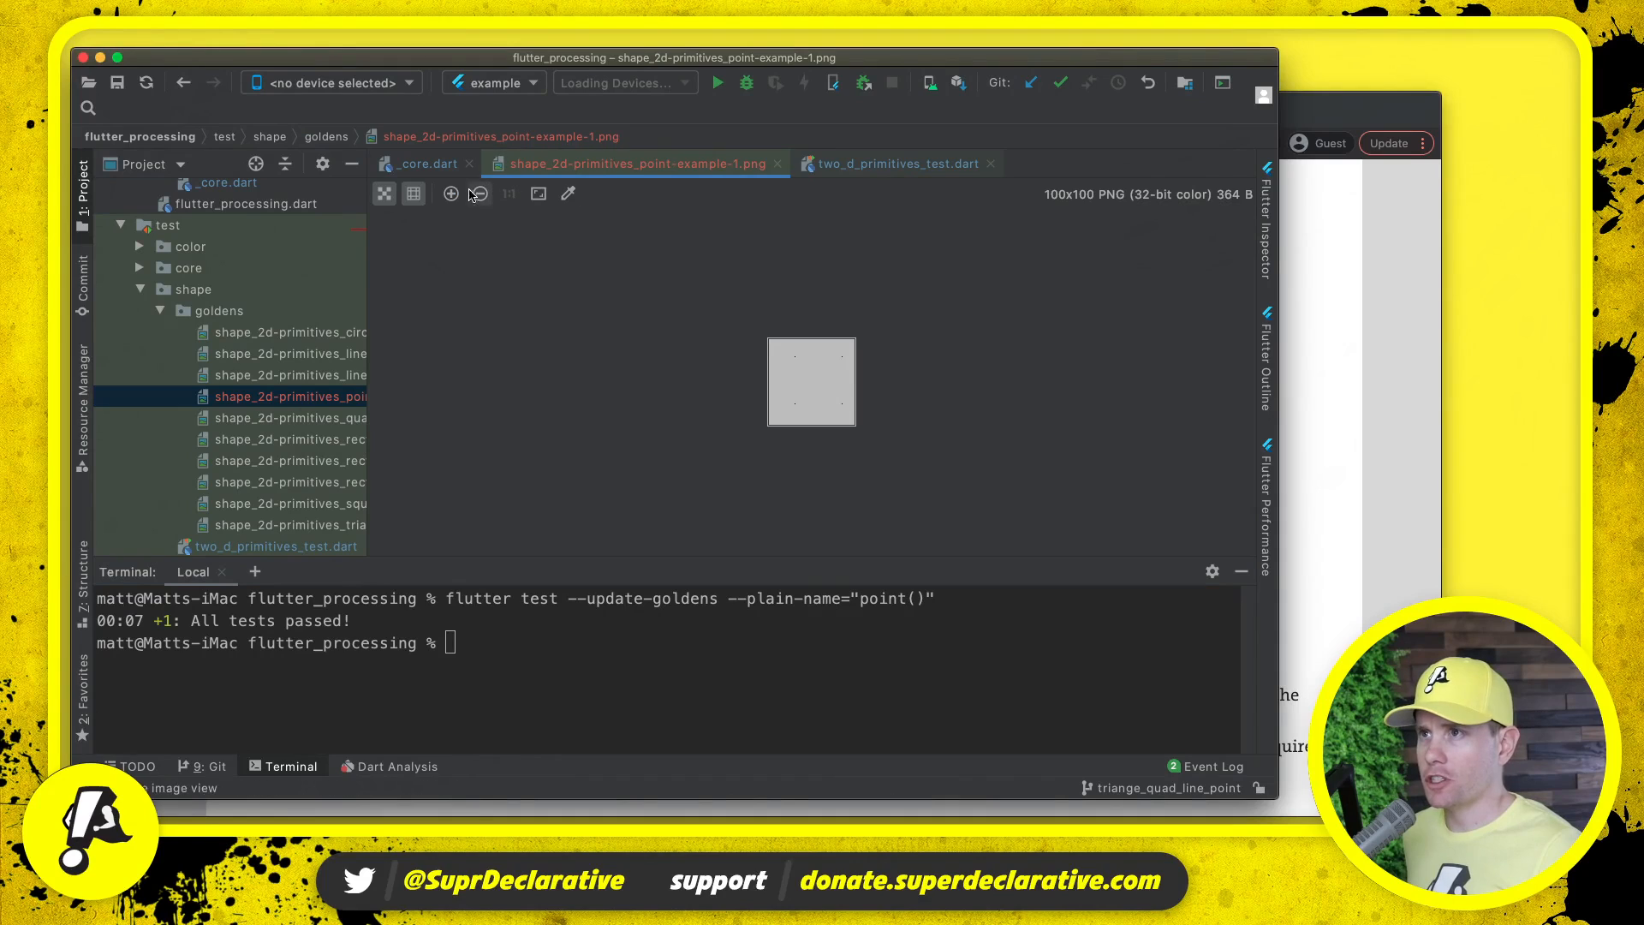
left_click(450, 194)
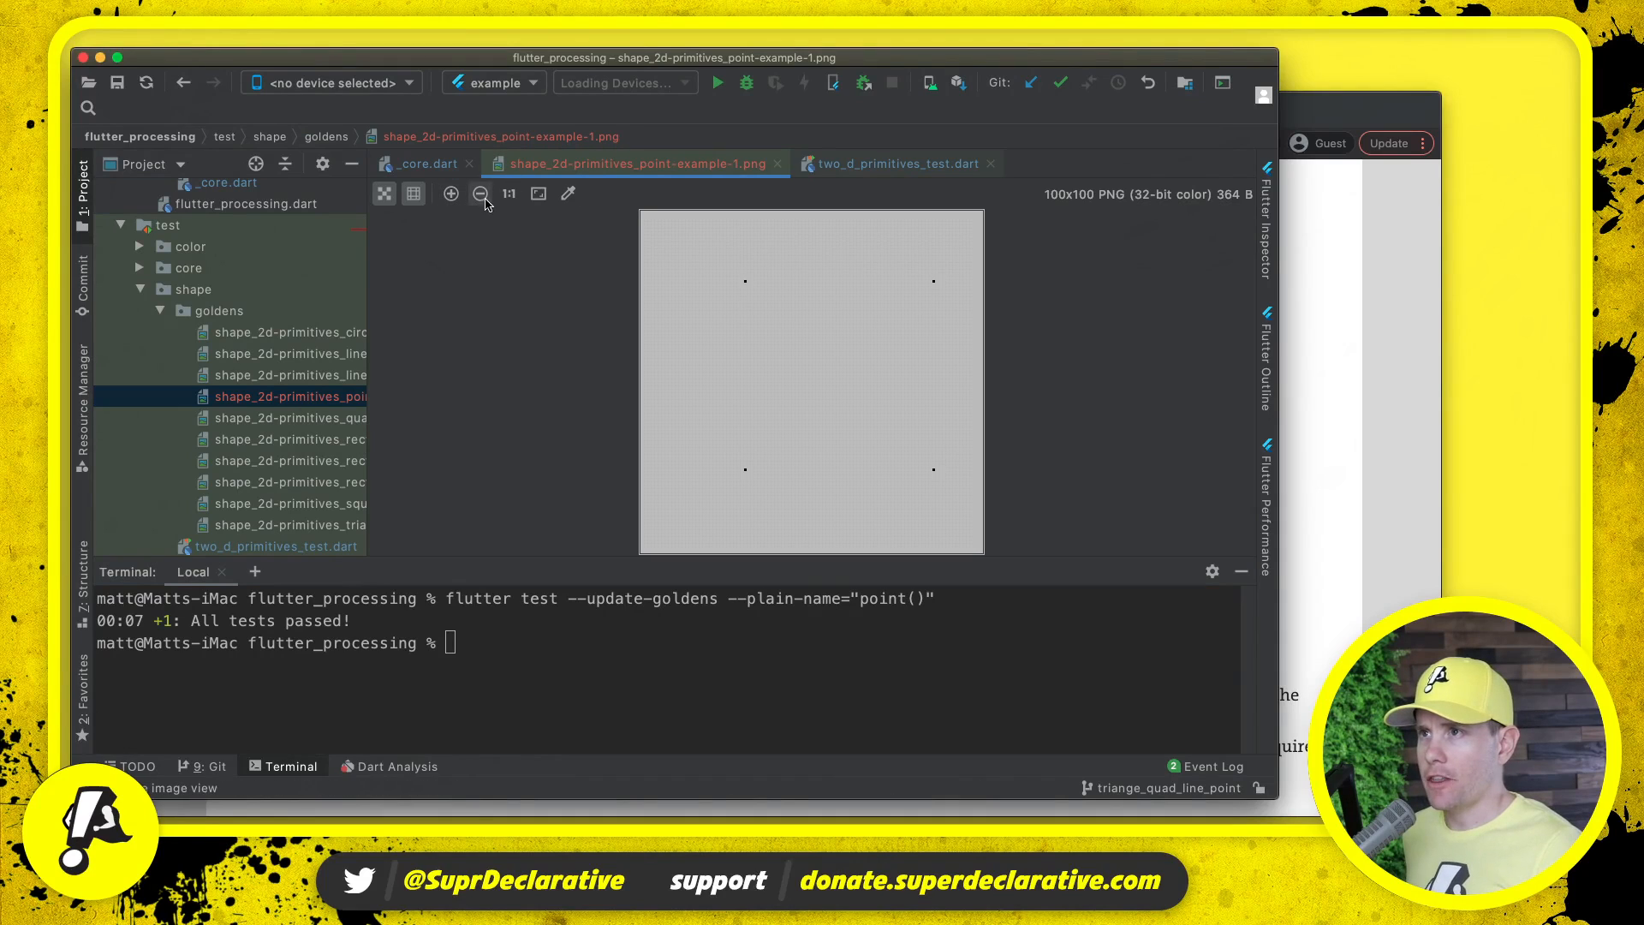